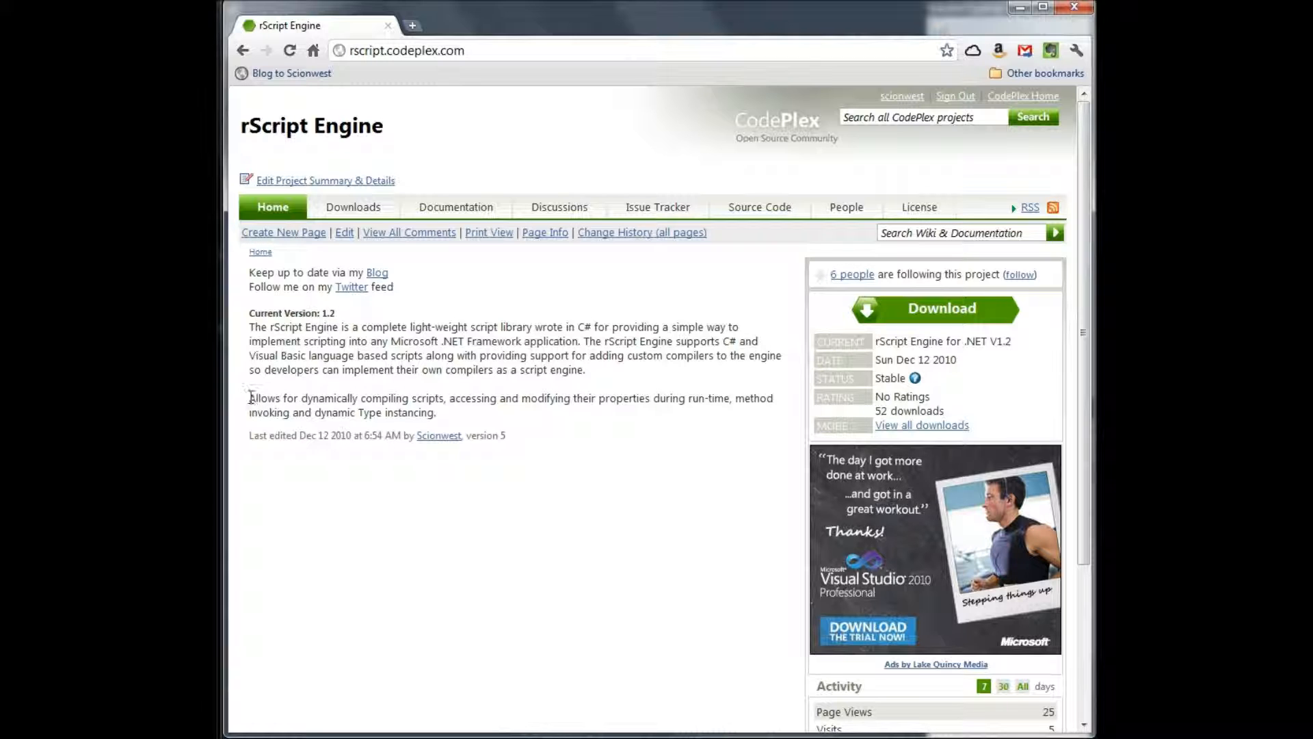
Review the rScripting project page, its latest release download and its documentation.
left_click_drag(250, 398, 442, 398)
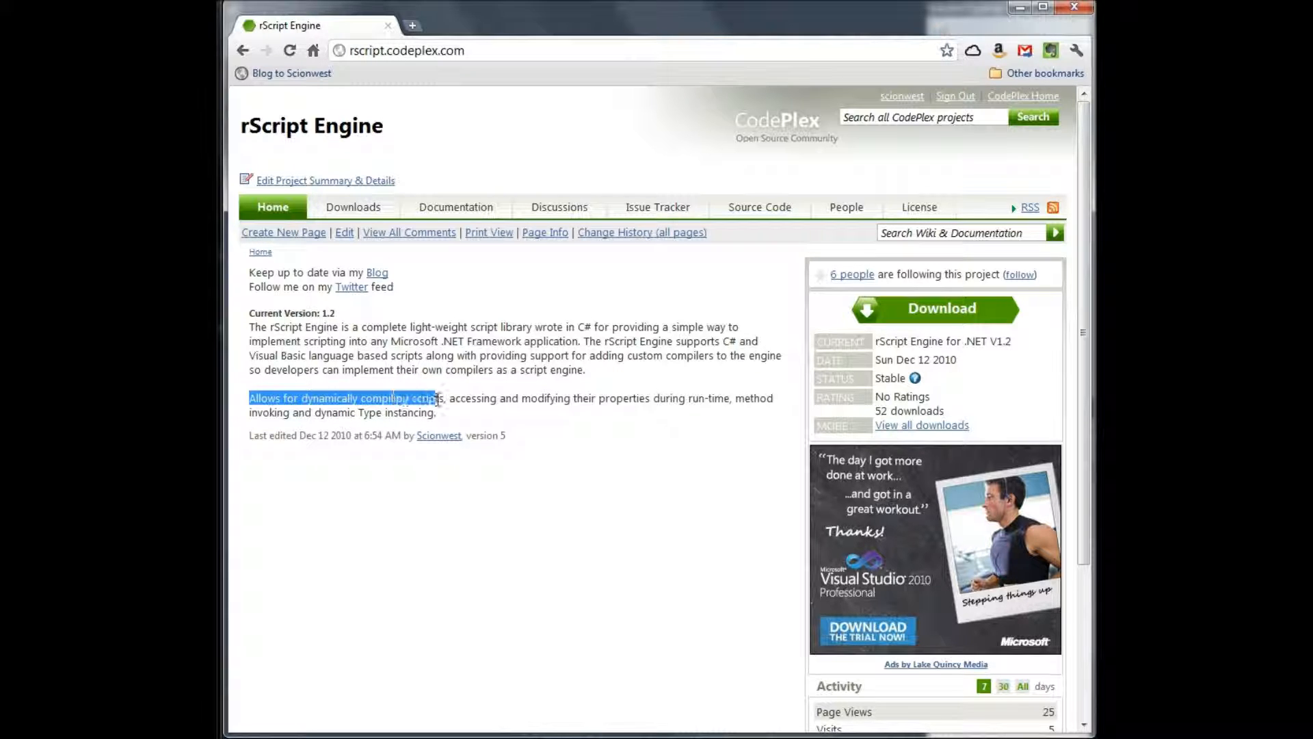
left_click_drag(431, 398, 652, 398)
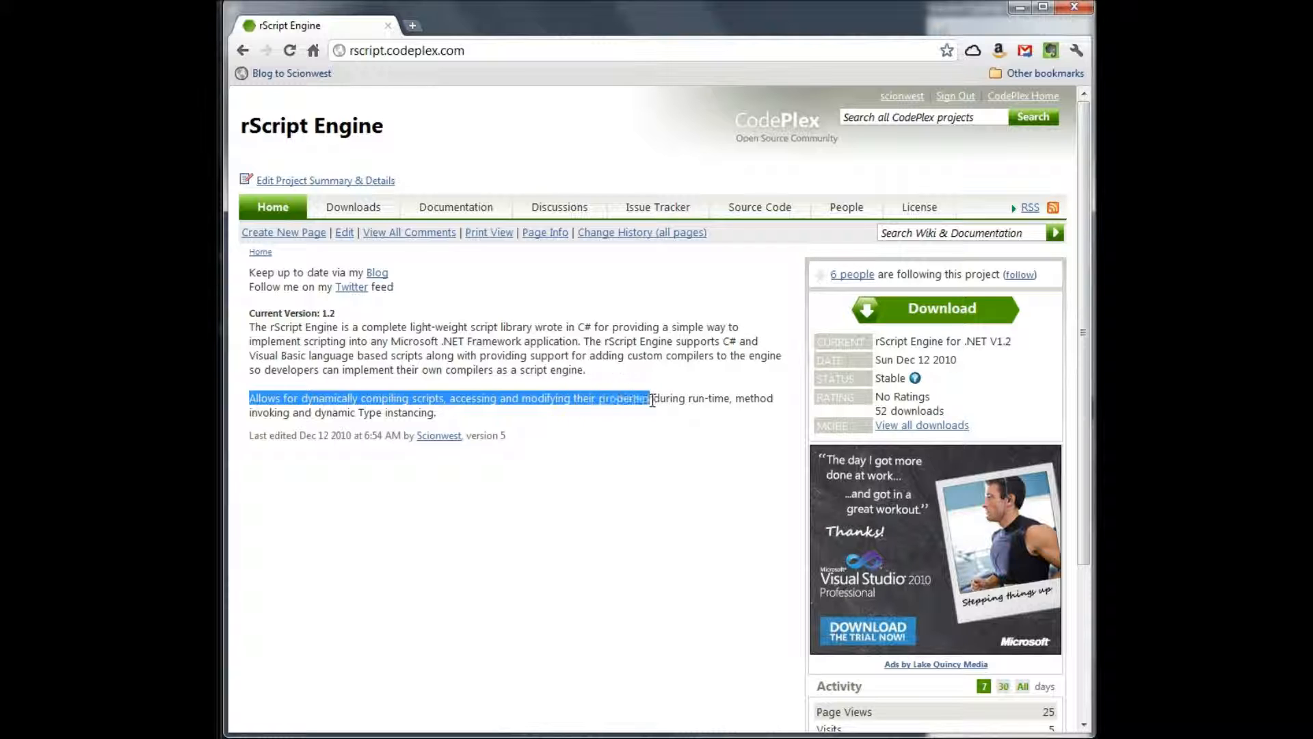
left_click_drag(649, 398, 727, 398)
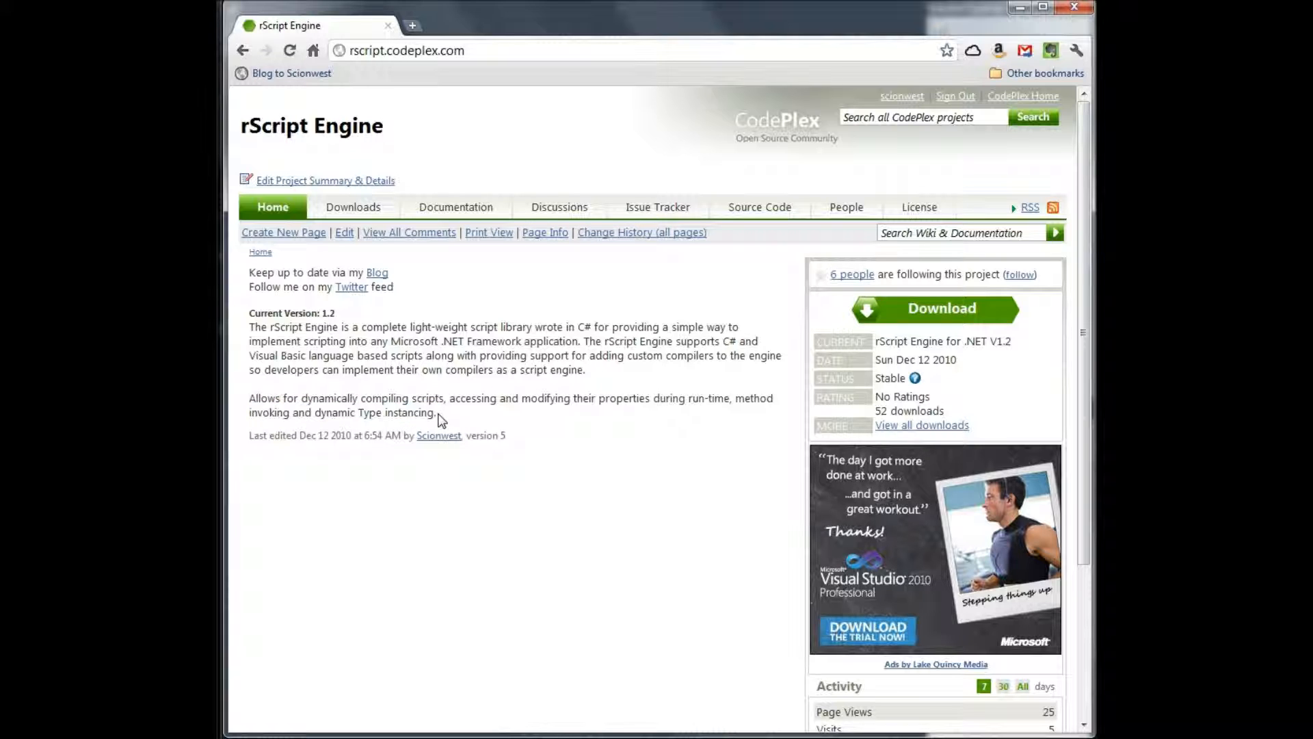
left_click(353, 207)
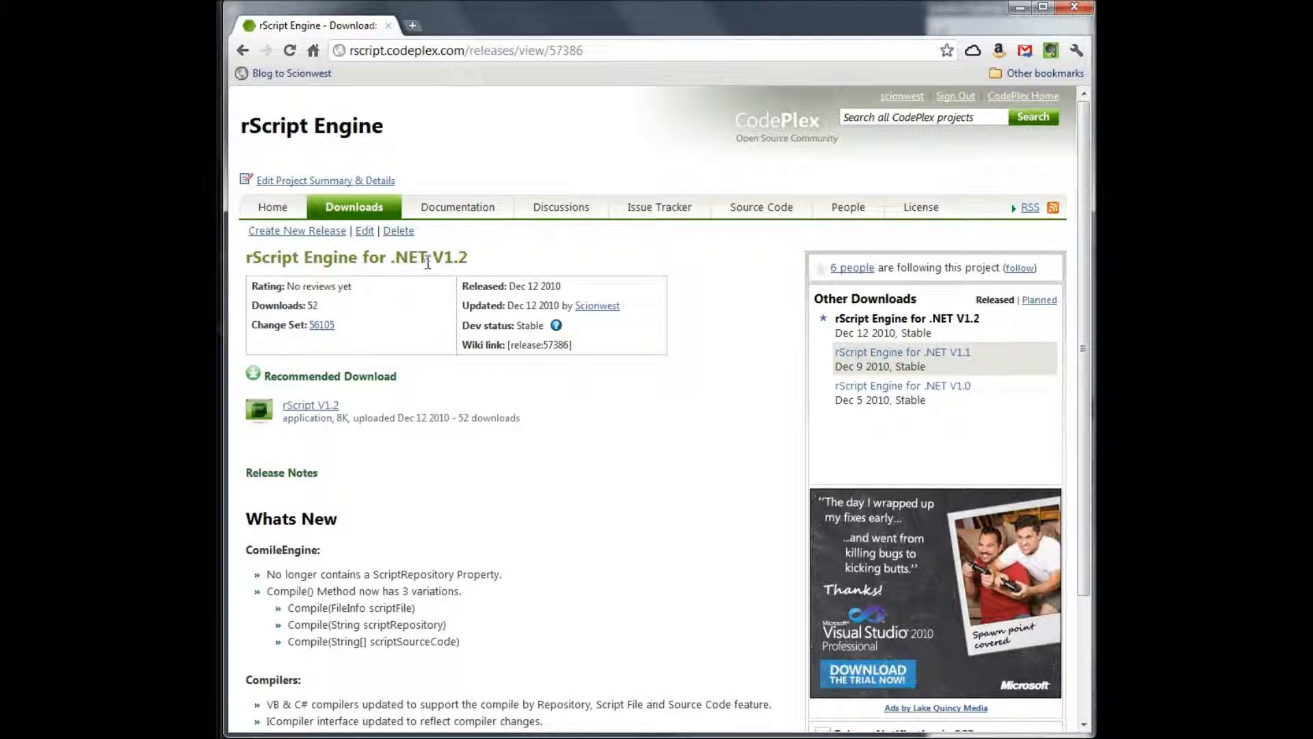
mouse_move(444, 559)
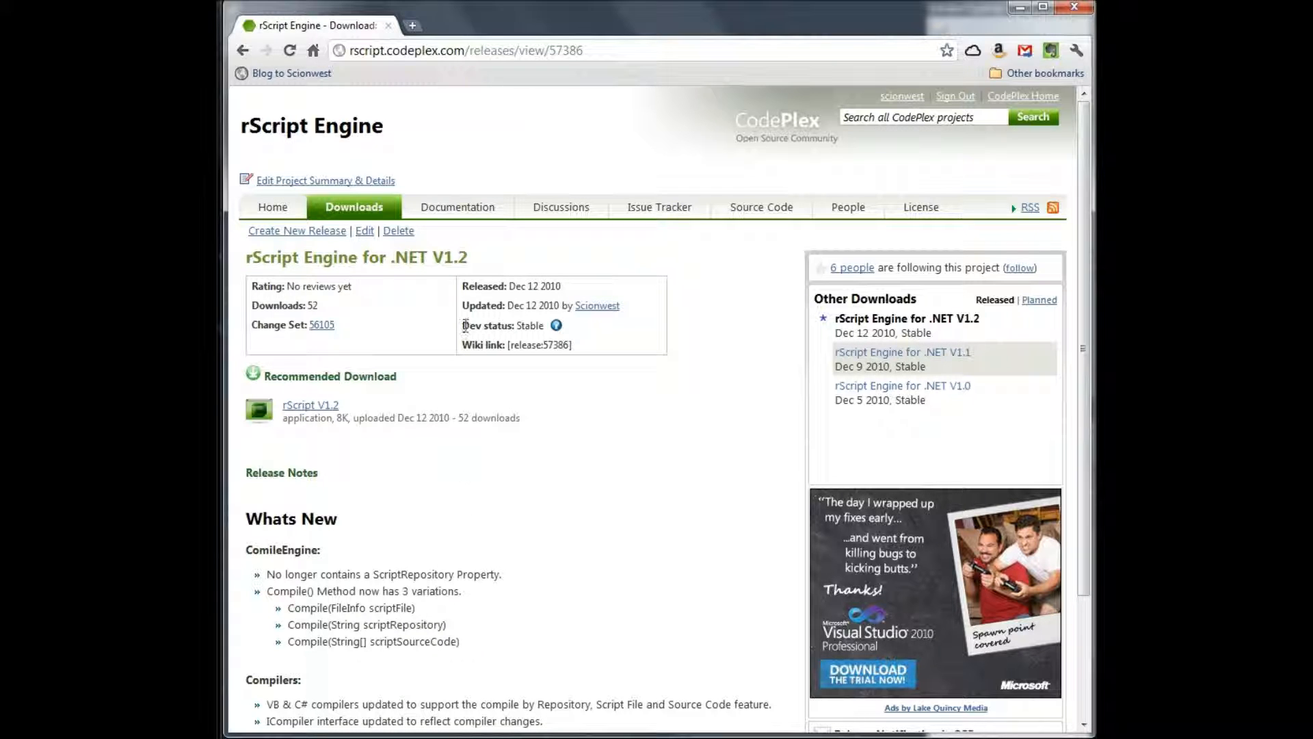
left_click(458, 207)
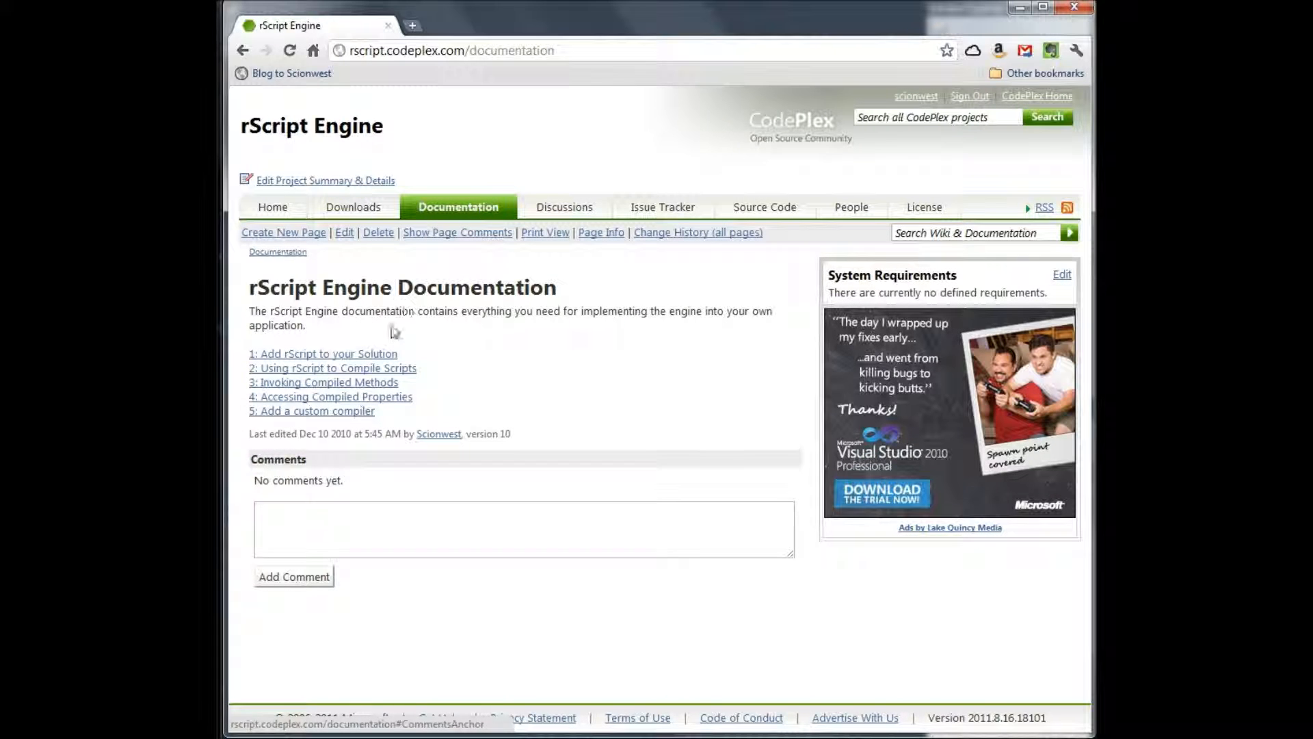
left_click_drag(250, 348, 398, 433)
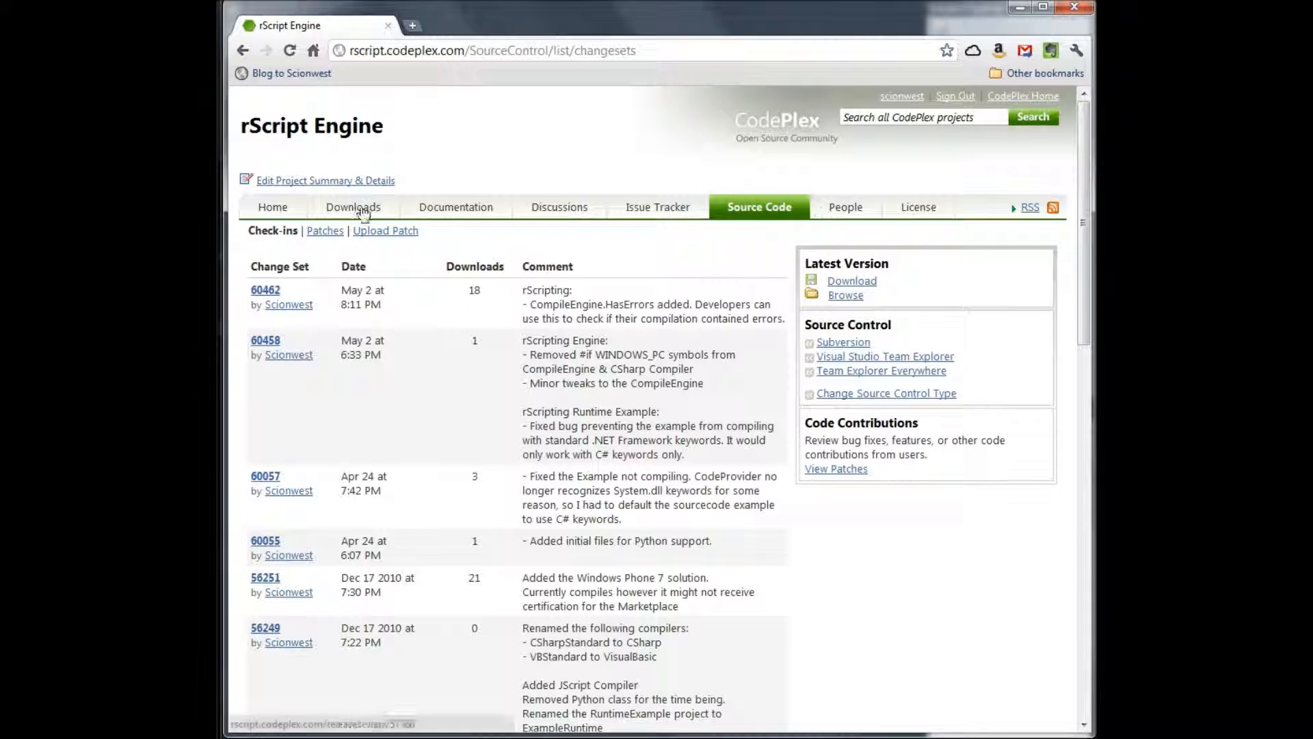
left_click(273, 206)
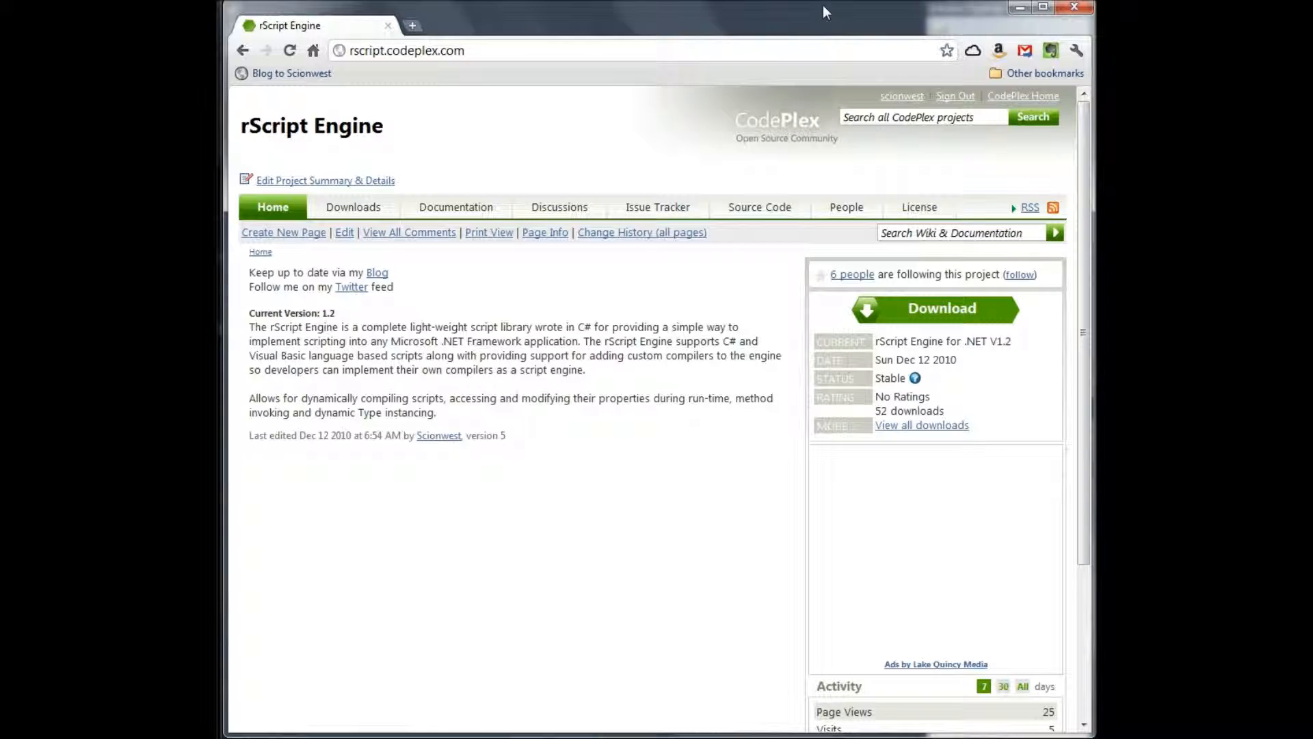
left_click(407, 50)
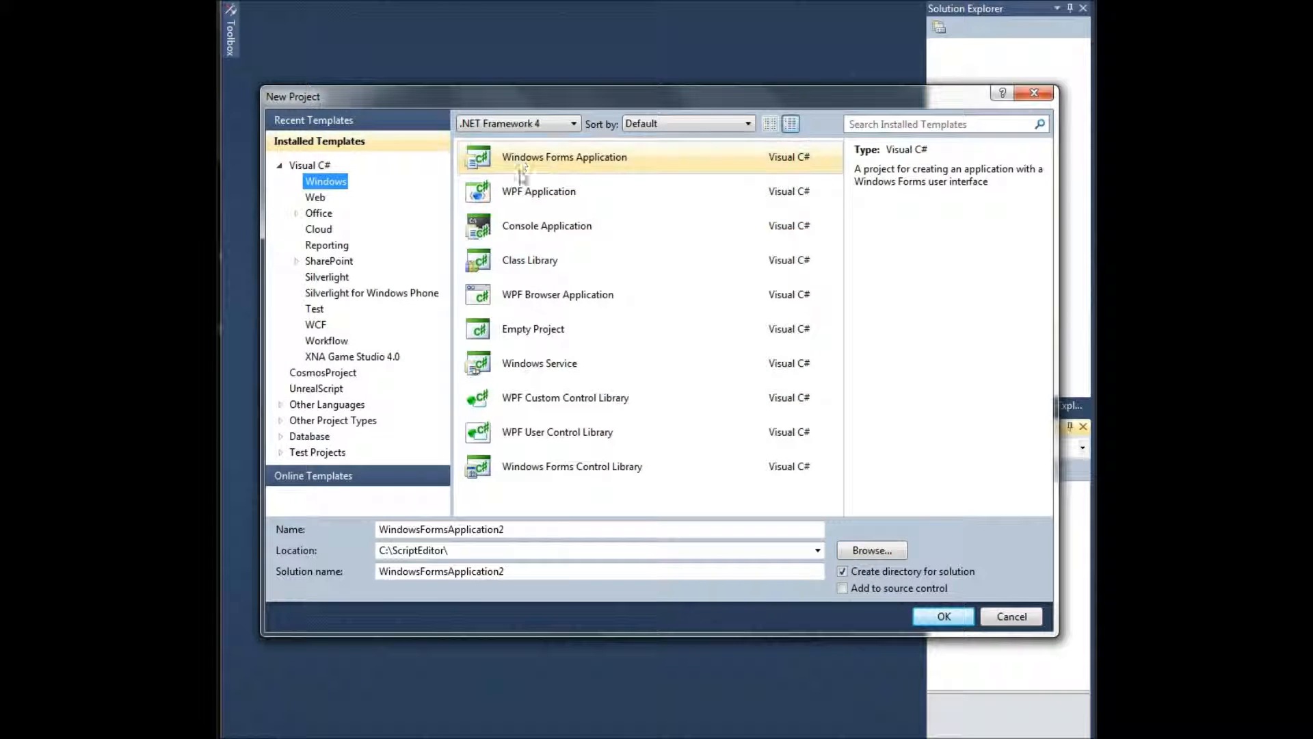
Create a new XNA Game Studio 4.0 Windows Game (4.0) project named WindowsGame2.
left_click(352, 356)
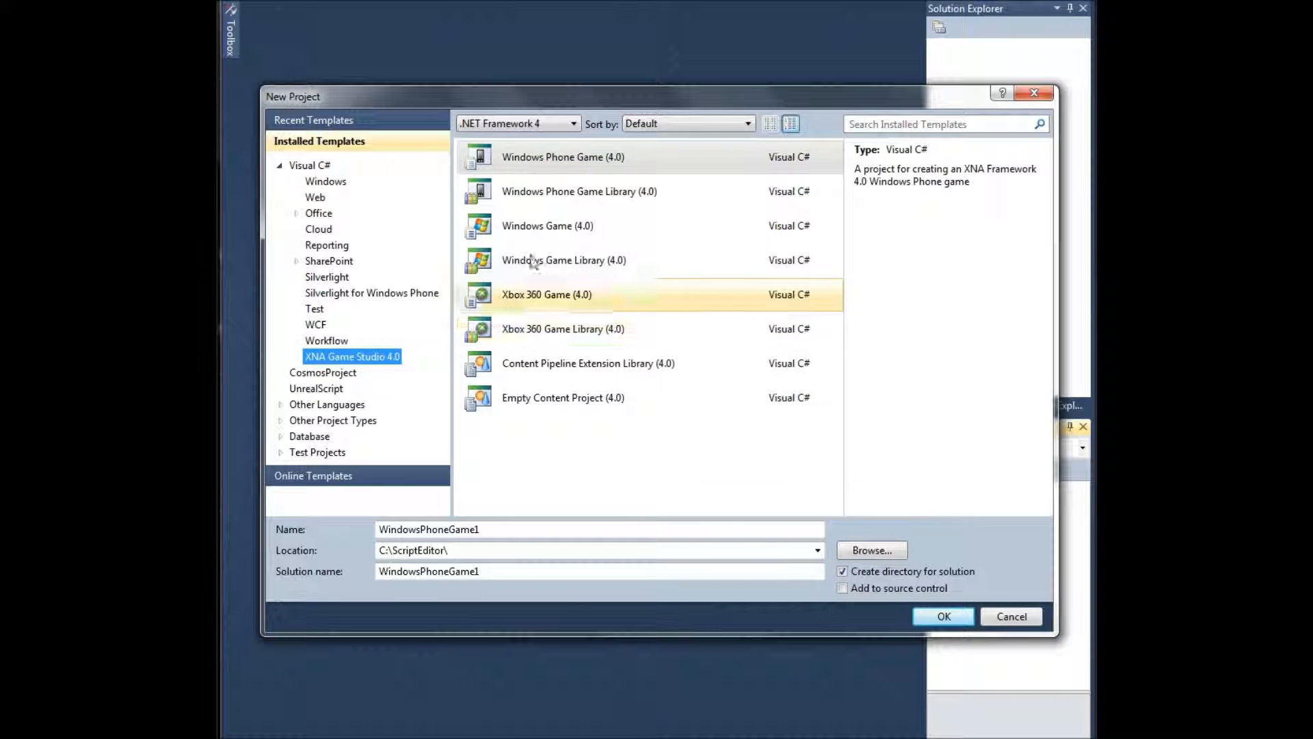
left_click(548, 225)
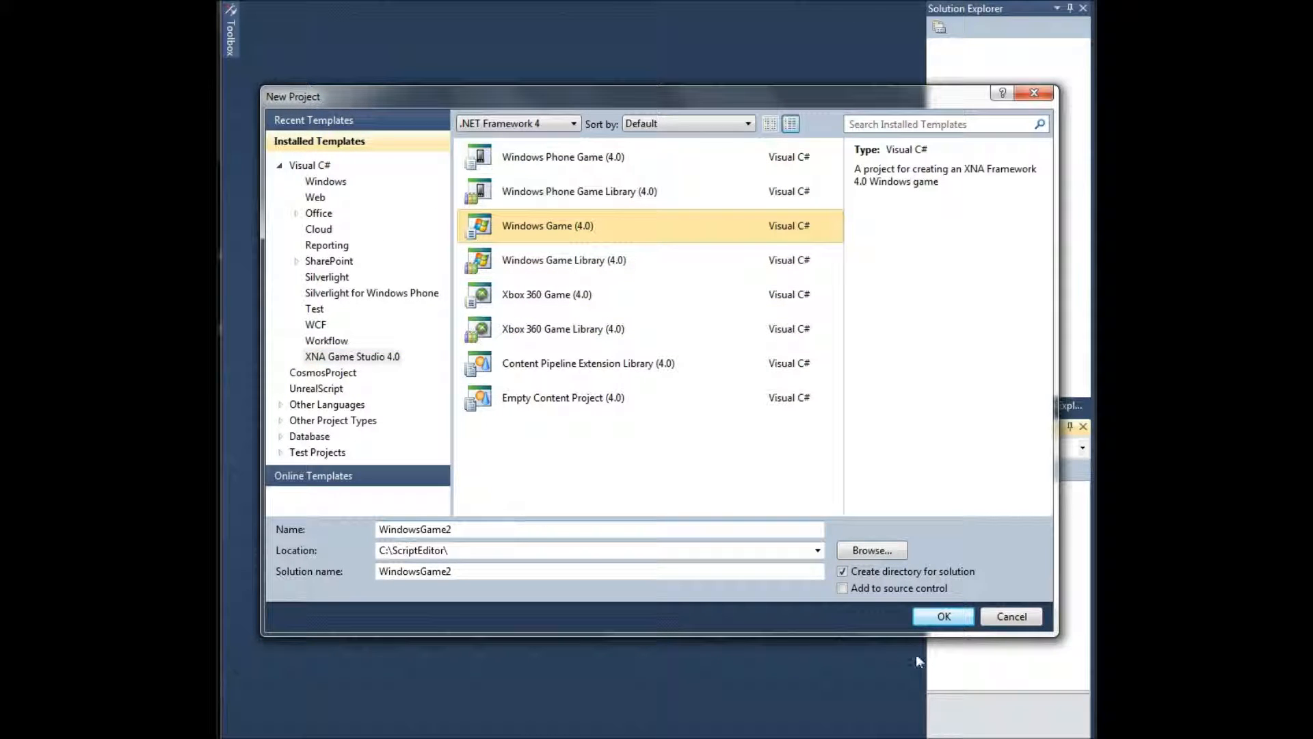
left_click(944, 616)
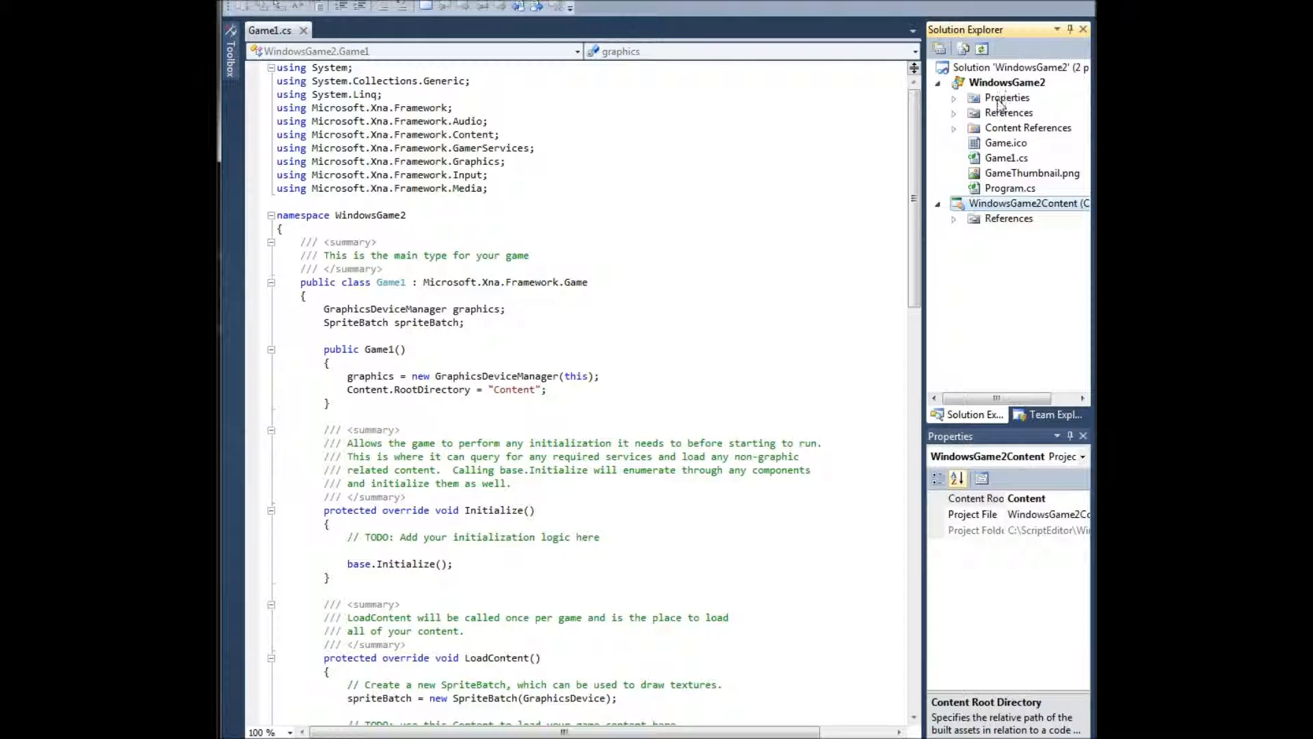
Add a project reference to rScripting.dll from the Recent components list.
right_click(1008, 112)
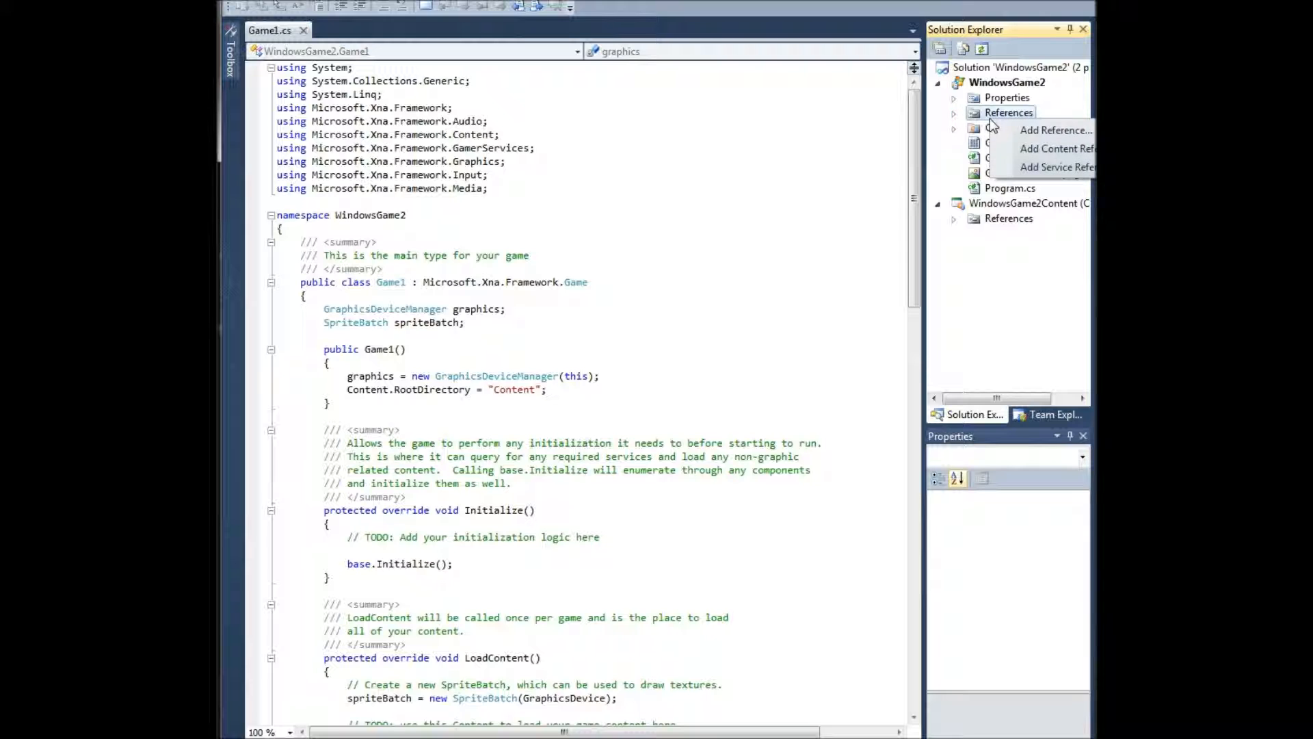
left_click(1056, 130)
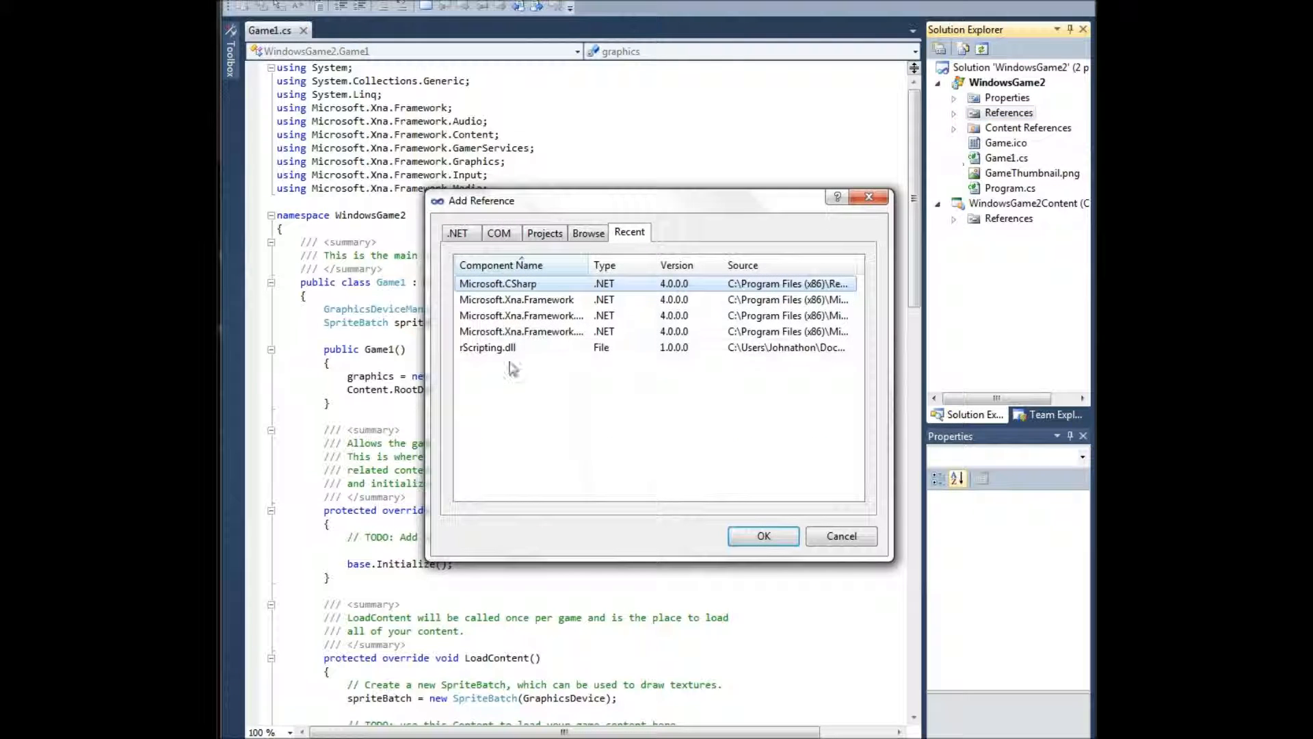
left_click(588, 232)
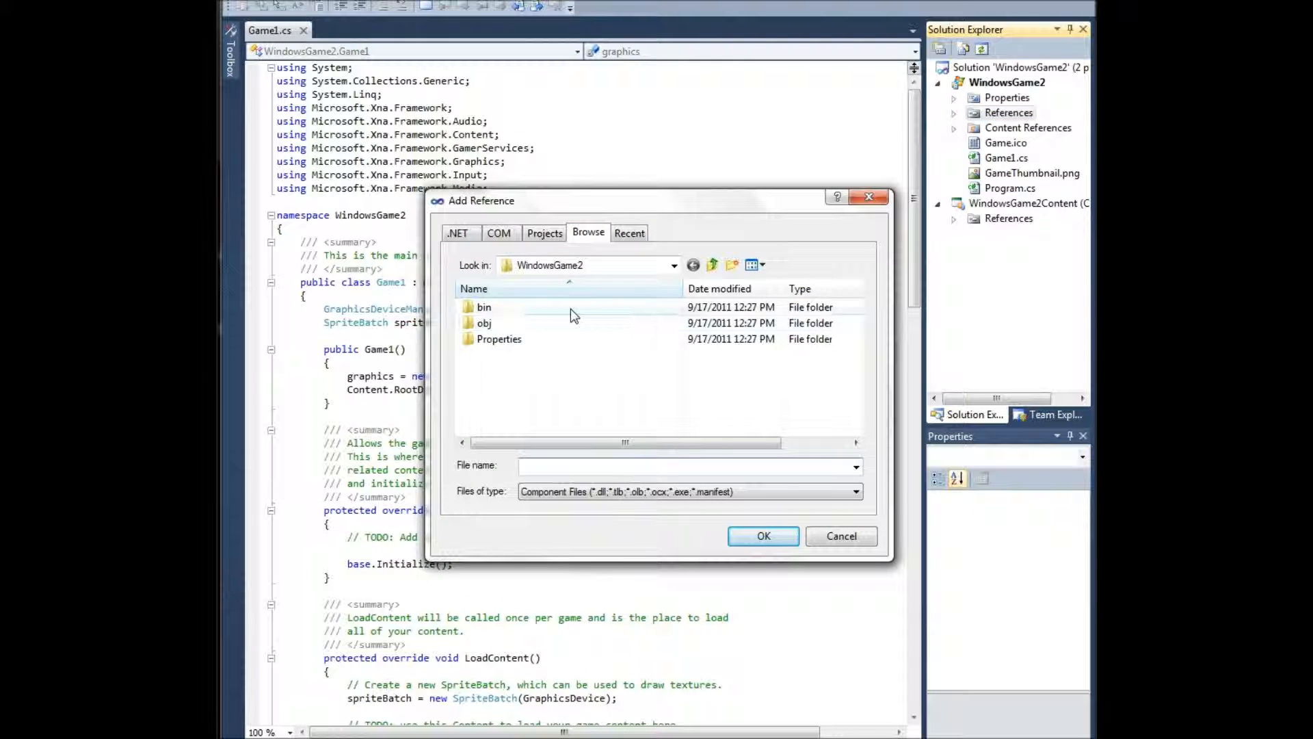
left_click(629, 233)
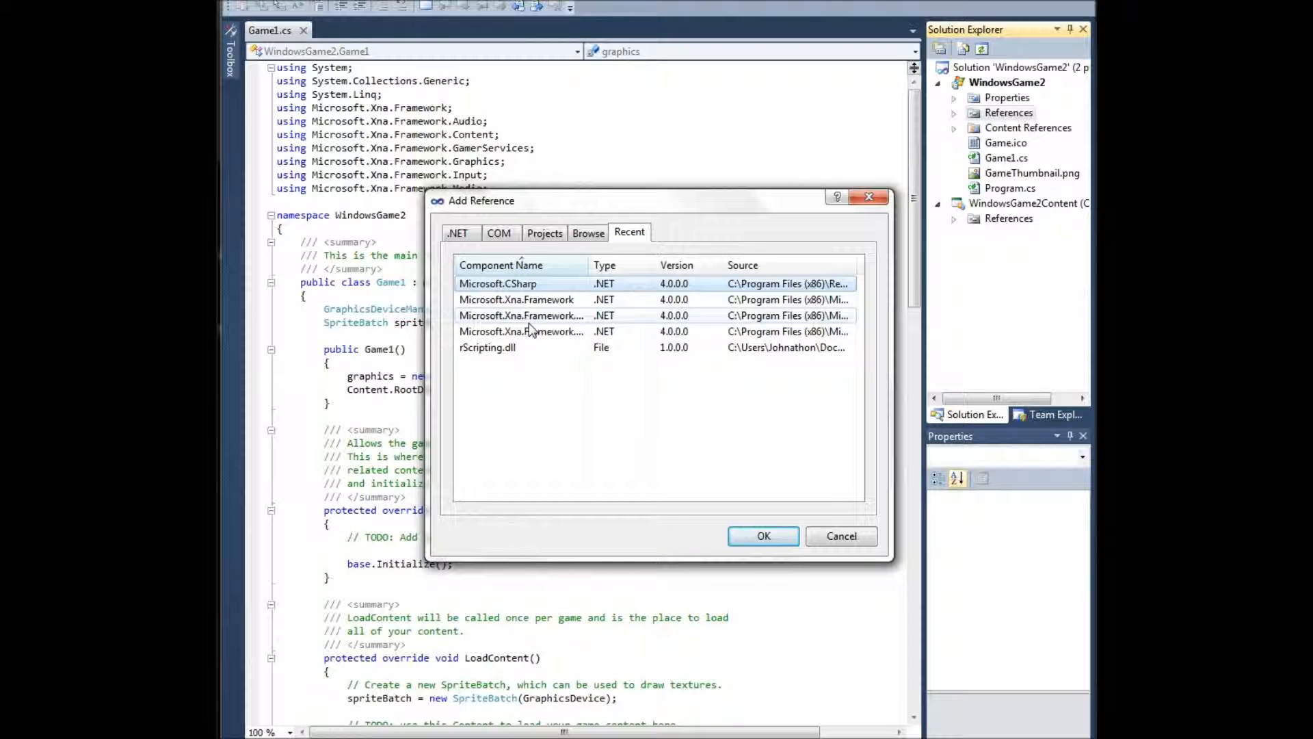
left_click(488, 347)
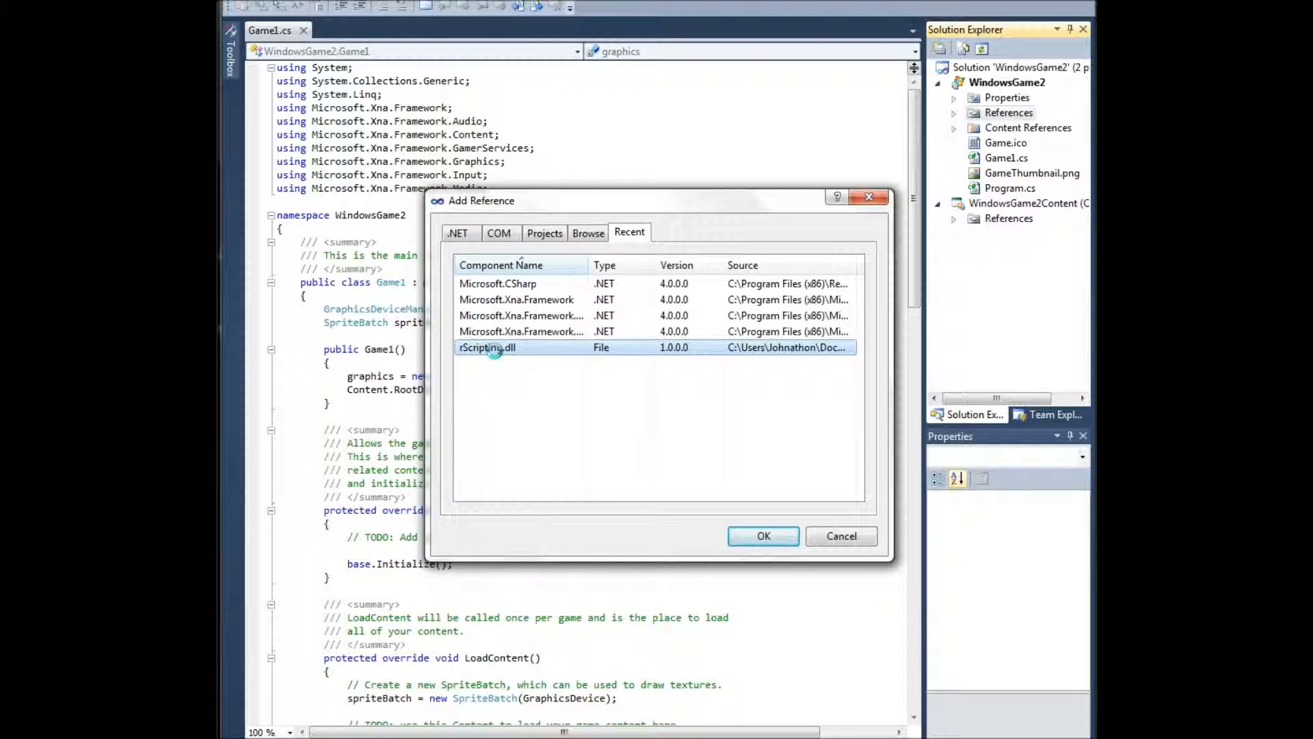
left_click(762, 537)
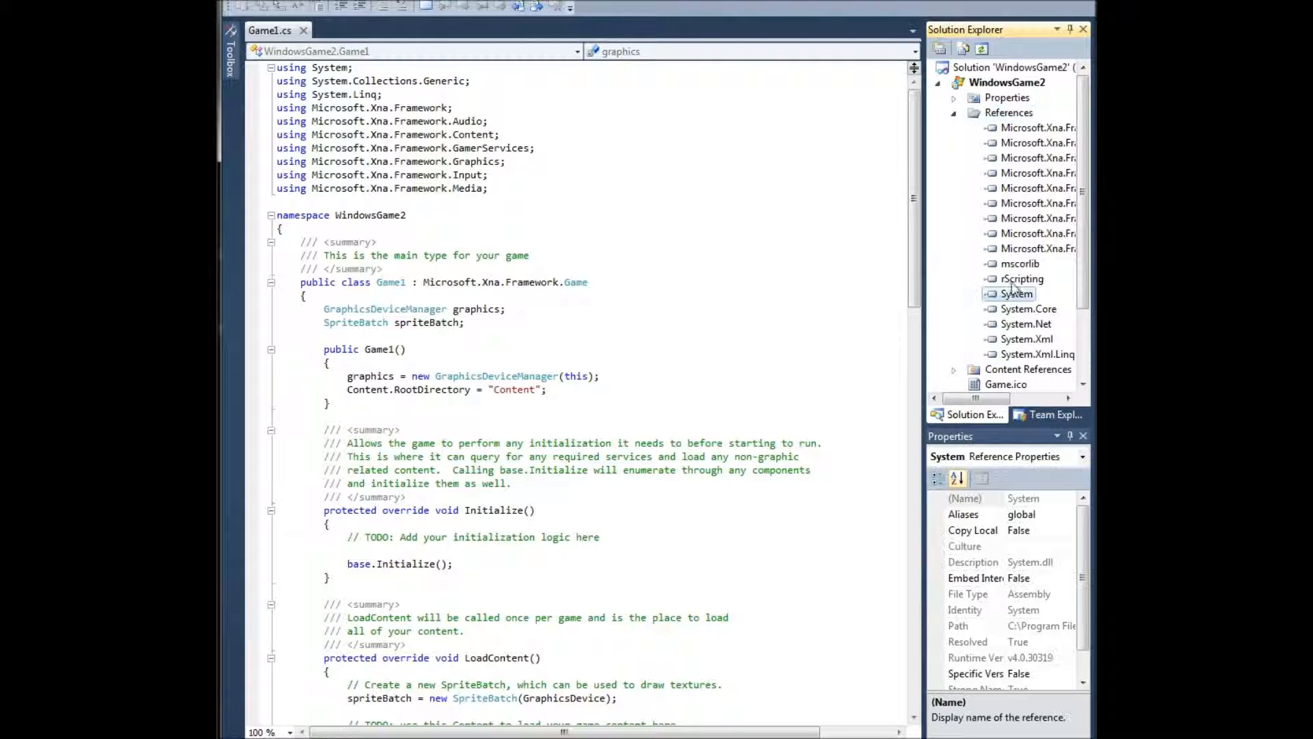
left_click(1022, 278)
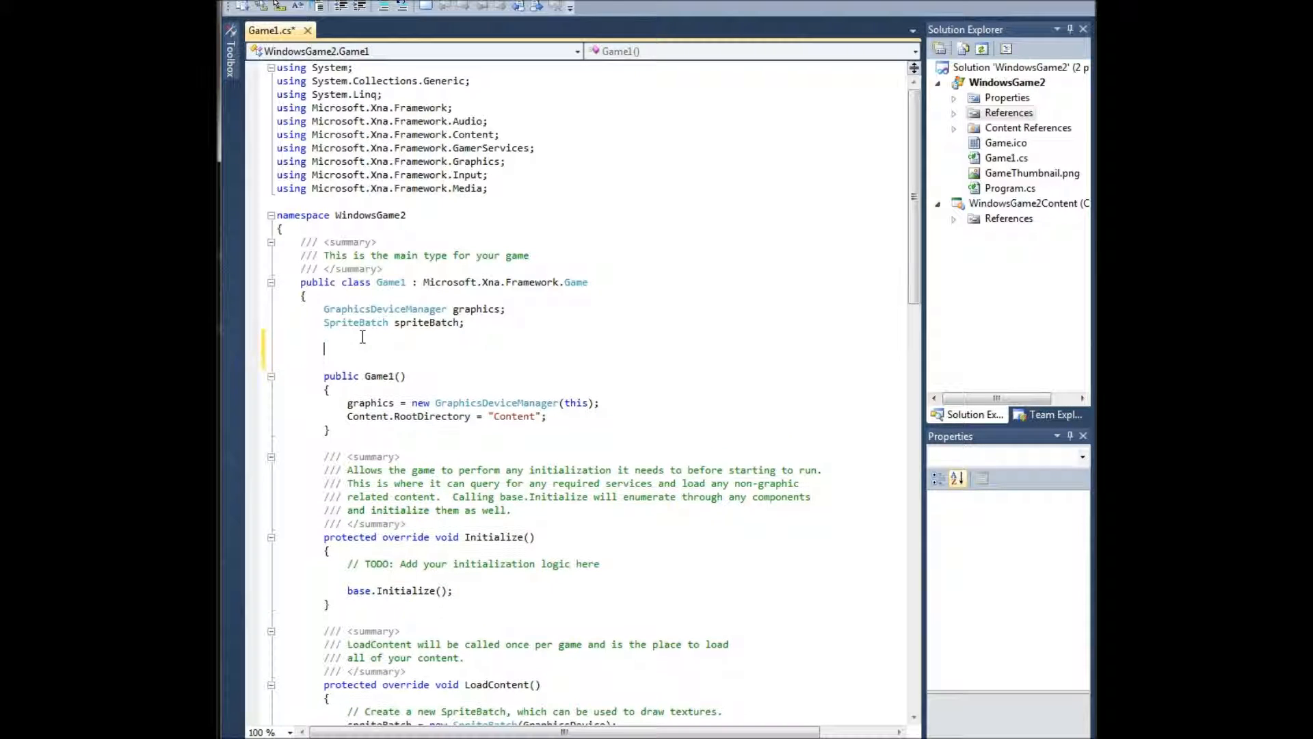
Declare fields 'rScripting.CompileEngine compiler;' and 'rScripting.LateBinding.ScriptFactory factory;' in Game1.
type("rscipr.")
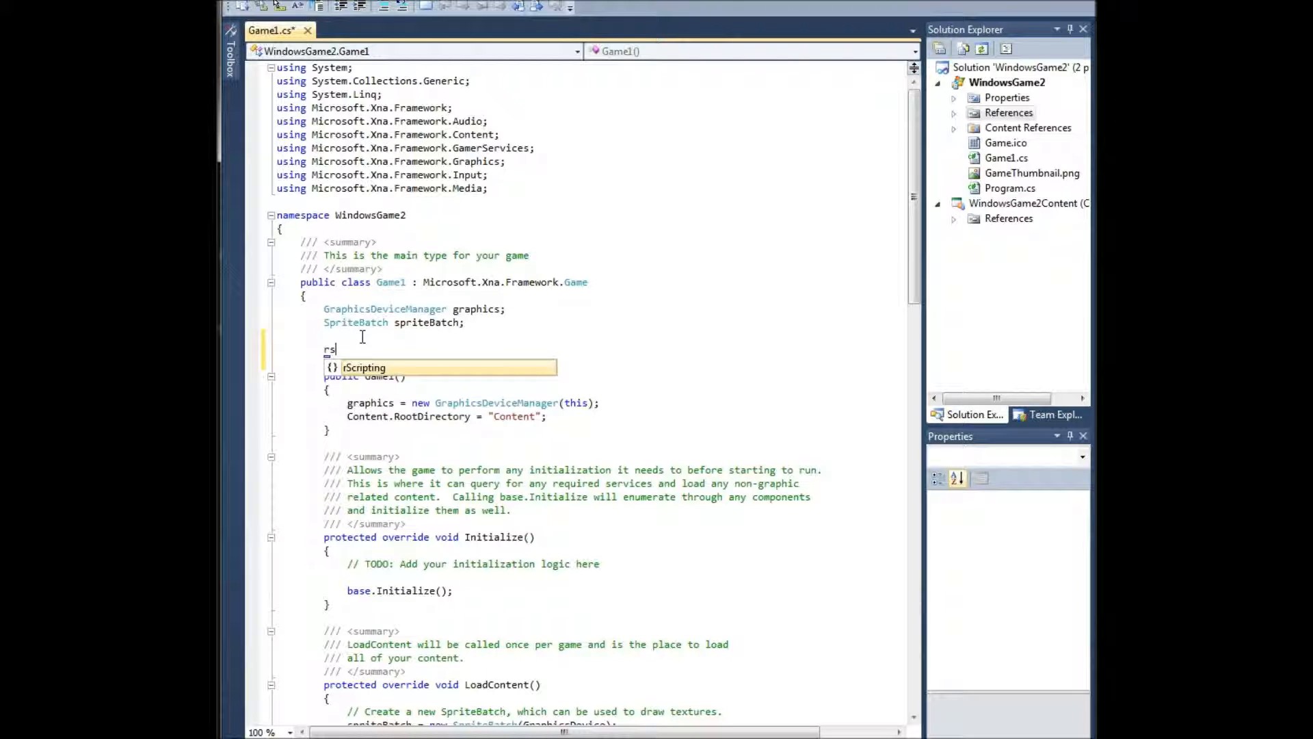
type("Scripting.CompileEngine")
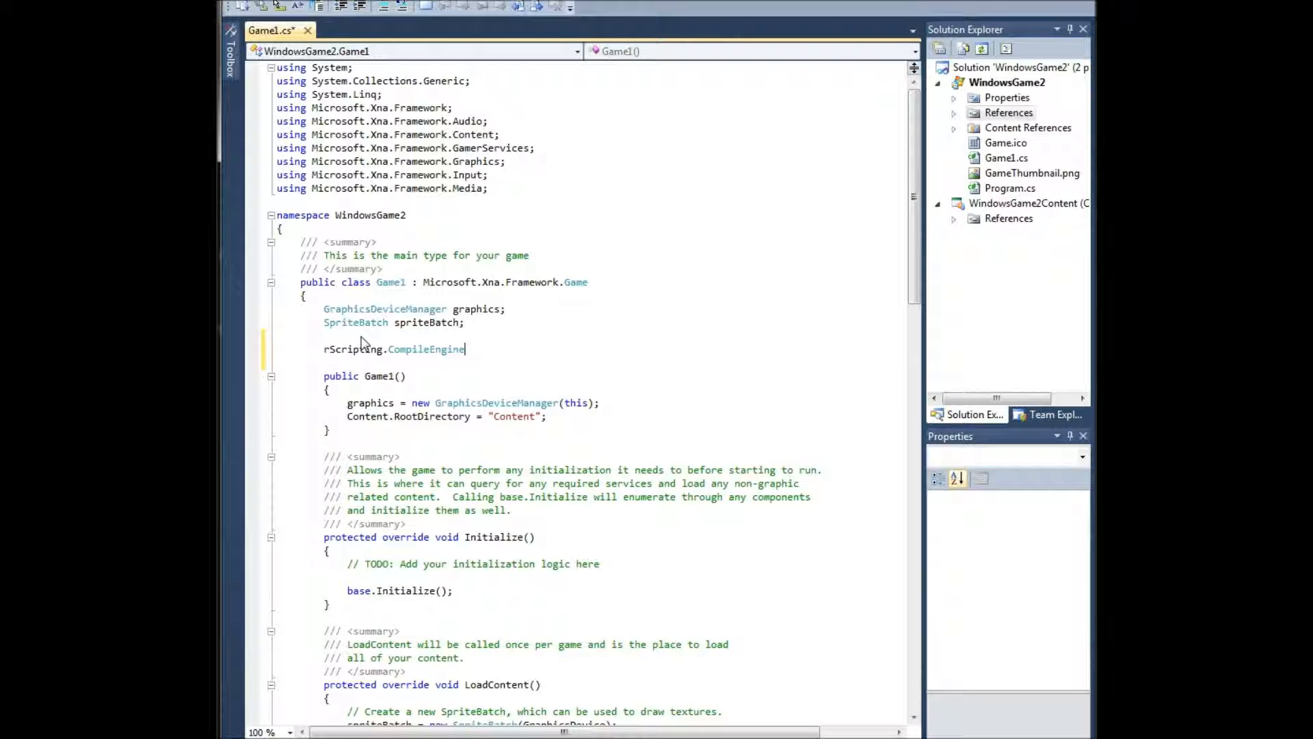
type("compiler;")
type("rScripting.LateBinding.ScriptFactory")
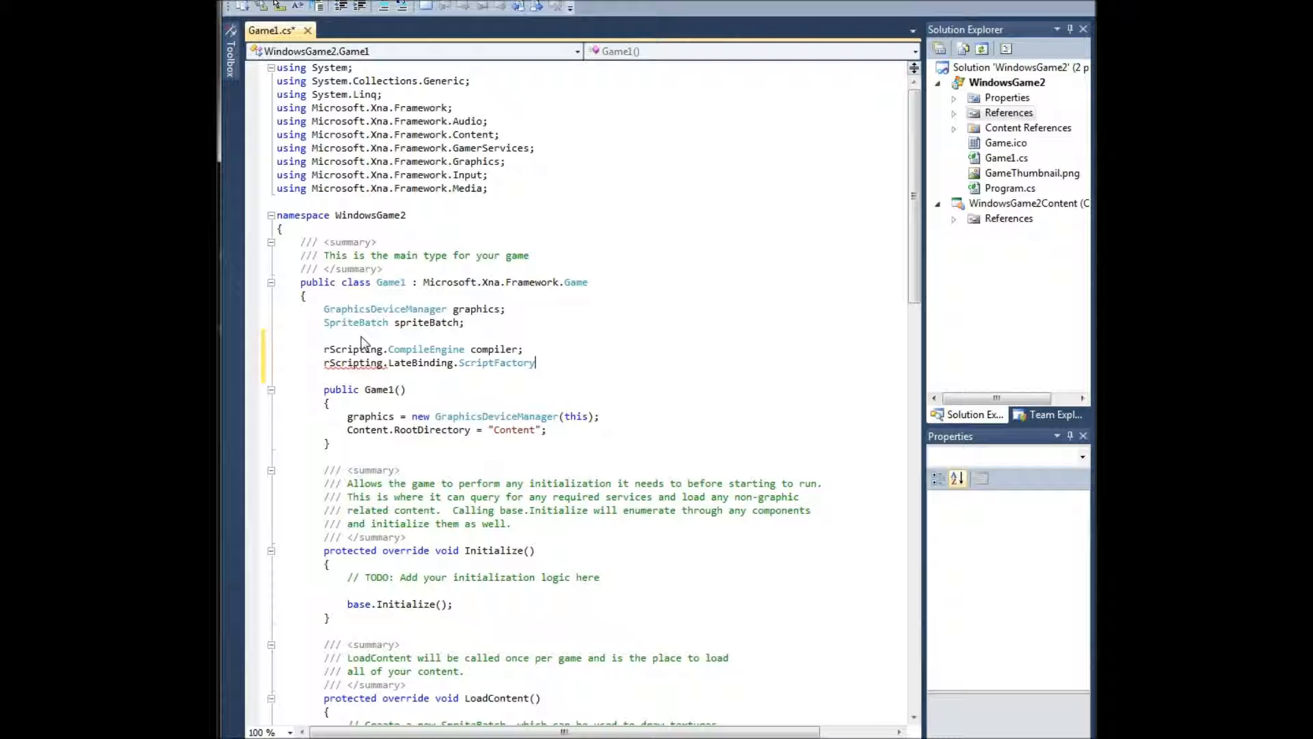
type("factory;")
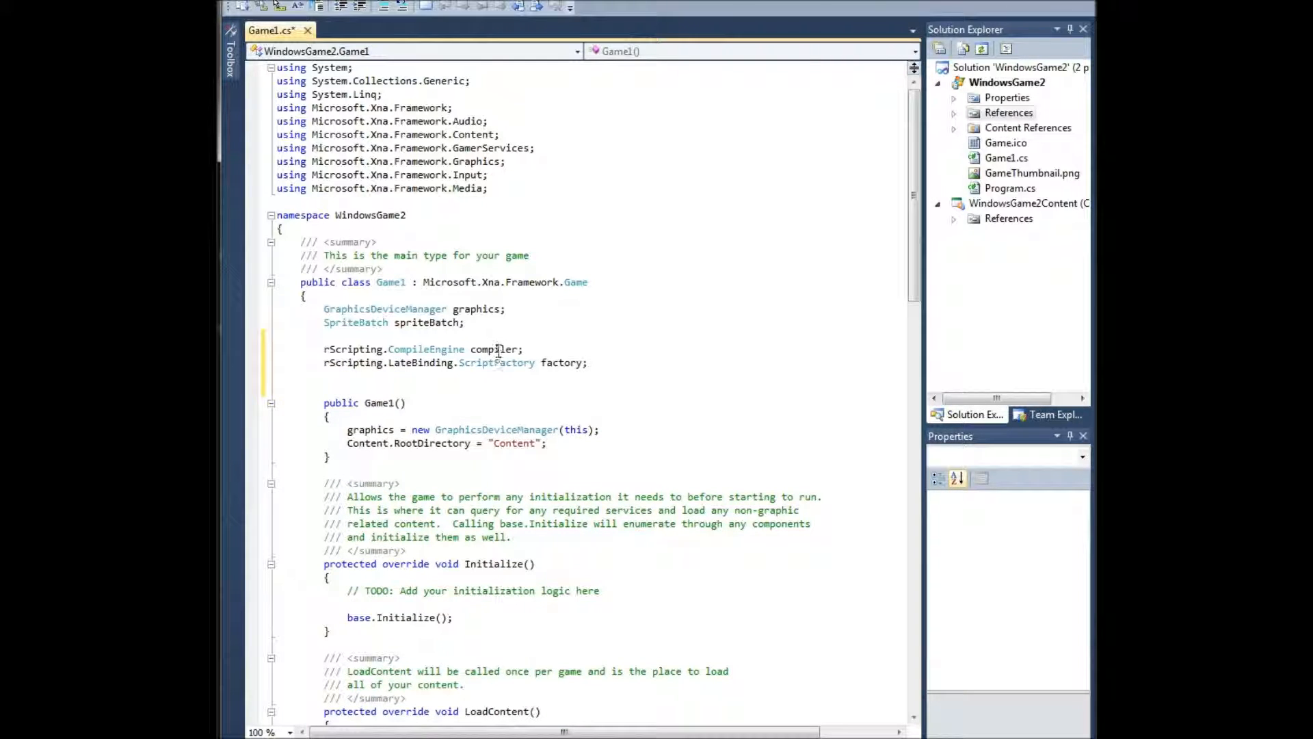
Highlight the compiler field and the CompileEngine and ScriptFactory type names to point them out.
double_click(492, 350)
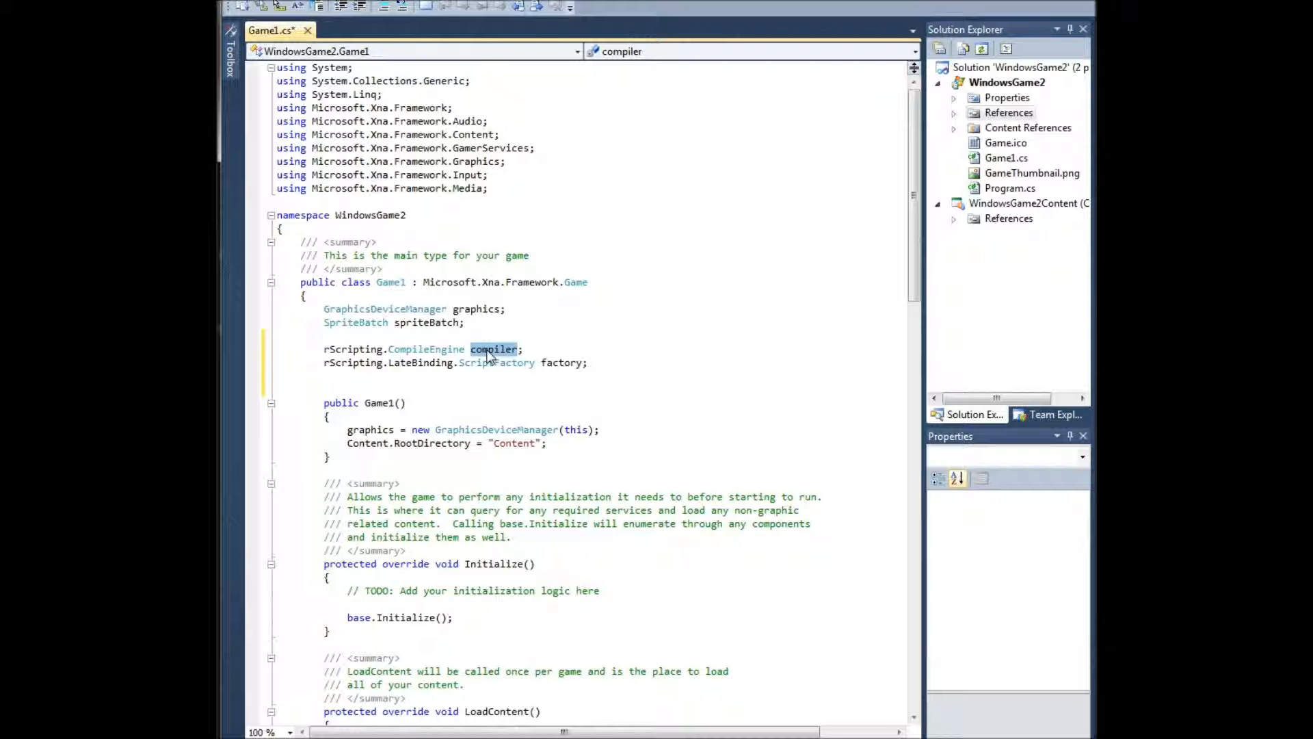
double_click(425, 350)
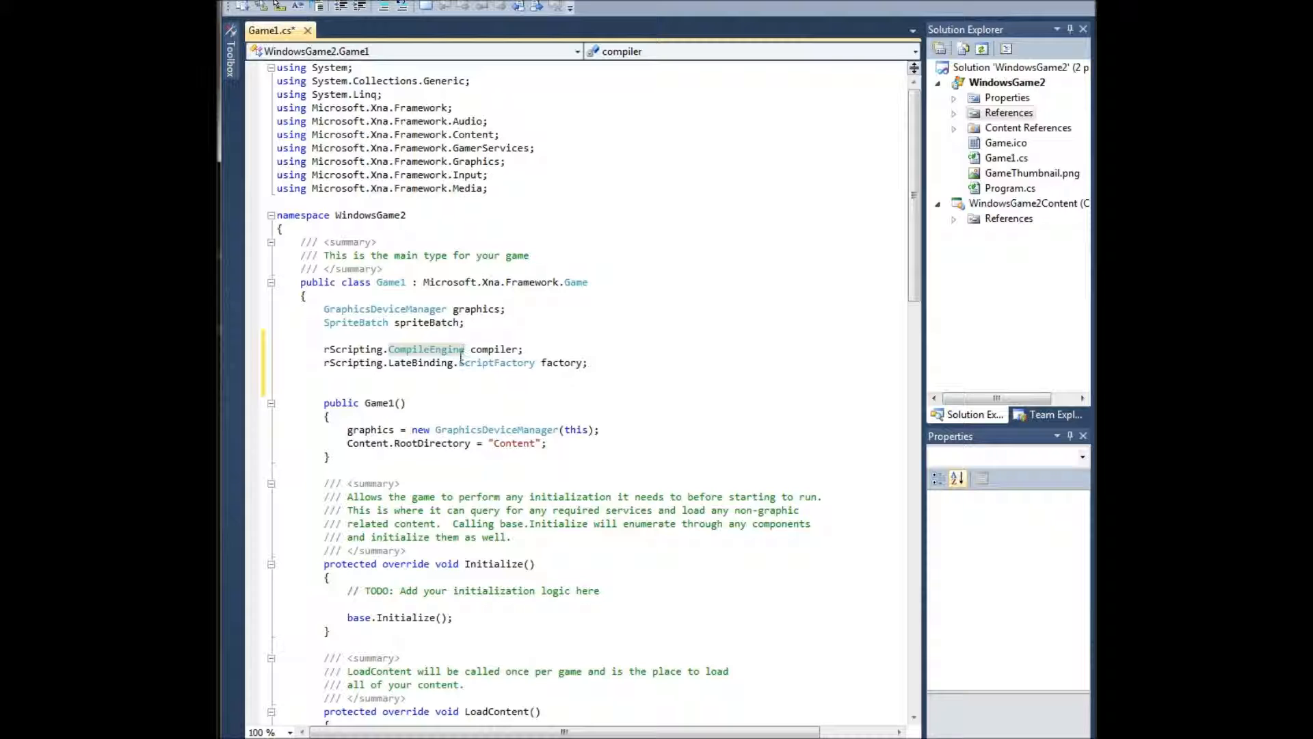
double_click(496, 363)
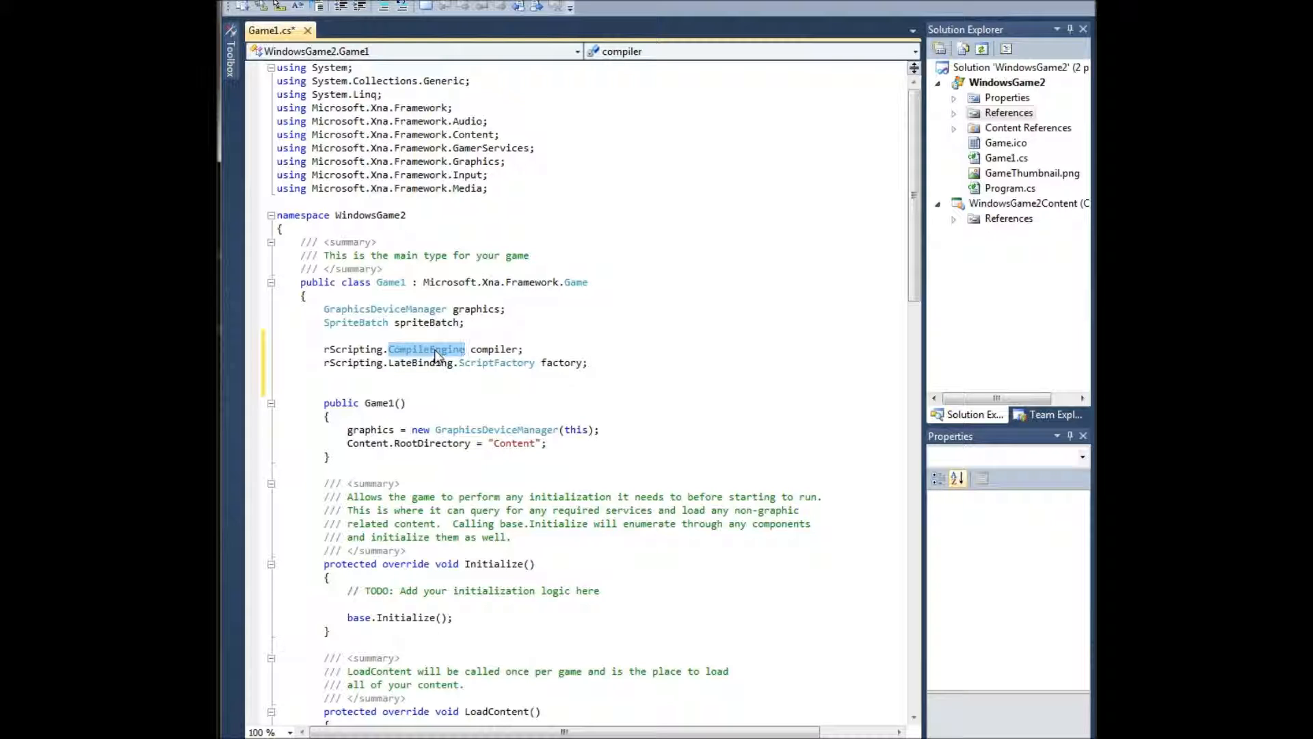
left_click(495, 362)
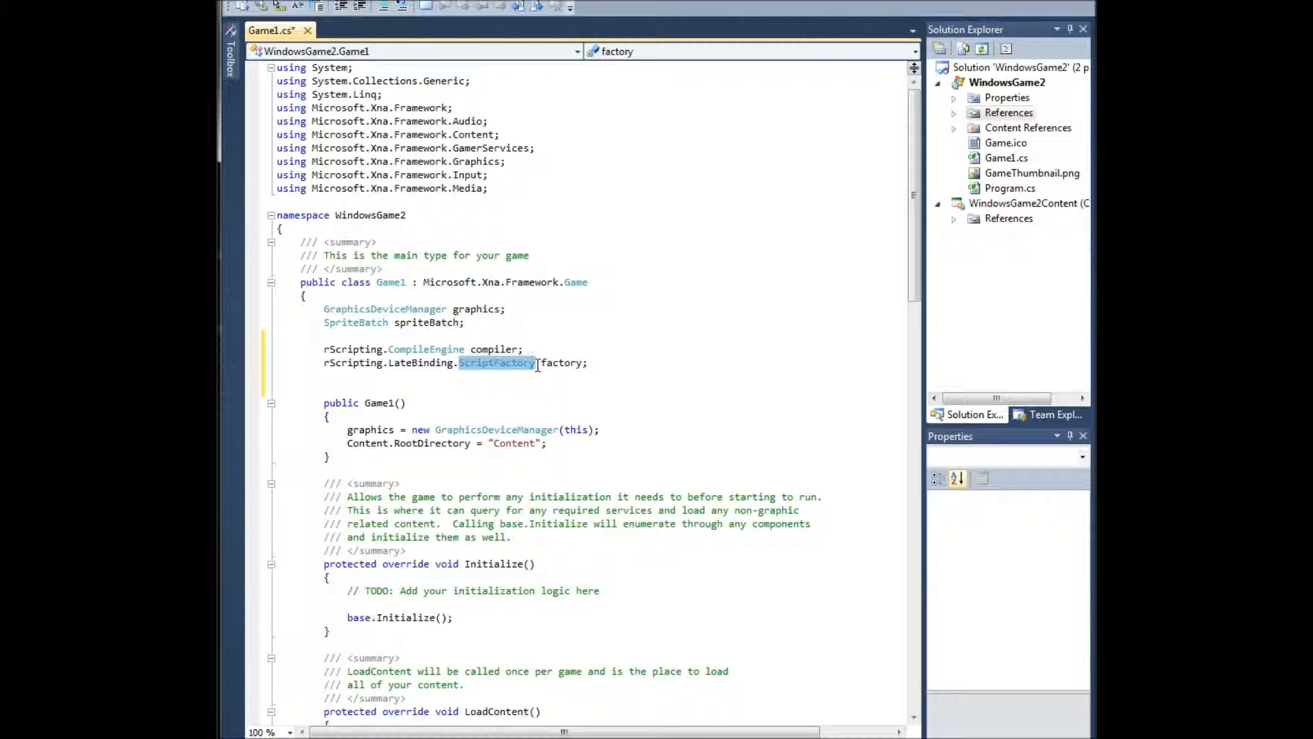
mouse_move(496, 362)
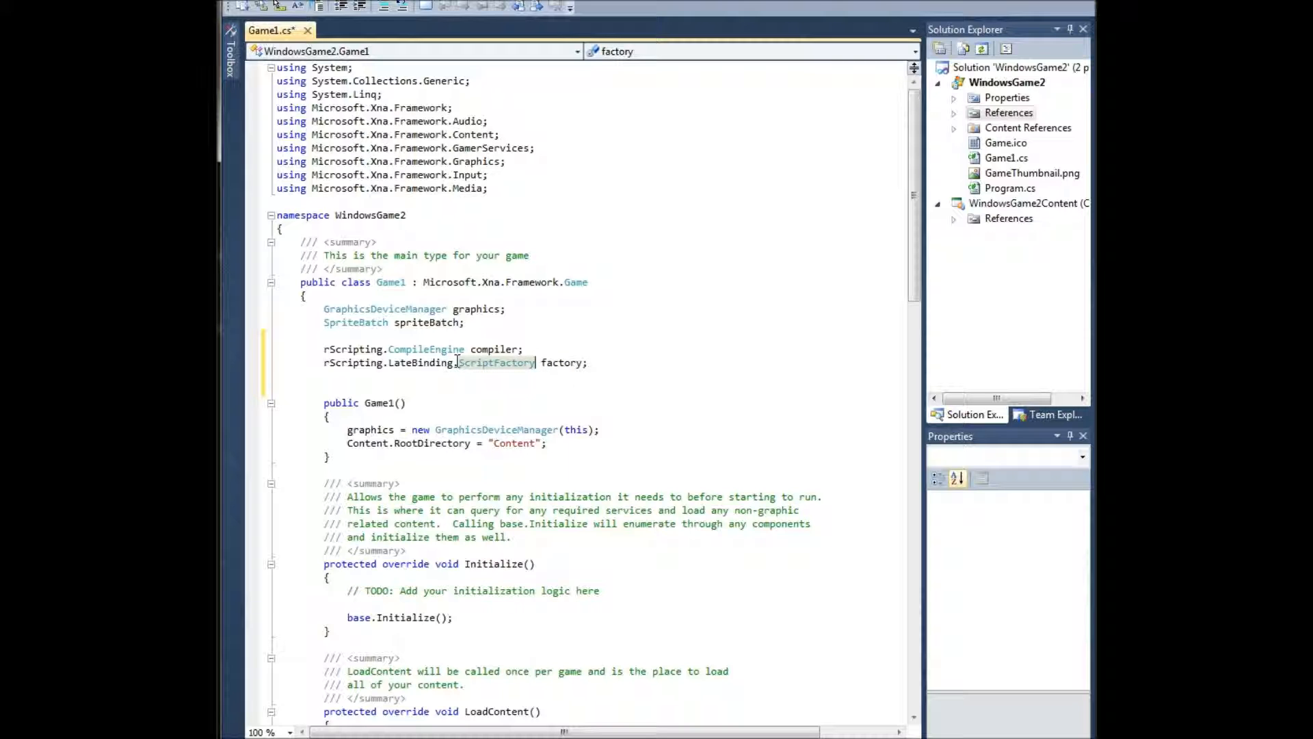
In the Game1 constructor assign compiler = new rScripting.CompileEngine(".script");.
scroll("down", 3)
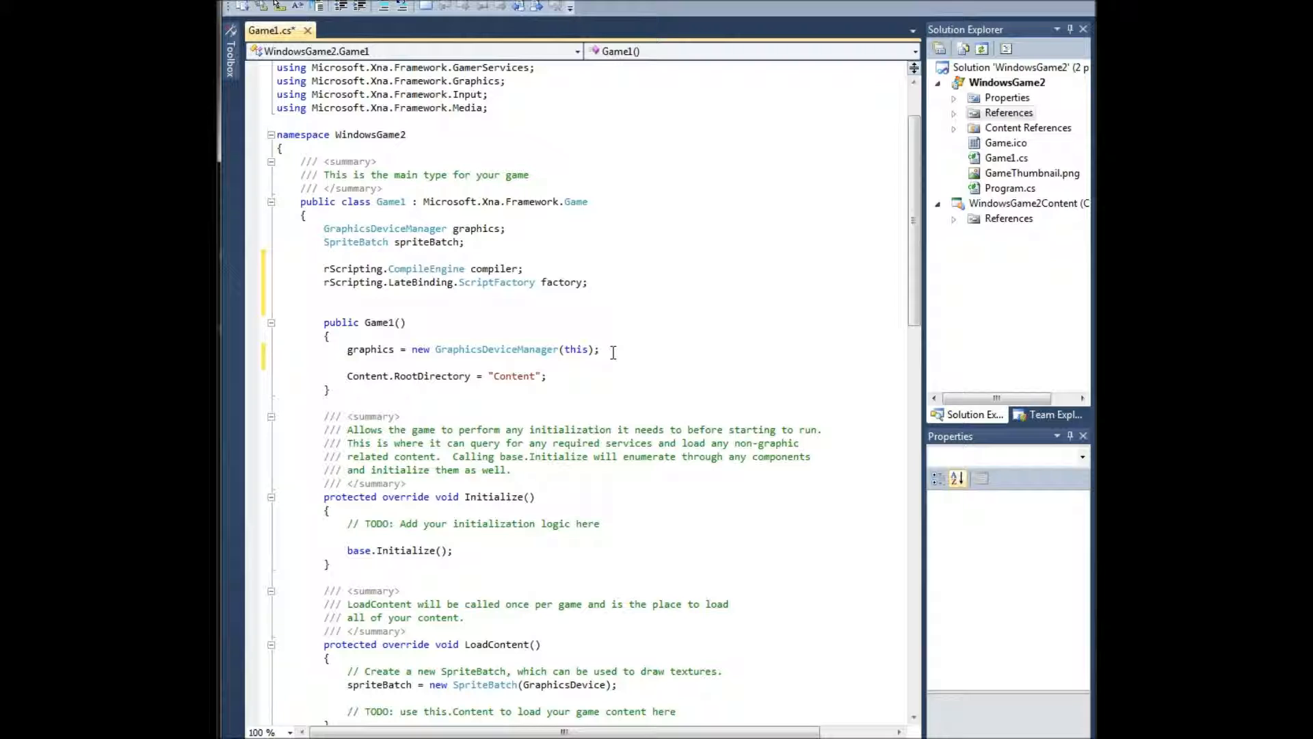
type("cpompilc")
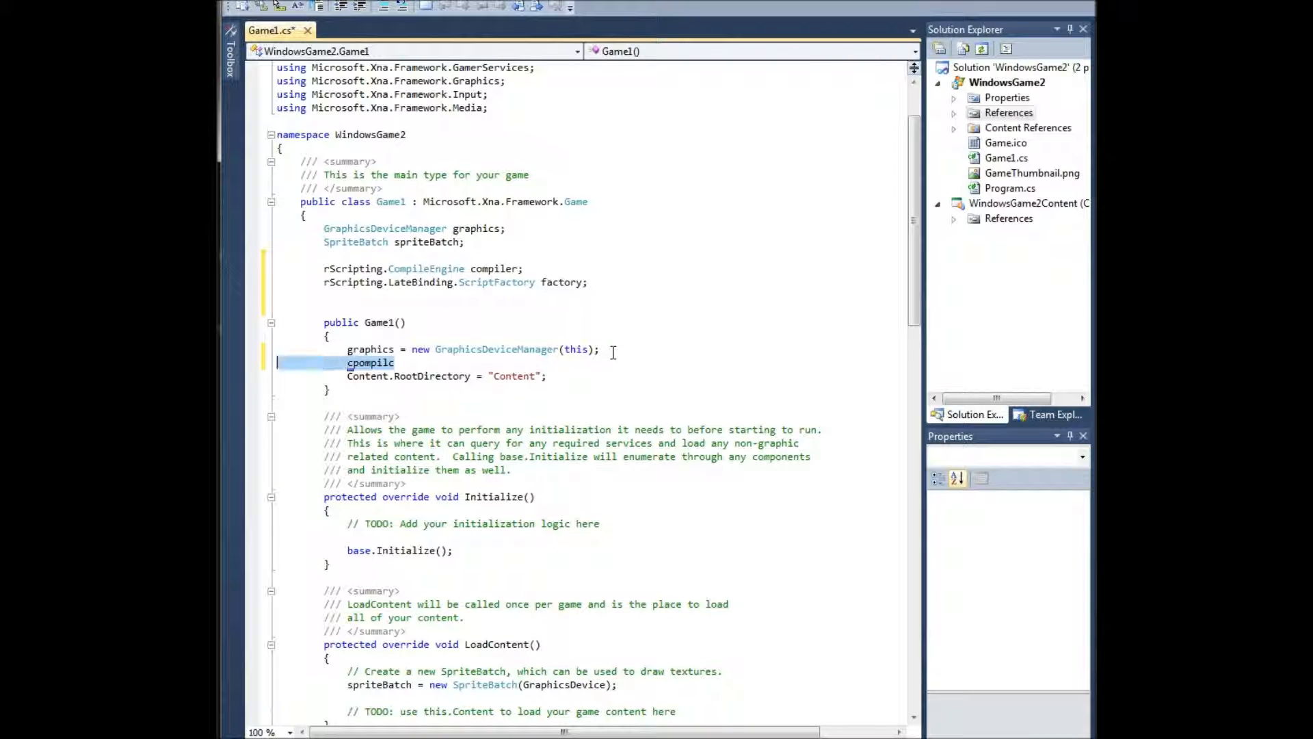
type("compile")
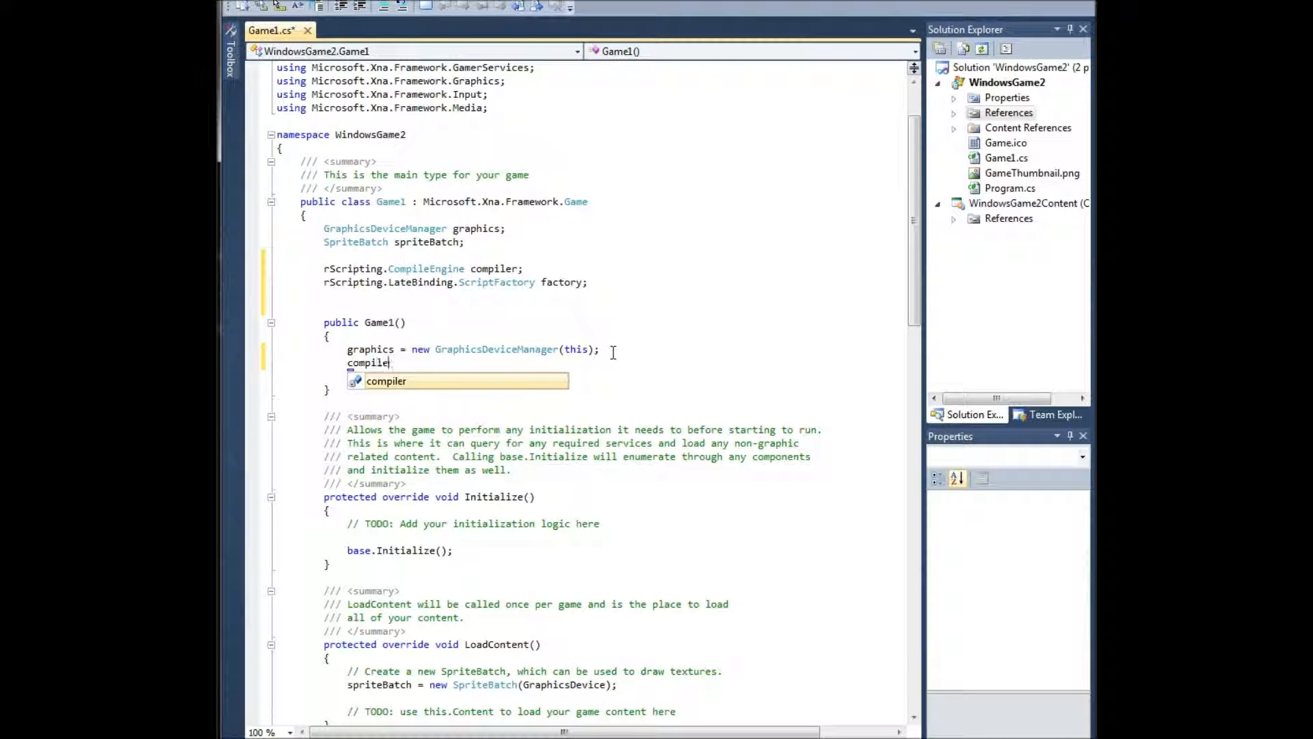
type("= new rScripting.CompileEngine(\"")
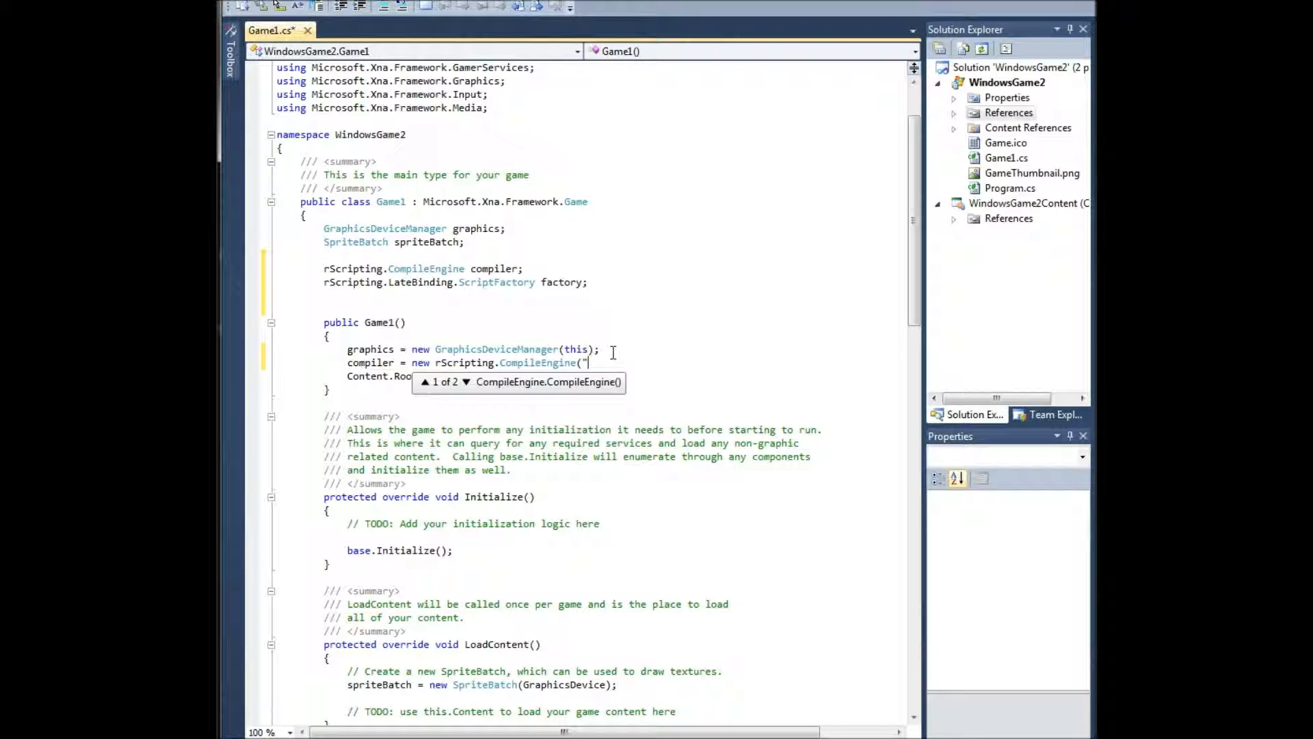
type("script\");")
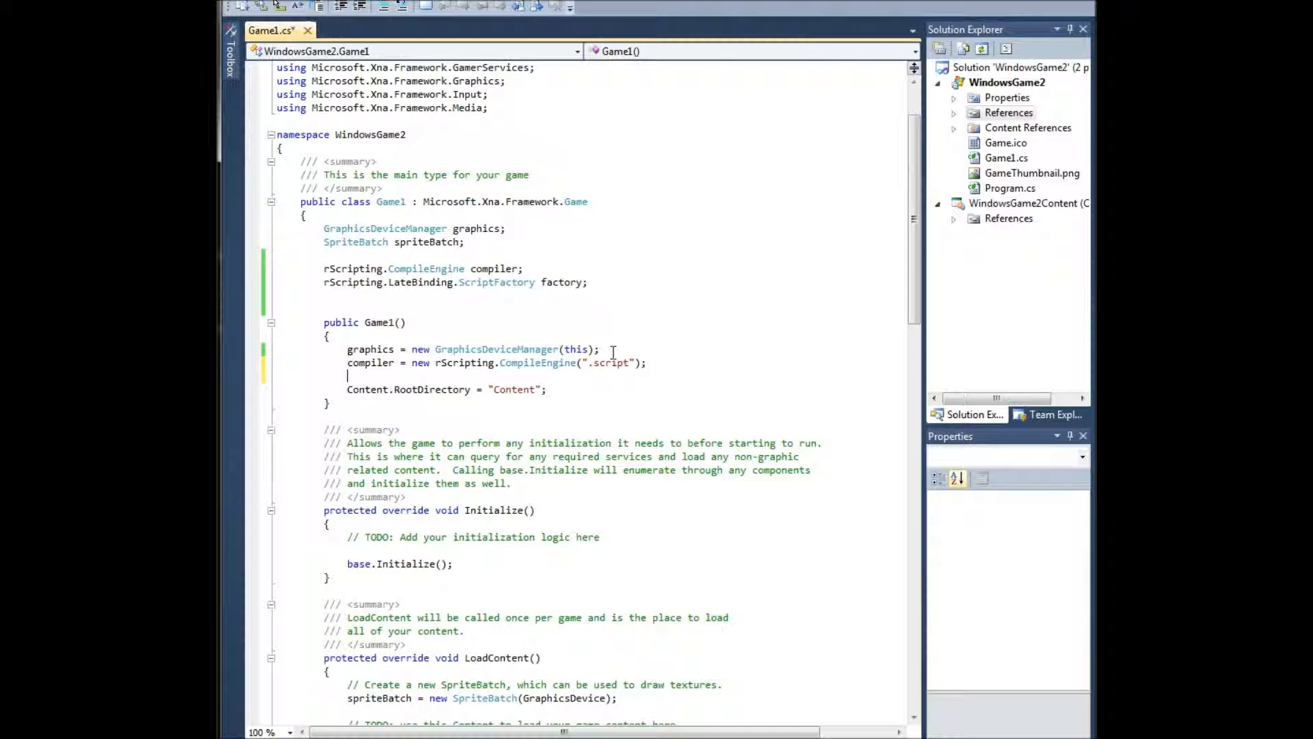
scroll("down", 3)
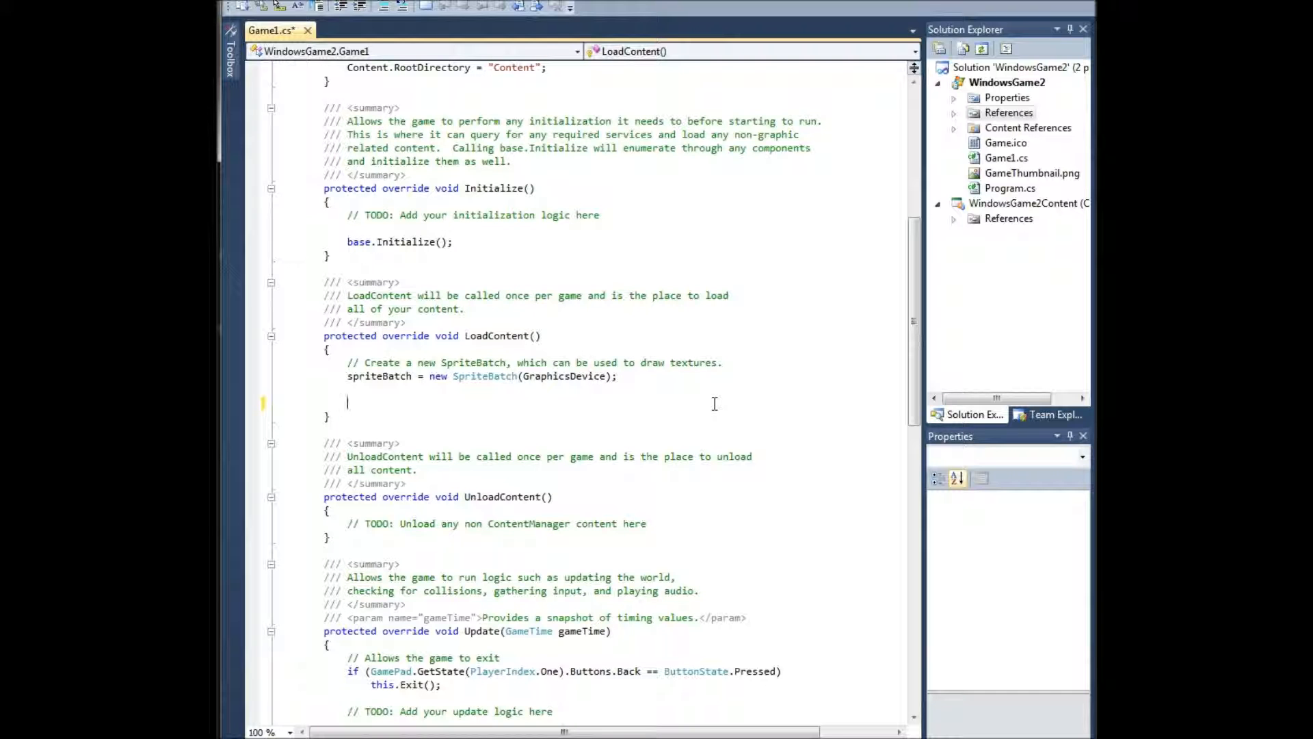
In LoadContent create the "scripts" folder with System.IO.Directory.Exists/CreateDirectory when missing.
type("compi")
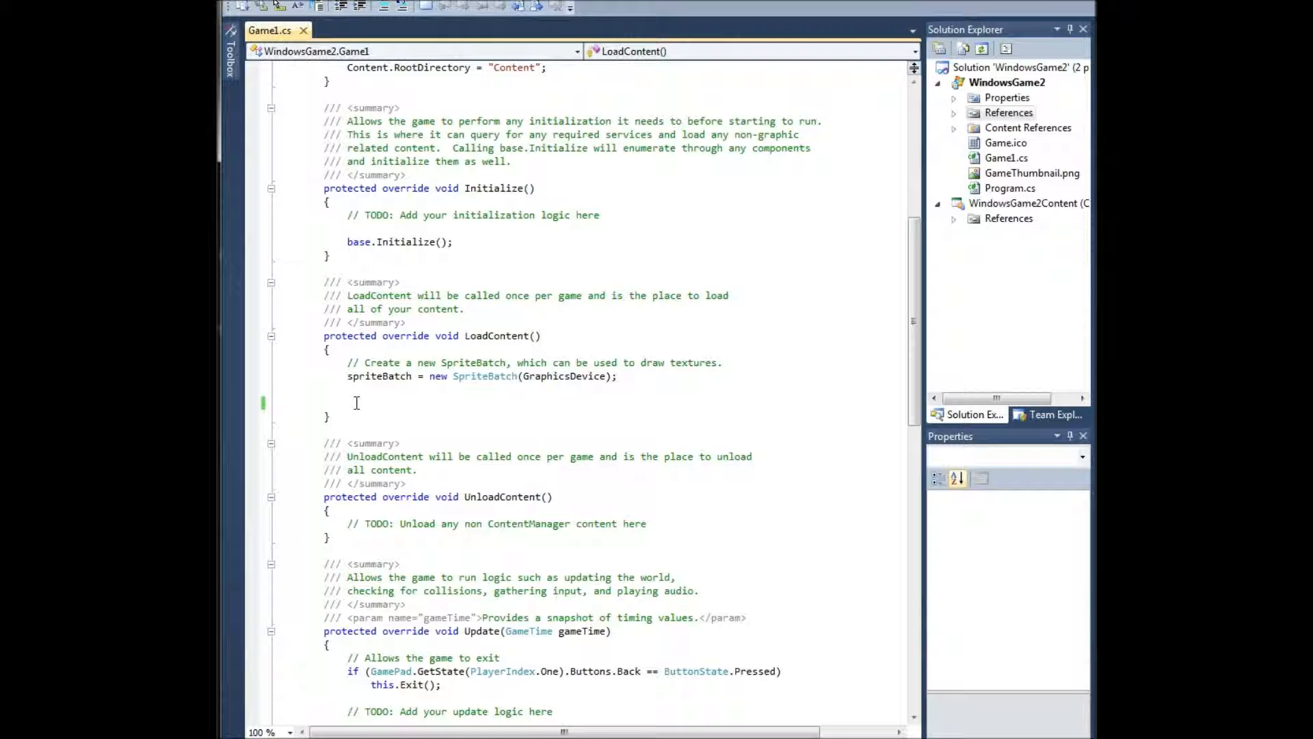
type("systedm")
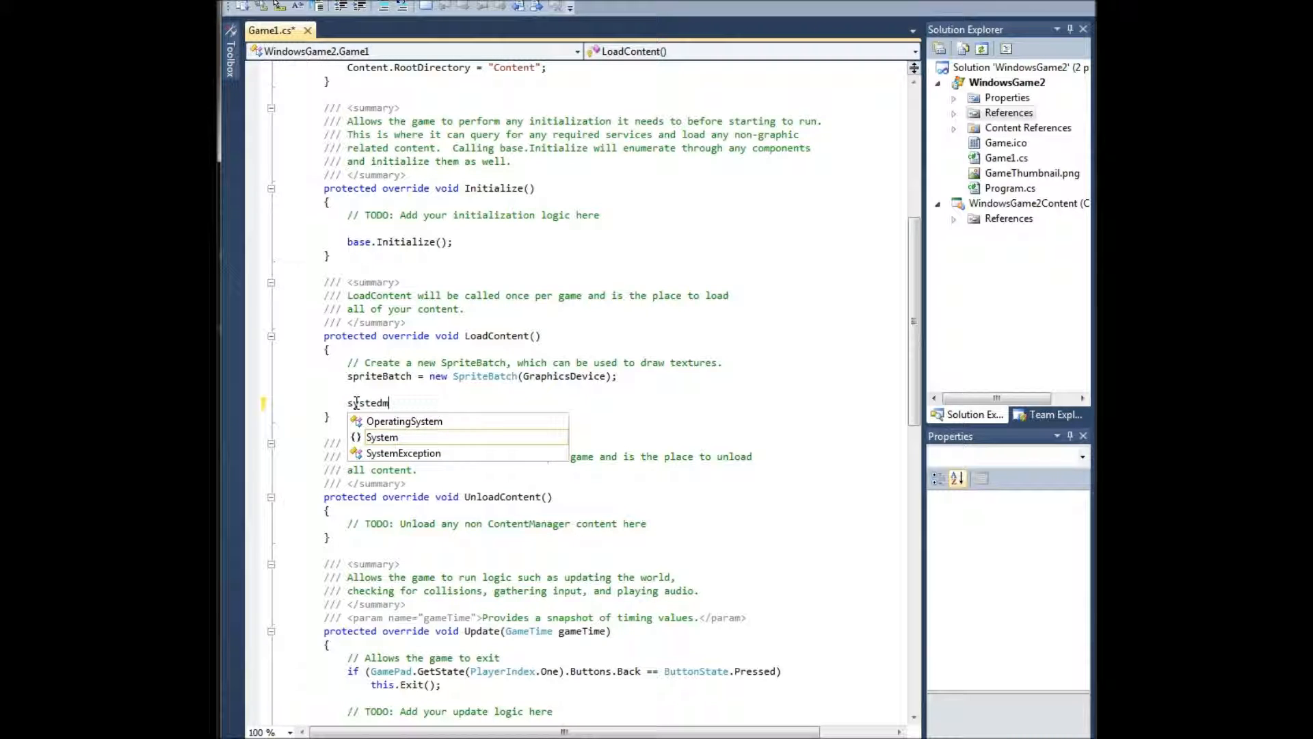
type("System.IO.d")
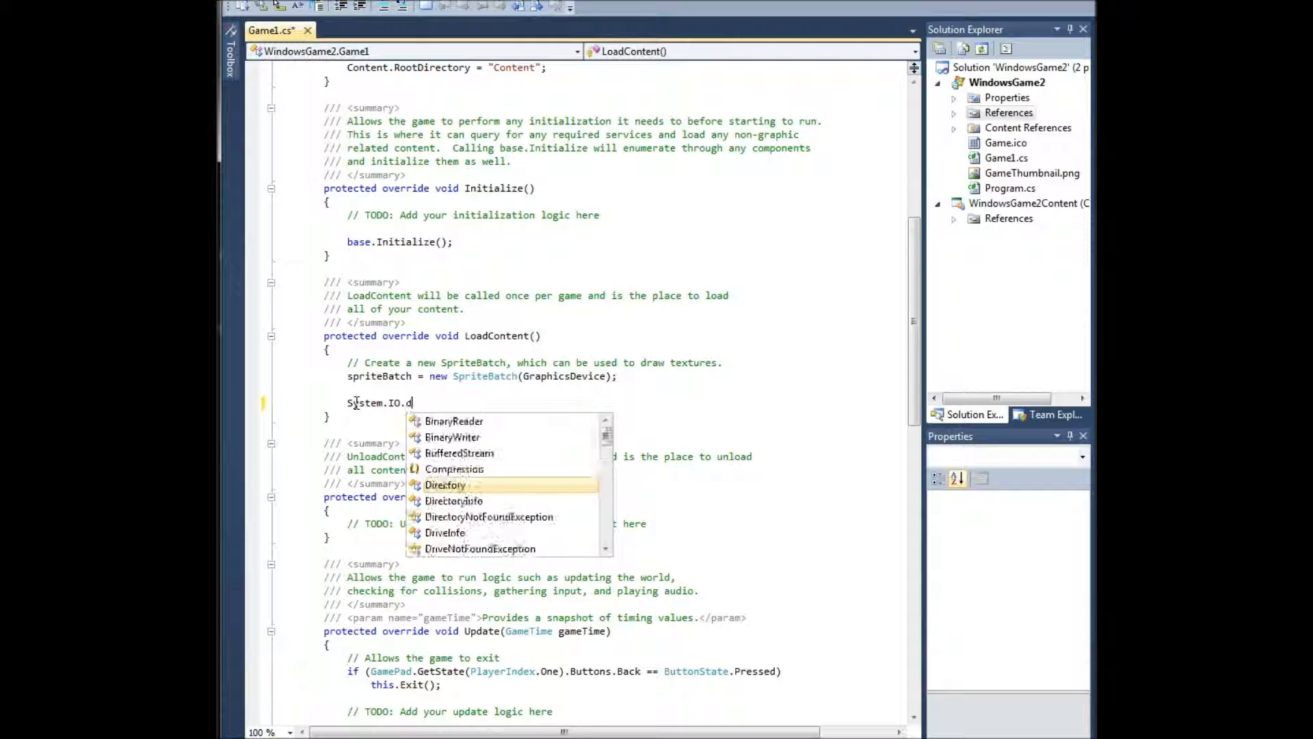
type("Directory.Exists")
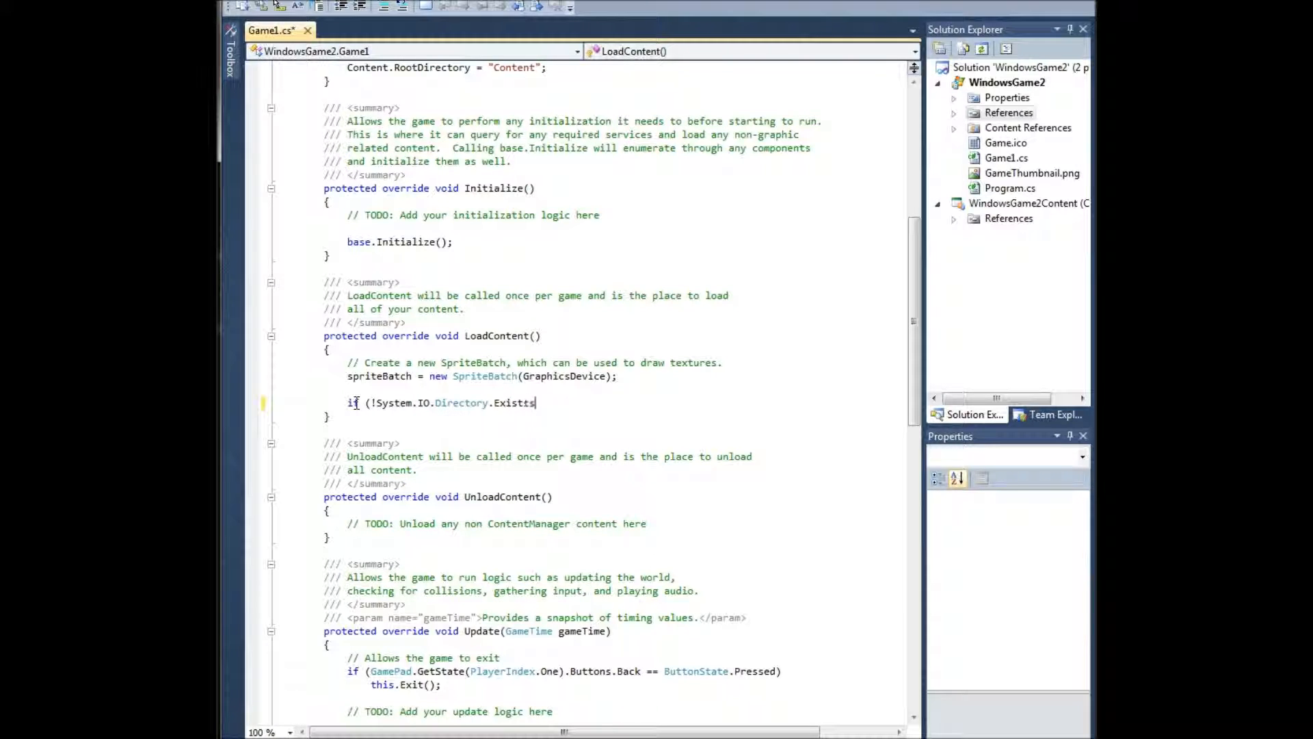
type("System.IO.")
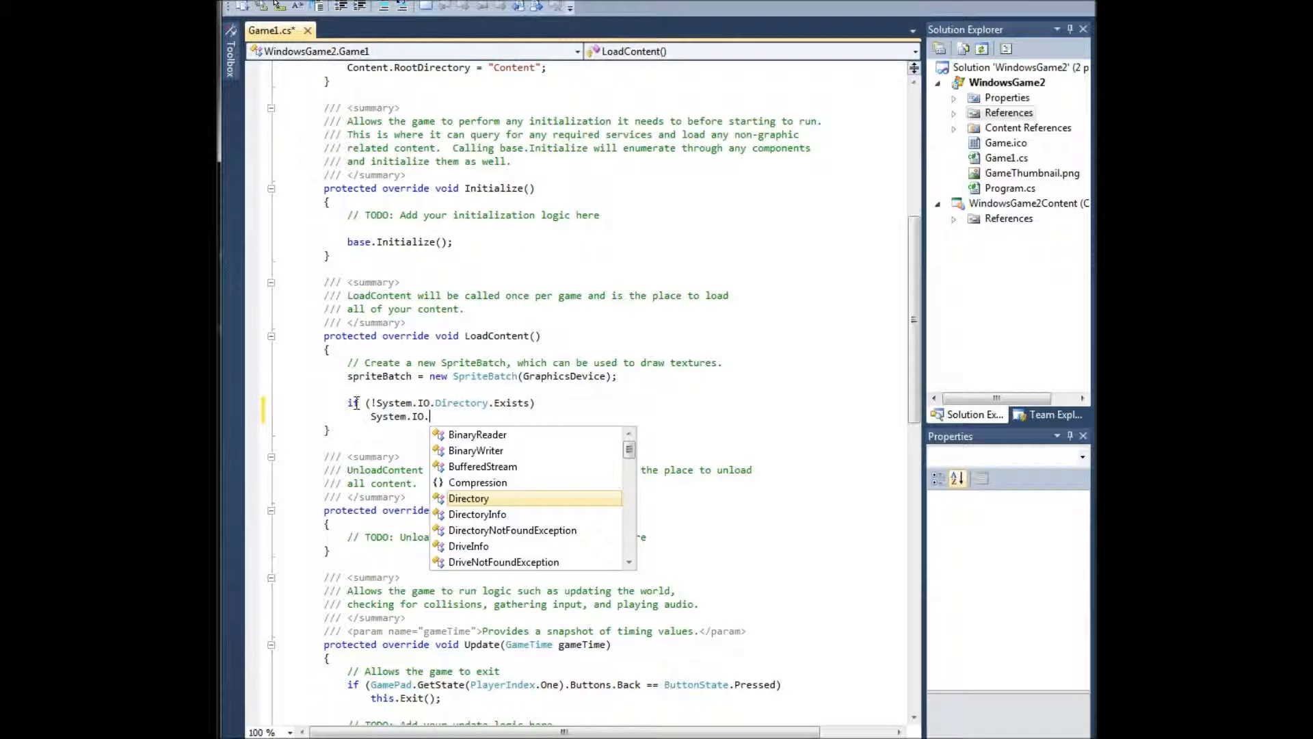
type("Directory.CreateDirectory)(\"")
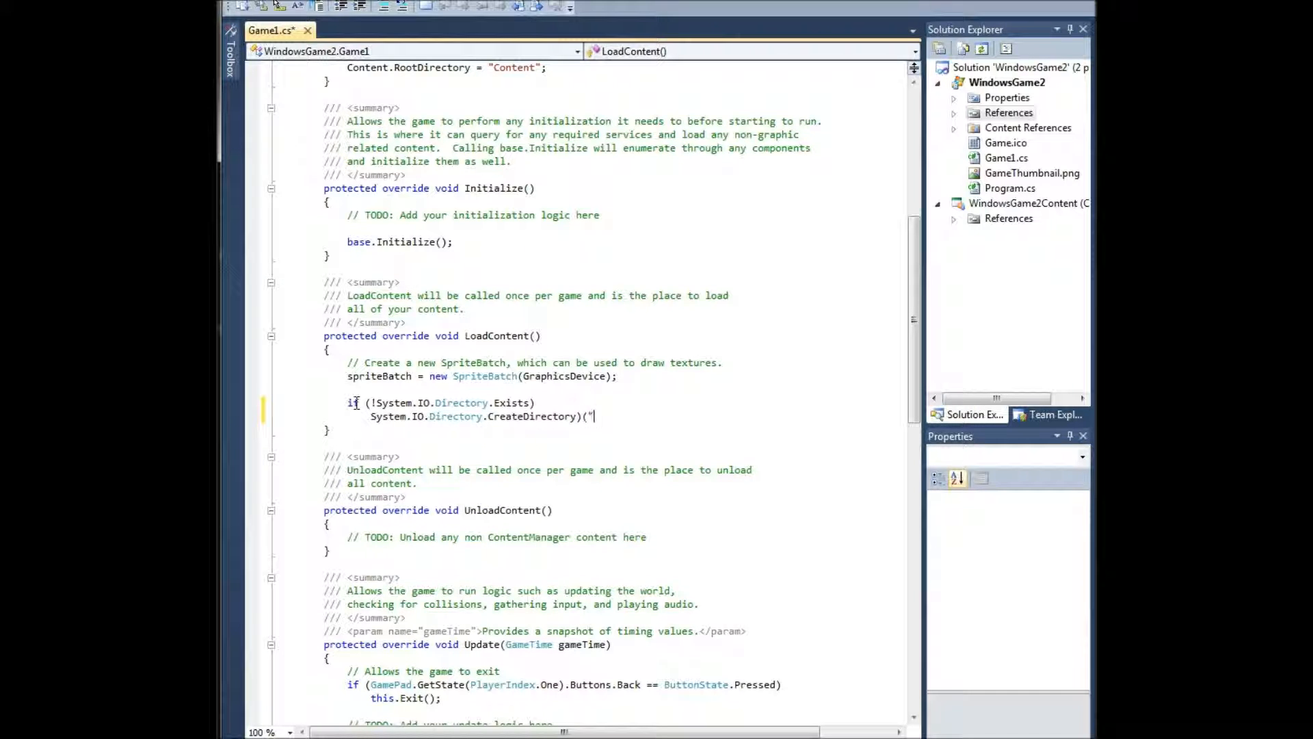
type("scripost")
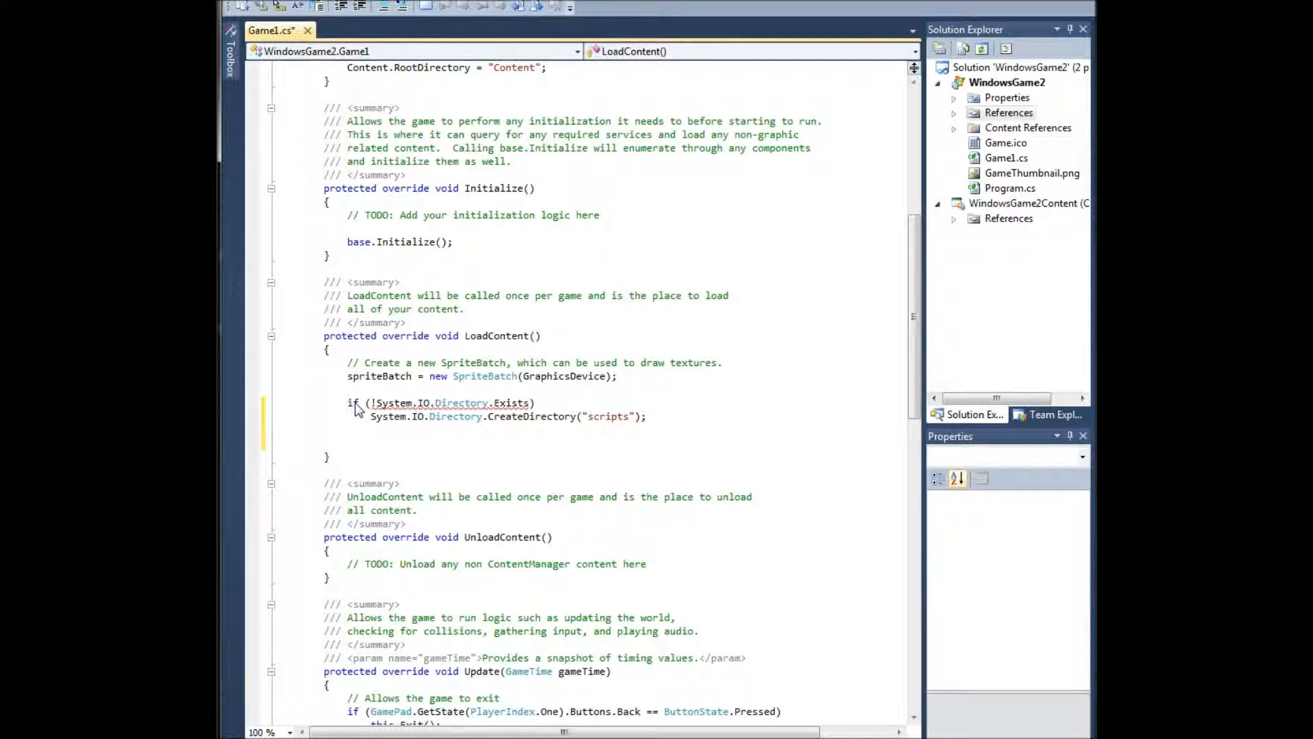
type("compile")
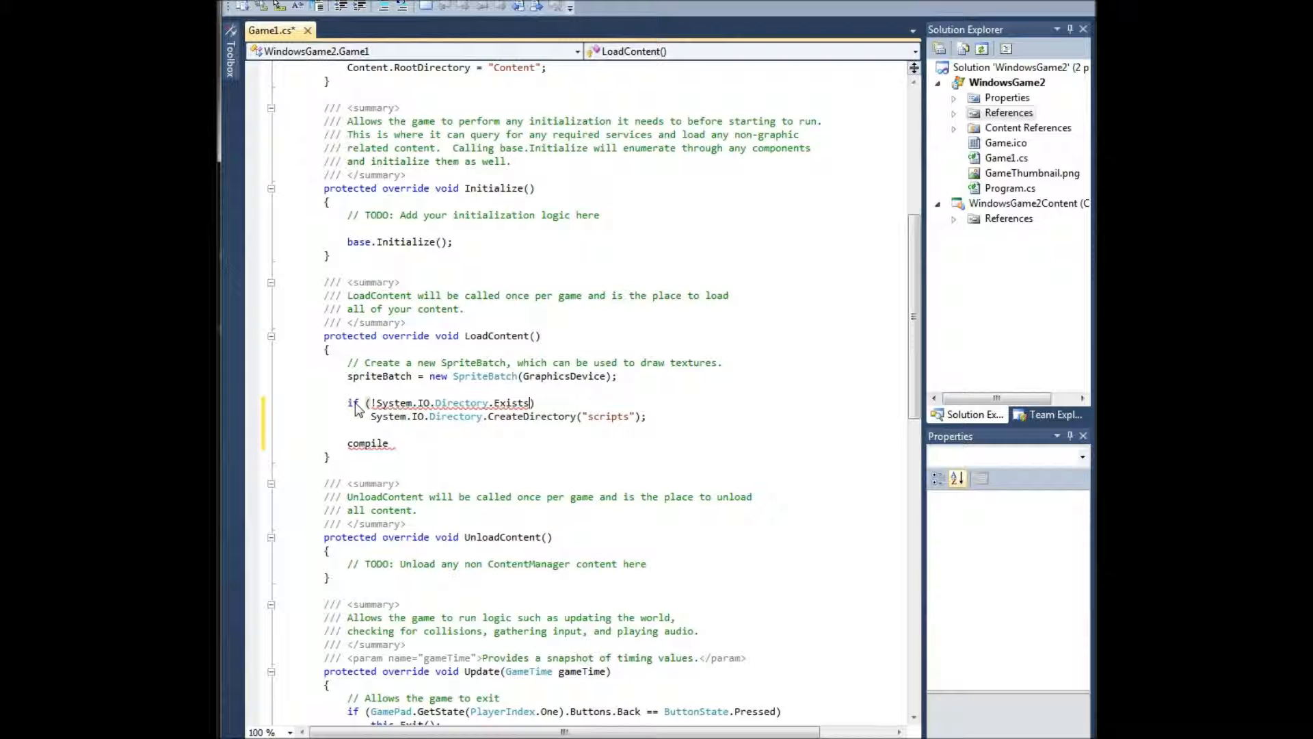
type("\"scripts\"")
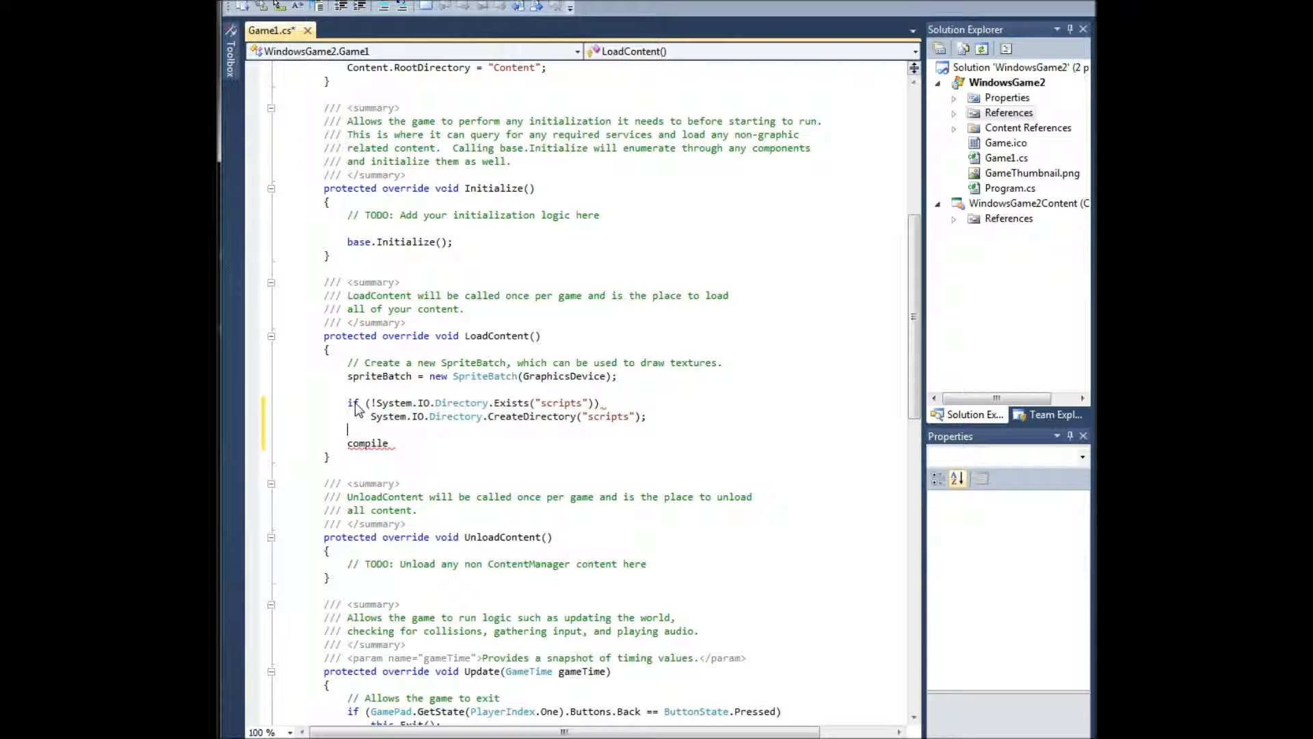
double_click(368, 443)
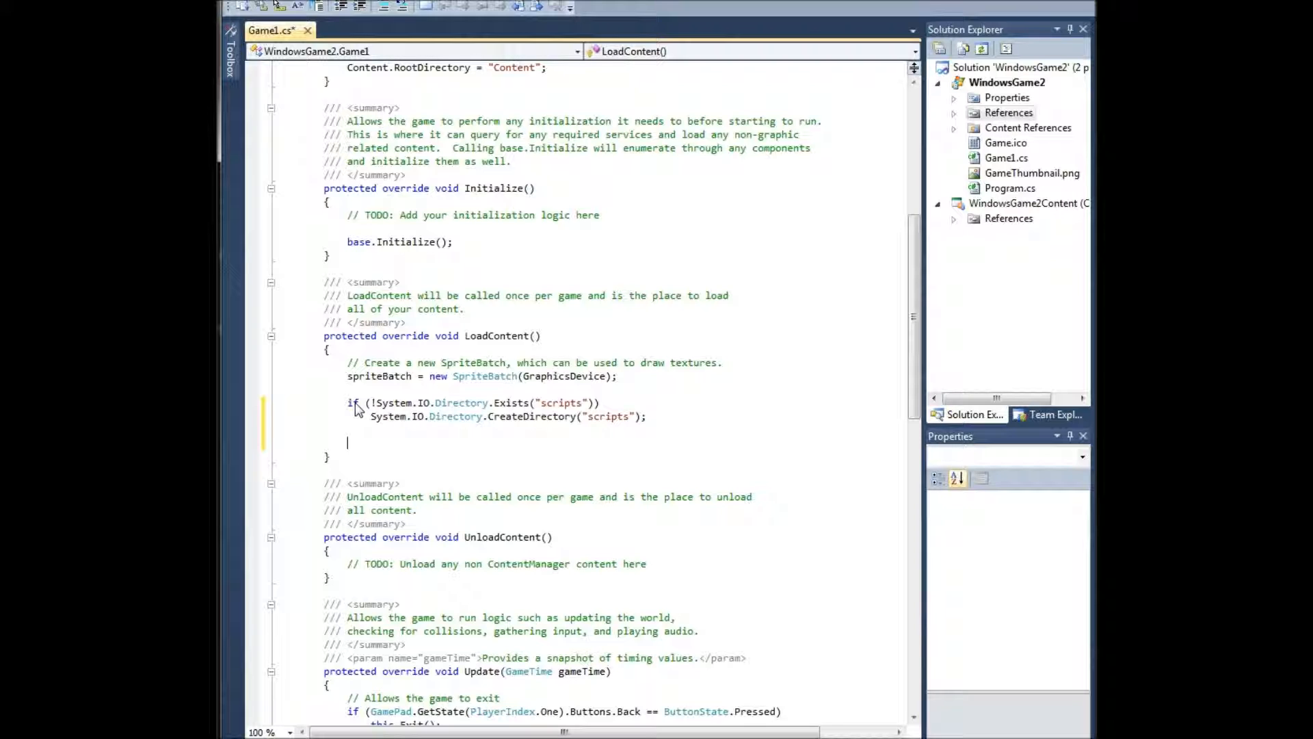
Add bool compiledOK = compiler.Compile("scripts") and an if/else setting Window.Title to "Compiled without error." or failure.
type("bool")
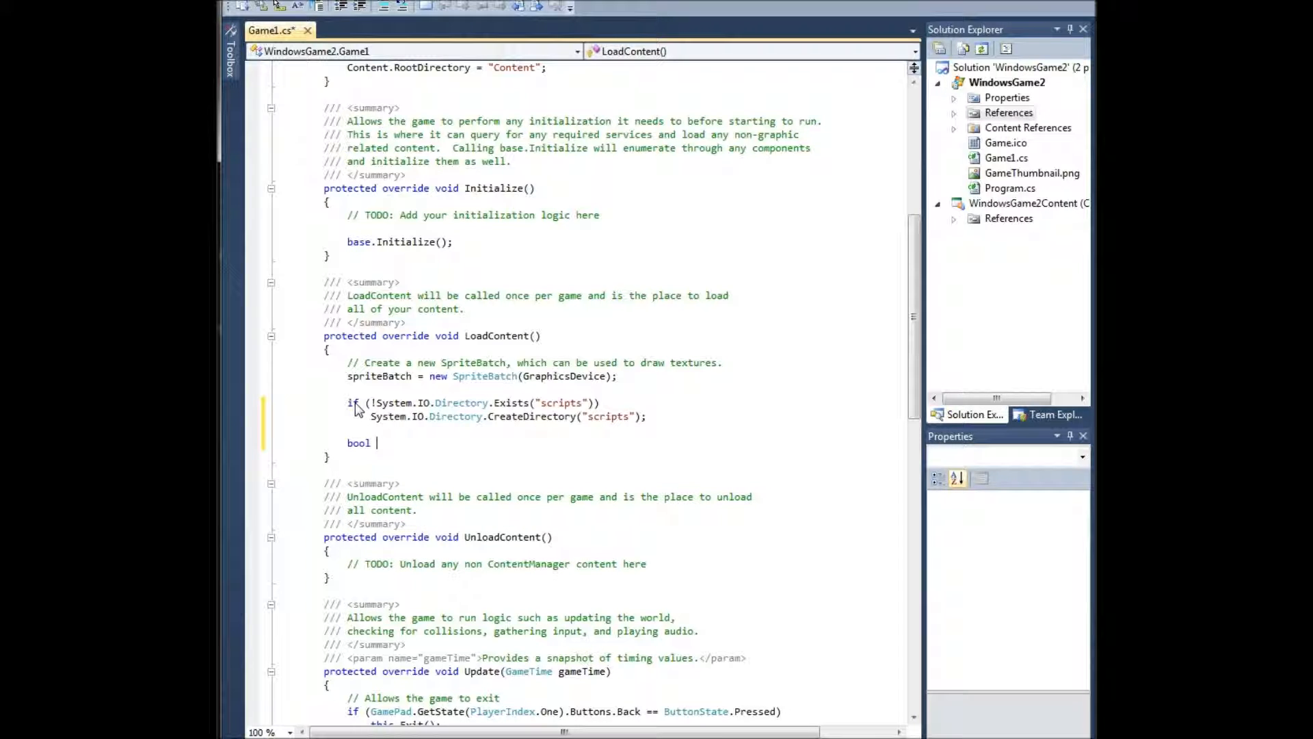
type("i")
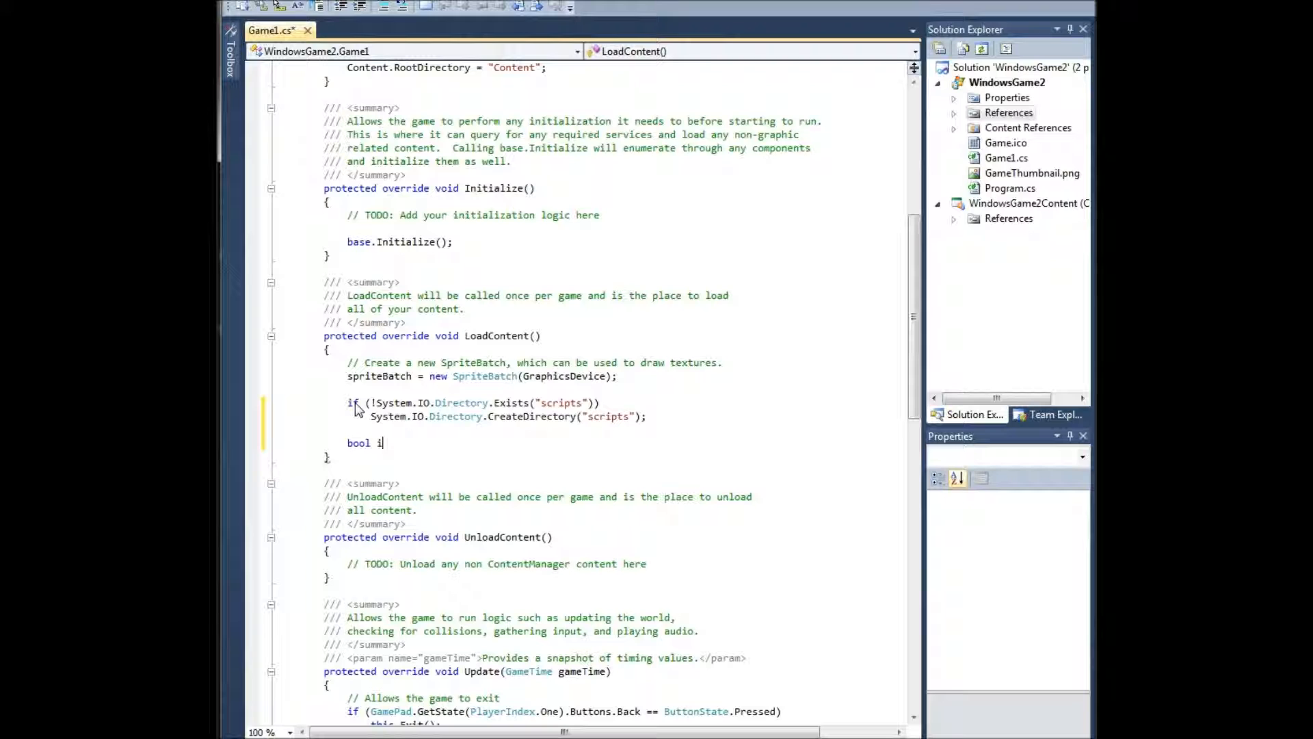
type("compiled")
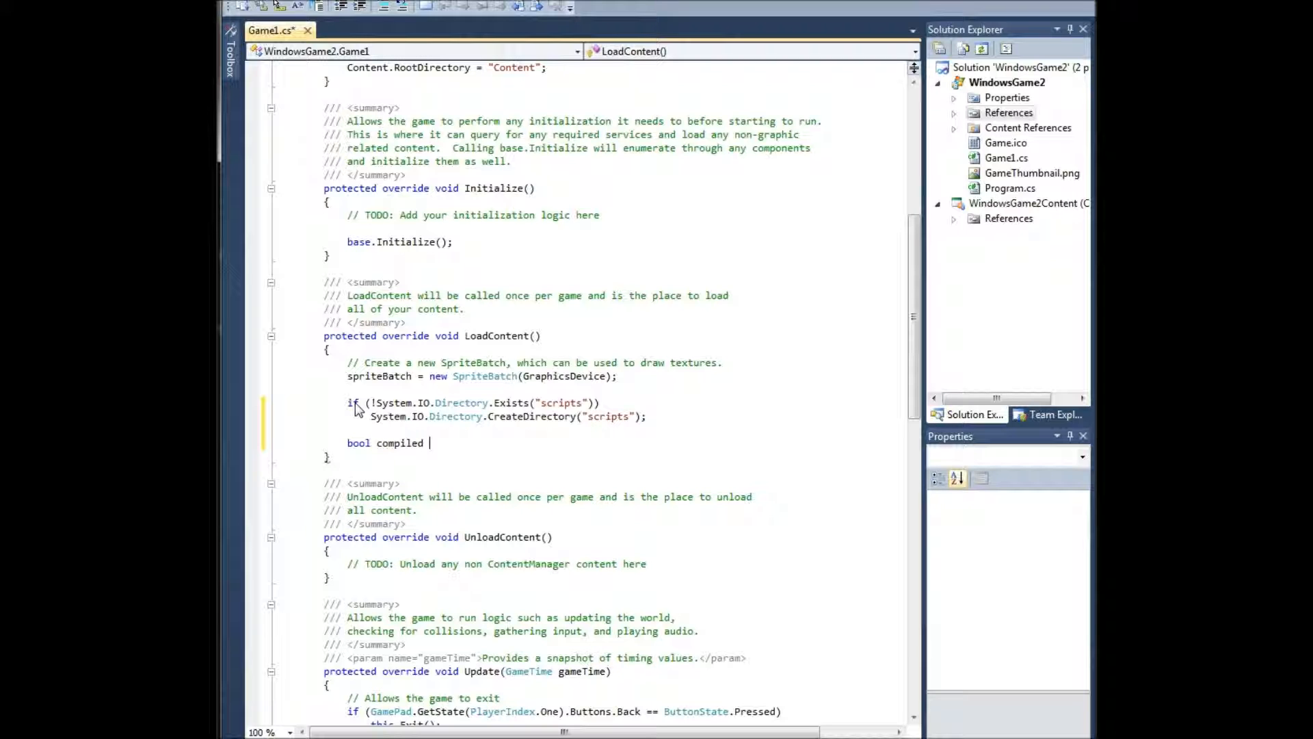
type("OK = compiler.Compile")
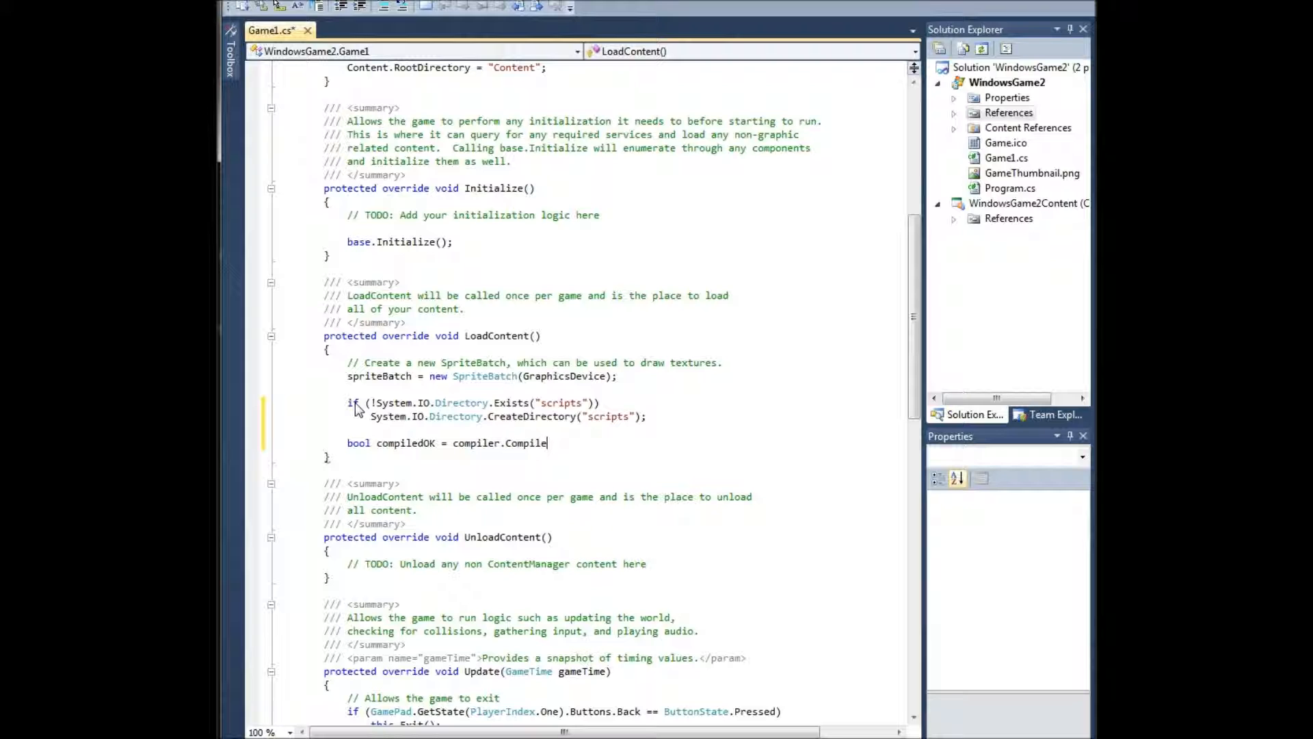
type("(\"scripts\"")
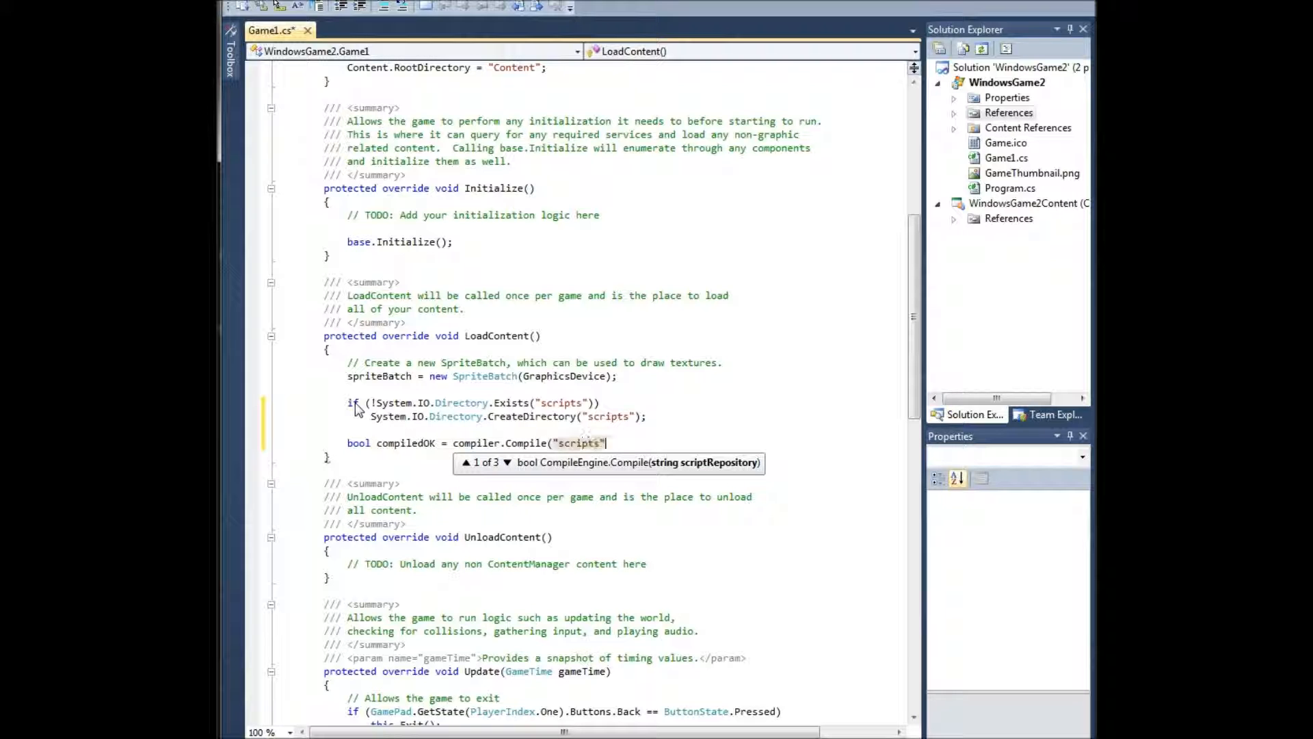
type("if")
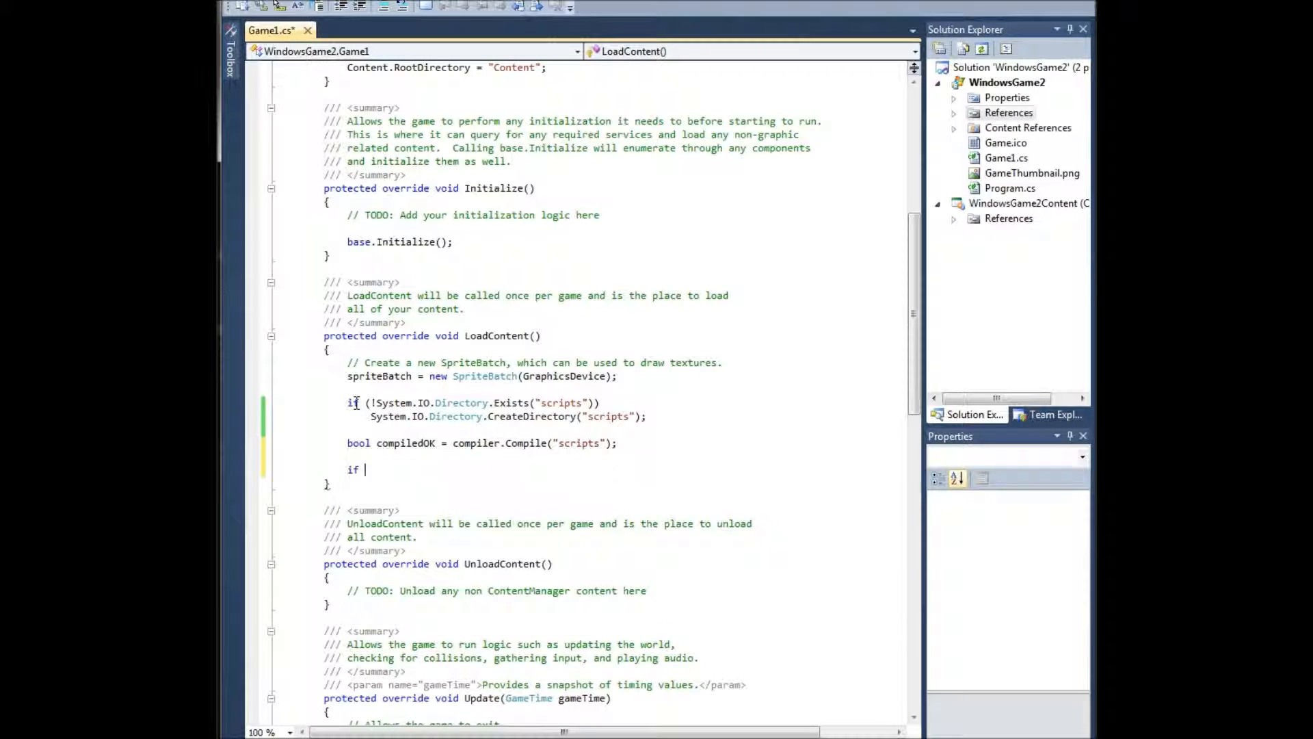
type("(compiledOK")
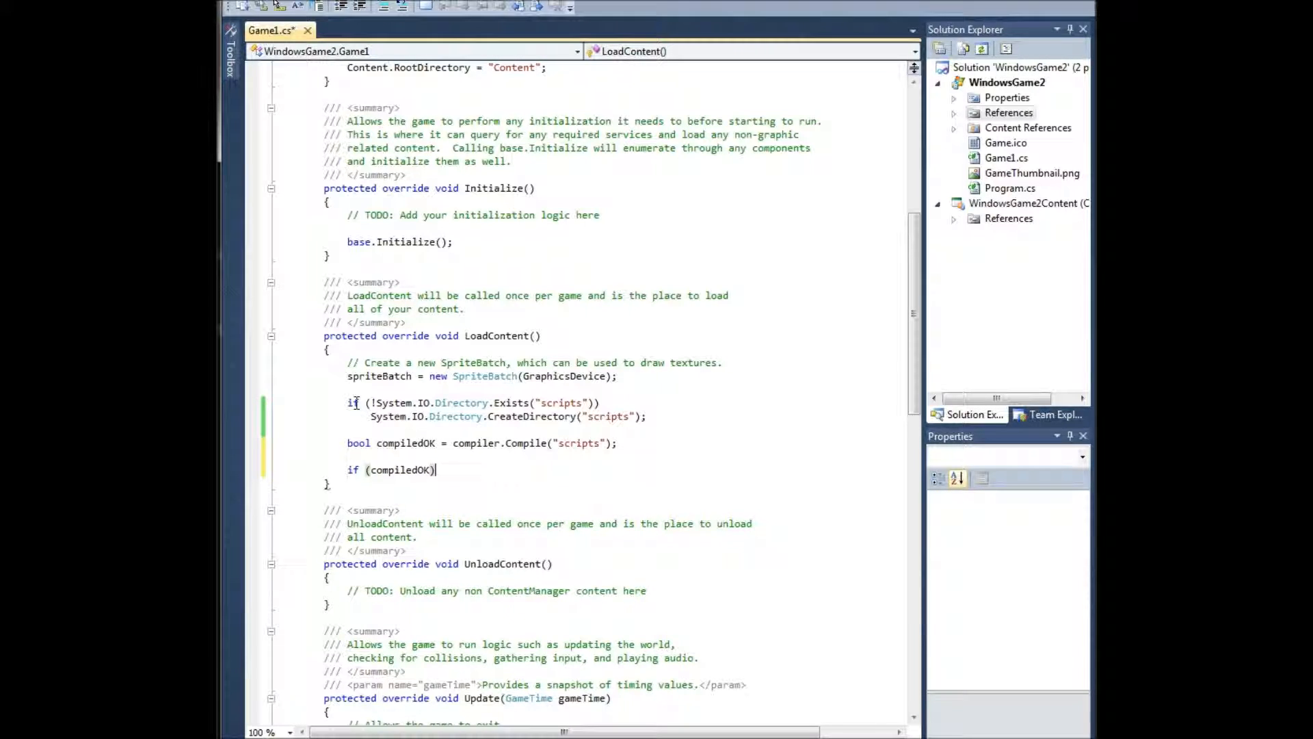
type("{")
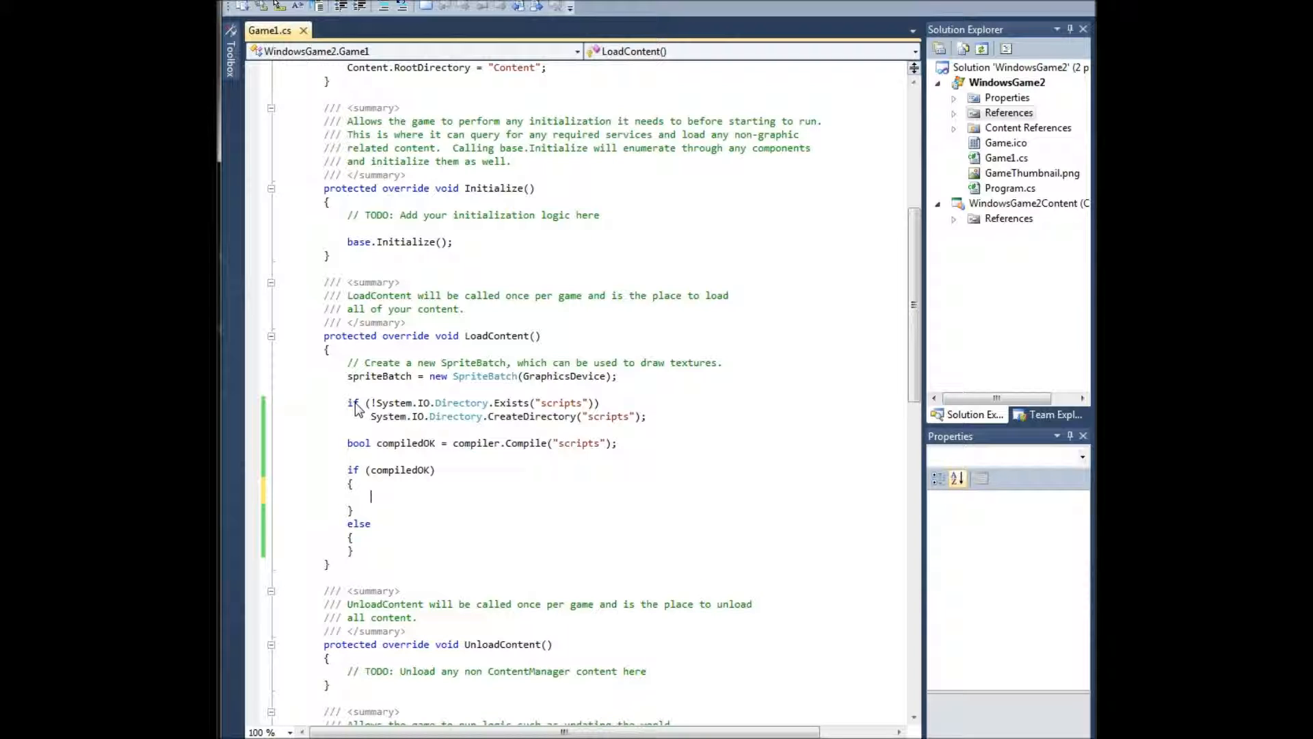
type("windows")
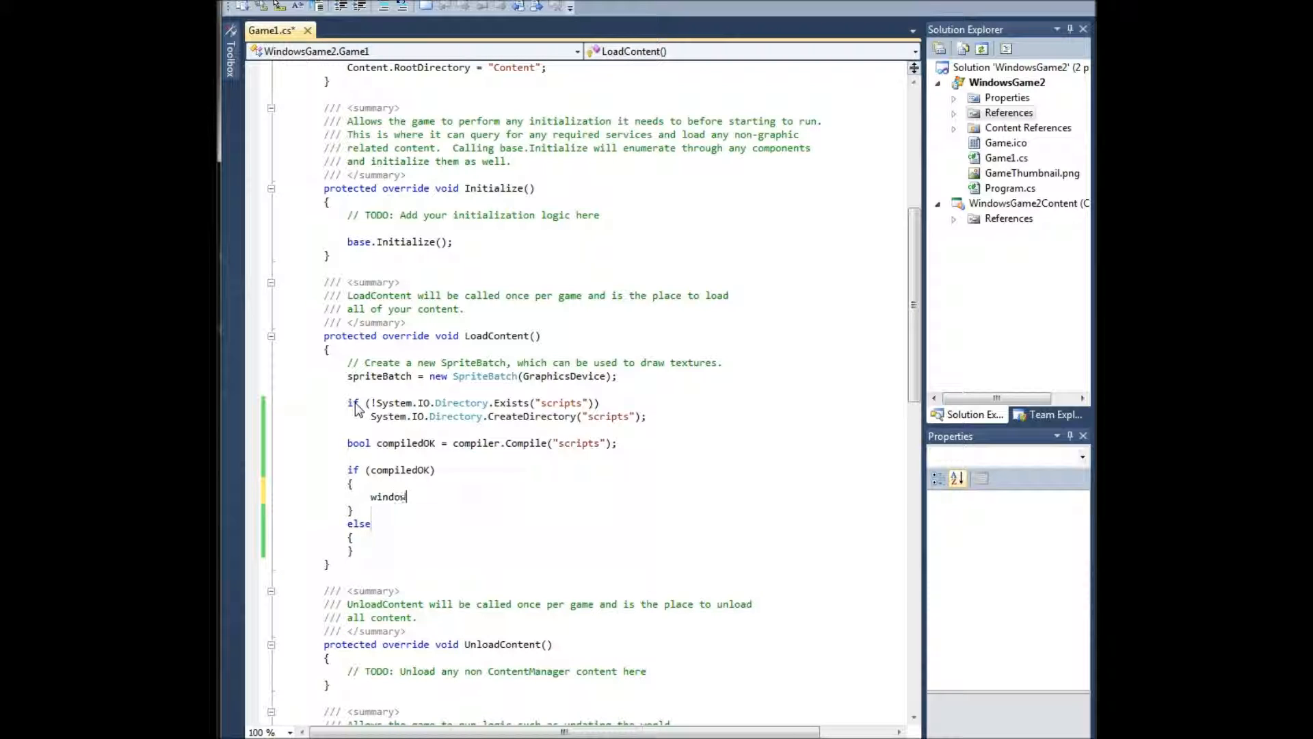
type("Window.Title = \"")
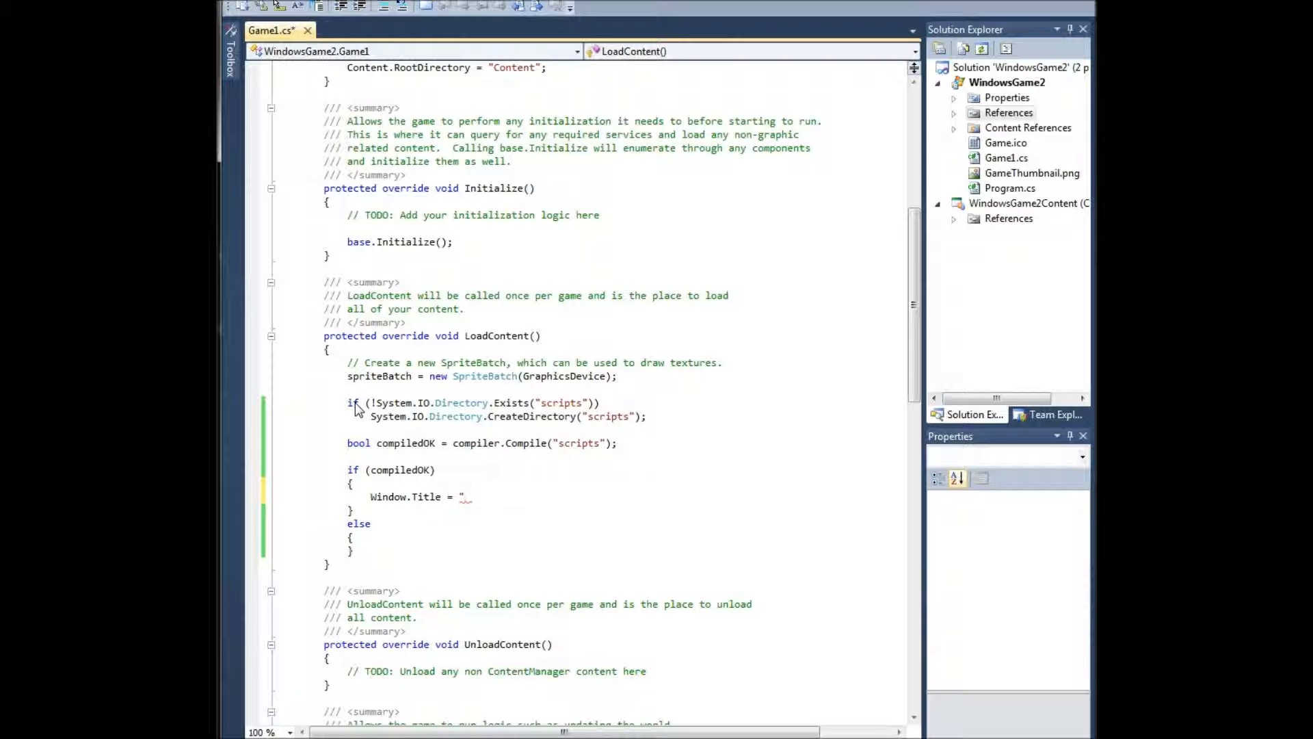
type("Compiled without error.\";")
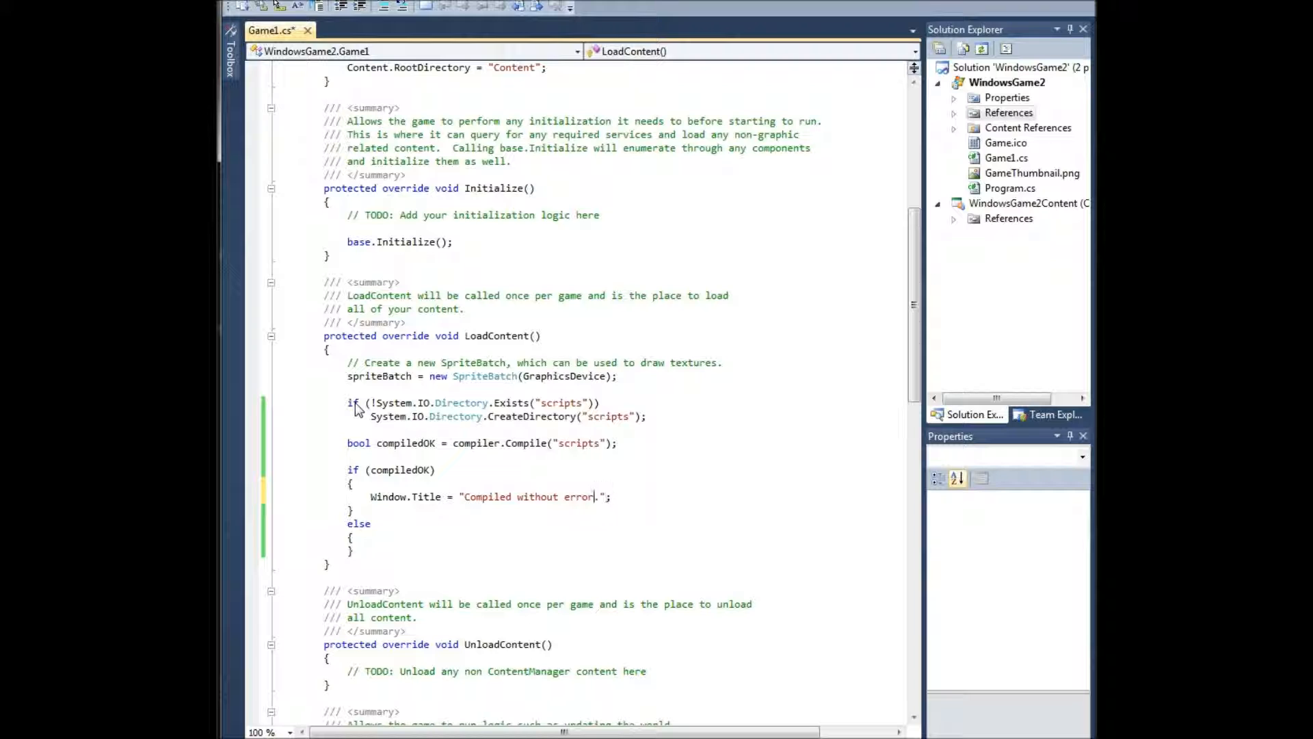
type("w.Title = \"Failed to compile.\";")
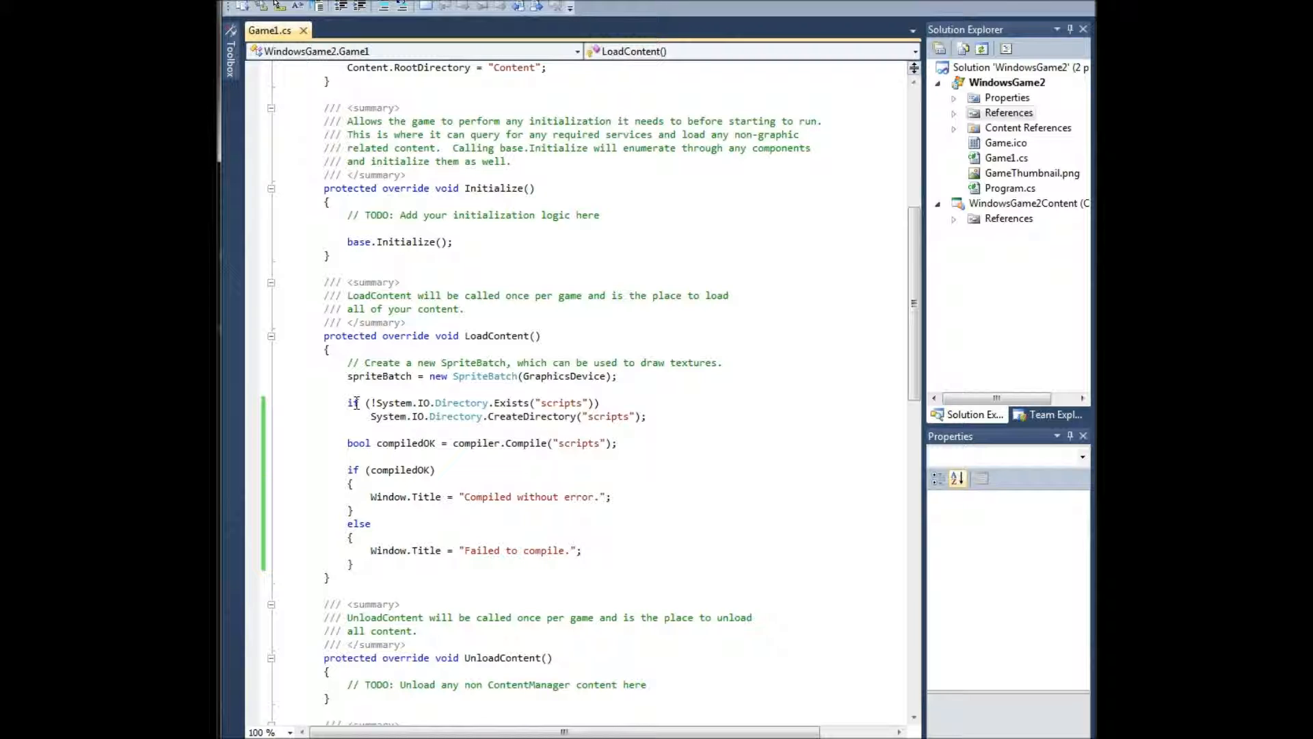
Add a new General > Text File item to WindowsGame2 named GameInfo.script.
left_click(1007, 82)
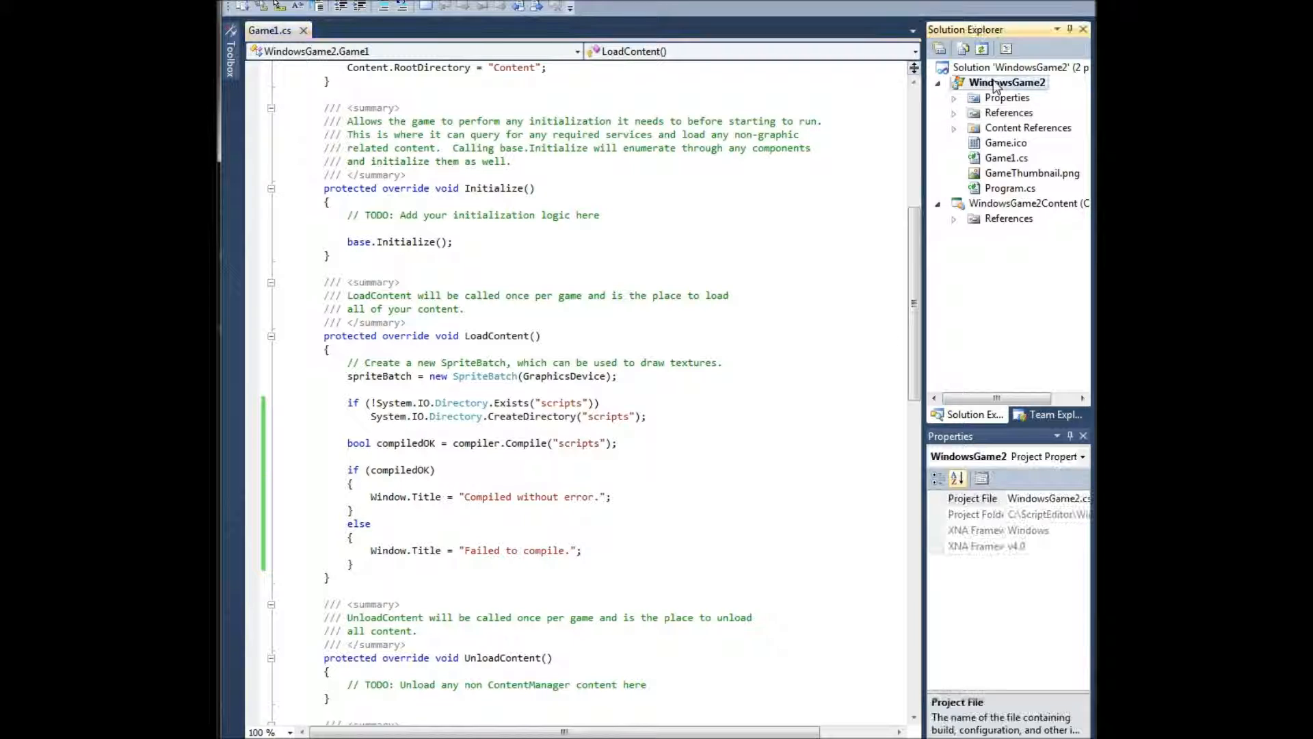
right_click(1004, 82)
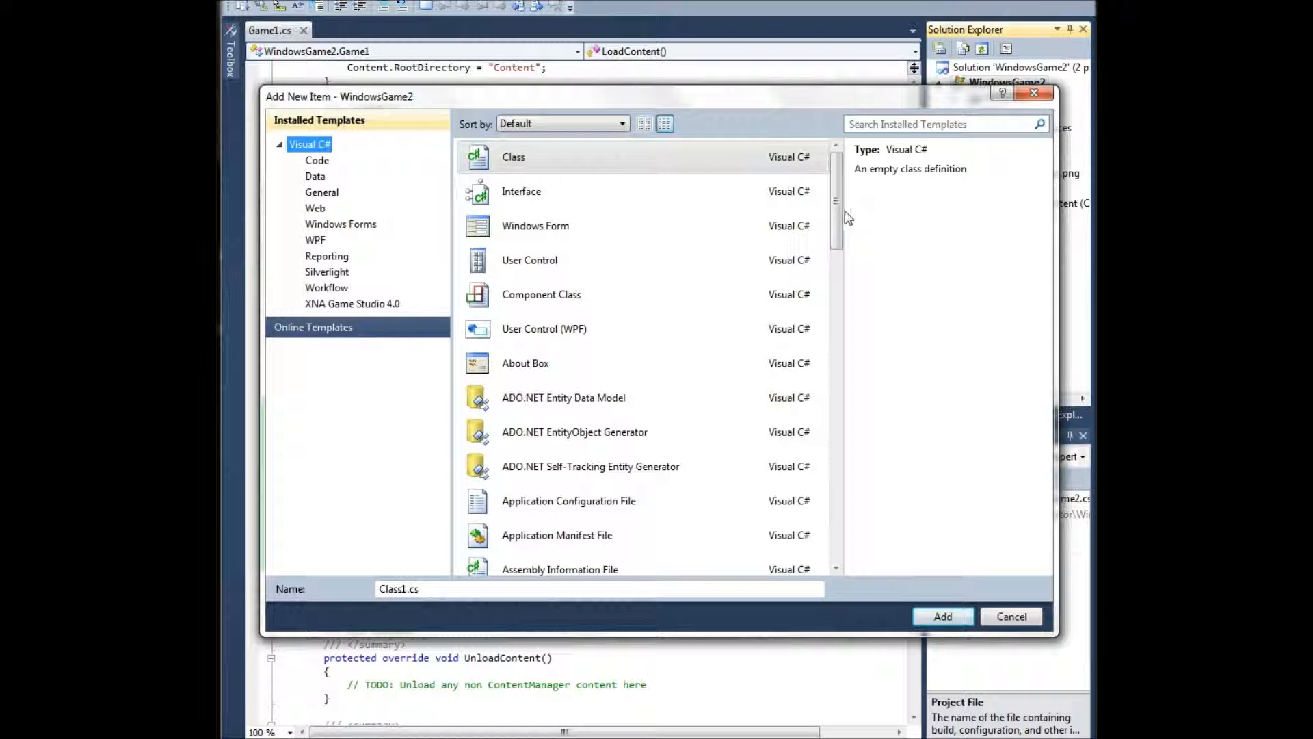
scroll("down", 3)
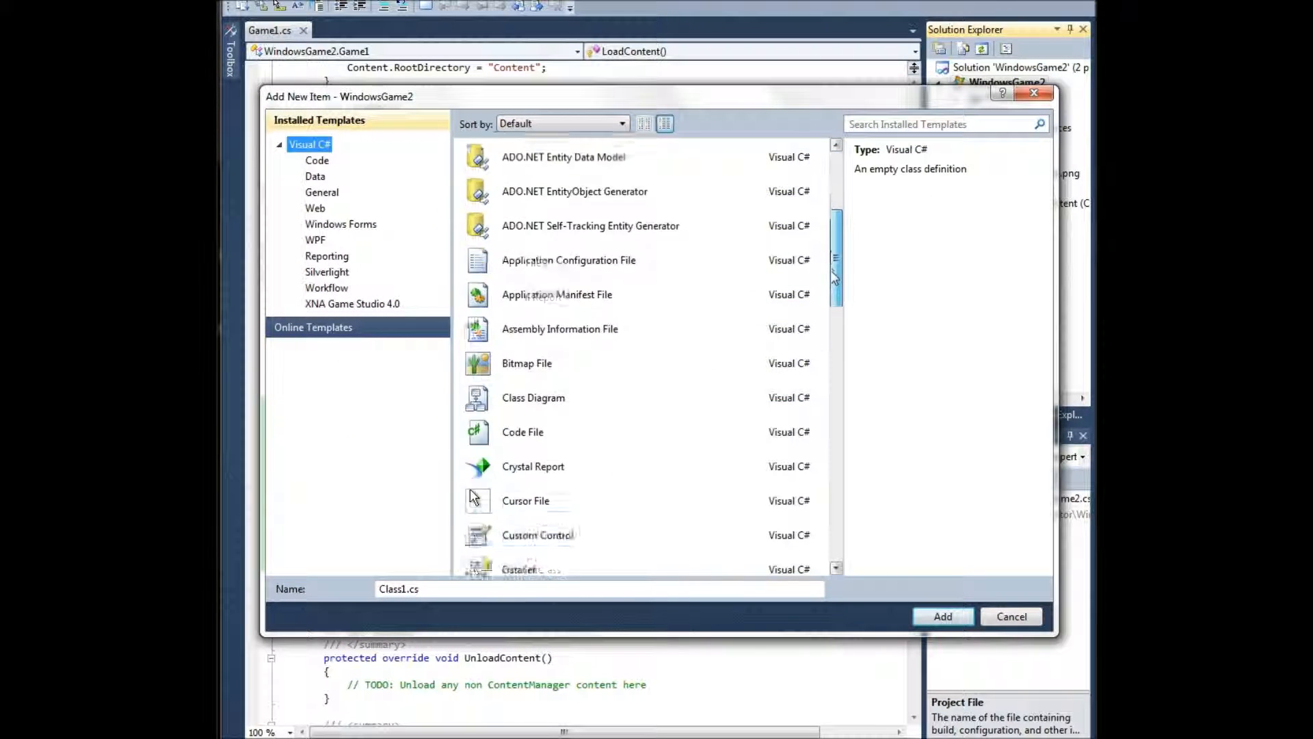
left_click(314, 176)
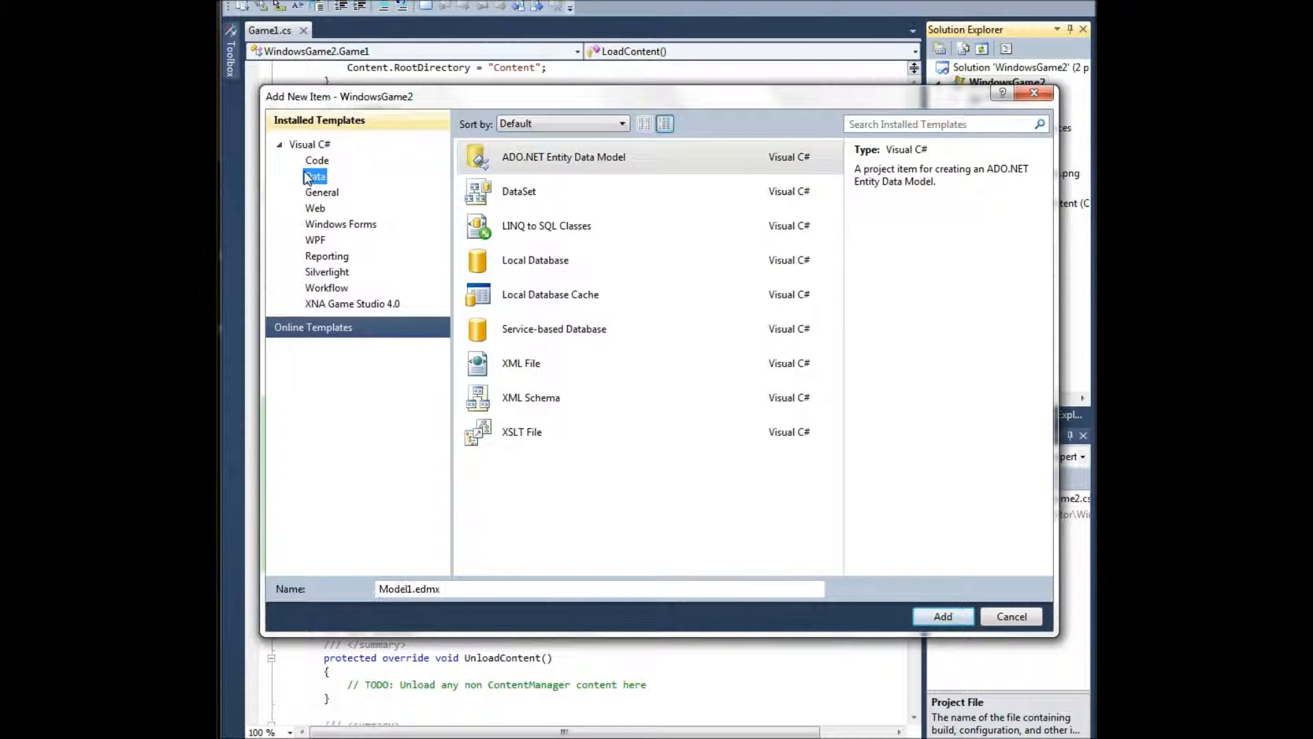
left_click(322, 192)
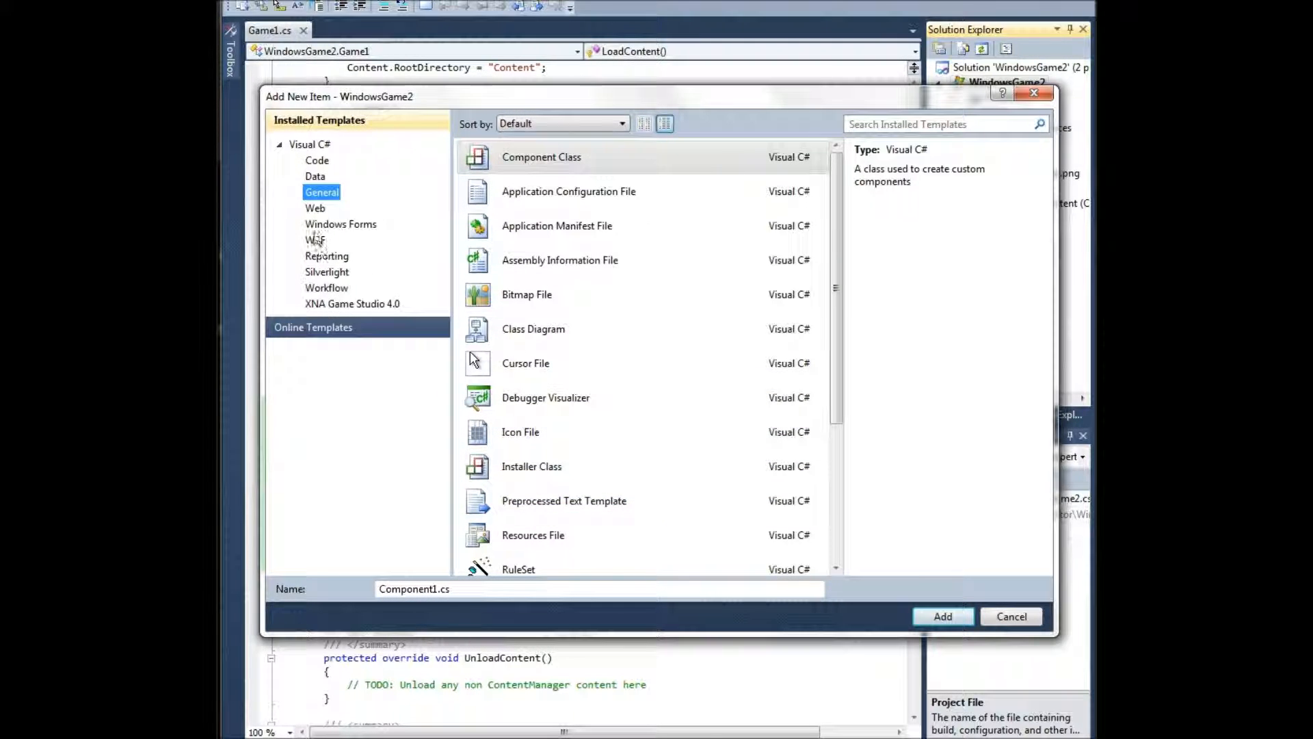
left_click(314, 176)
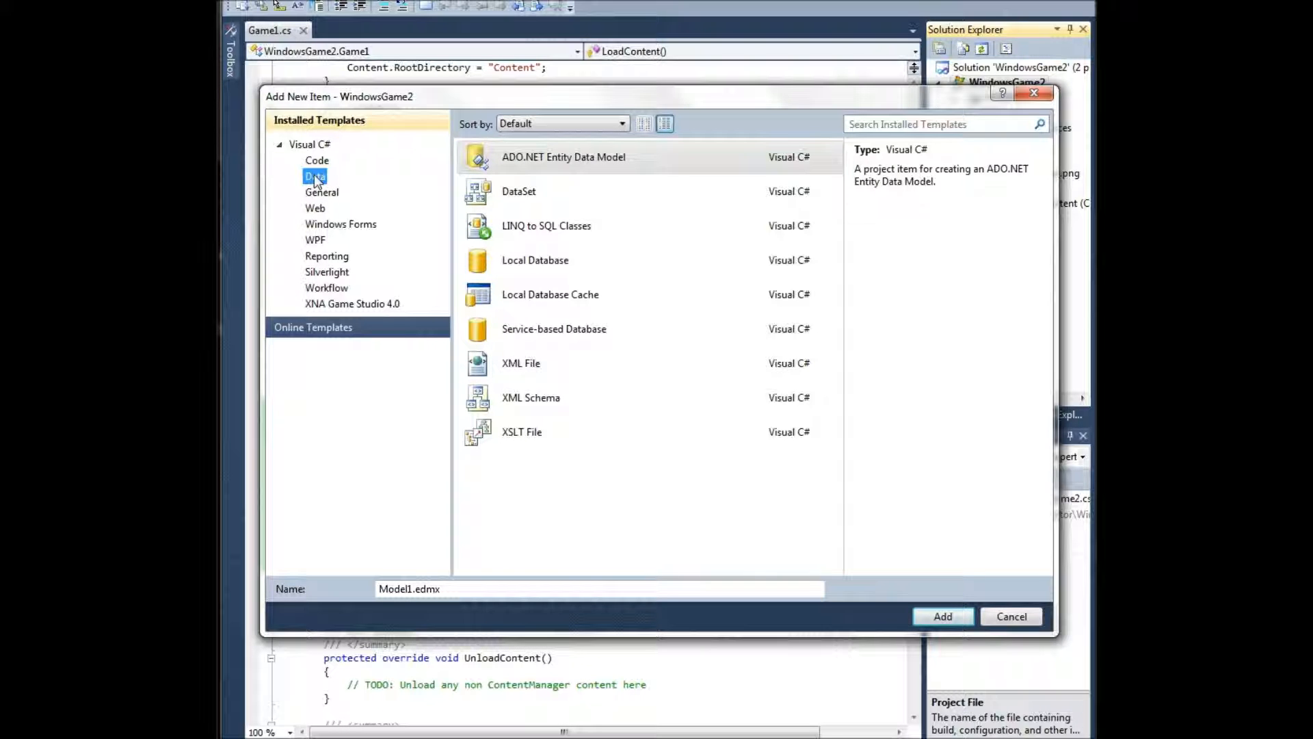
left_click(321, 192)
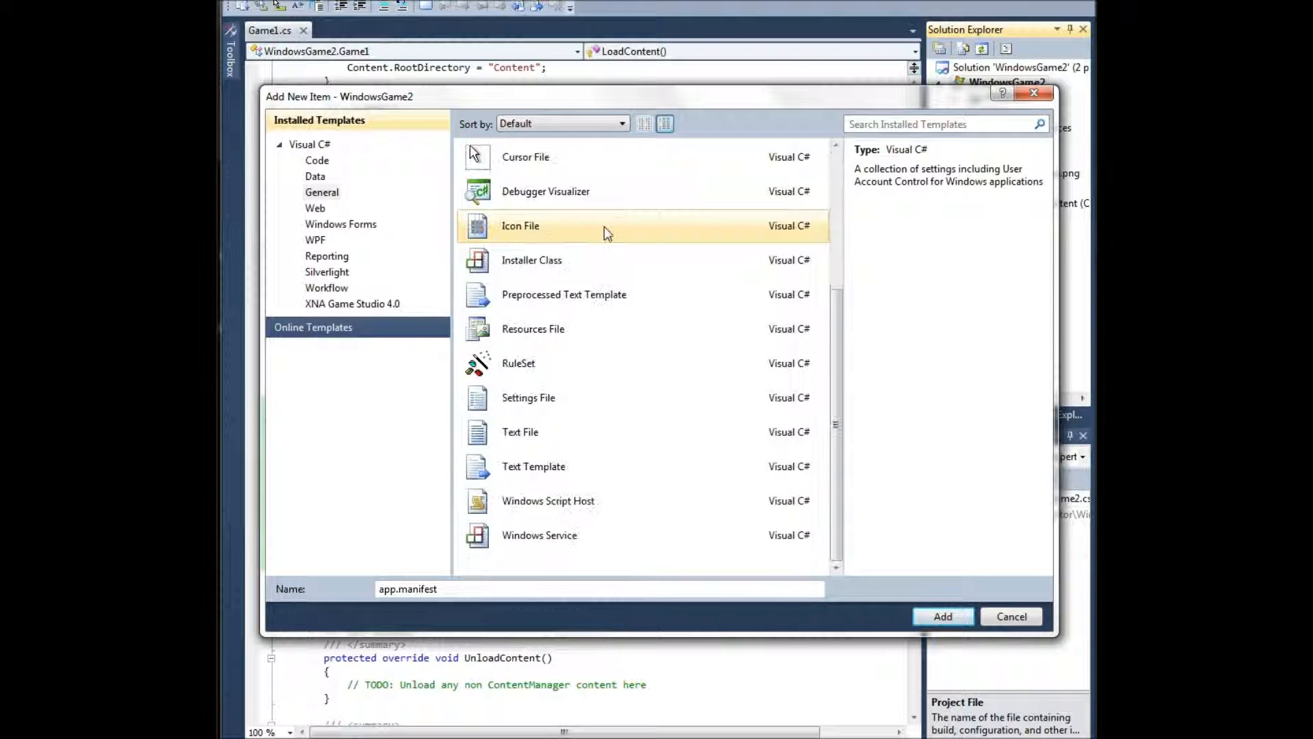
left_click(520, 432)
type("GameInfo.text")
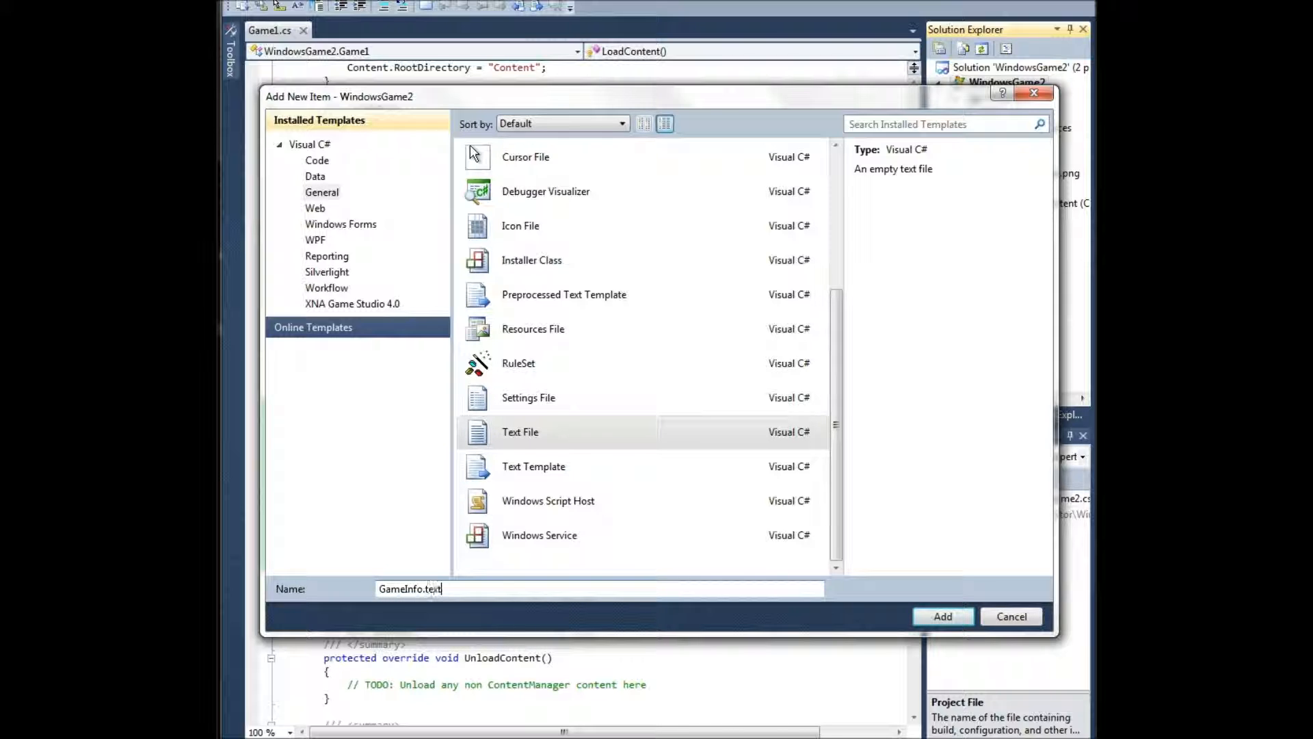
key("BackSpace")
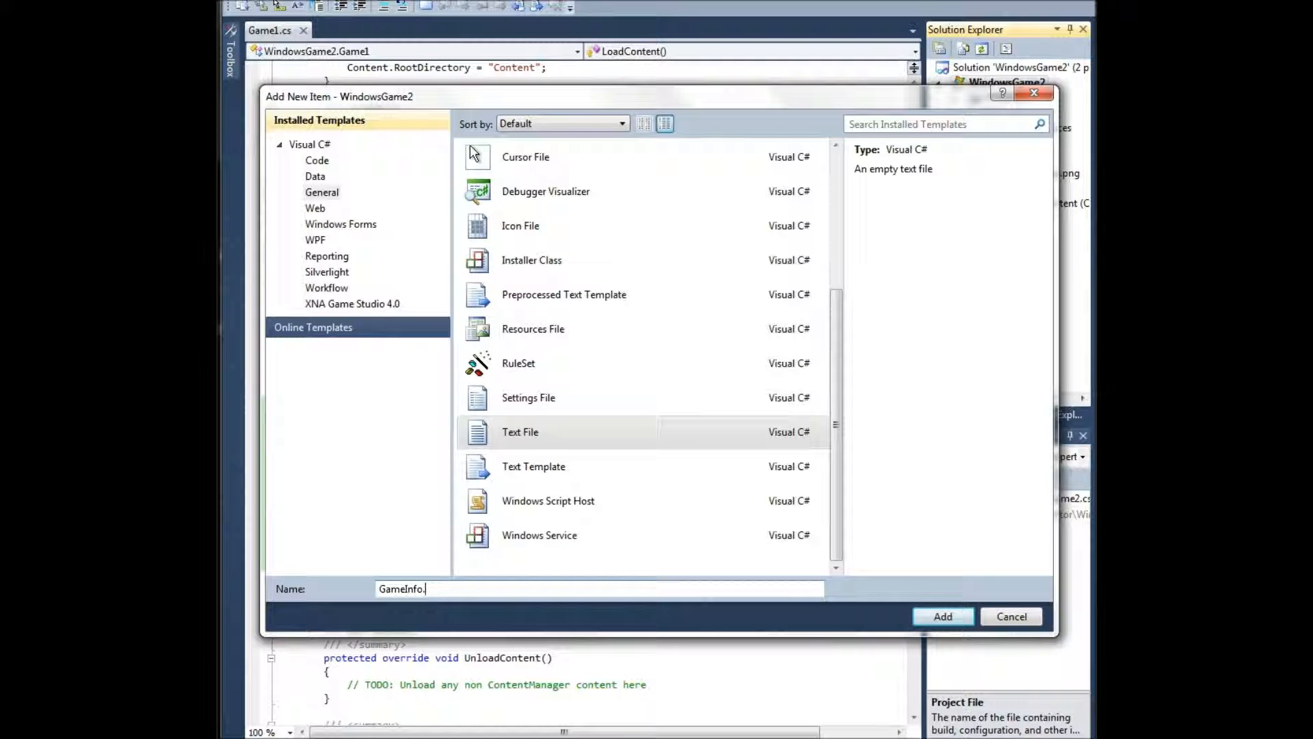
left_click(942, 616)
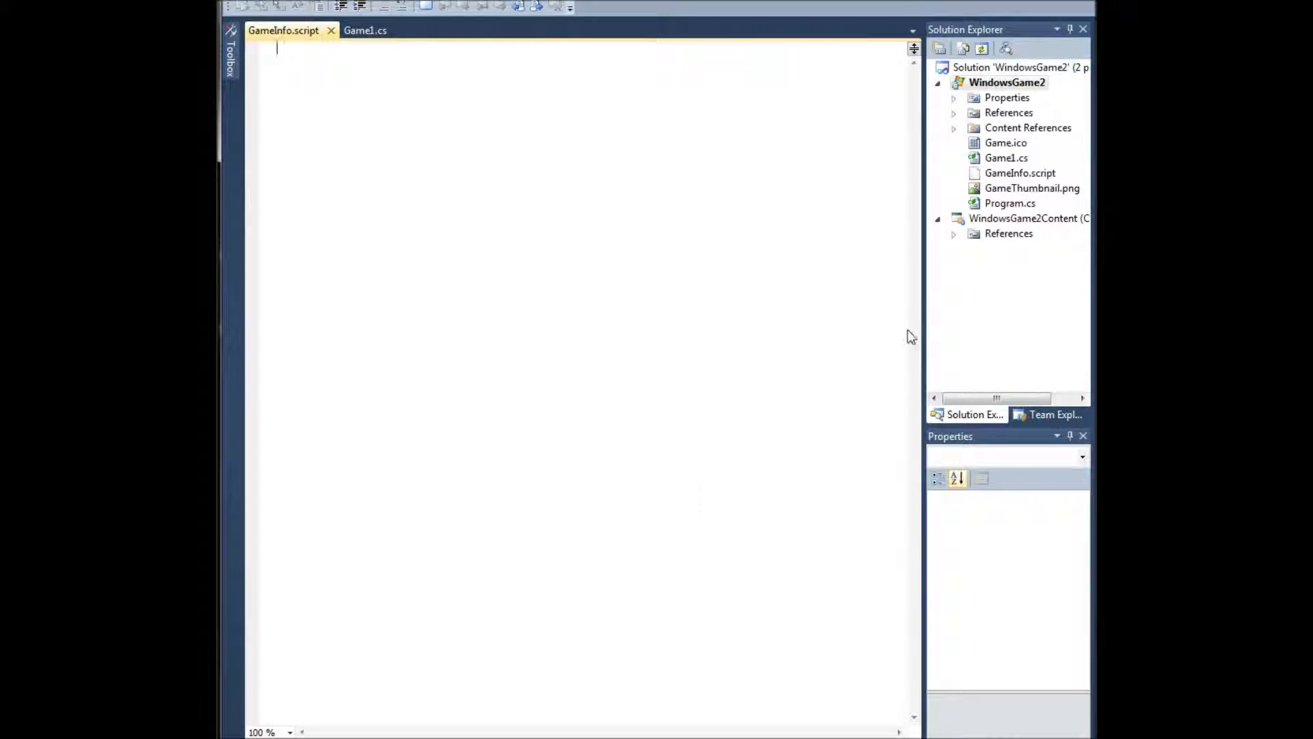
Move GameInfo.script into a new scripts folder and set Copy to Output Directory to Copy if newer.
left_click(1020, 173)
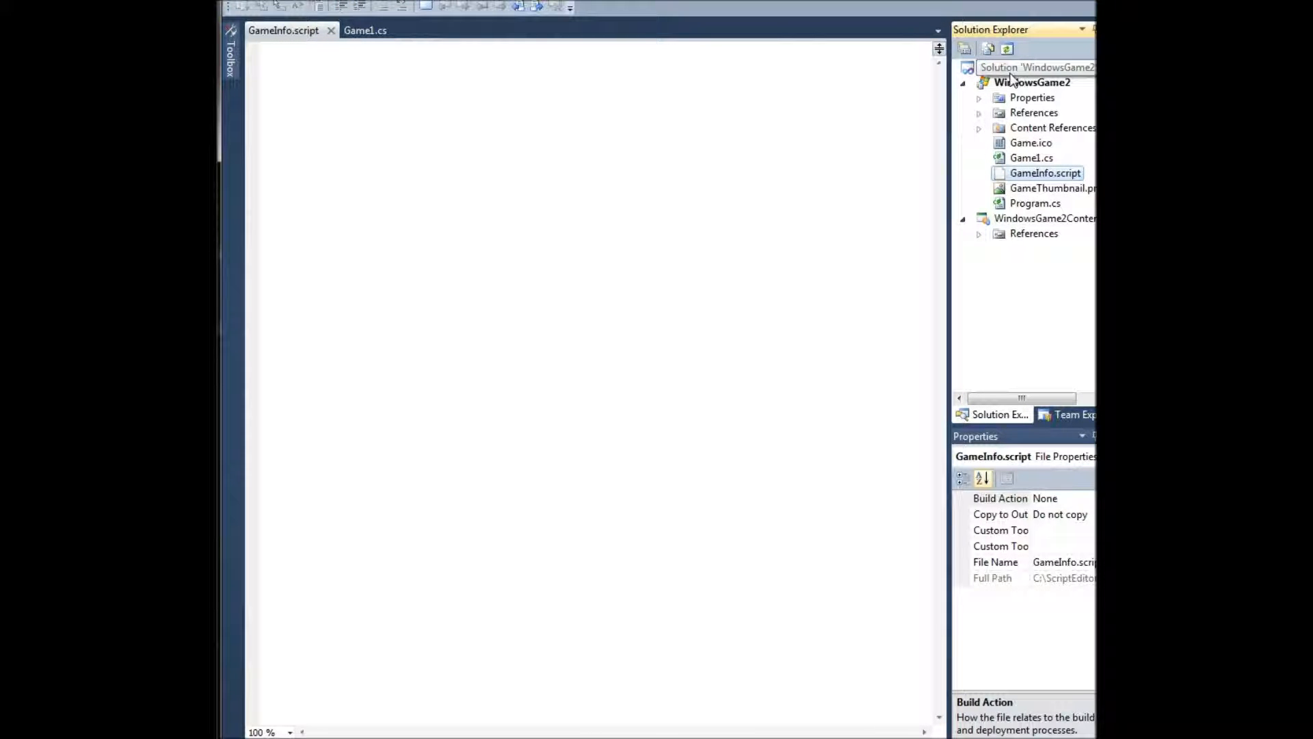
right_click(1032, 83)
type("scripts")
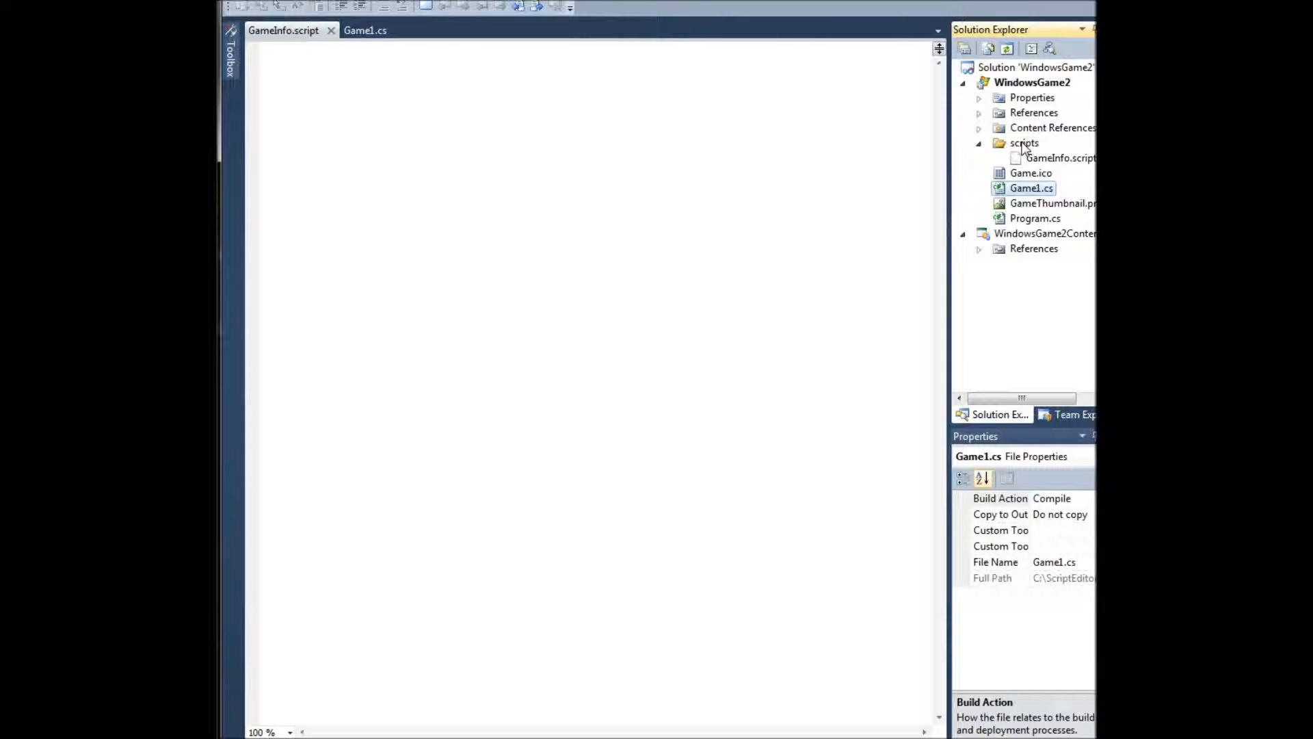
left_click(1000, 514)
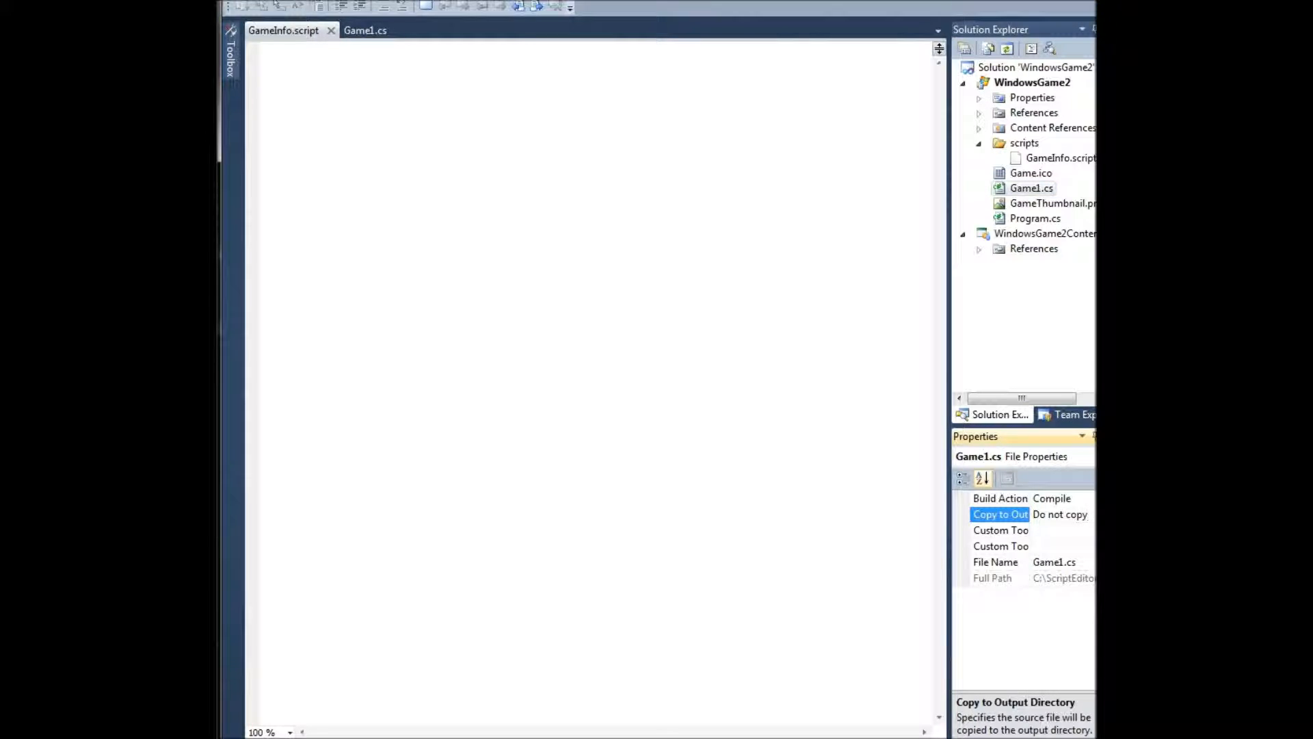
left_click(1059, 514)
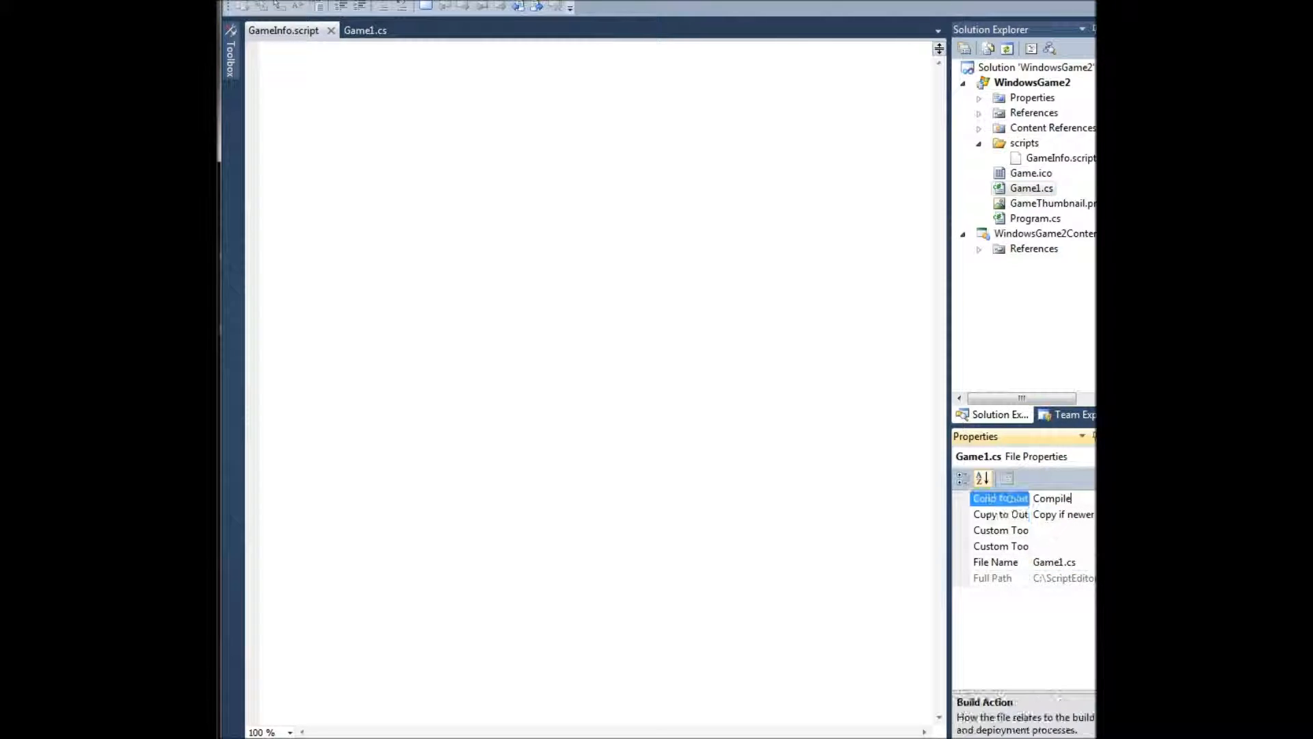
left_click(1052, 497)
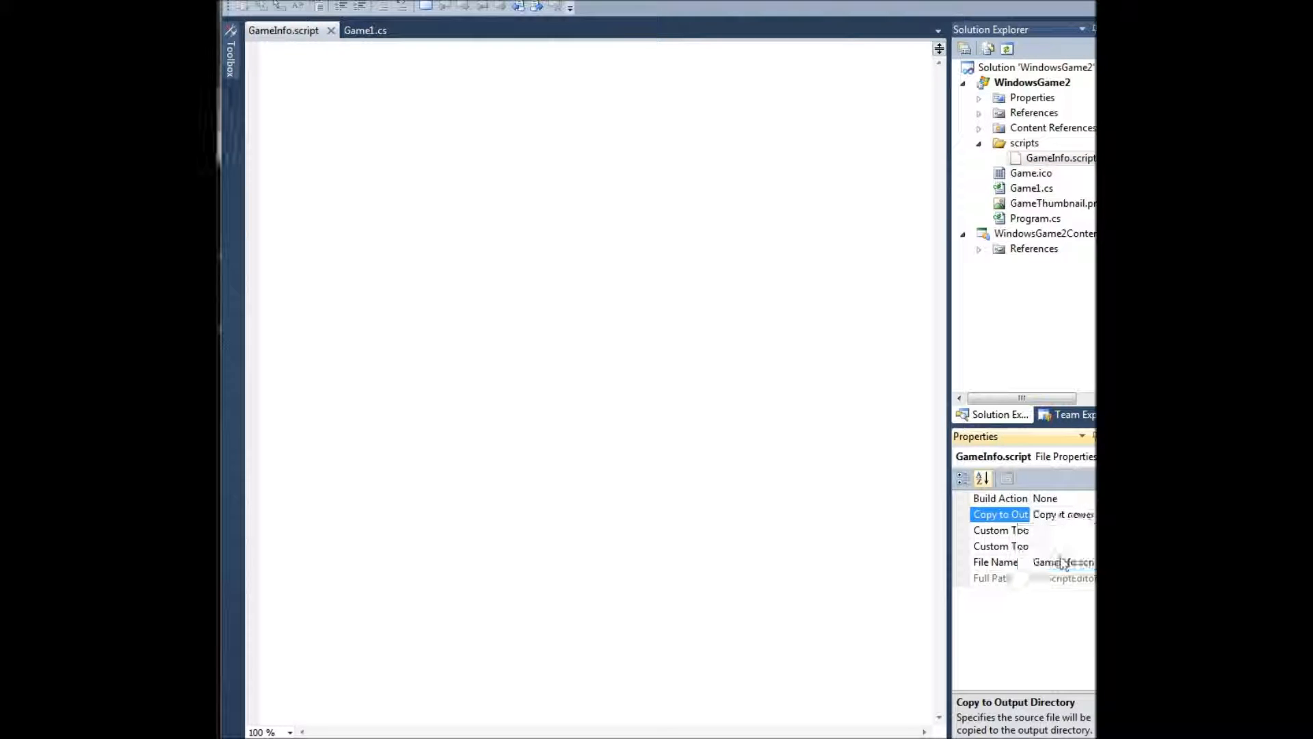
left_click(1024, 142)
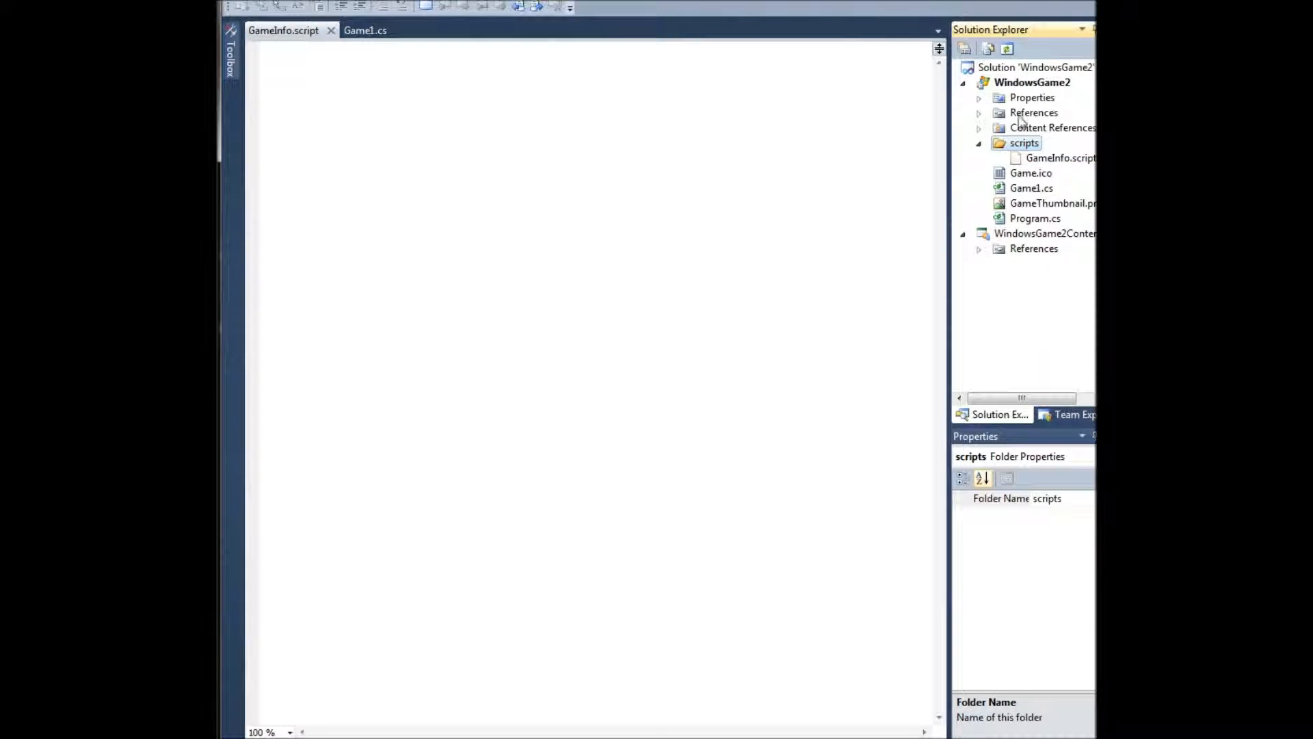
left_click(1061, 157)
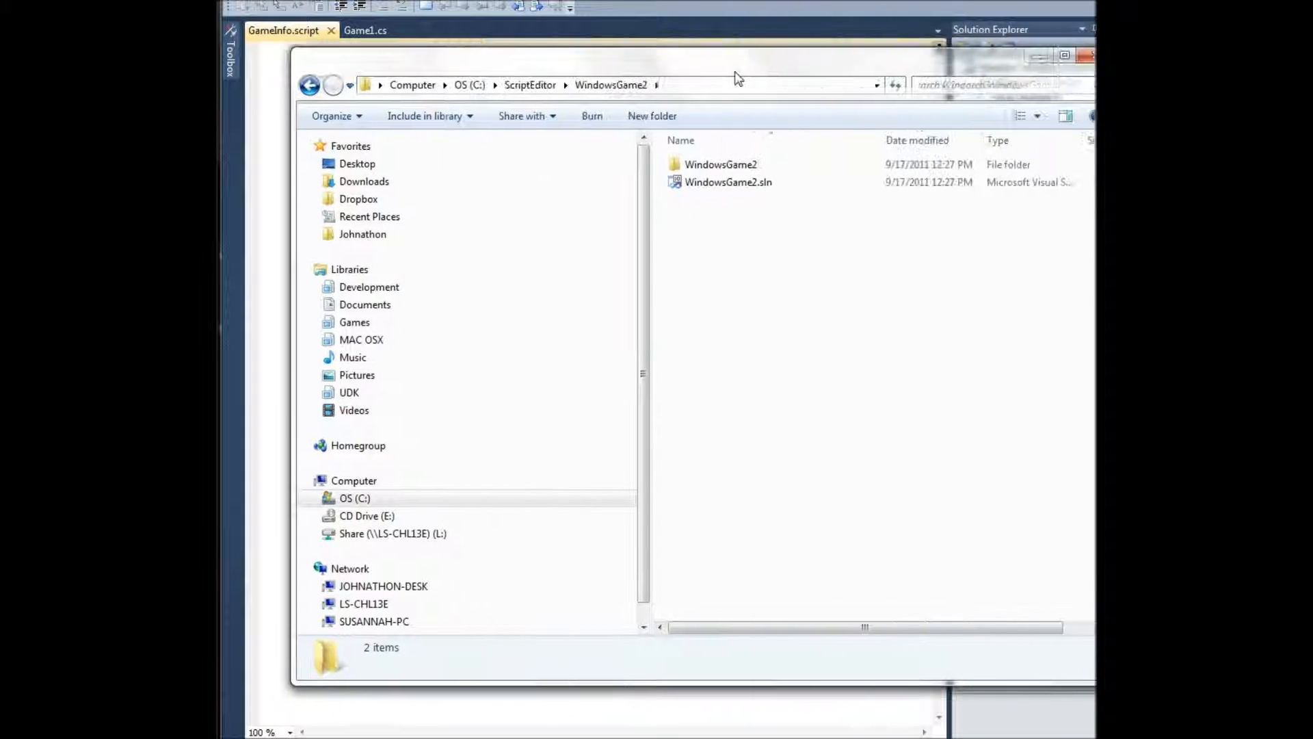
Browse to WindowsGame2\bin\x86\Debug\scripts in Explorer to confirm GameInfo.script was copied.
double_click(720, 164)
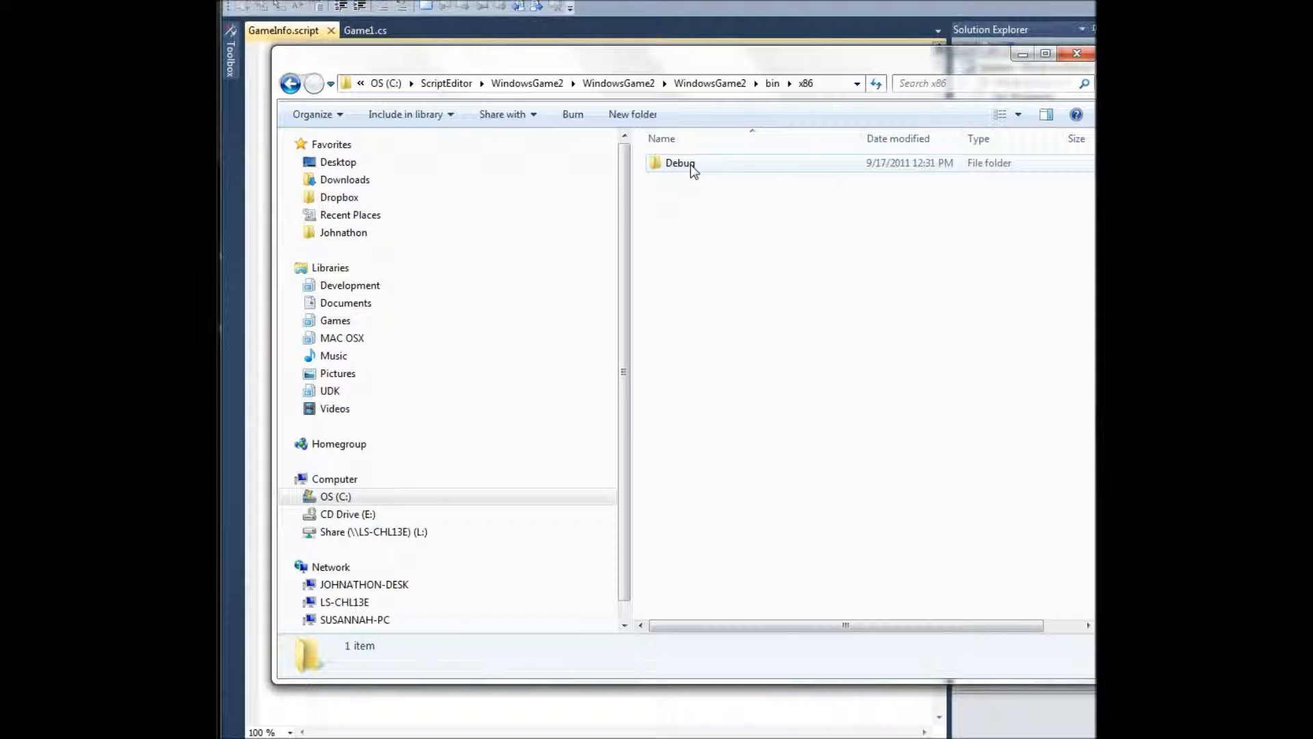
double_click(680, 163)
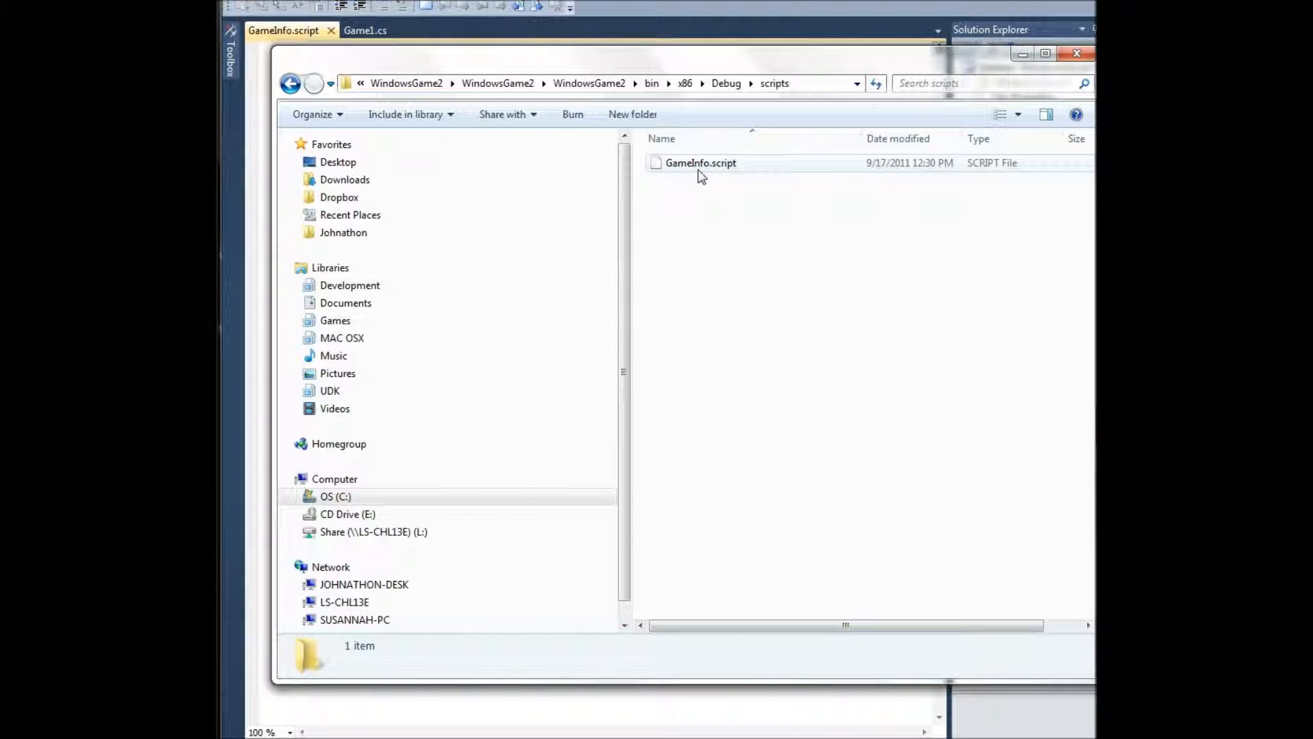
left_click(701, 163)
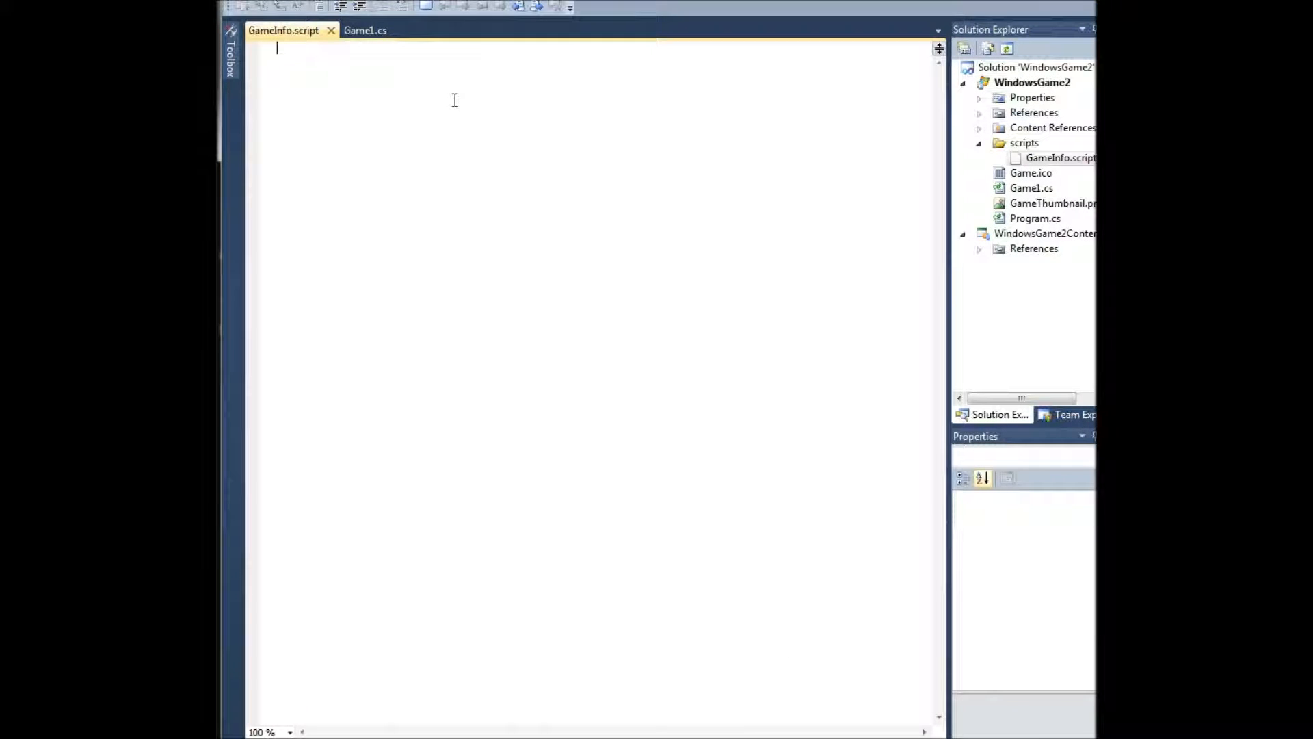
Write using System, namespace MyNamespace and a public class GameInfo in GameInfo.script.
type("using Sysrtem")
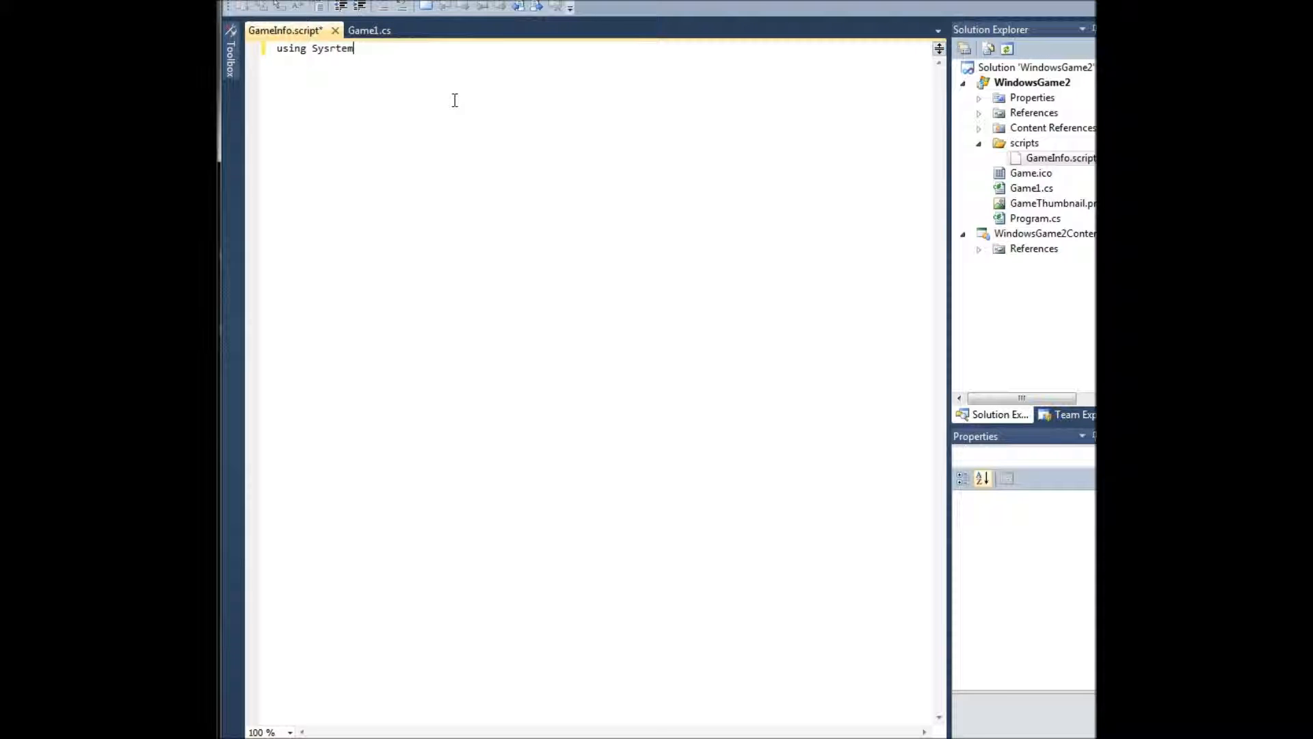
key("enter")
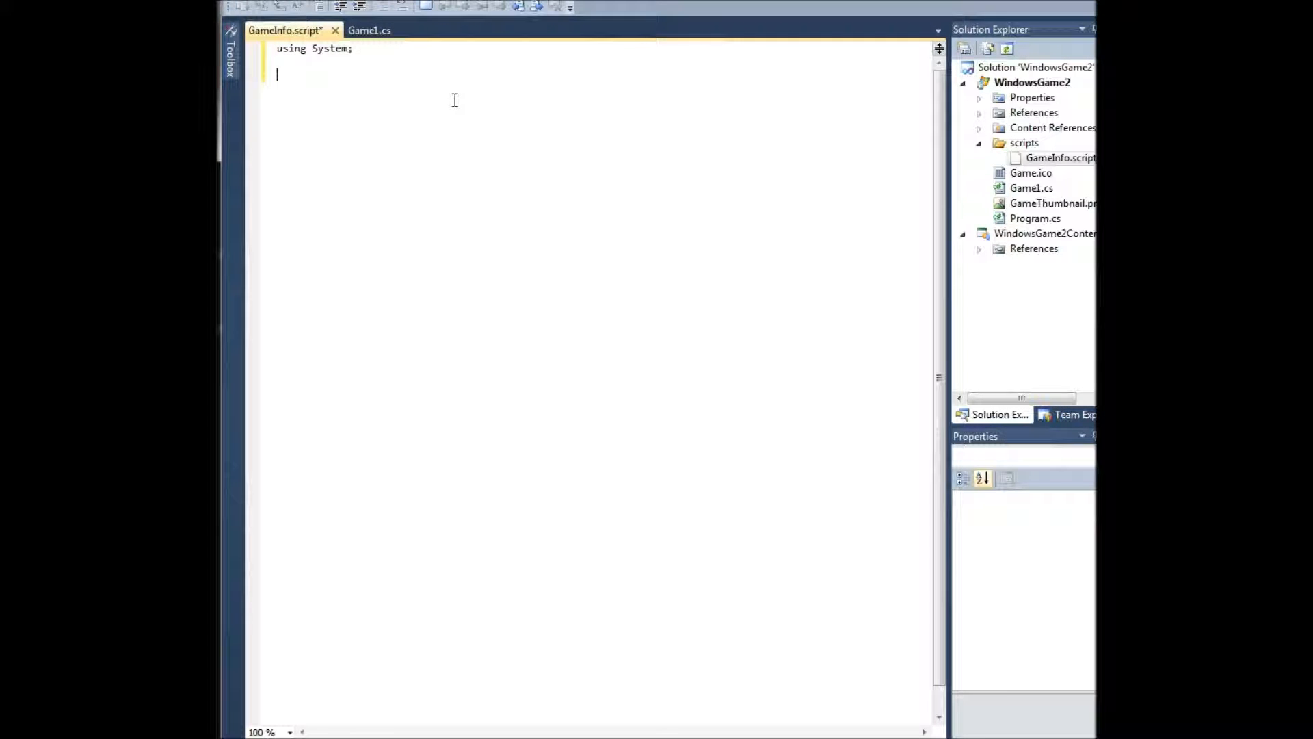
type("namespace My")
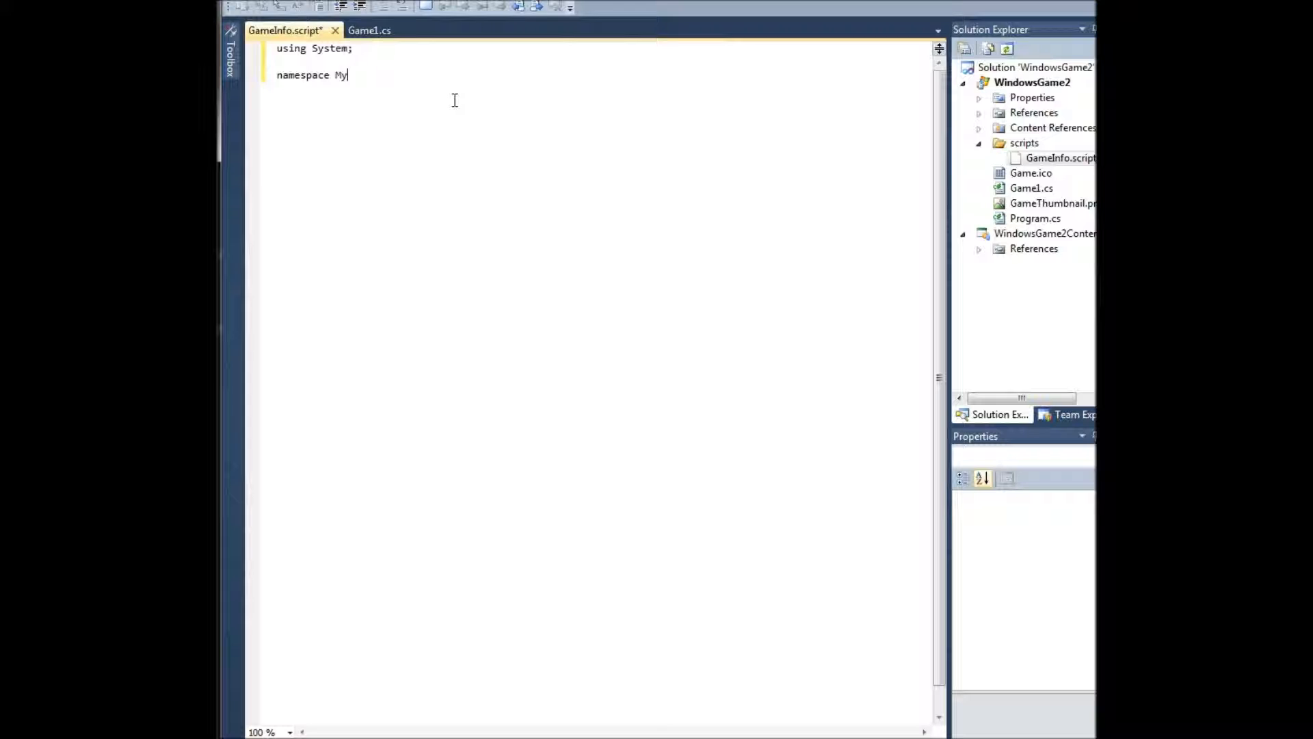
type("Namespace")
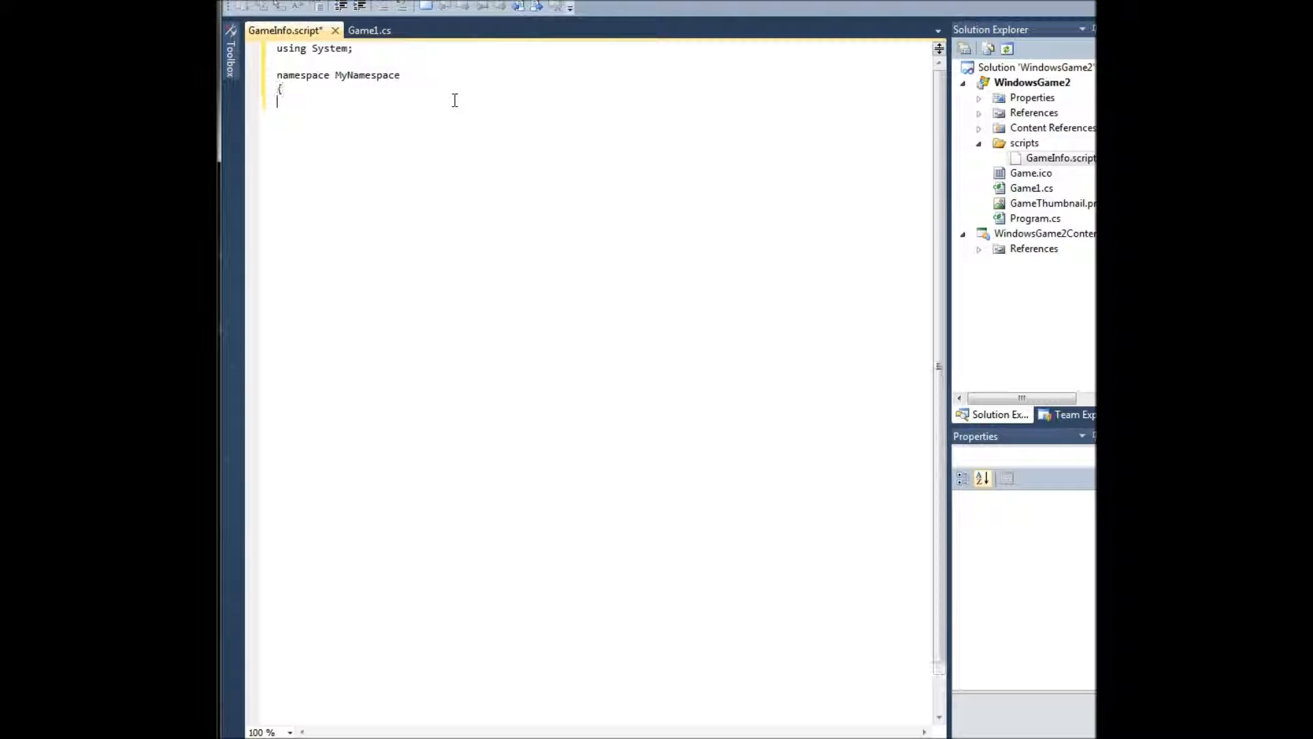
type("pu")
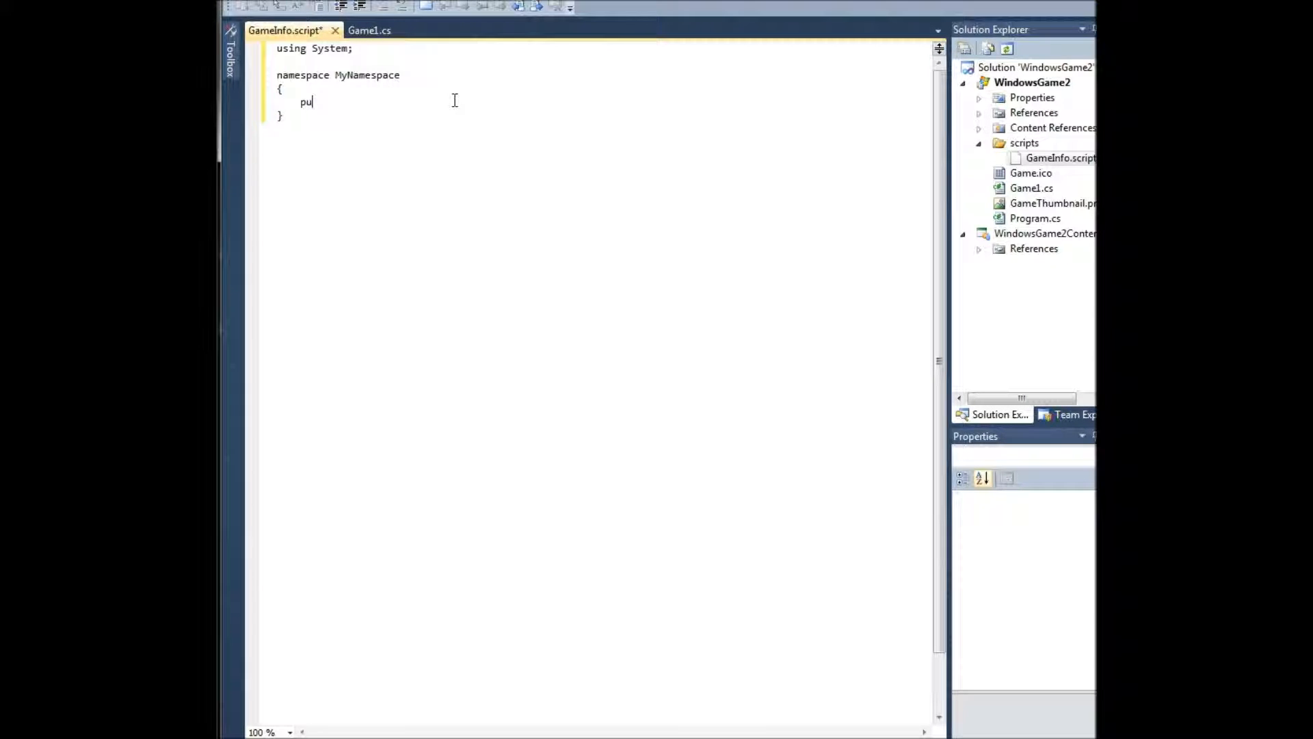
type("blic class")
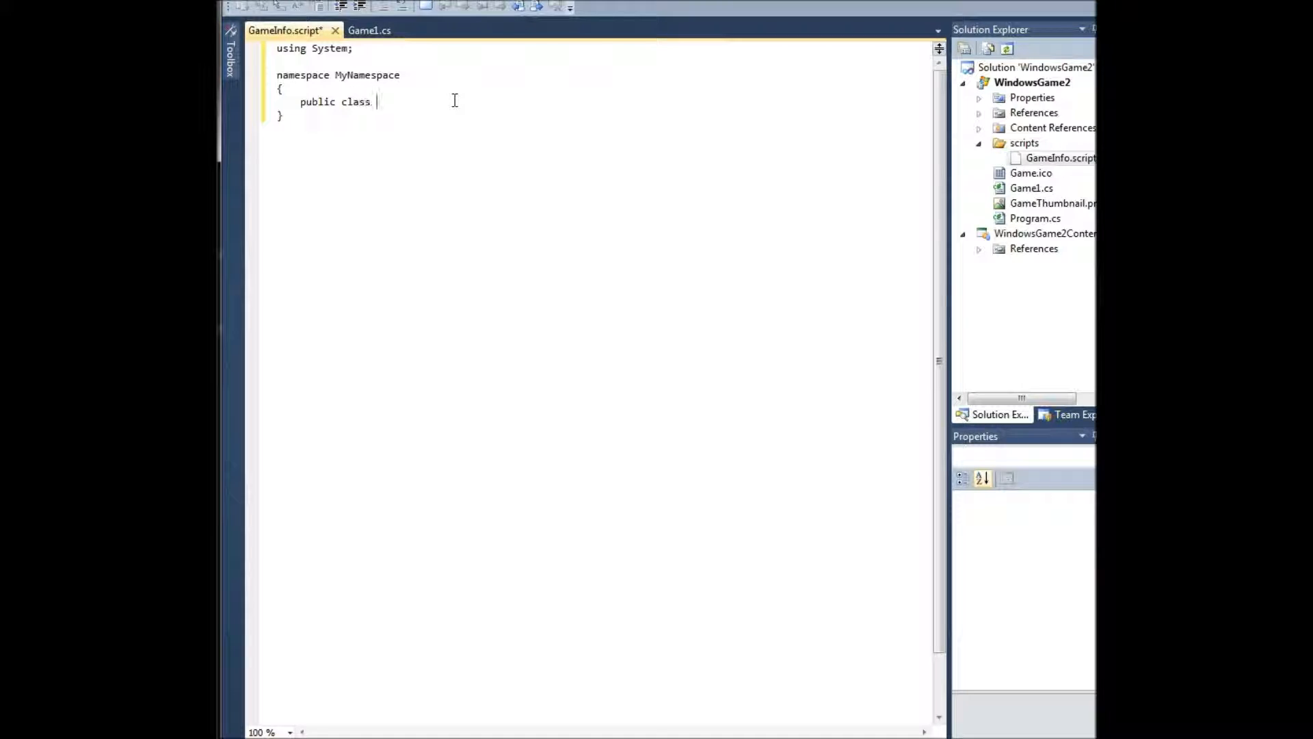
type("GameInfo")
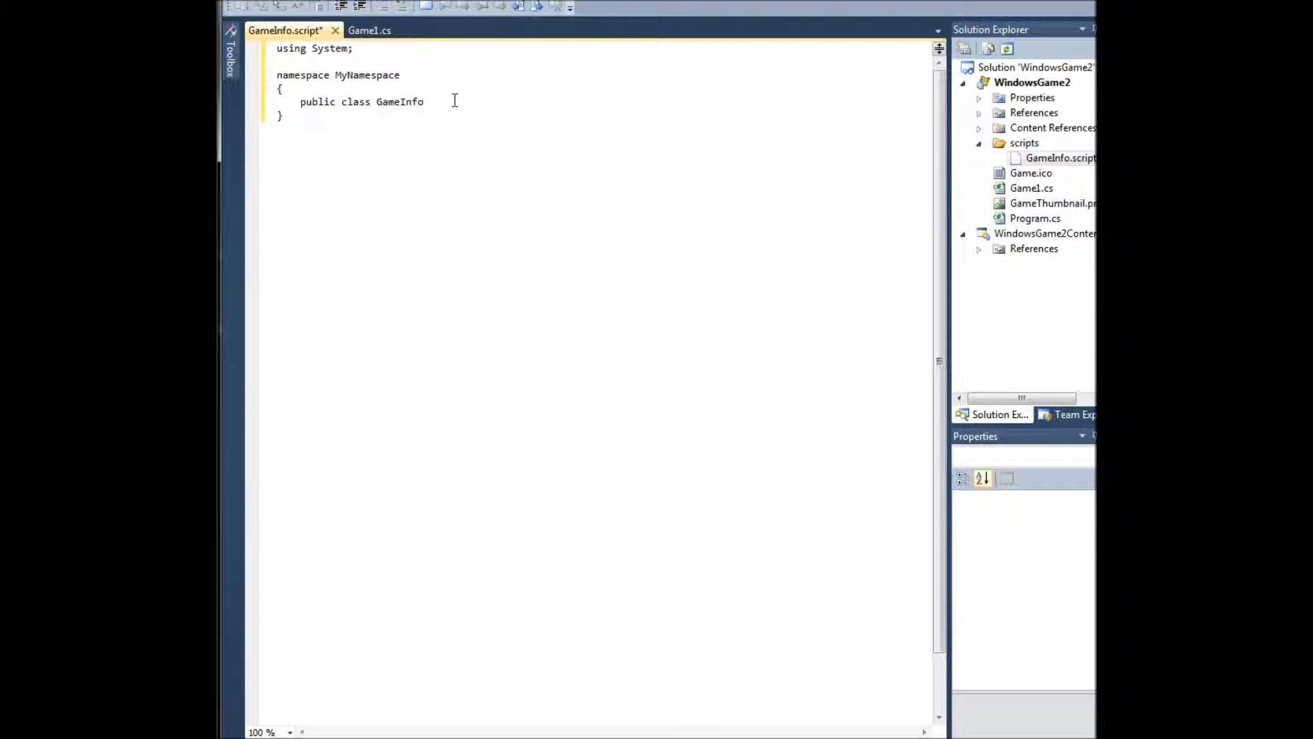
type("{")
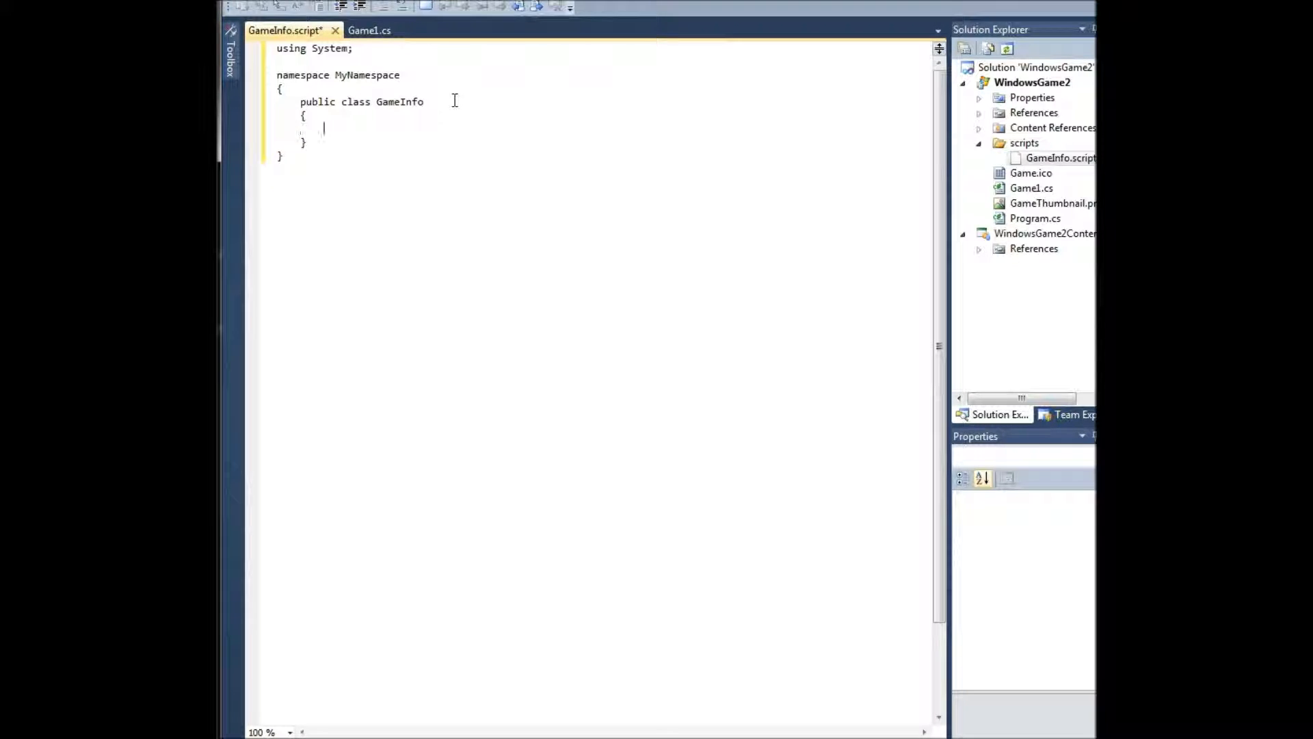
Add a public string GameTitle auto-property and a constructor setting it to "MyGame Version 1.0".
type("public")
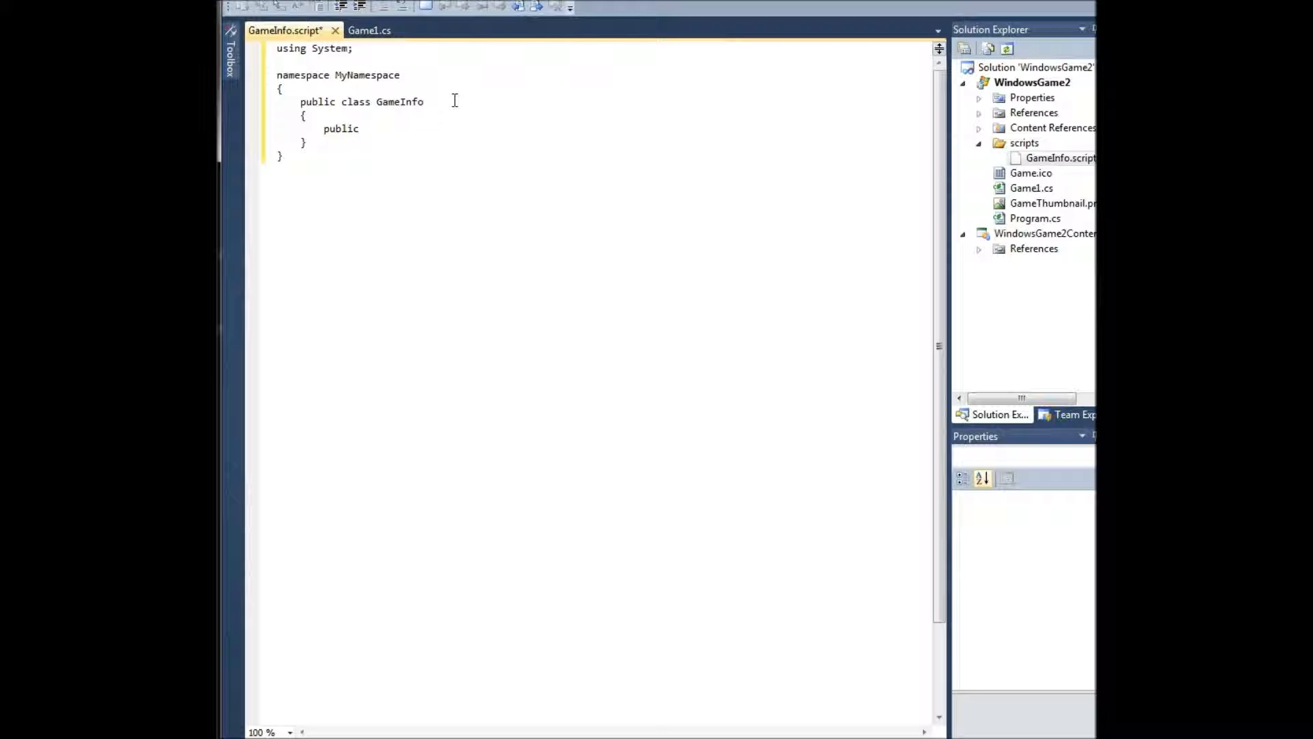
type("string Game")
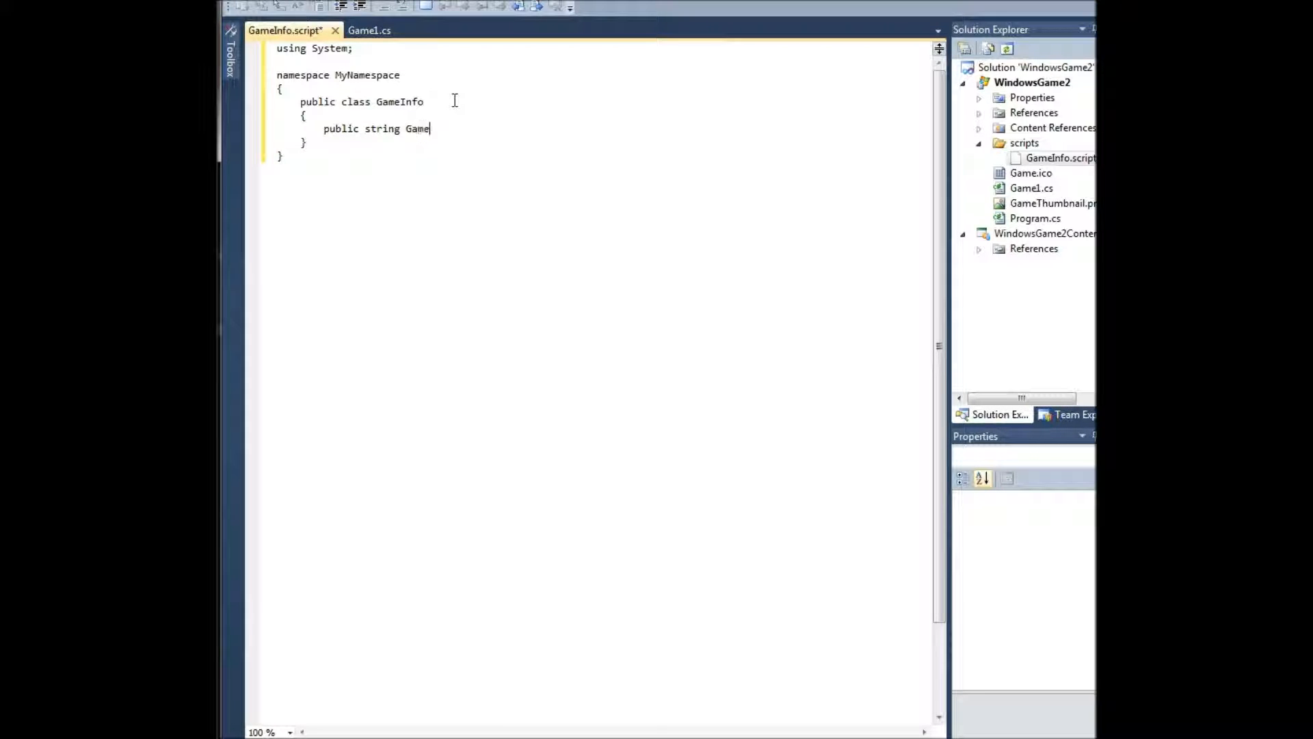
type("Title {get")
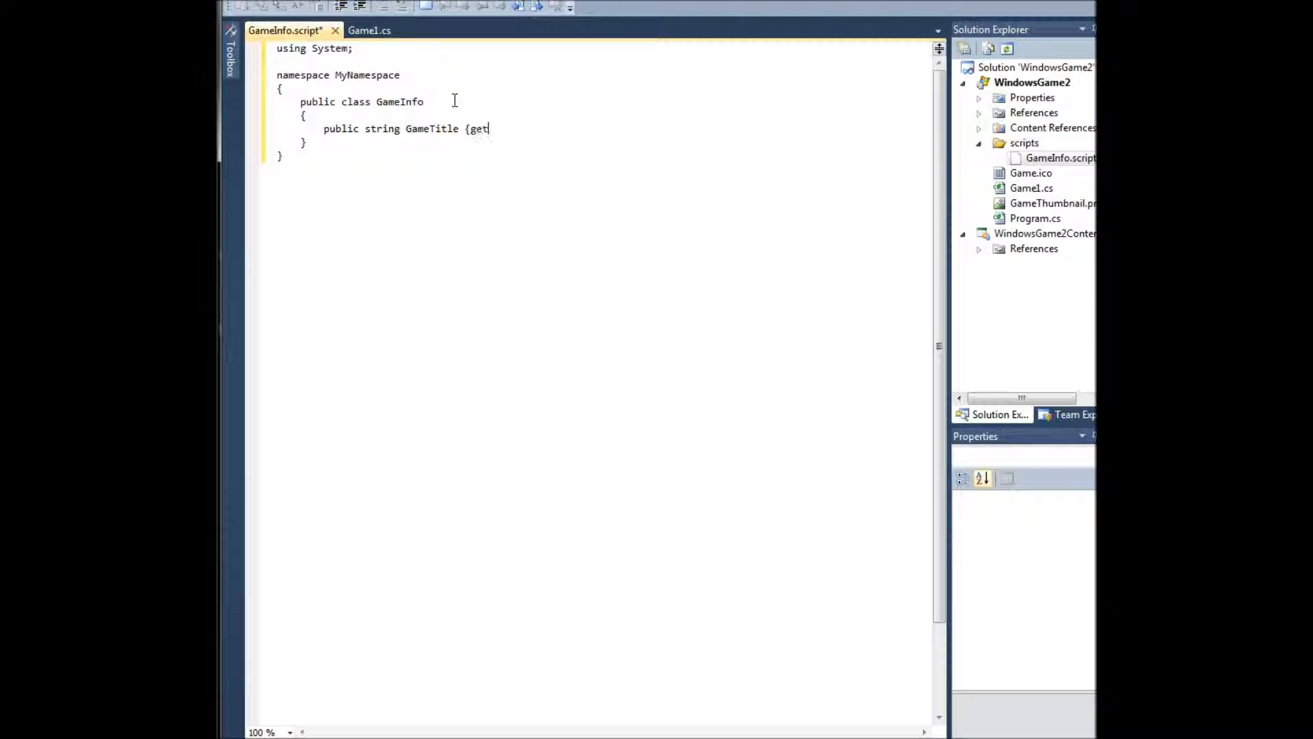
type(";set;}")
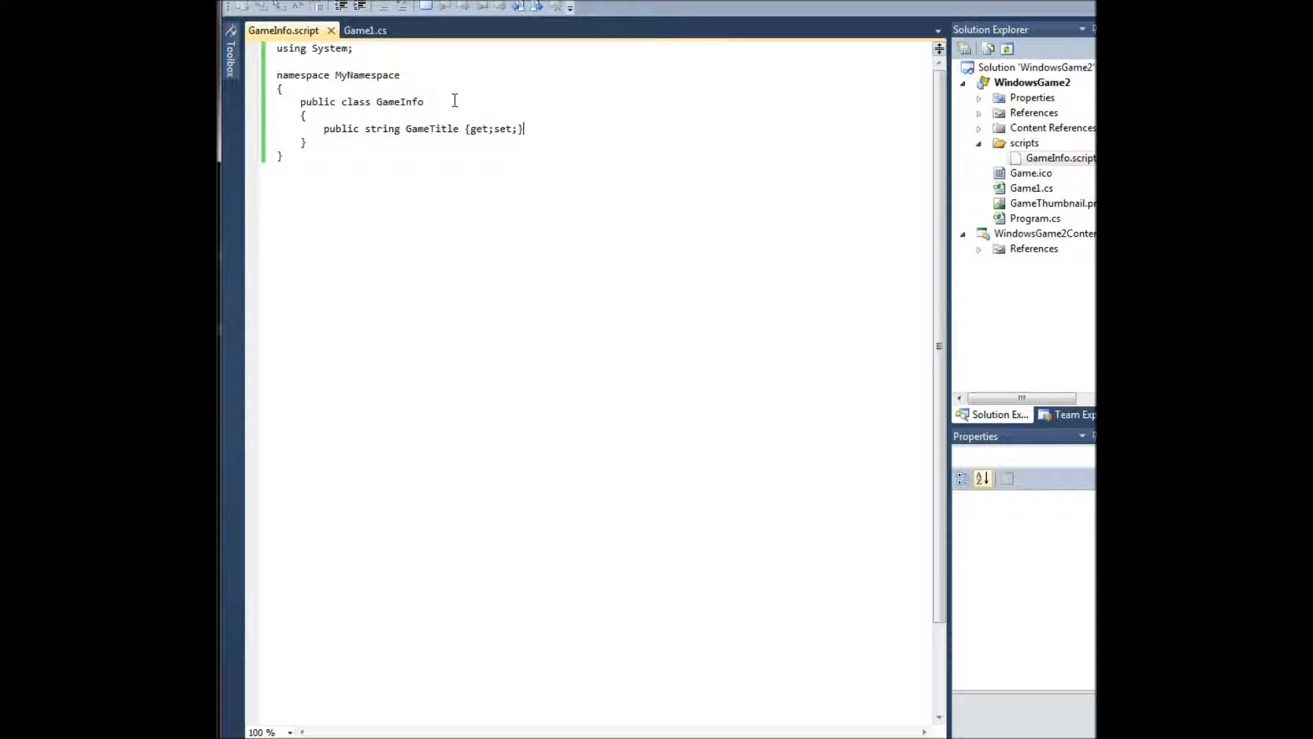
mouse_move(365, 30)
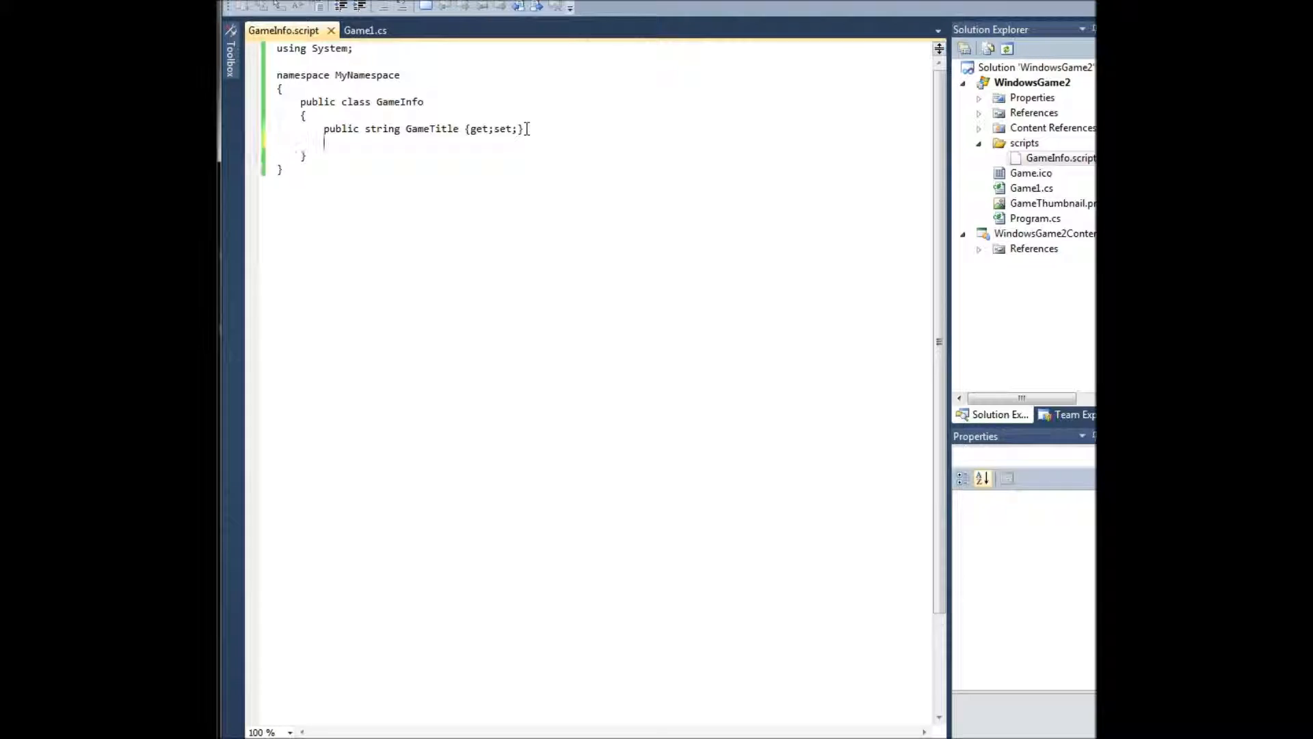
type("public GameInfo(")
type("{")
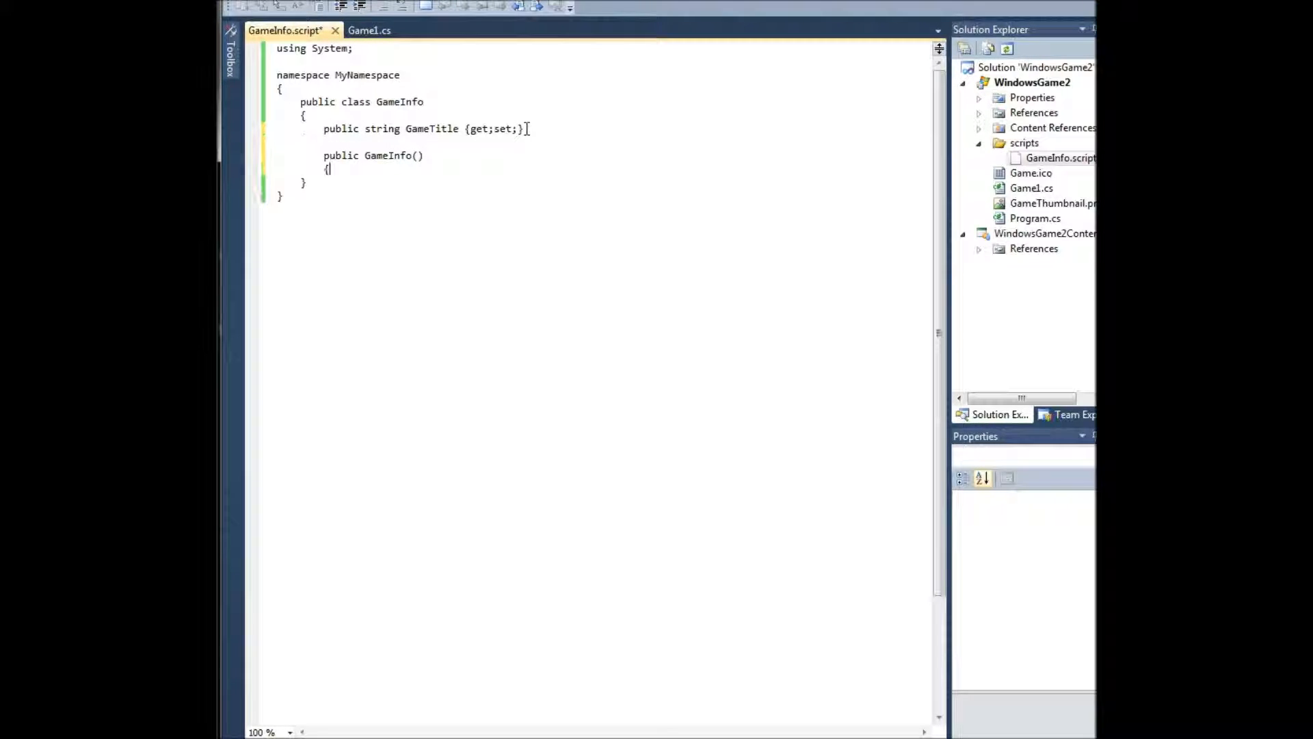
type("GameTitle = \"MyGame")
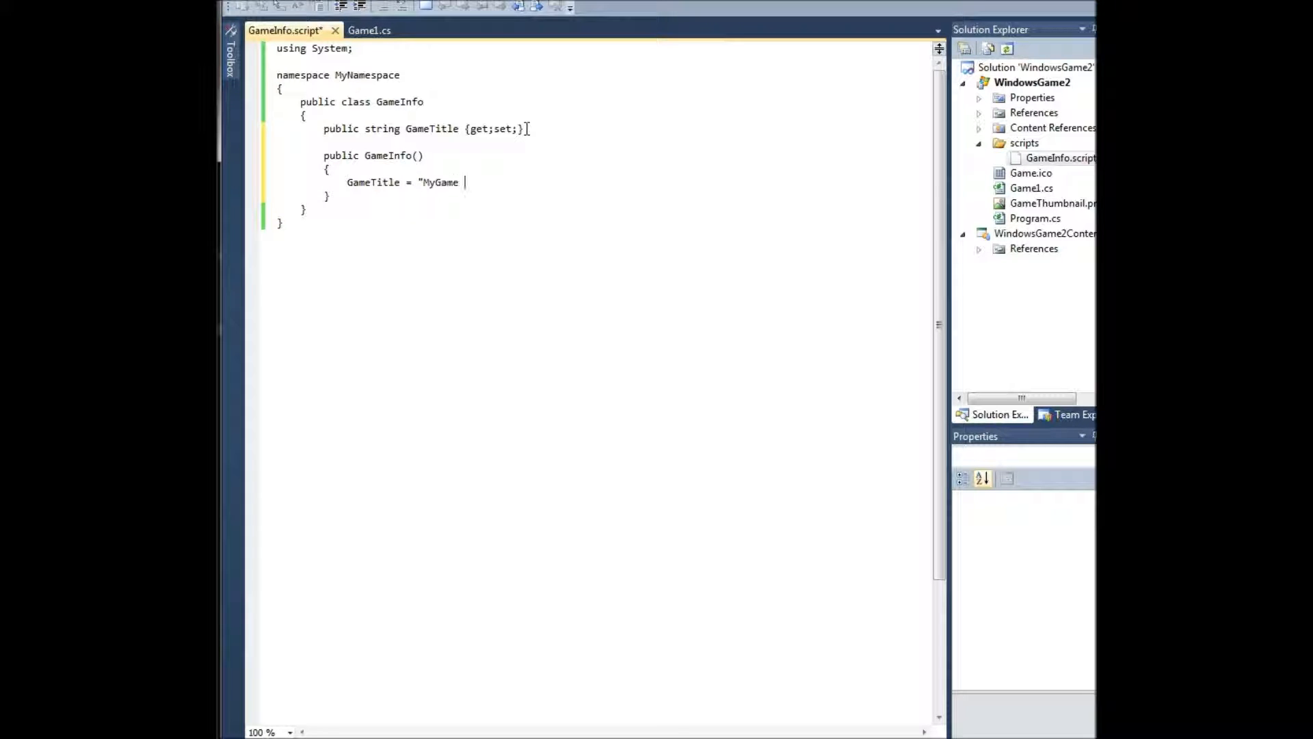
type("Version 1.0\"")
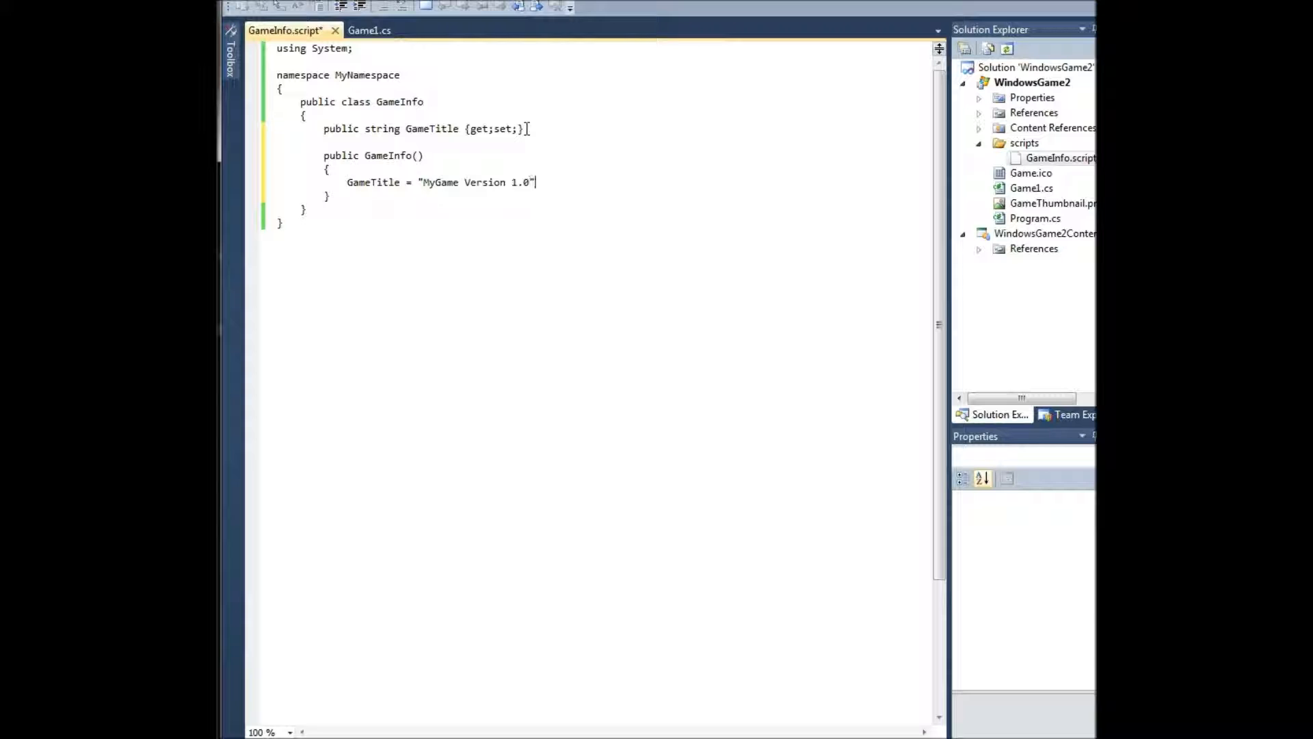
left_click(369, 30)
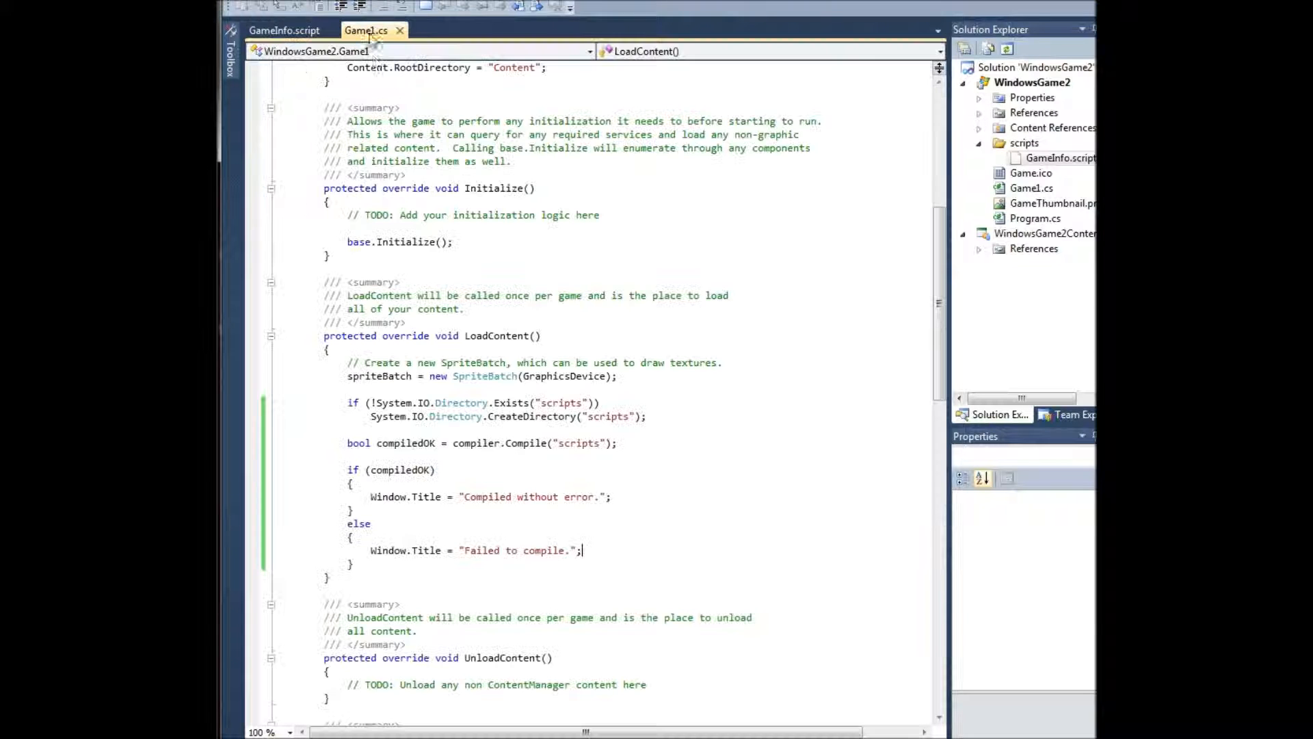
Add the missing semicolon in GameInfo.script, run the game titled "Compiled without error." and close it.
left_click(285, 30)
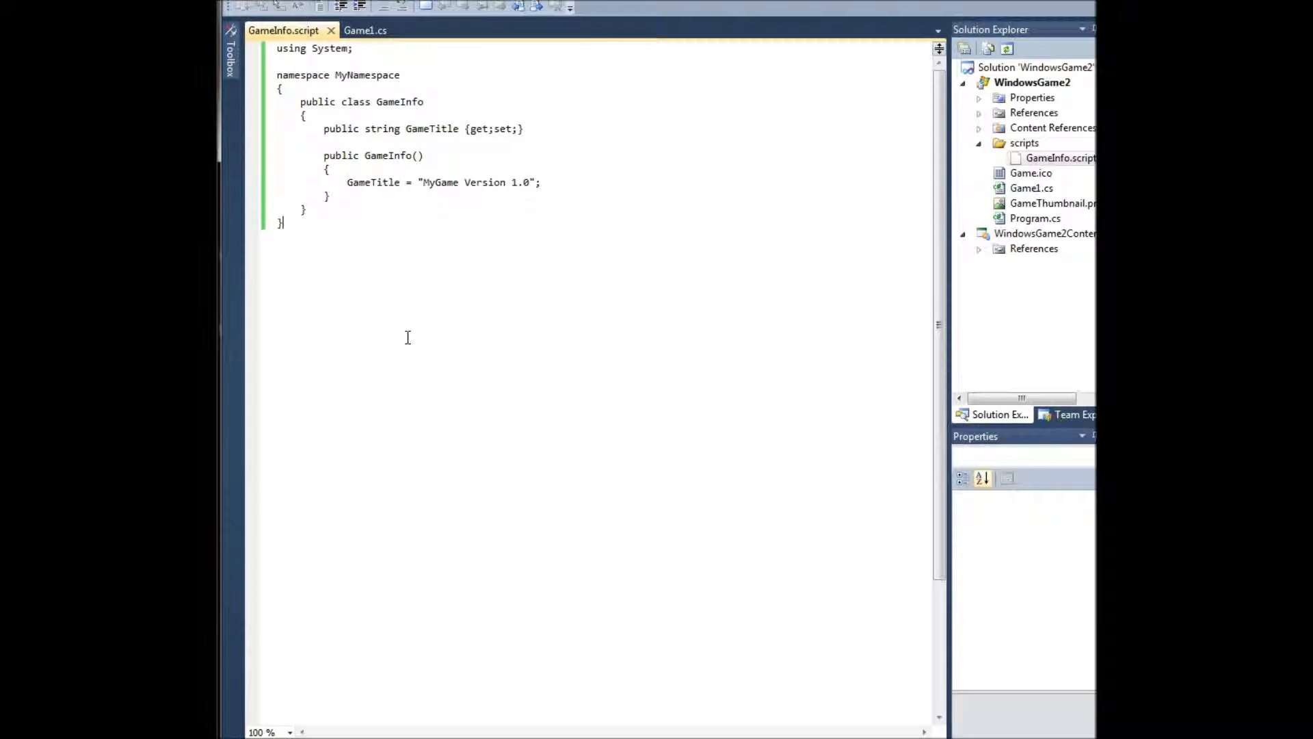
left_click(365, 30)
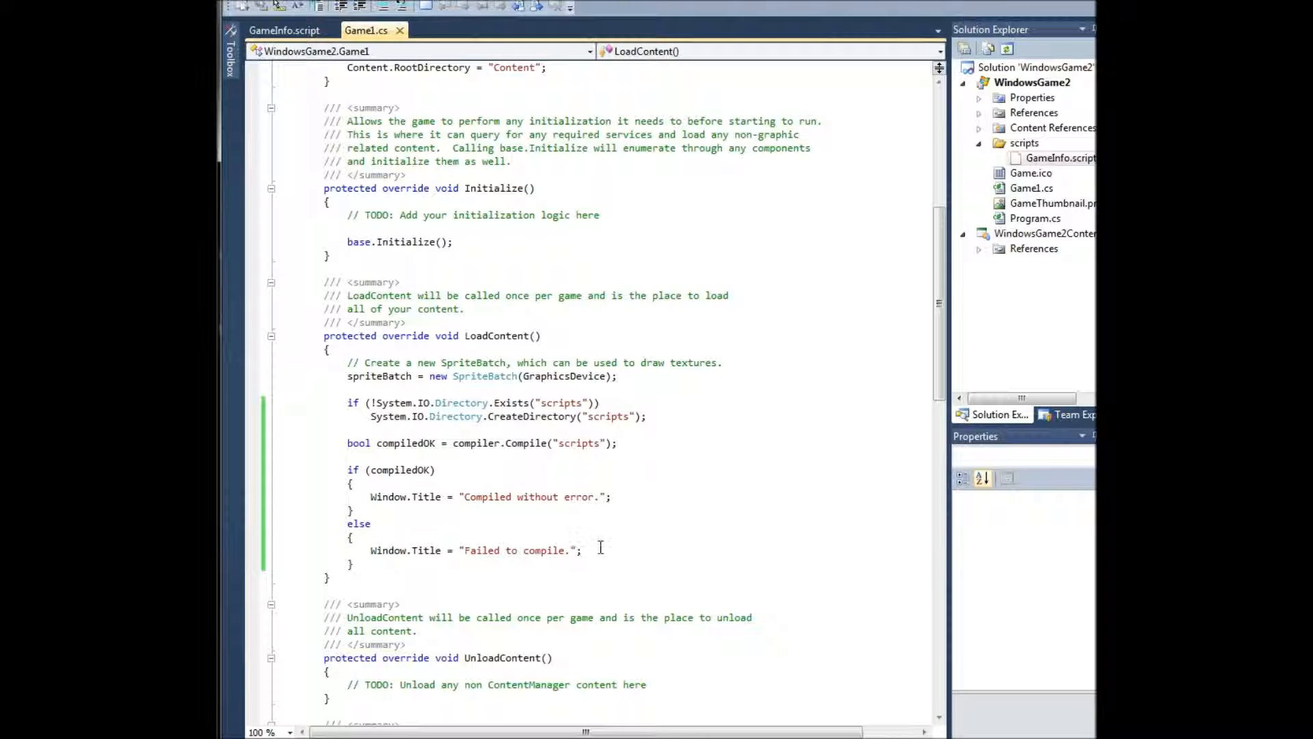
mouse_move(641, 514)
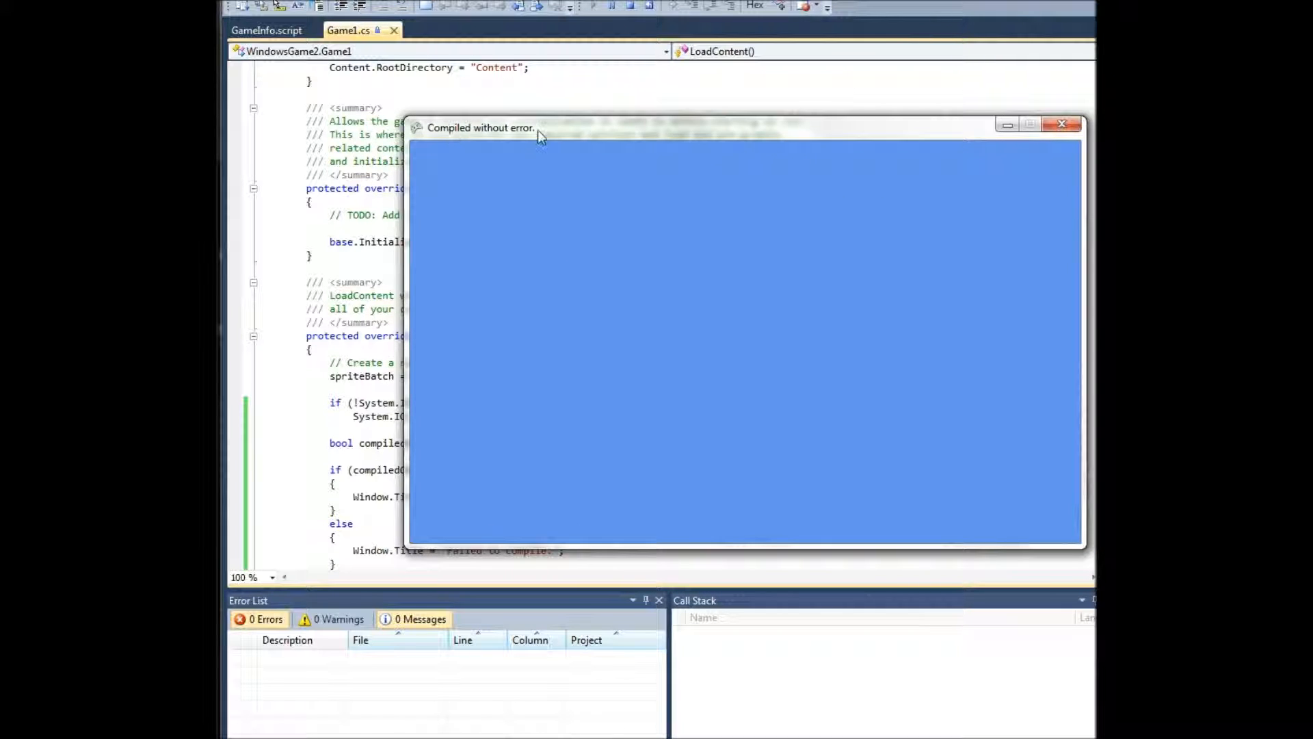
left_click(1062, 124)
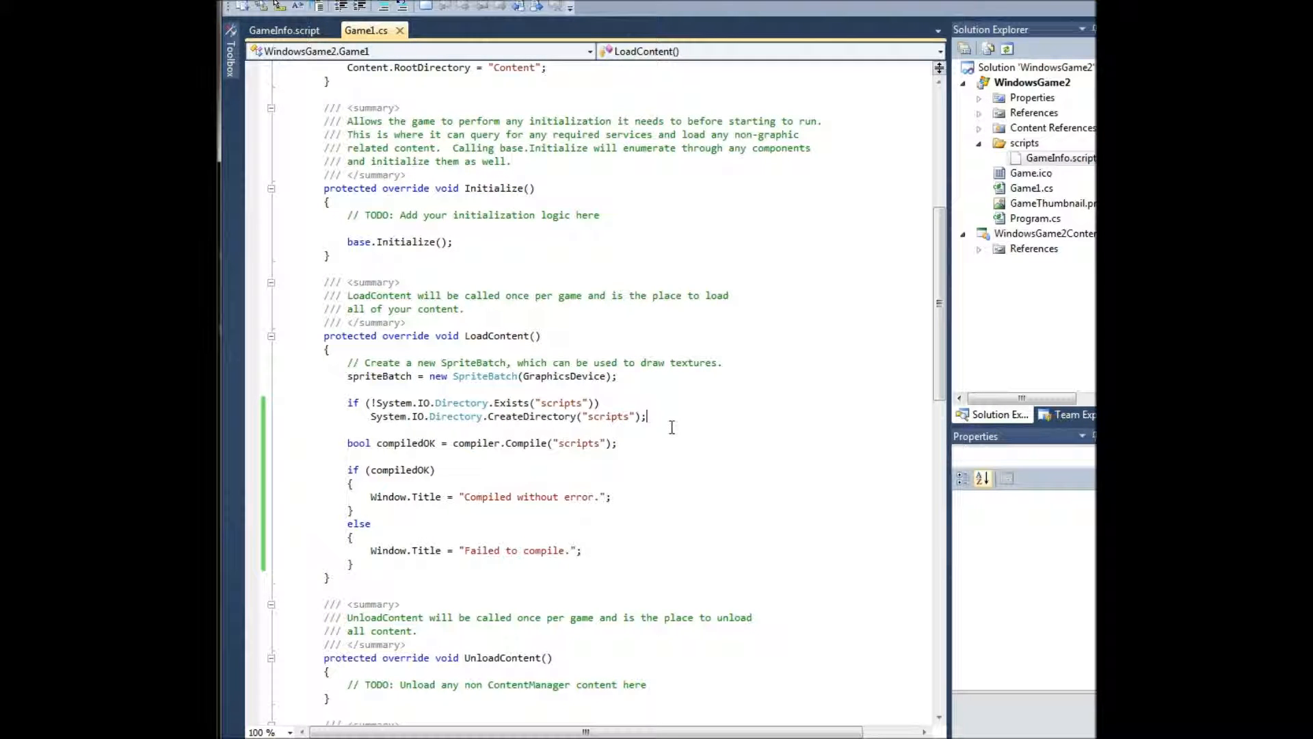
Try a few IntelliSense fragments such as compiler.errors inside LoadContent without keeping them.
left_click(284, 30)
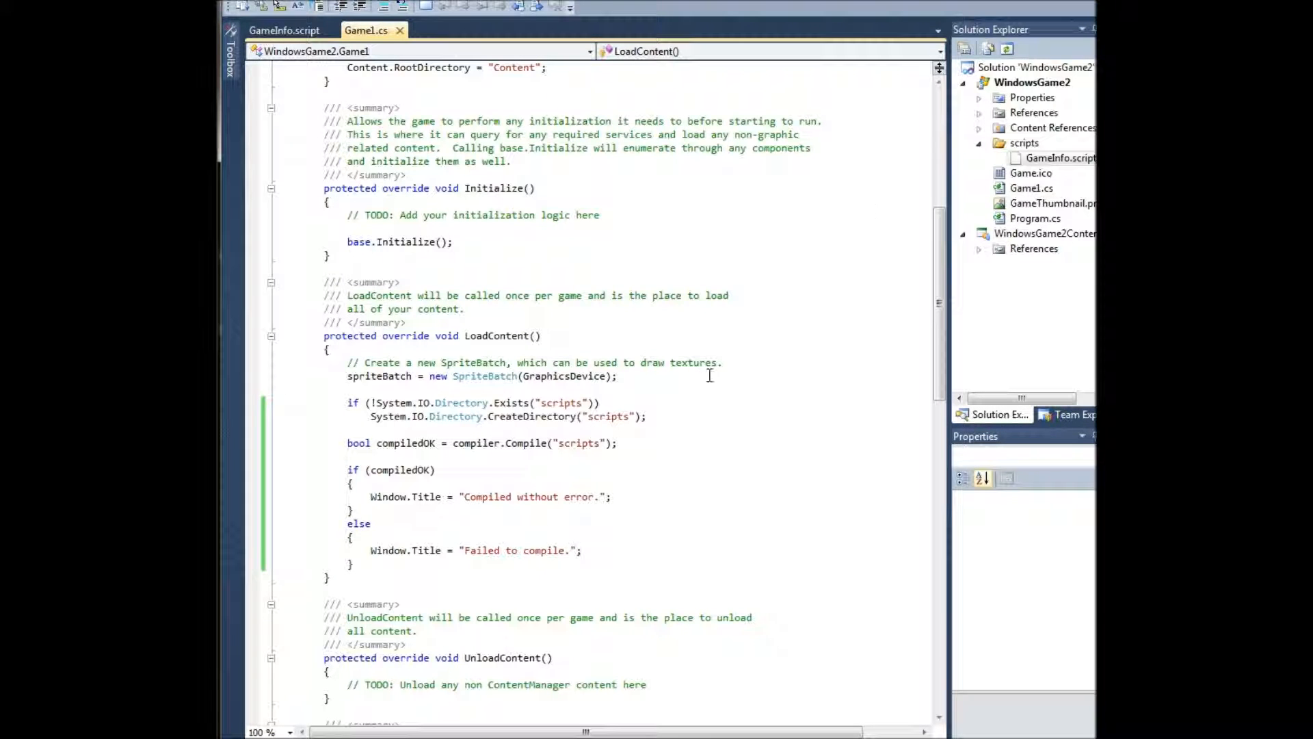
mouse_move(595, 551)
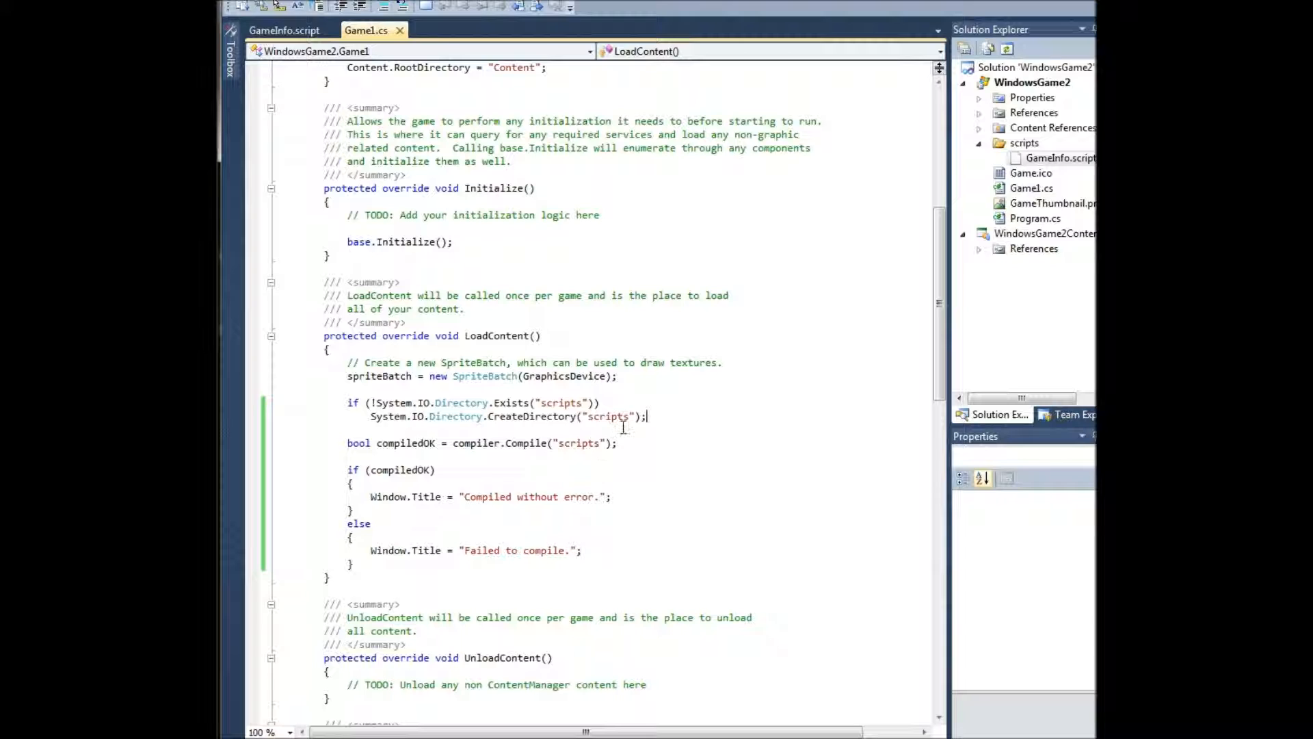
type("en")
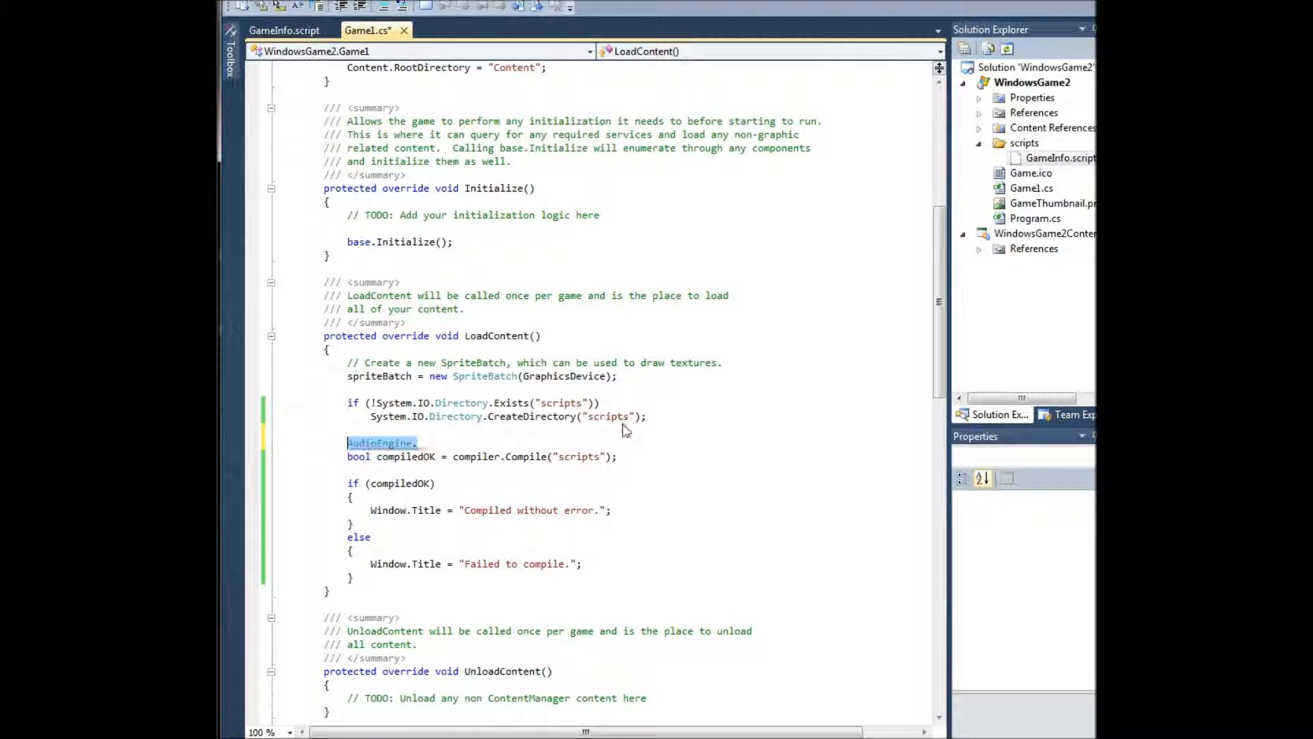
type("compiler.")
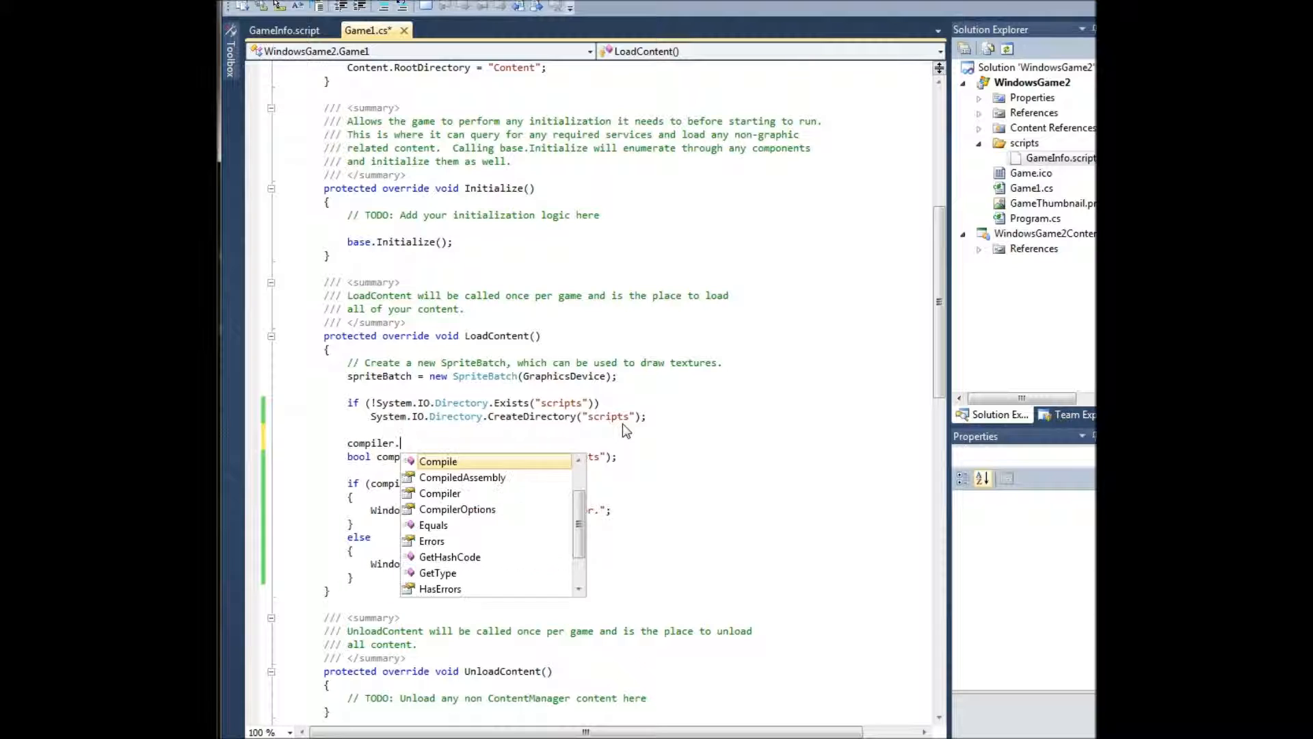
type("errors")
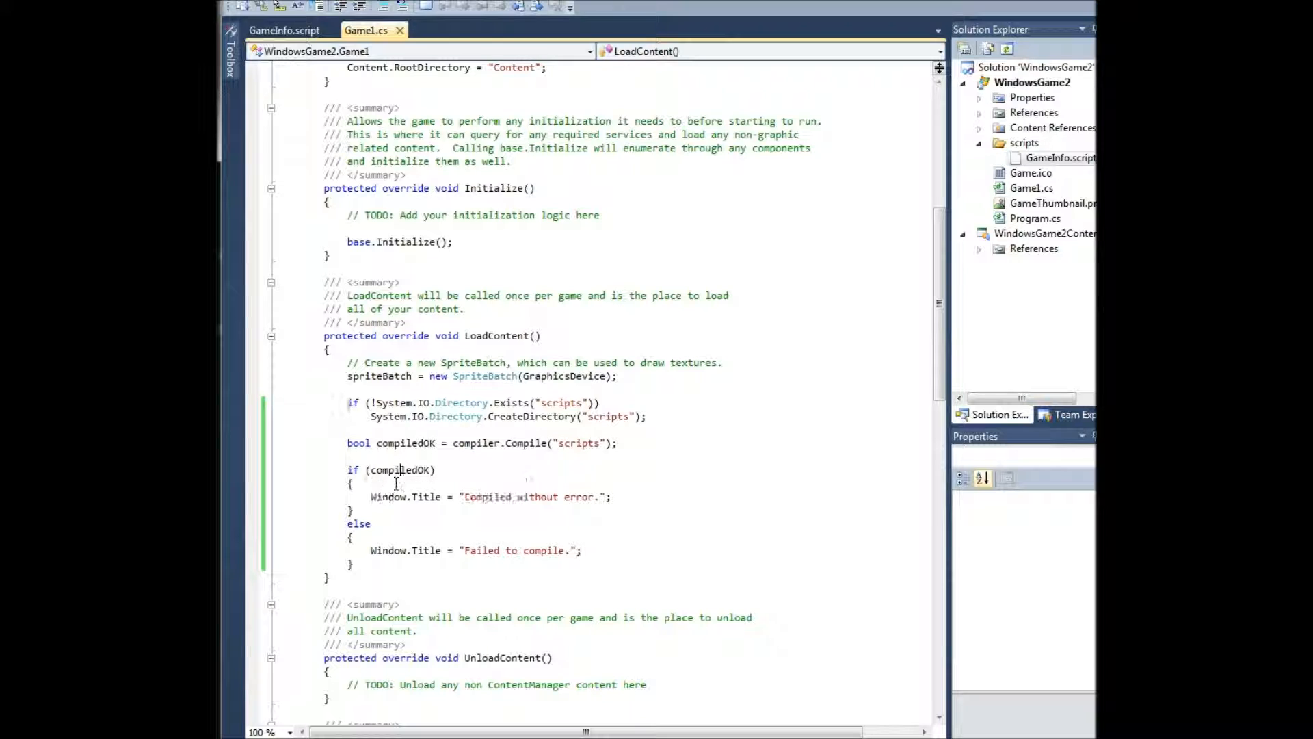
Delete the Window.Title "Compiled without error." line, leaving the compiledOK branch empty.
triple_click(489, 496)
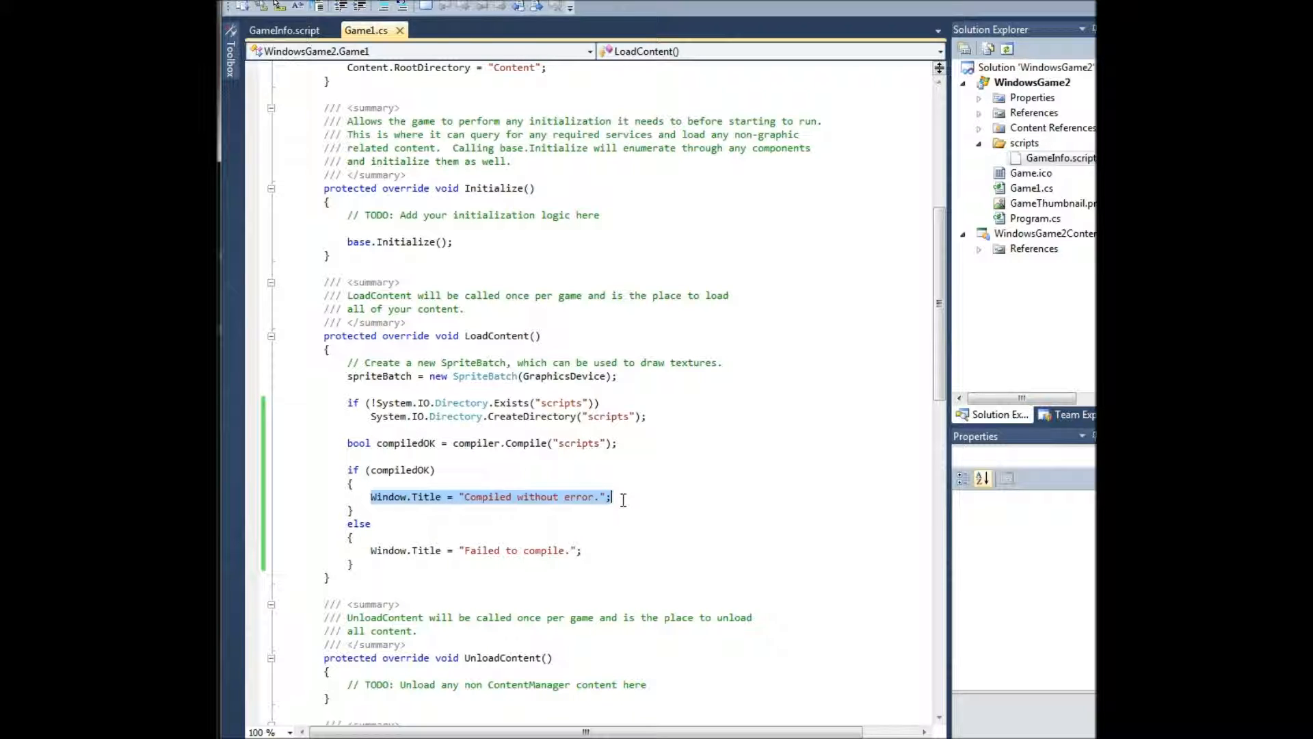
key("Delete")
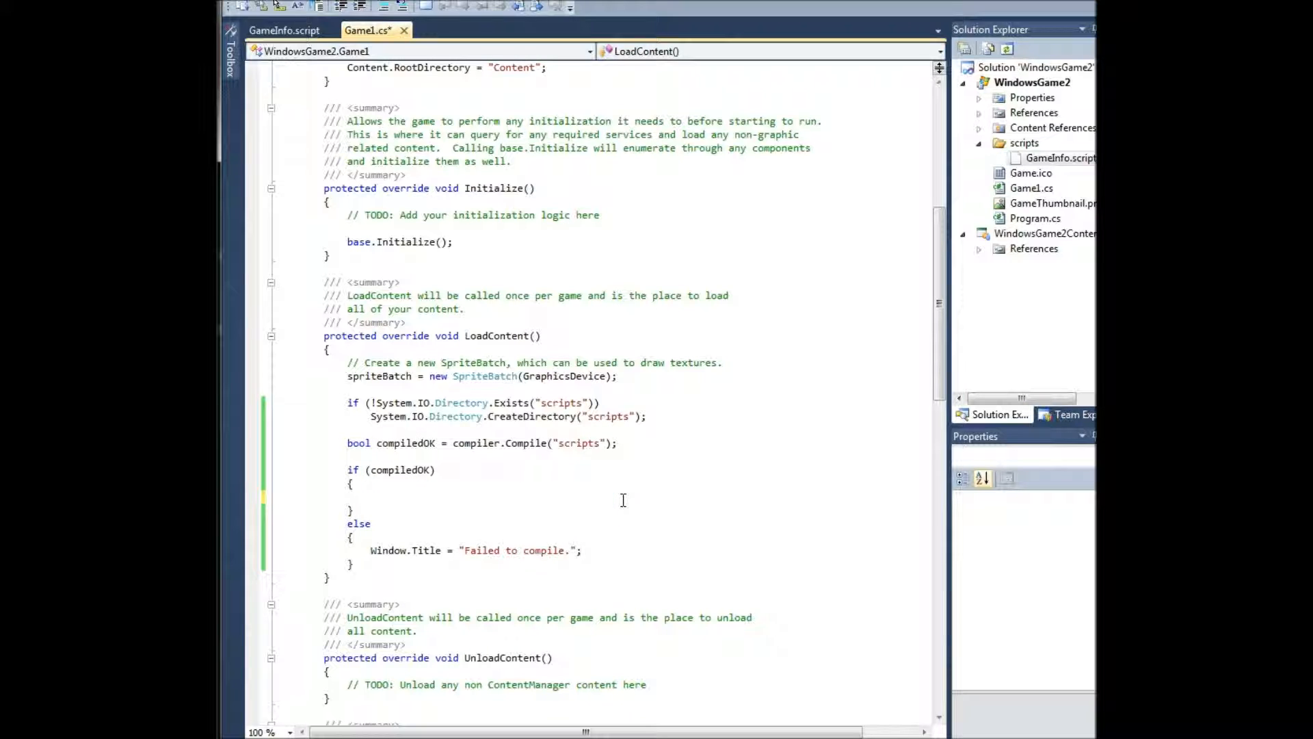
type("win")
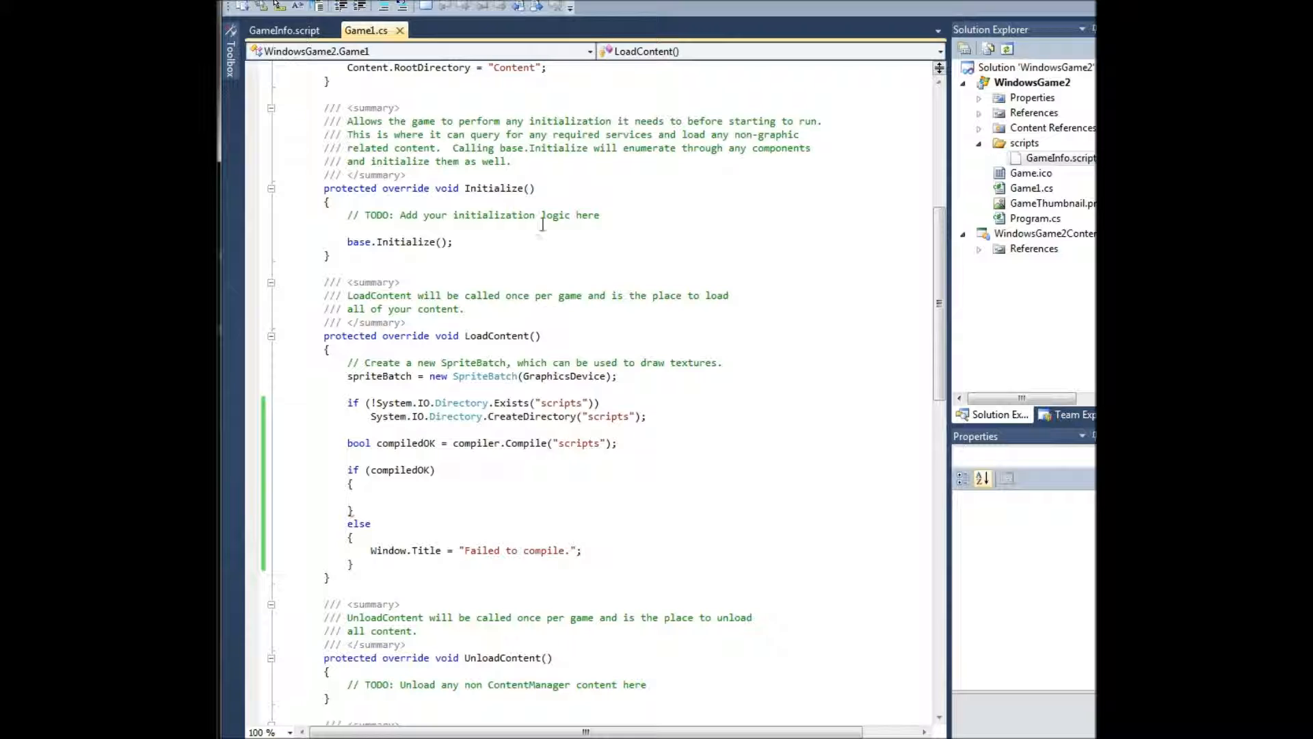
Check the GameTitle property in GameInfo.script, then begin a factory line in Game1.cs LoadContent.
left_click(284, 30)
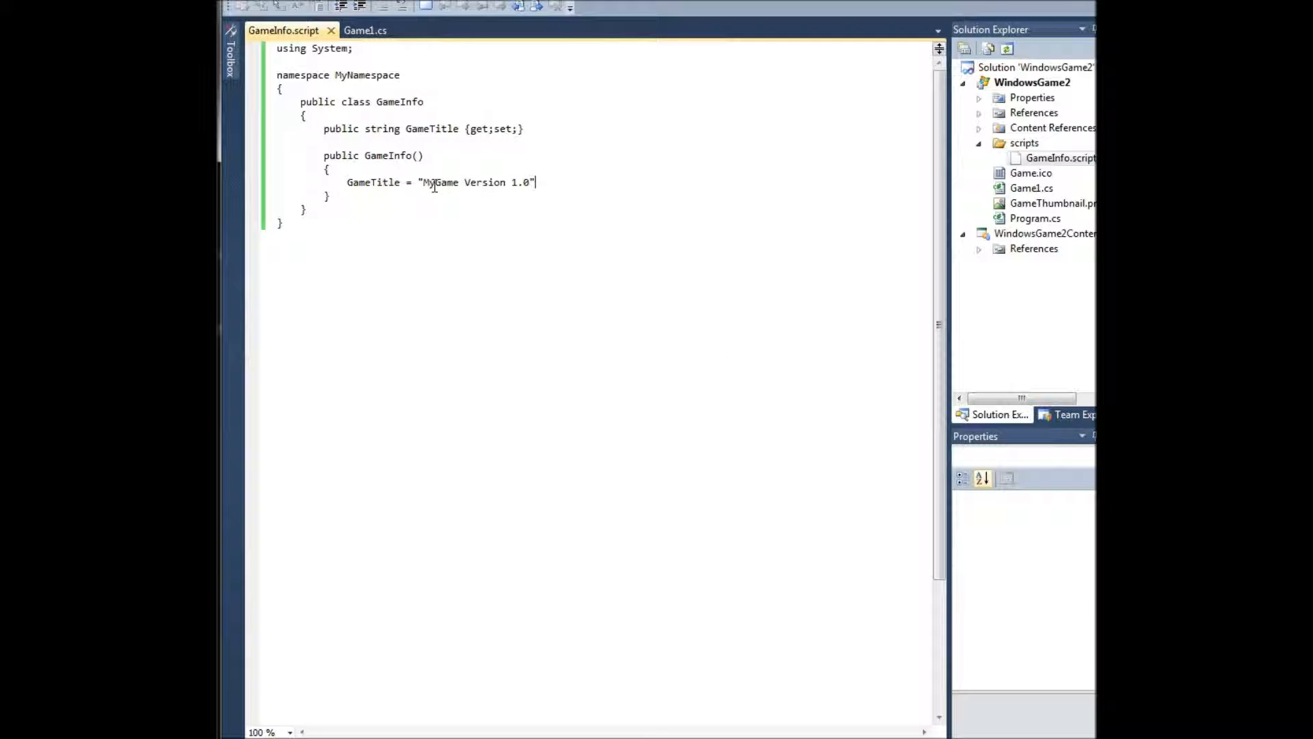
double_click(372, 182)
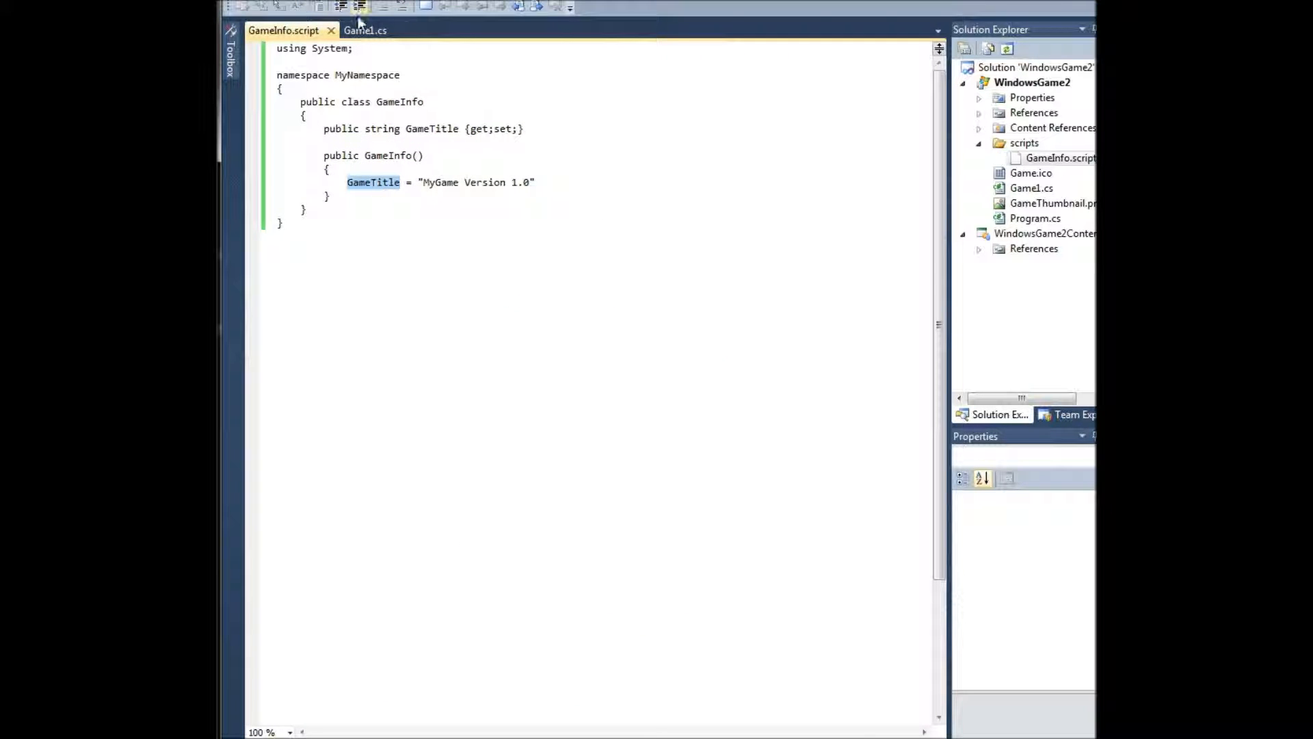
left_click(365, 30)
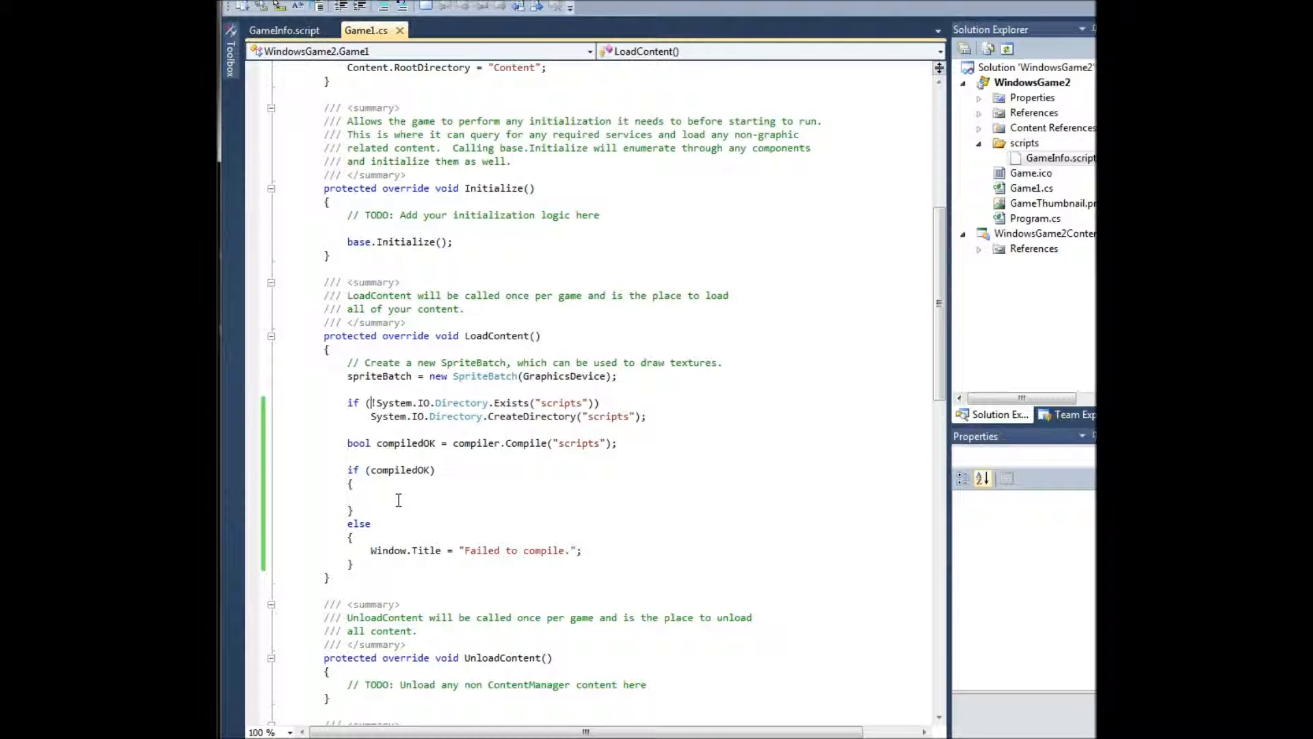
type("Fact")
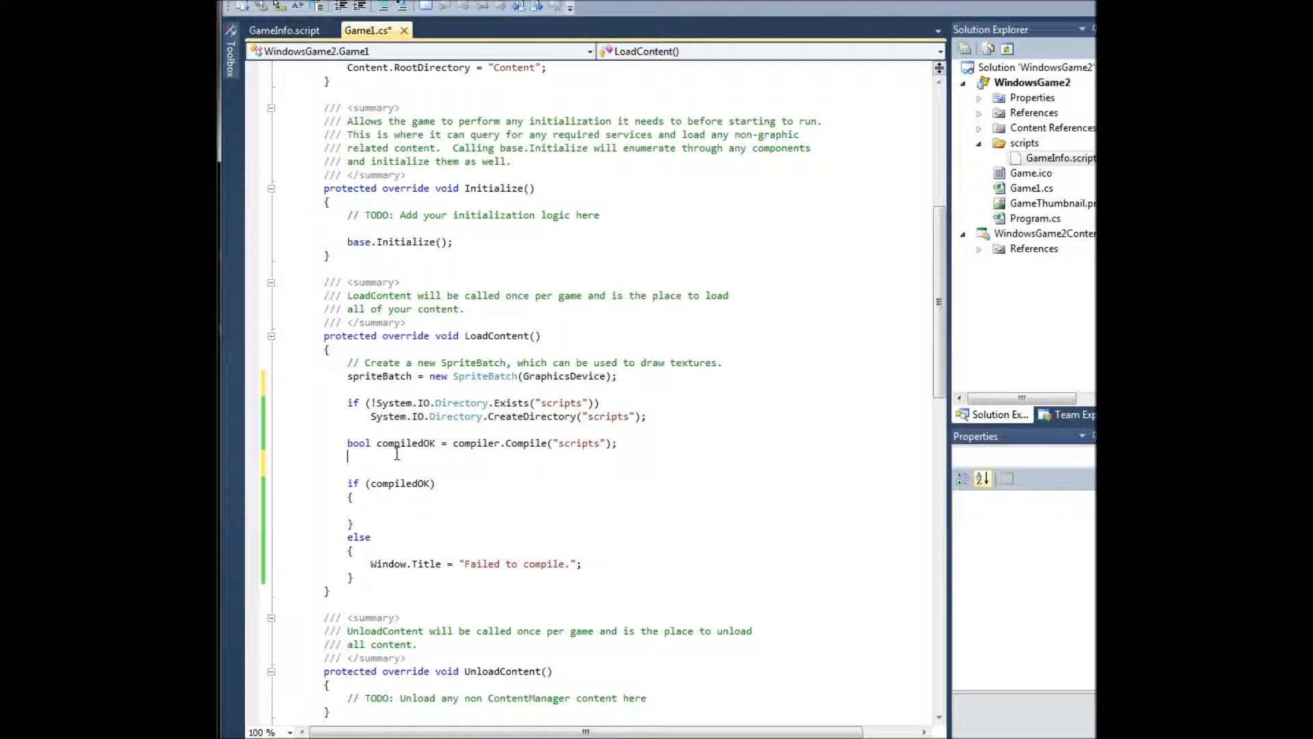
Declare factory = new rScripting.LateBinding.ScriptFactory from the compiled result.
type("factory")
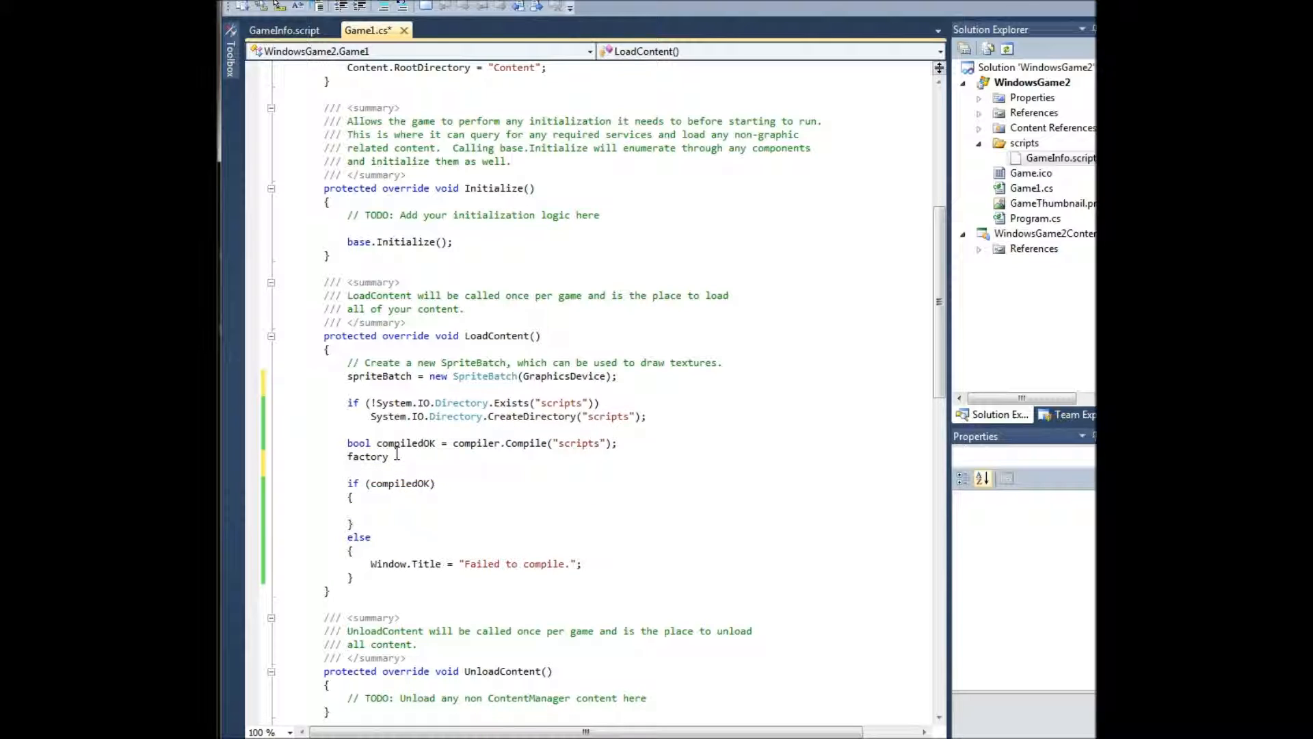
type("= new")
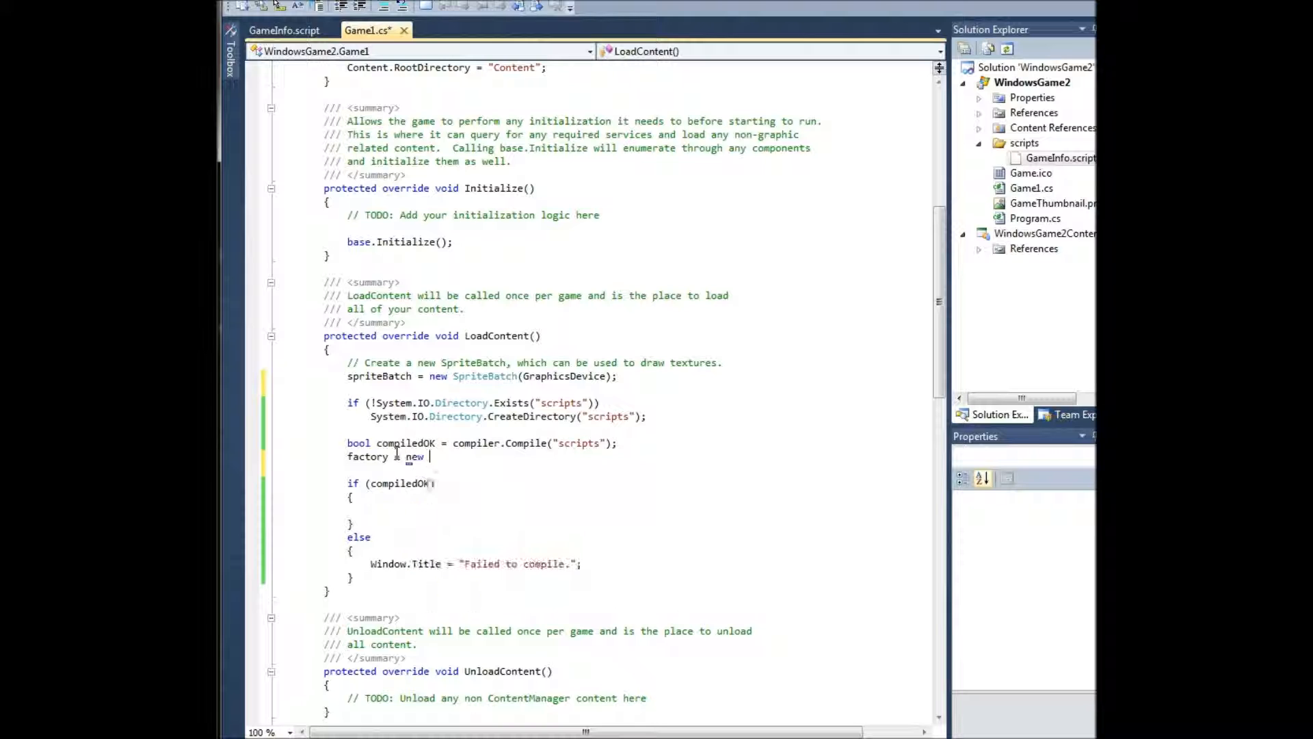
type("rScripting.LateBinding.ScriptFactory(Compiler.a")
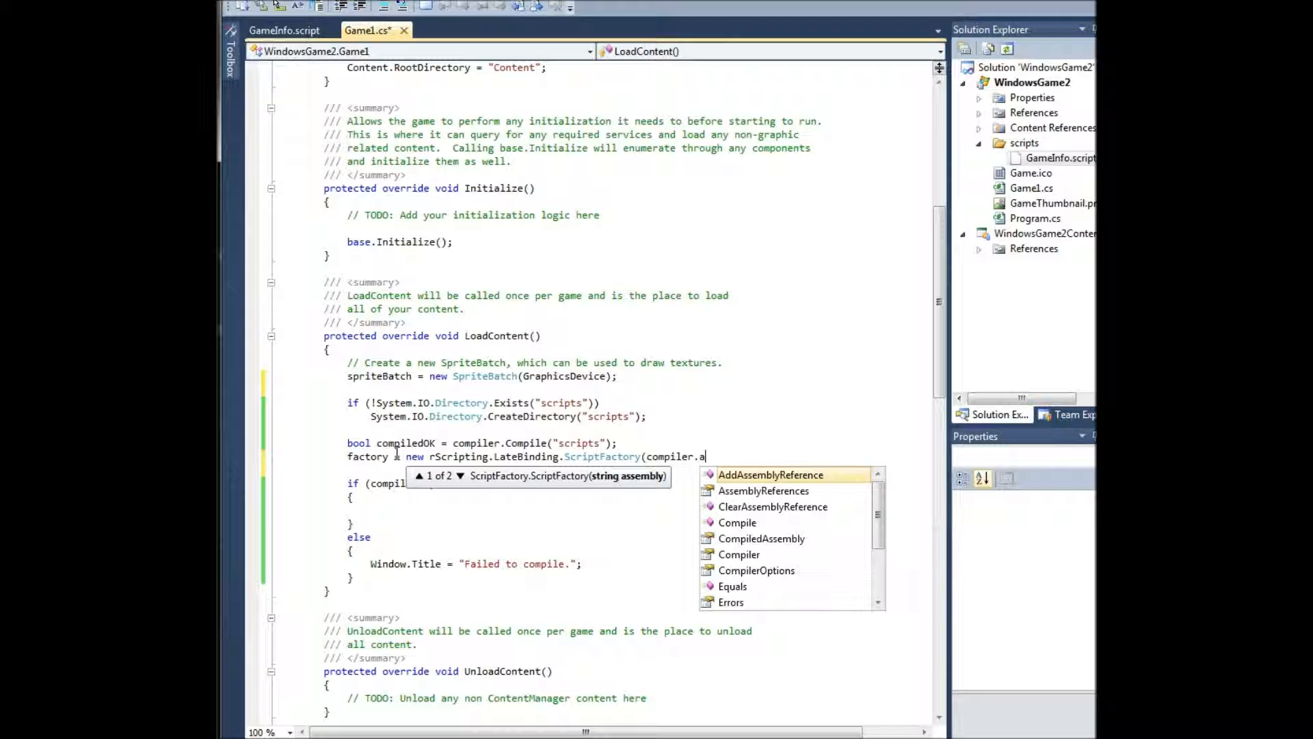
type("compiledAssembly);")
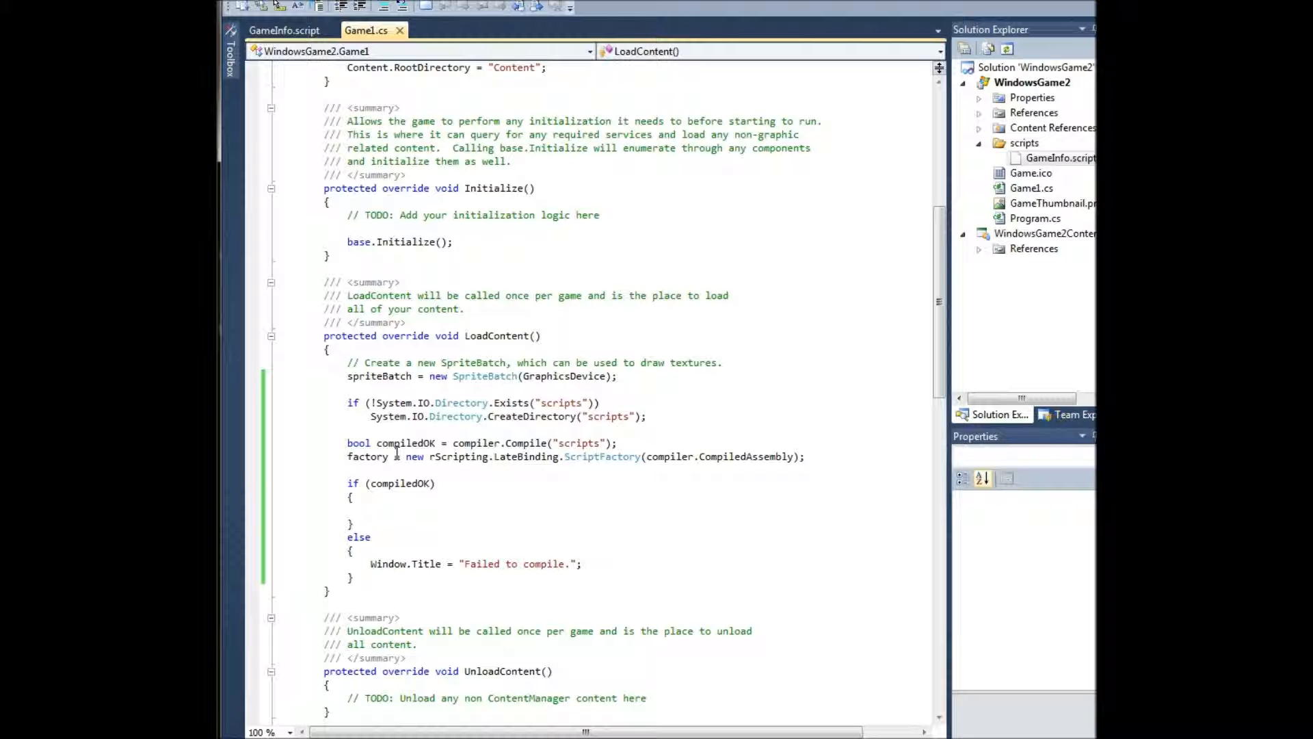
Fetch ScriptObject obj = factory.GetScript("GameInfo").
type("rS")
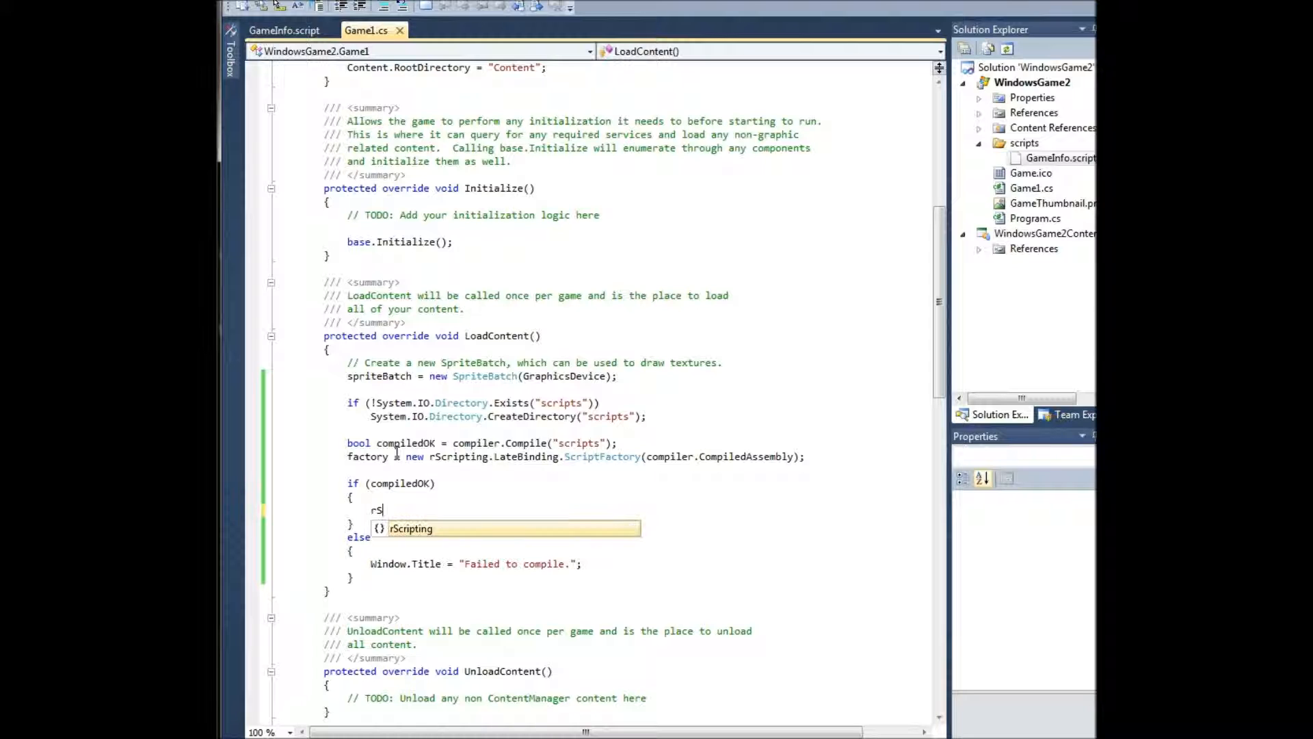
type("Scripting.LateBinding.")
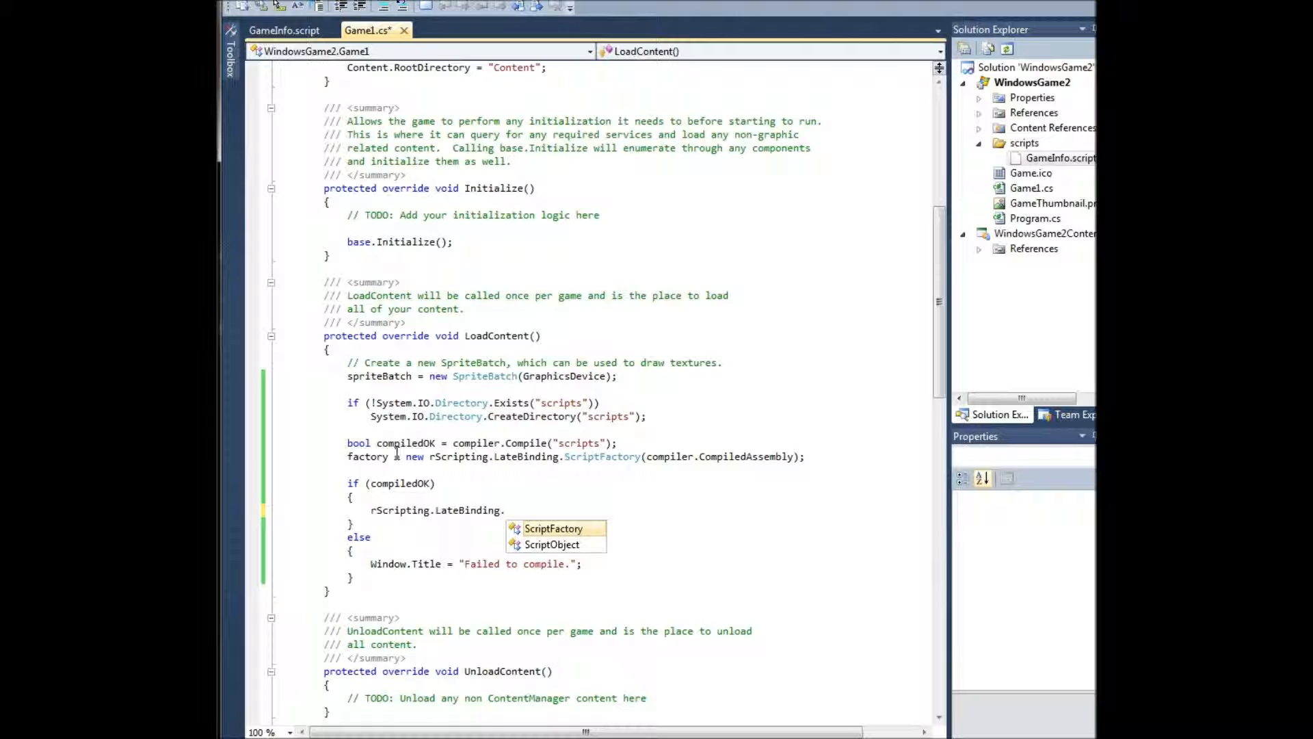
type("ScriptObject")
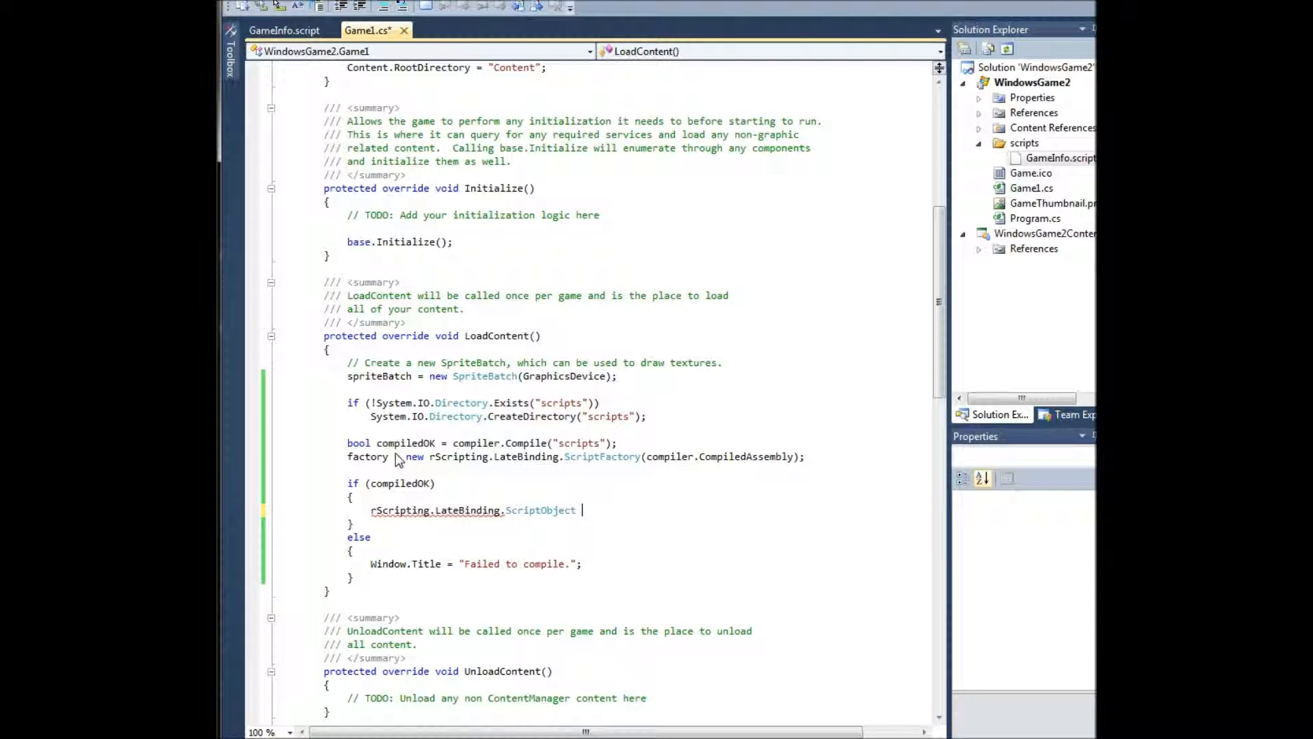
type("obj")
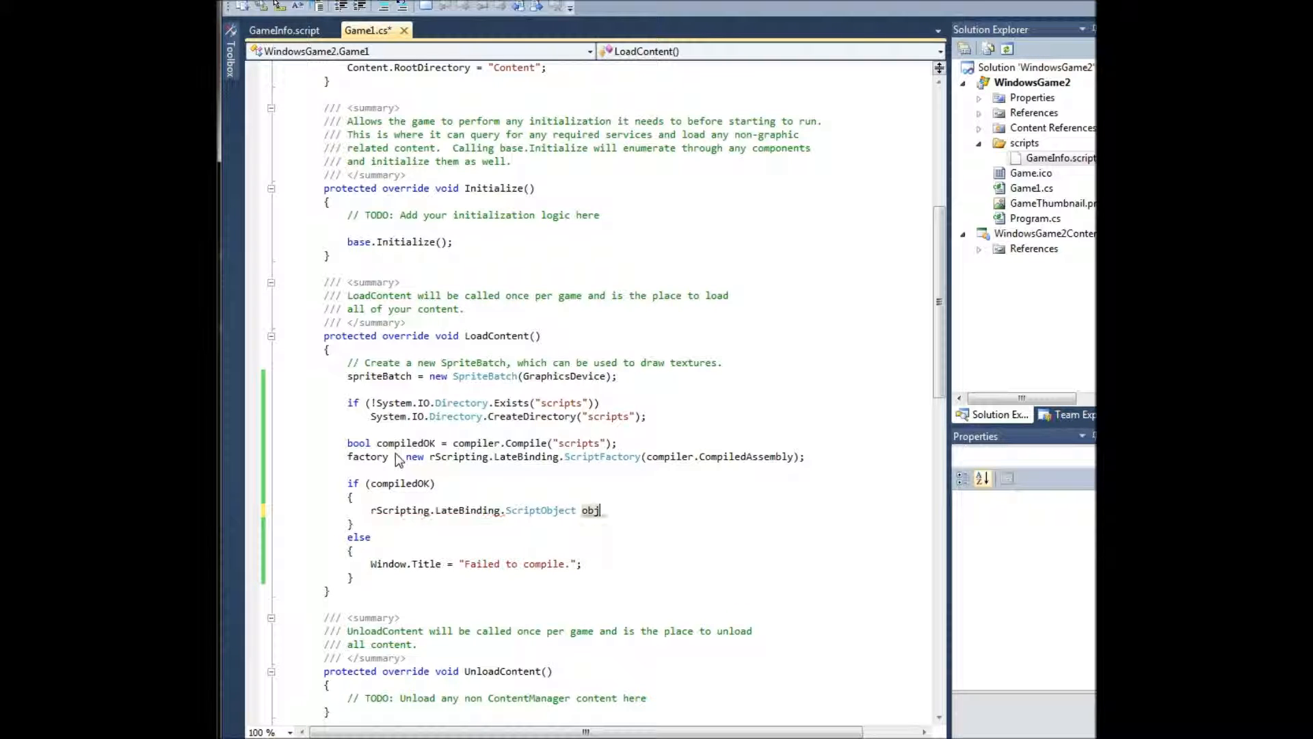
type("= factory.g")
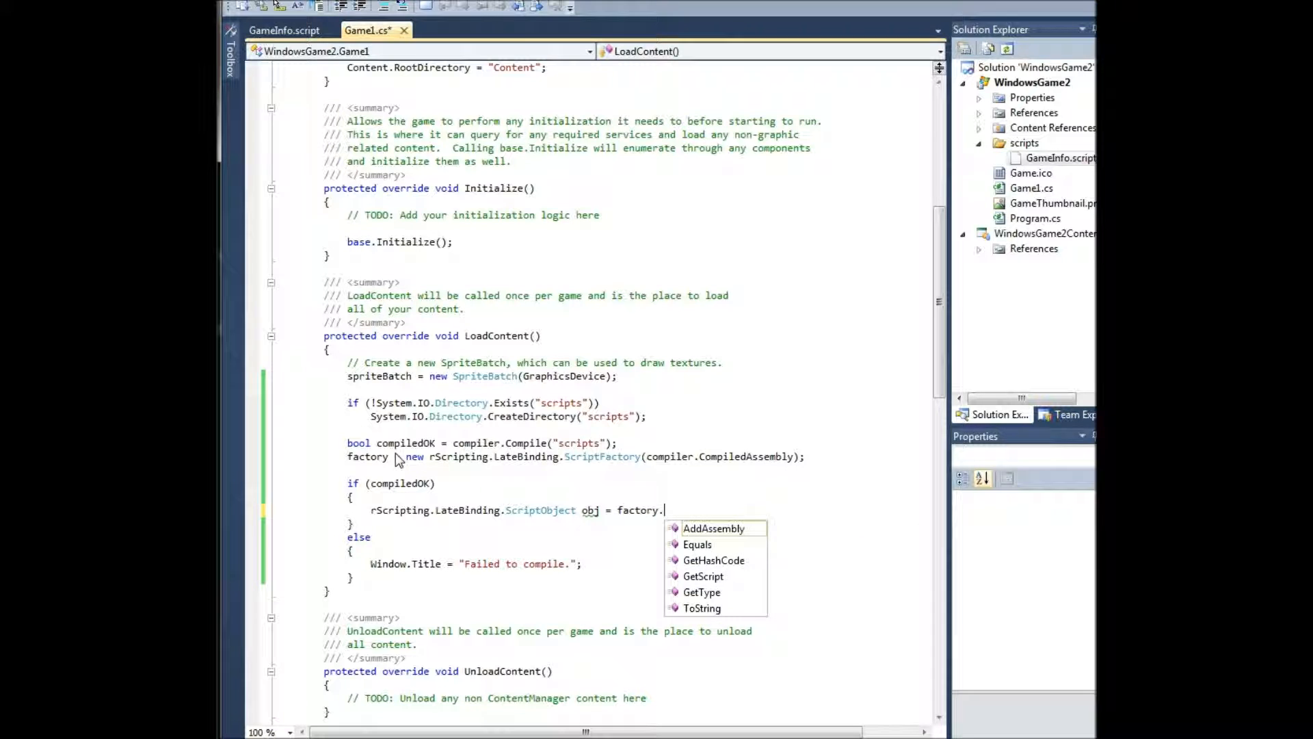
type("GetScript(")
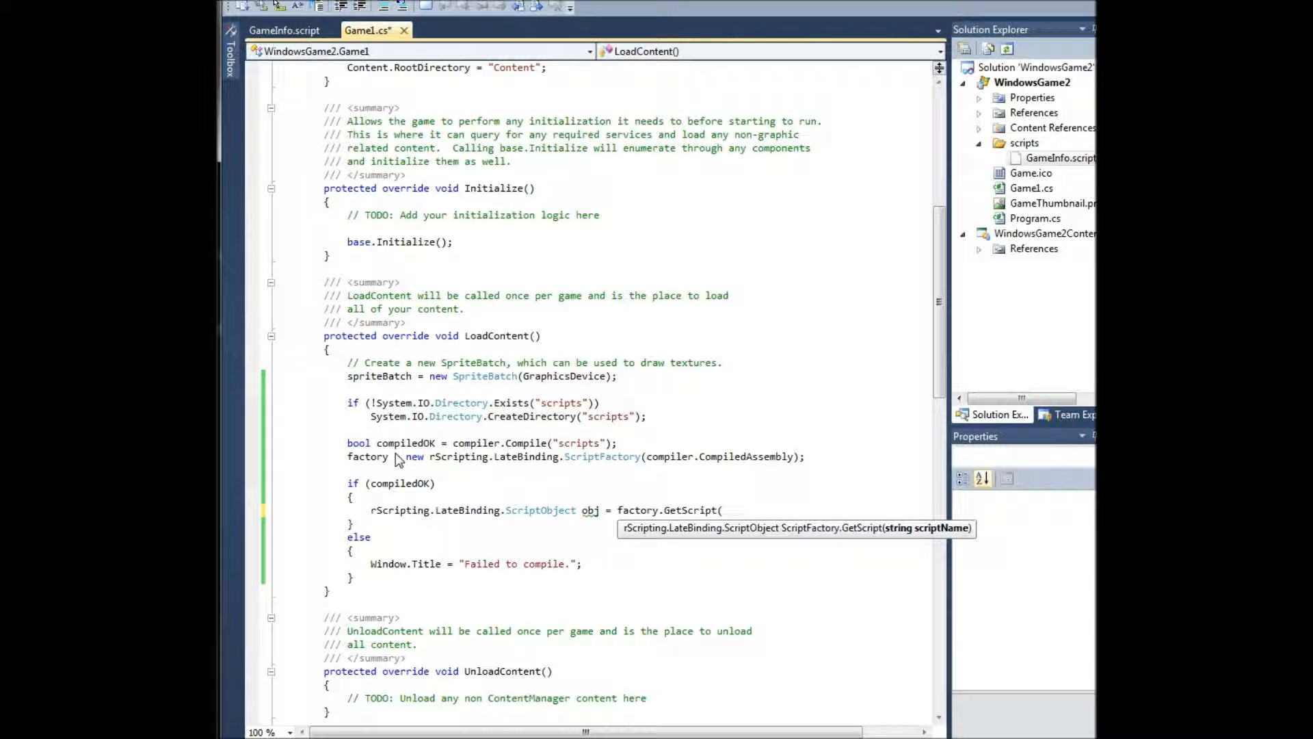
type("\"")
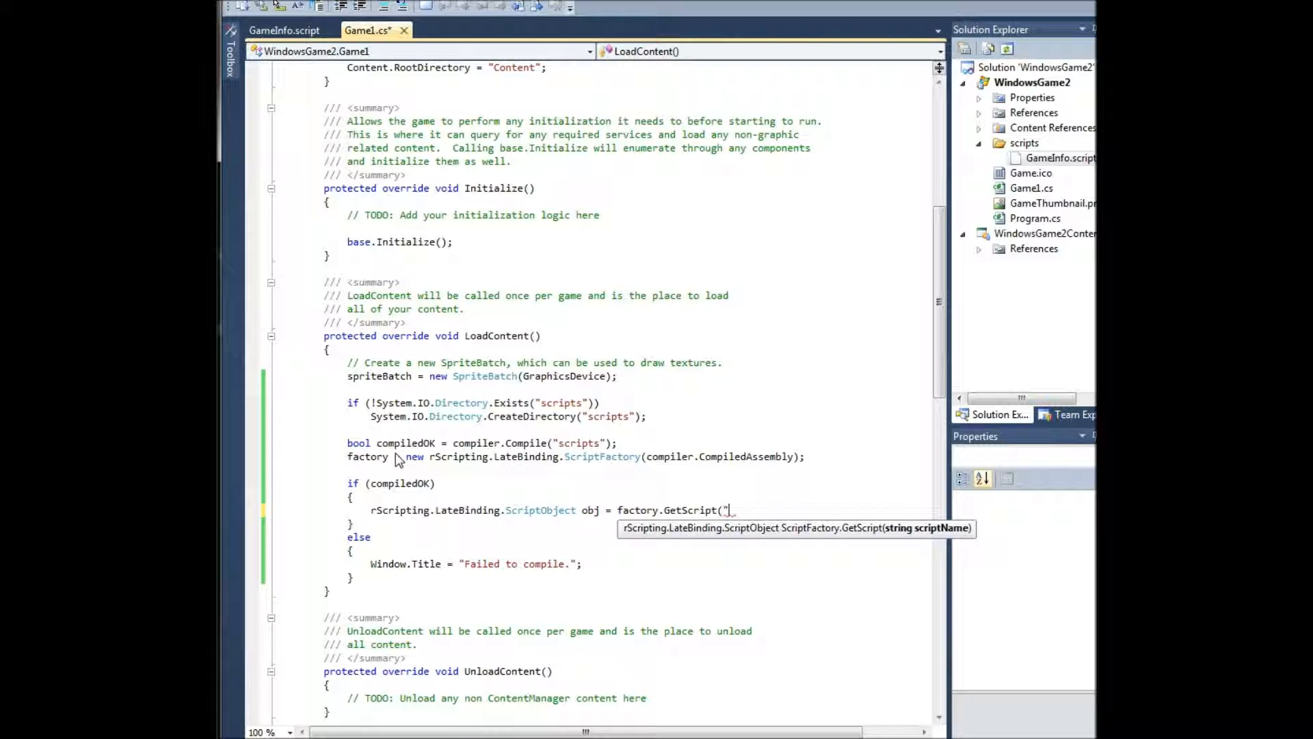
type("GameInfo\");")
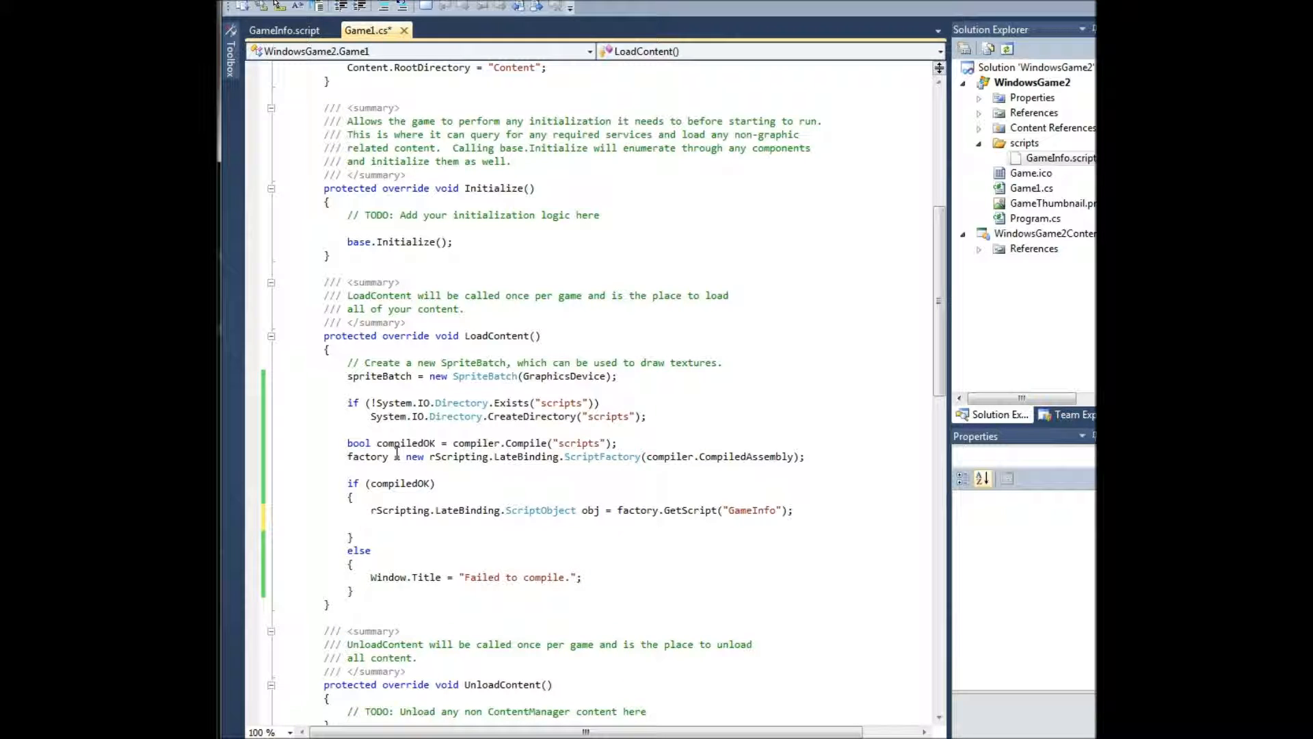
Set this.Window.Title = obj.GetProperty().GameTitle;.
type("this.window.Title = obj.")
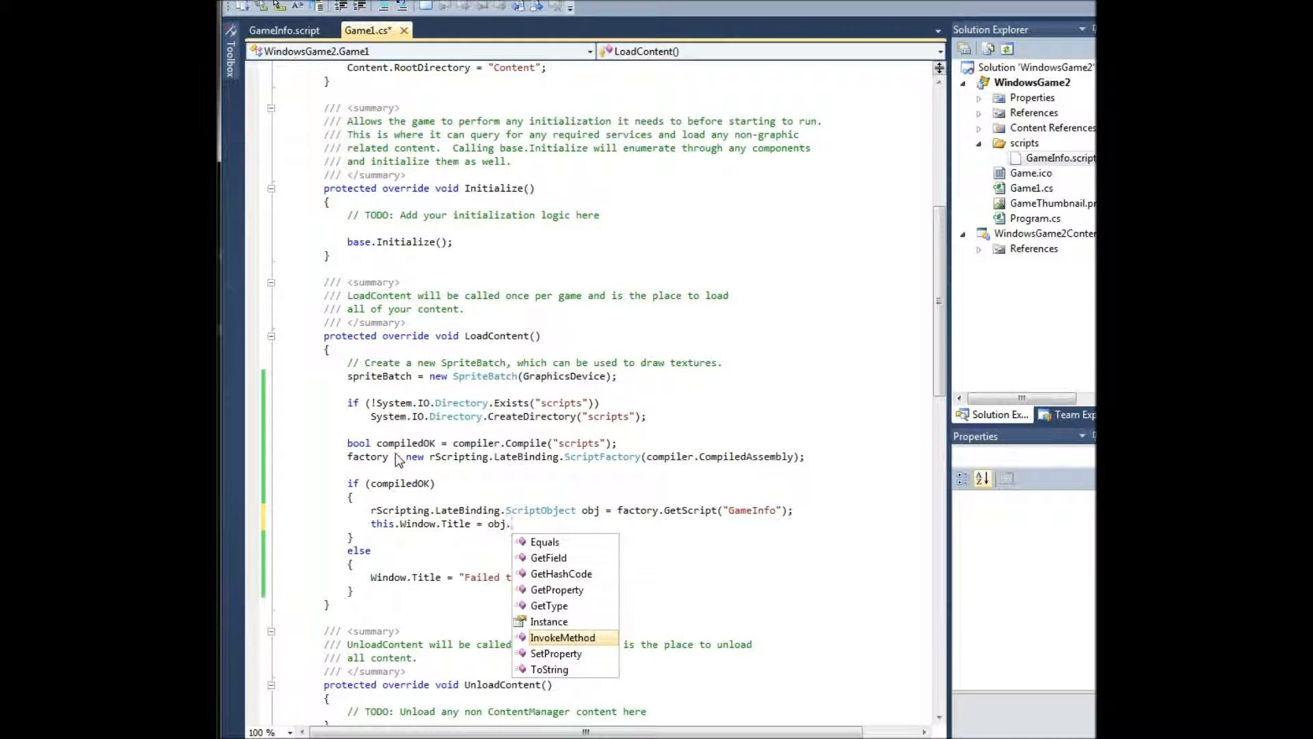
type("GetProperty")
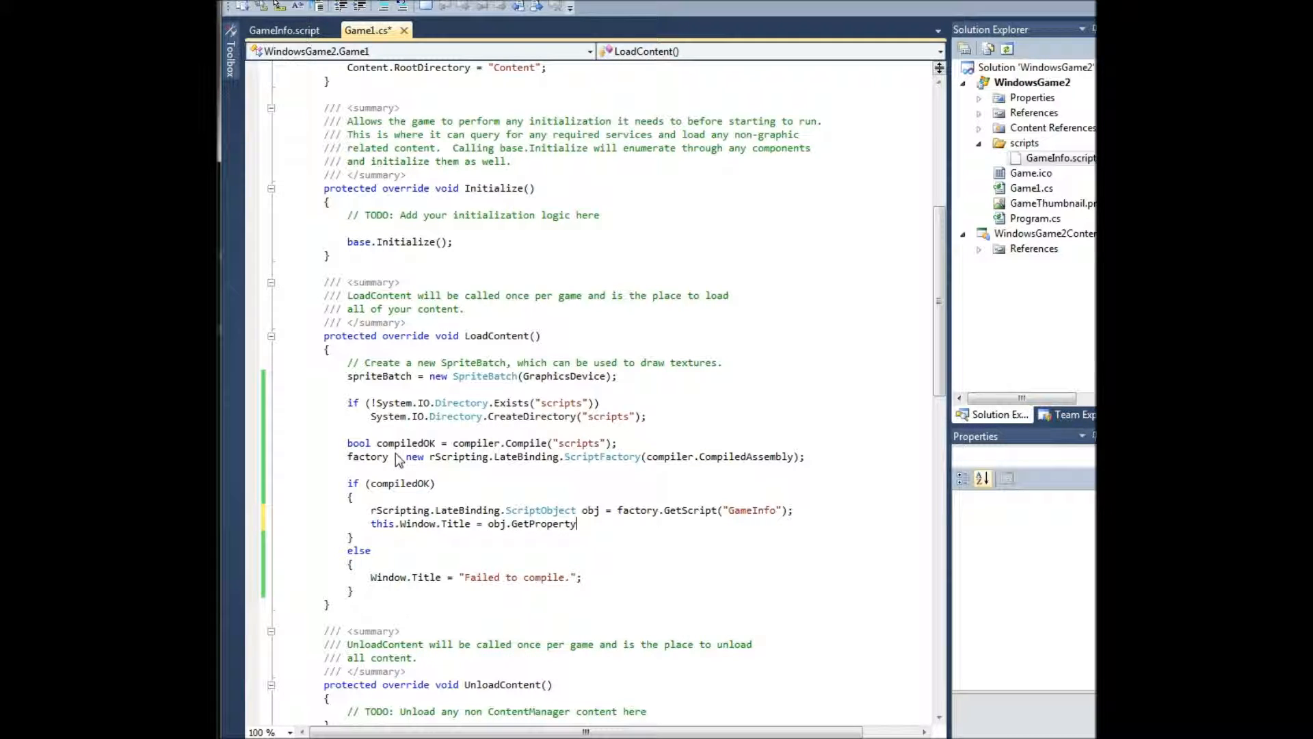
type("().")
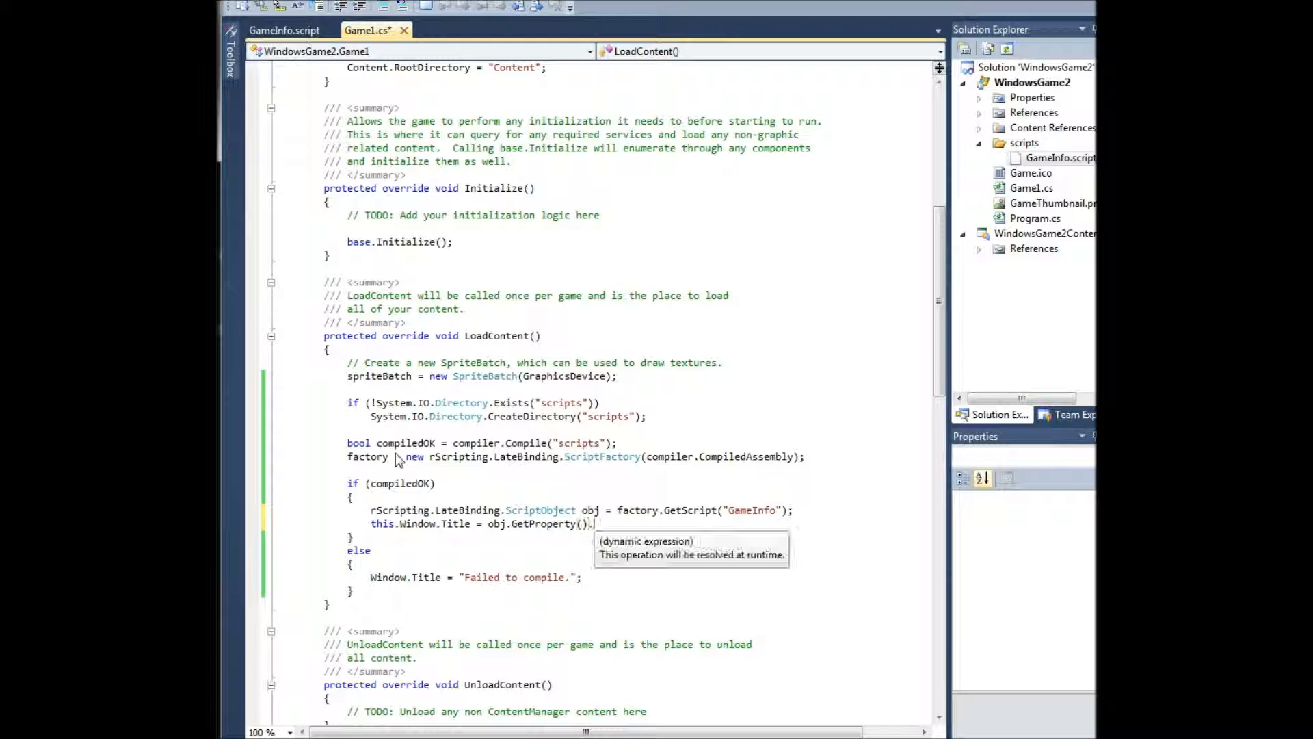
type("GameTitle")
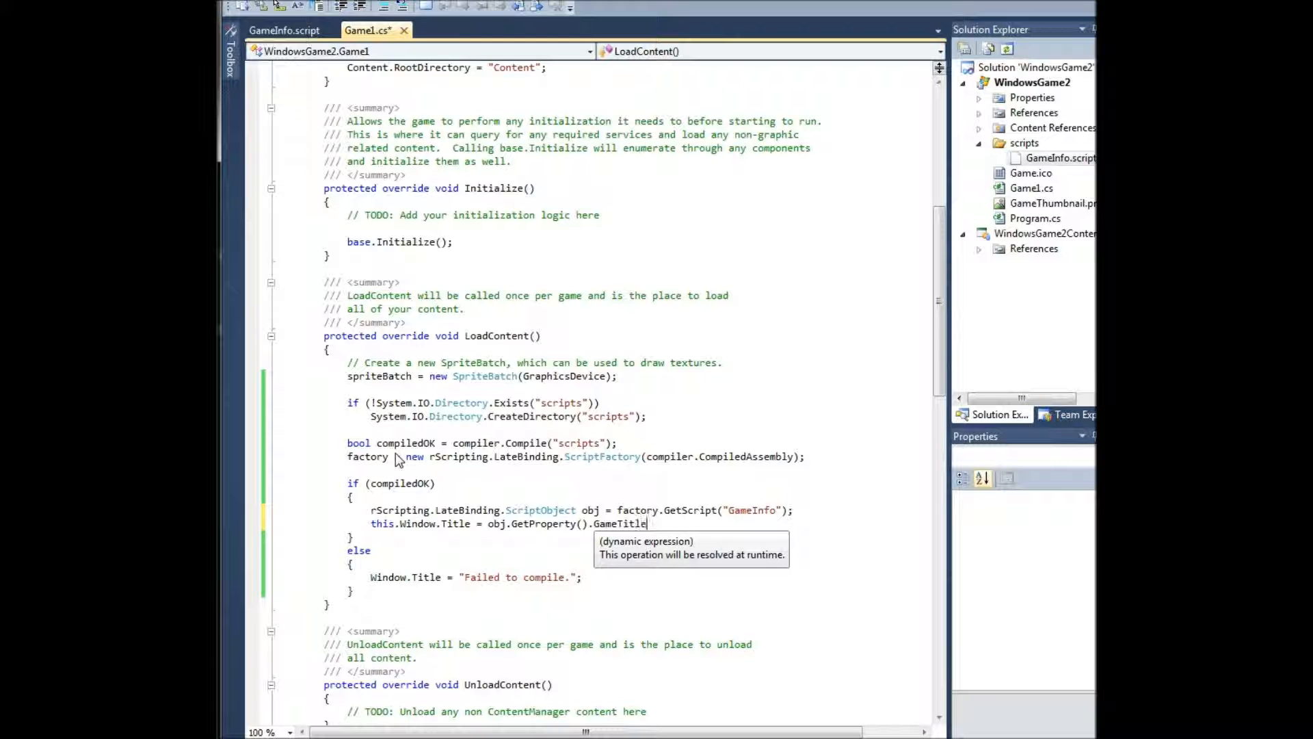
type(";")
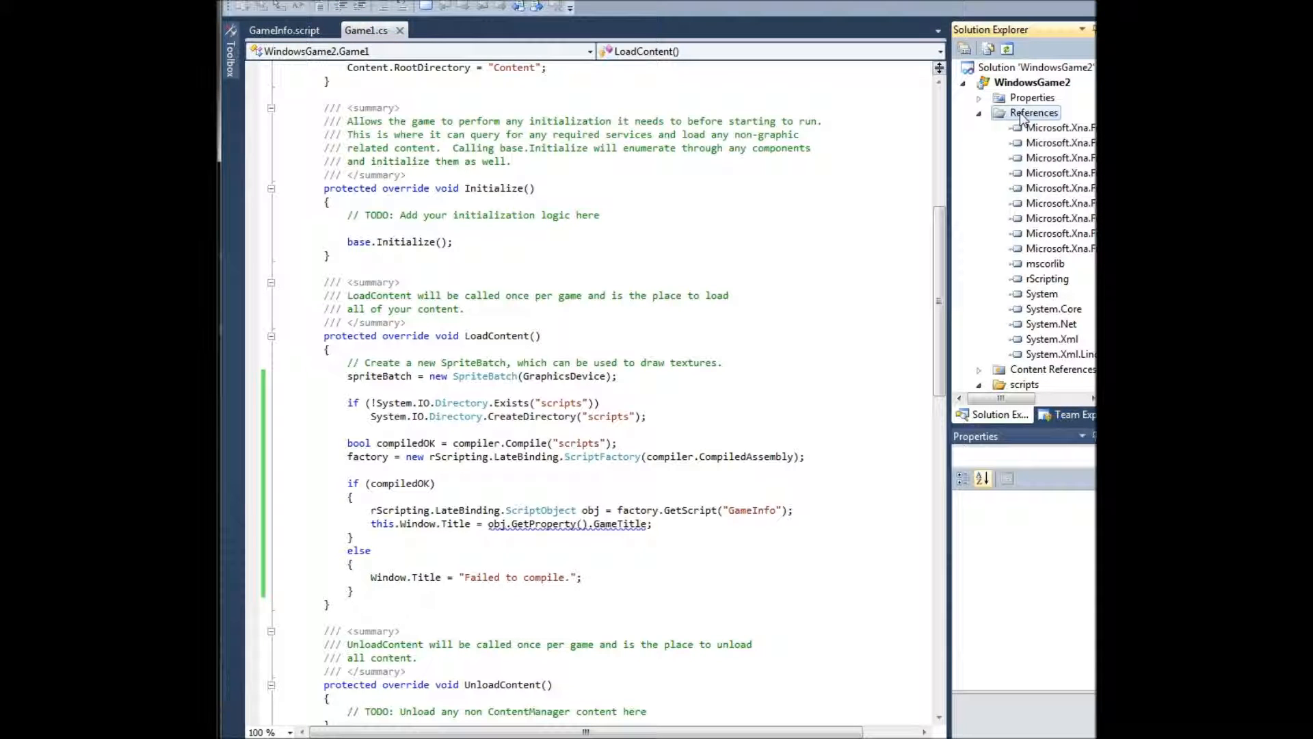
mouse_move(1060, 127)
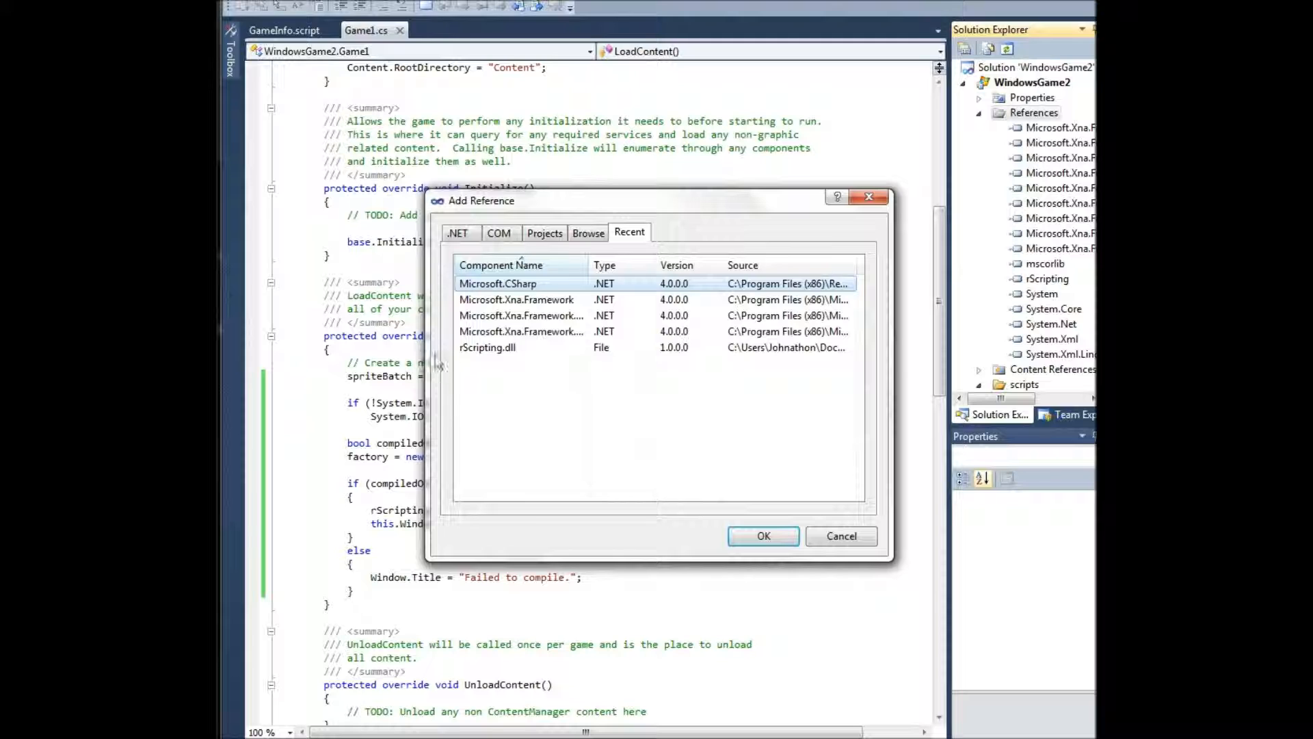
Add the Microsoft.CSharp assembly from the sorted .NET list to the project references.
left_click(458, 232)
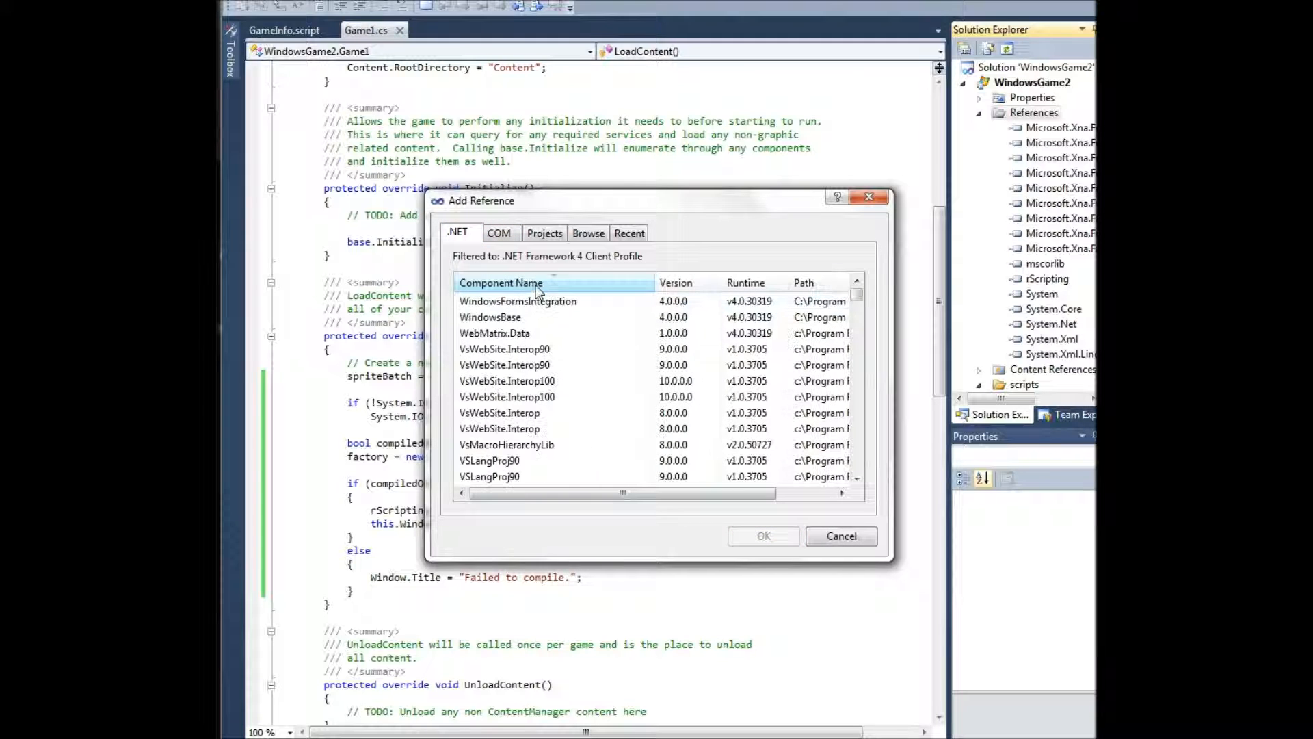
left_click(497, 300)
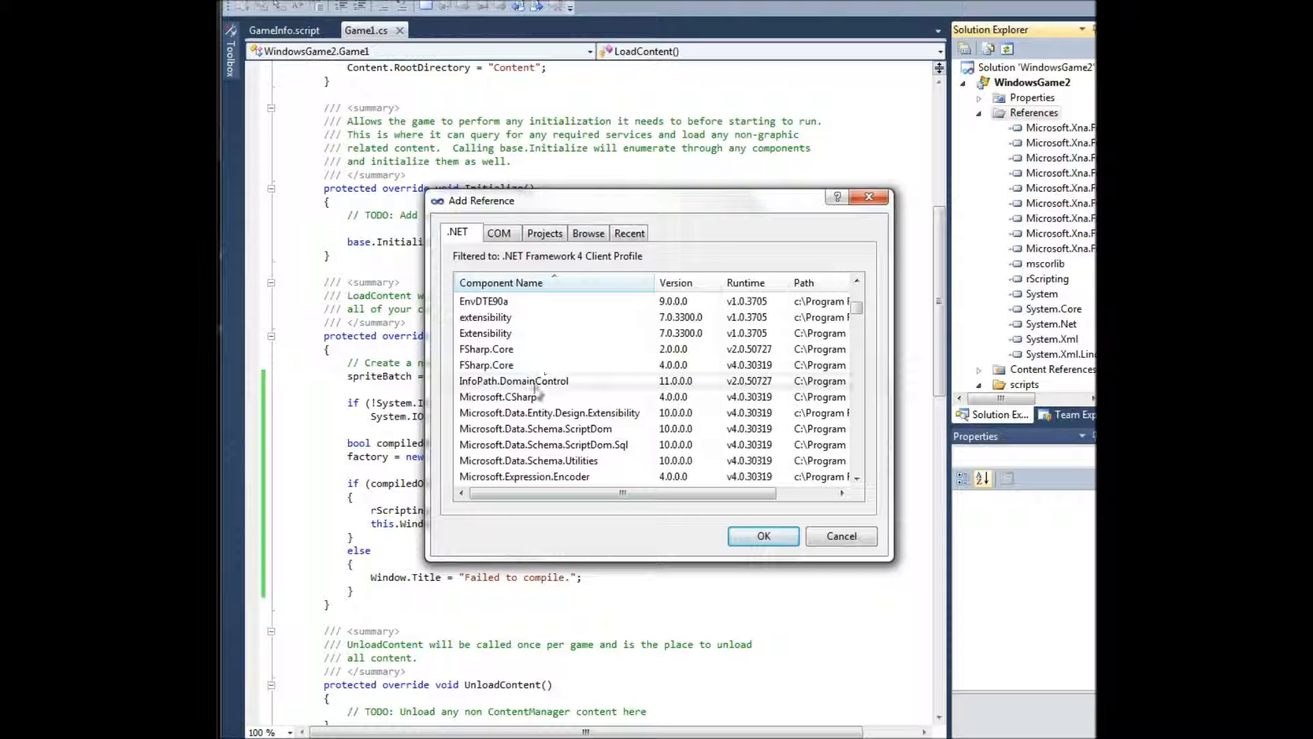
left_click(761, 537)
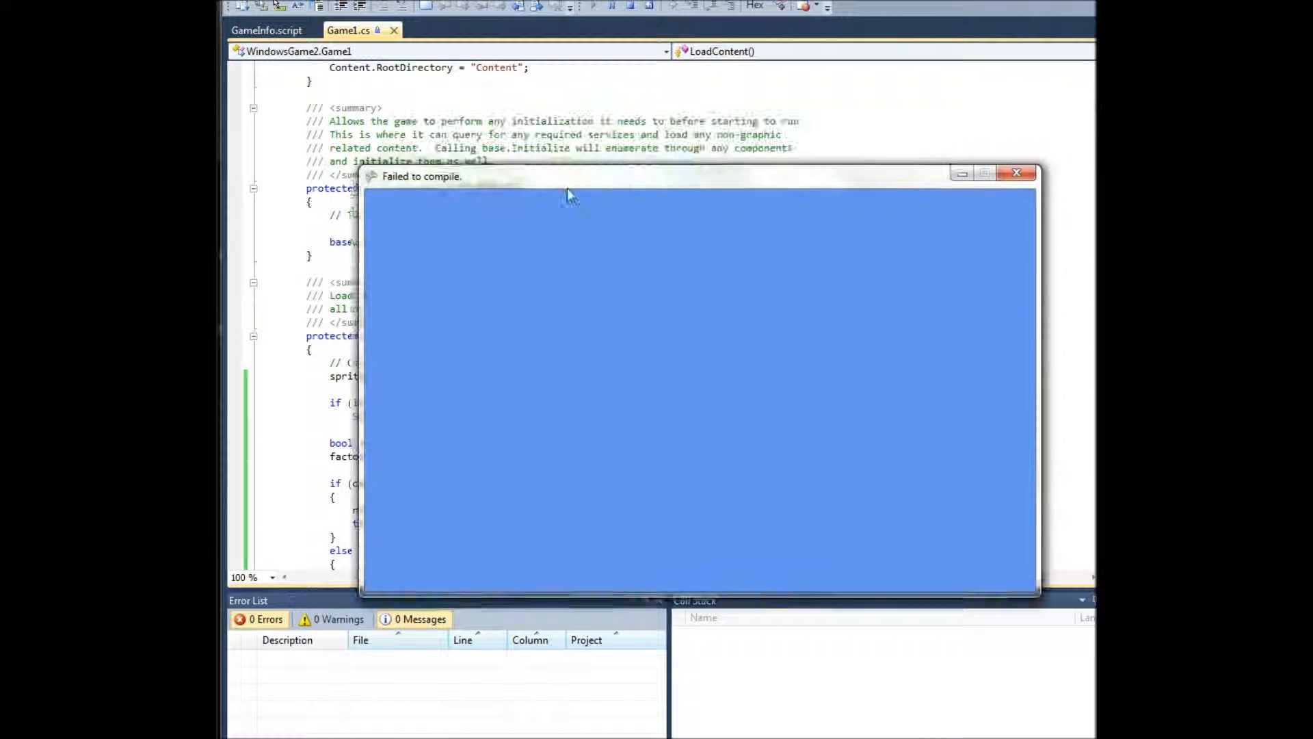
Close the "Failed to compile." game window and review the GameInfo.script source.
left_click(1017, 173)
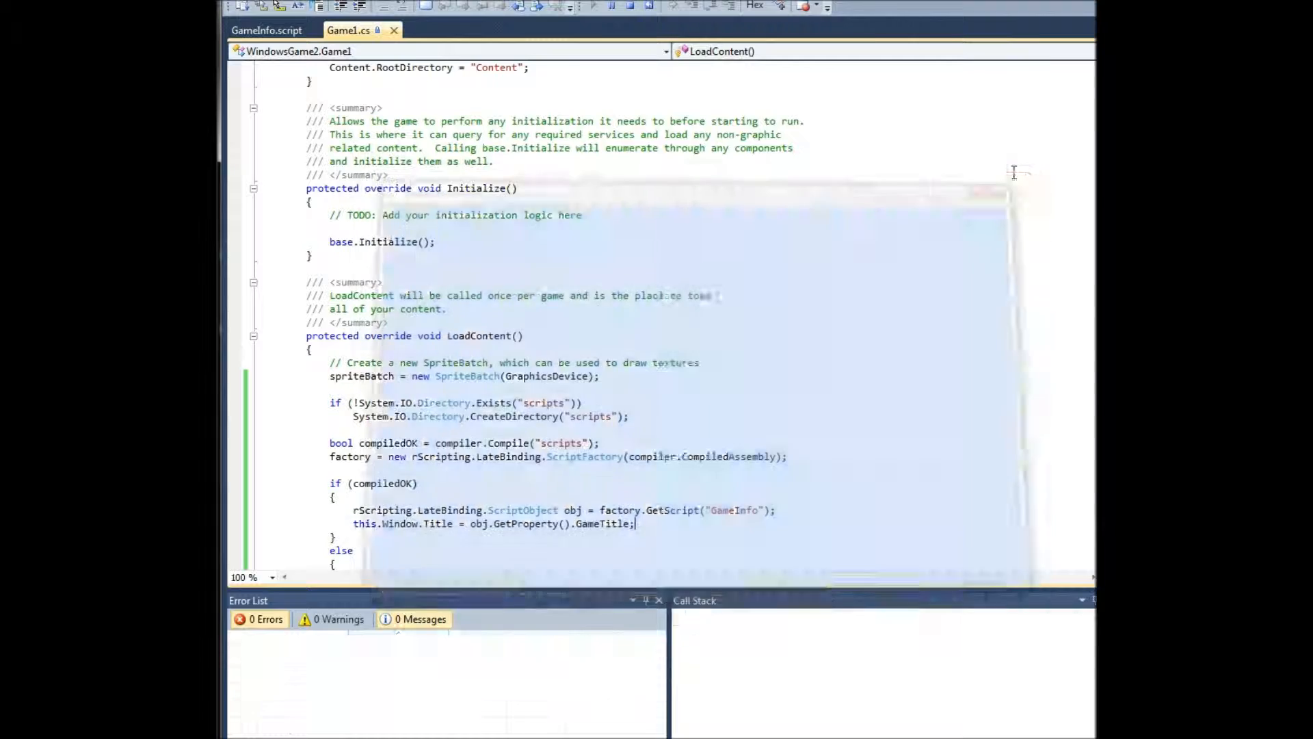
left_click(283, 30)
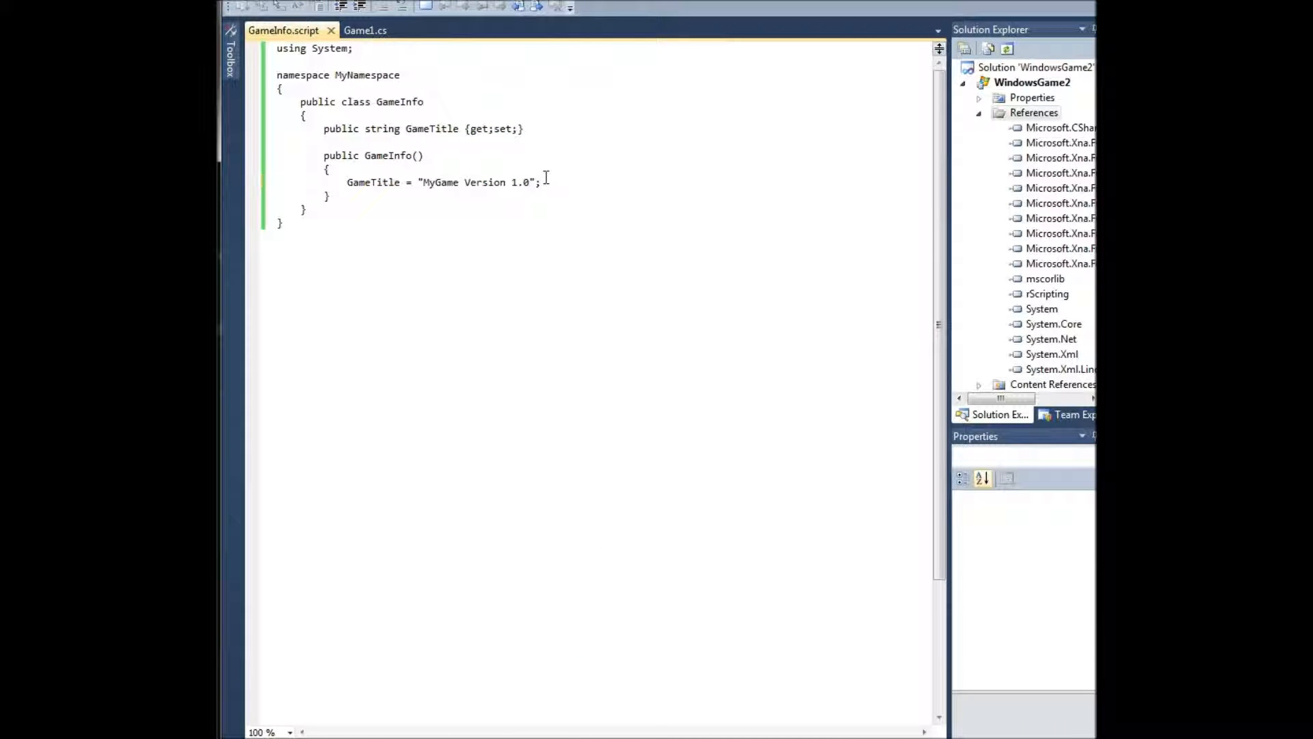
left_click(349, 30)
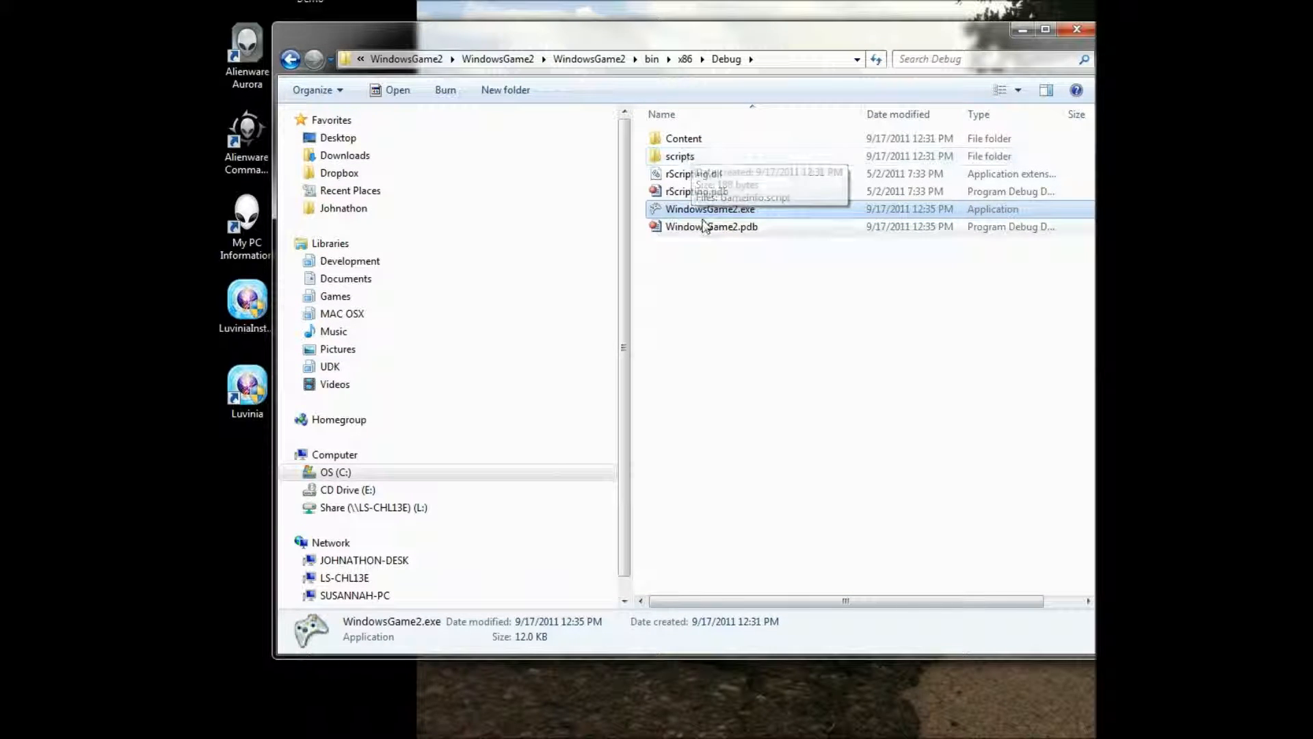
Open GameInfo.script from the Debug build's scripts folder in Notepad.
double_click(710, 209)
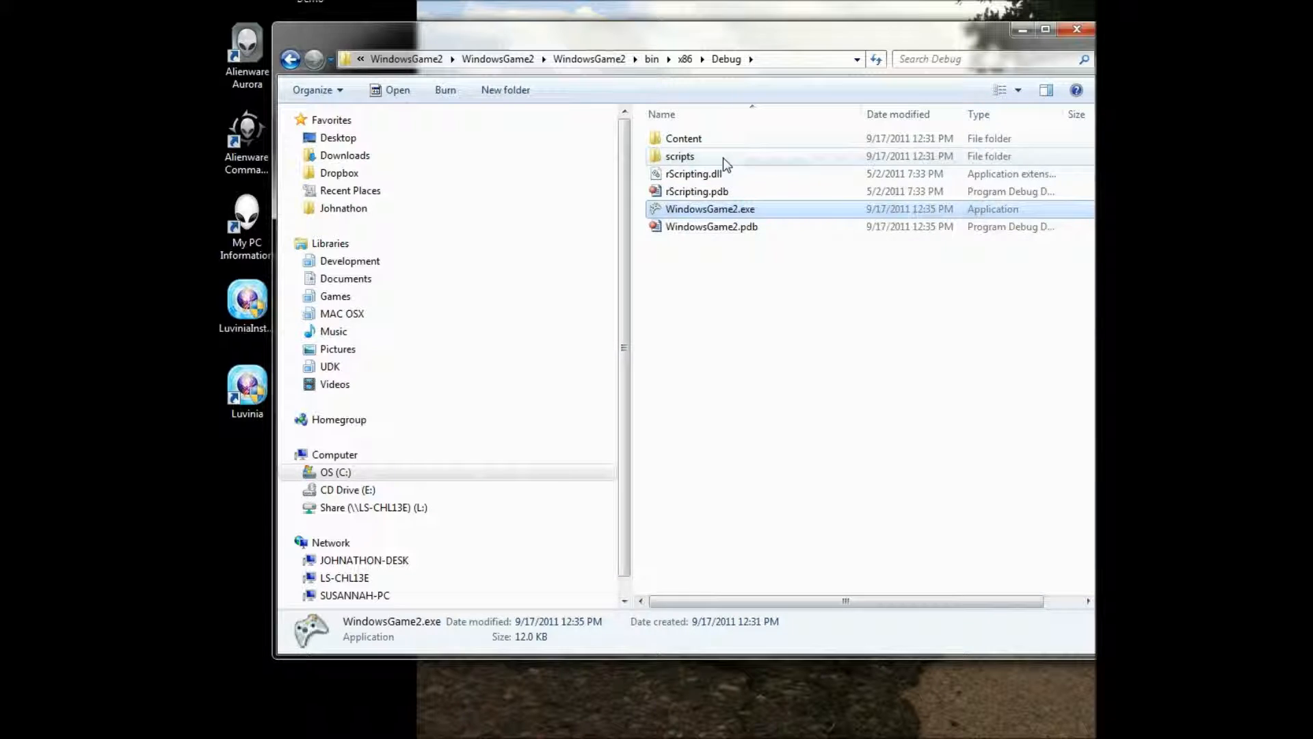
double_click(700, 139)
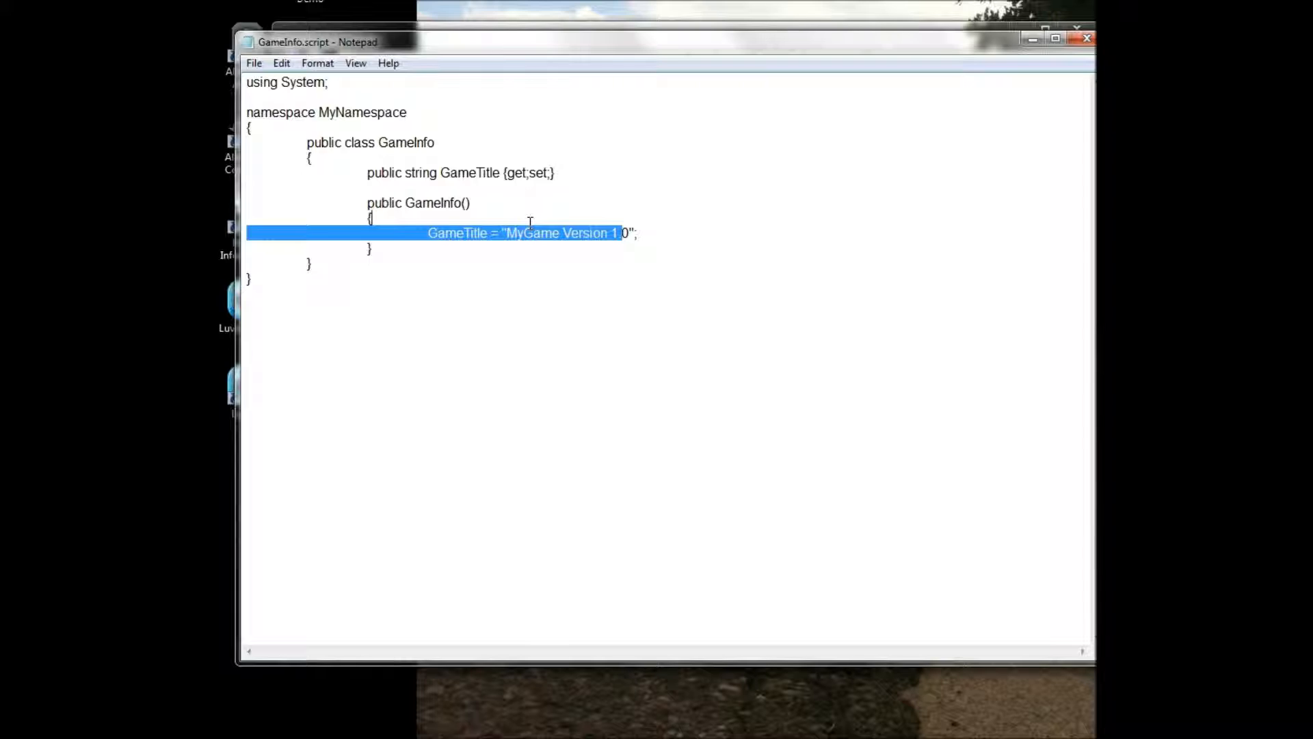
Change GameTitle in the Debug copy of the script to "Crazy new Script based game!".
type("Crazy")
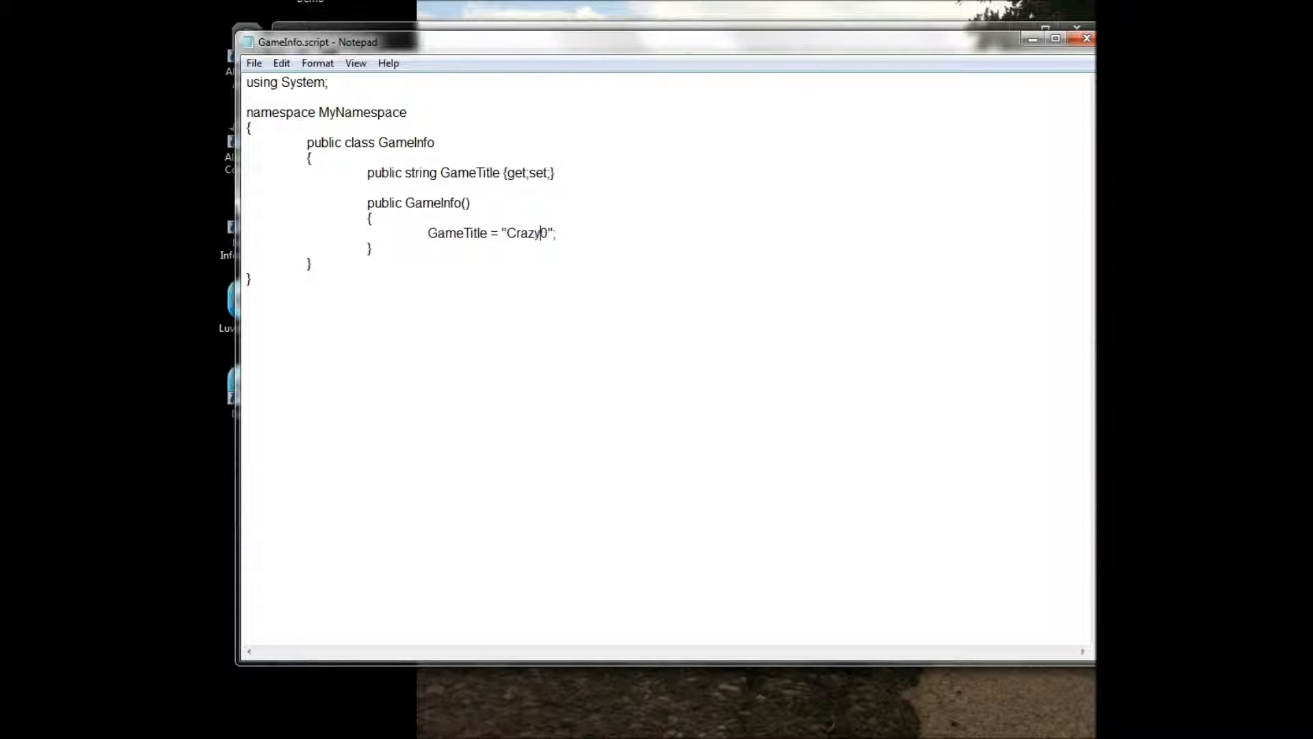
type("new Script b")
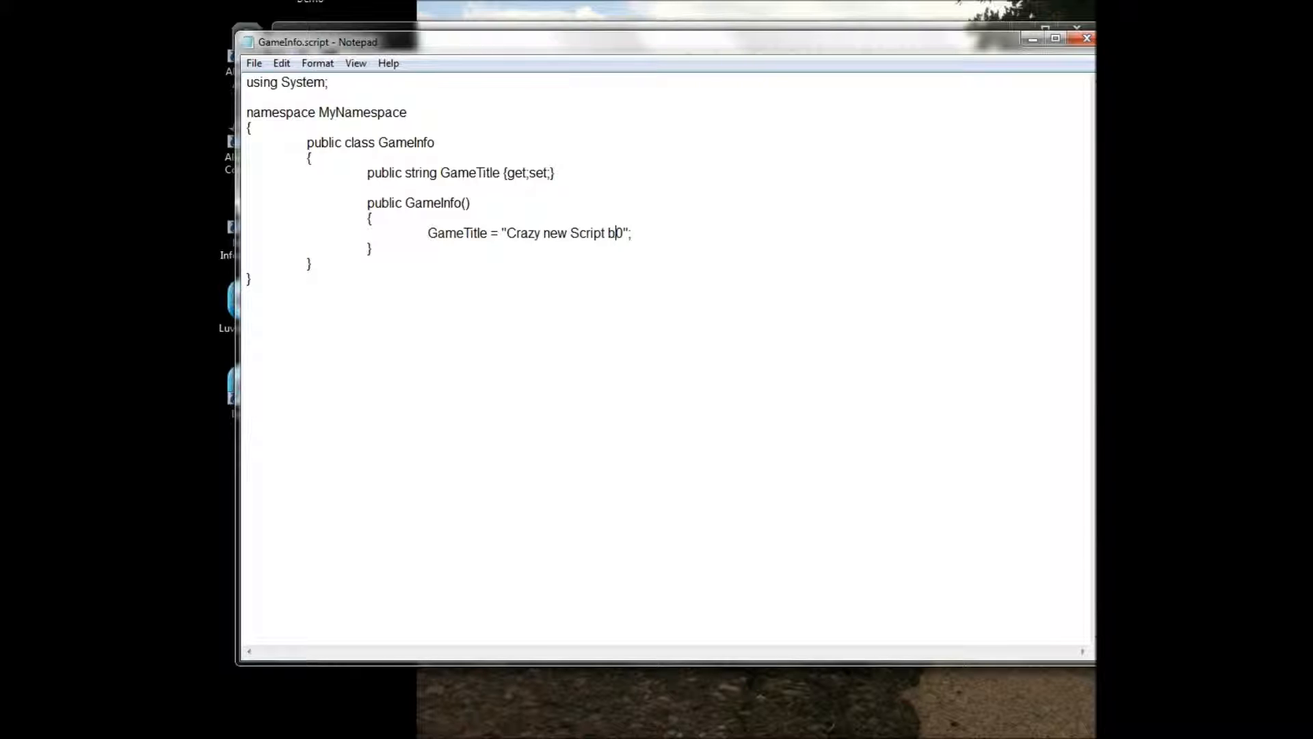
type("ased game!")
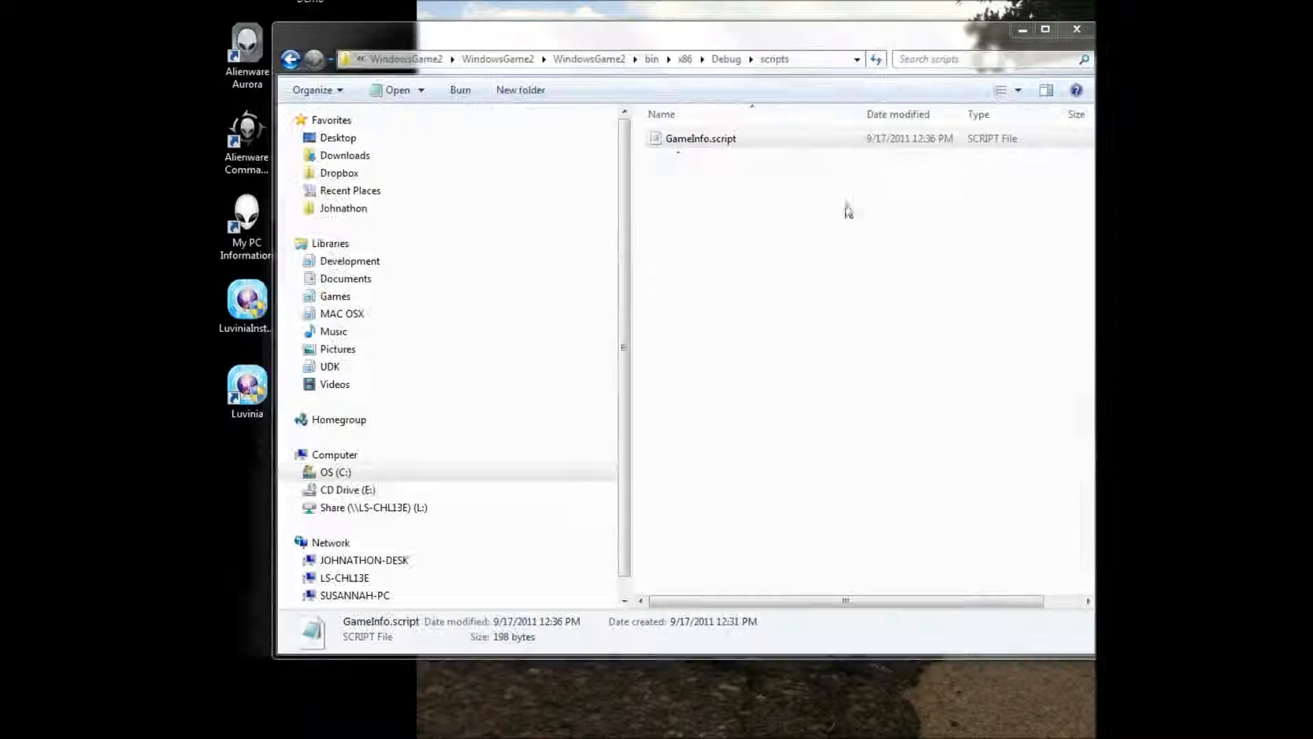
Return to the Debug folder and launch the built WindowsGame2.exe.
left_click(290, 59)
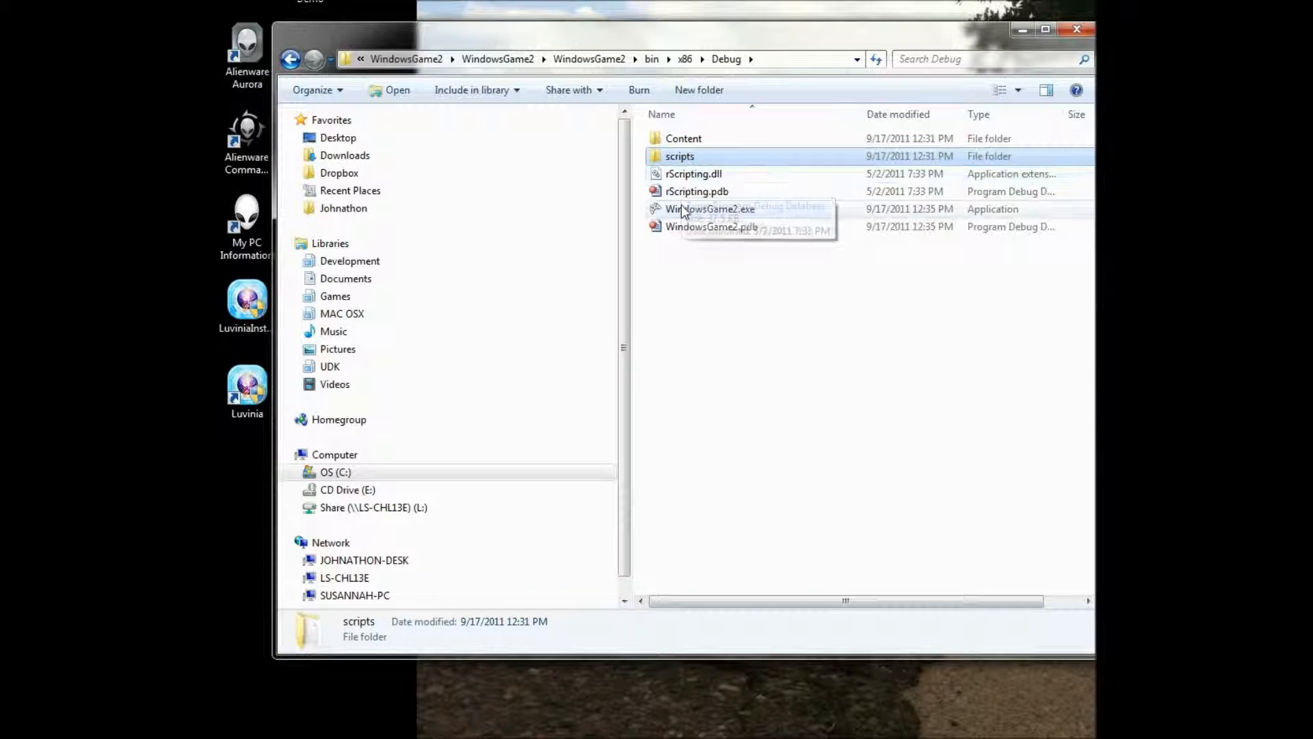
double_click(710, 209)
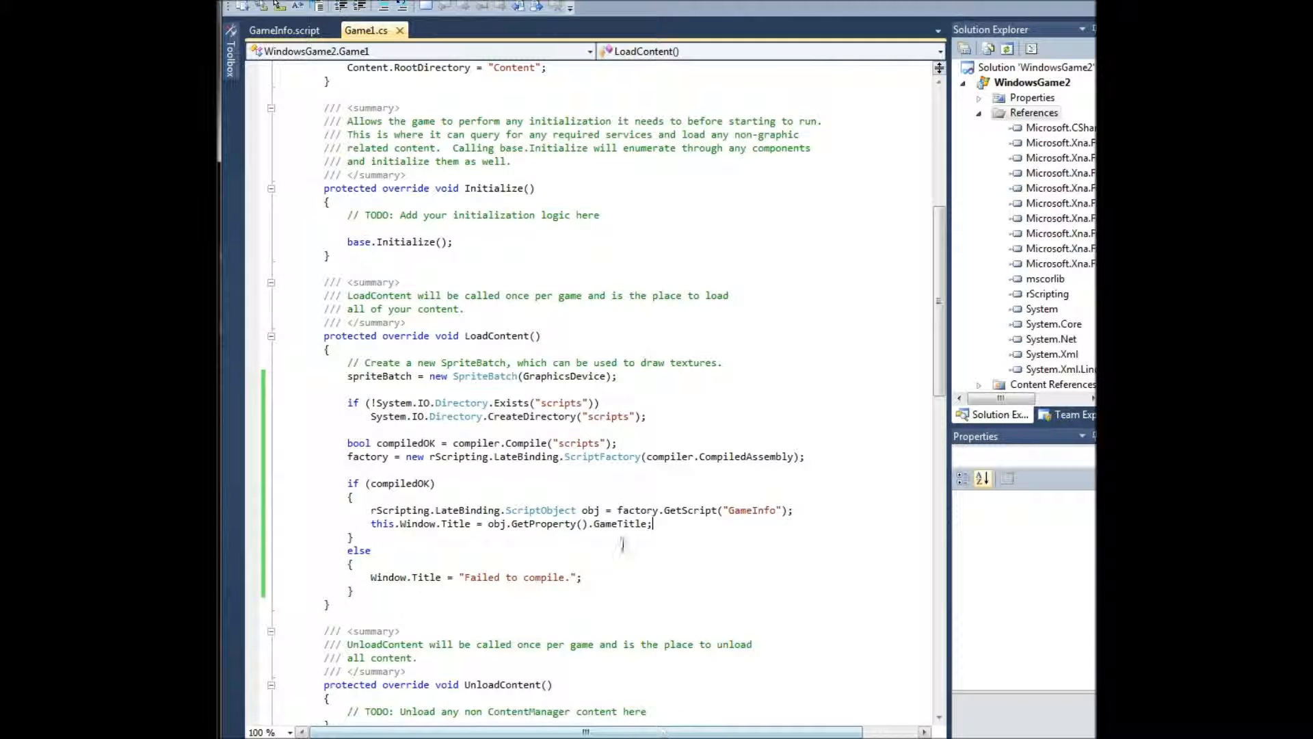
Inspect the rScripting reference's properties in Solution Explorer.
scroll("down", 3)
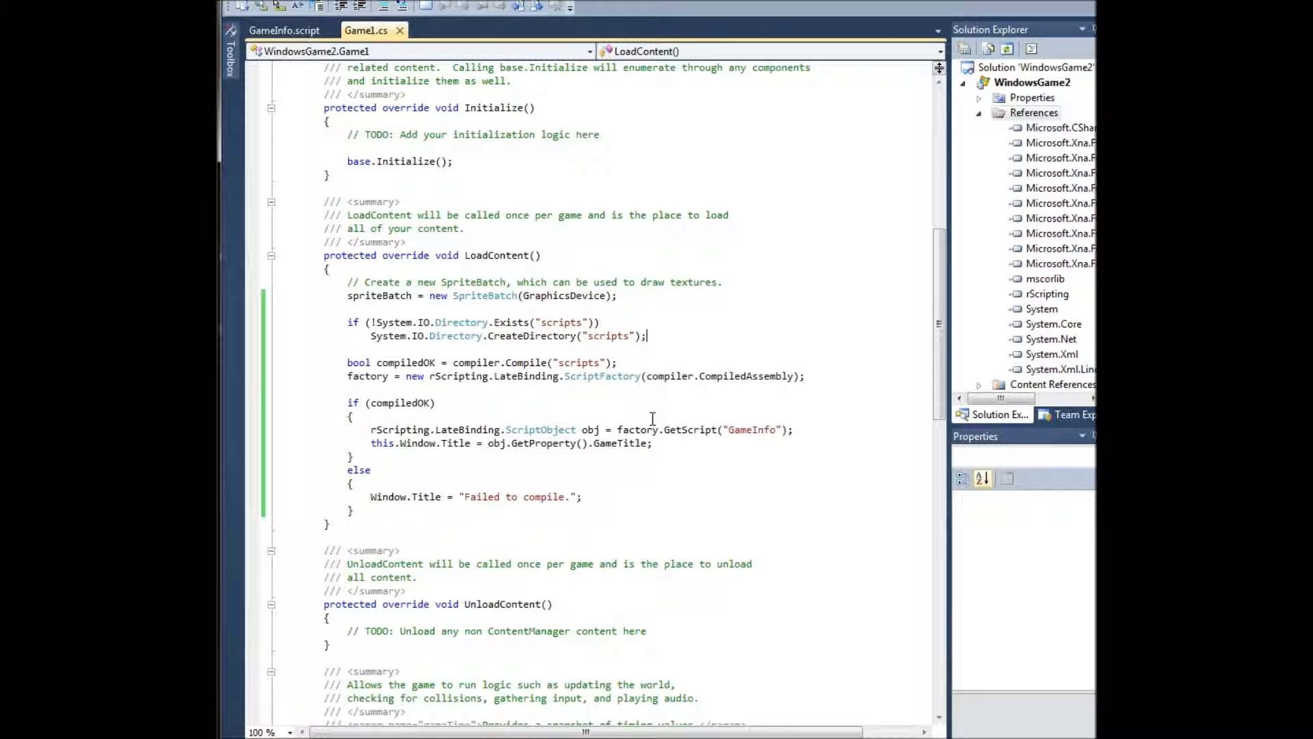
mouse_move(640, 430)
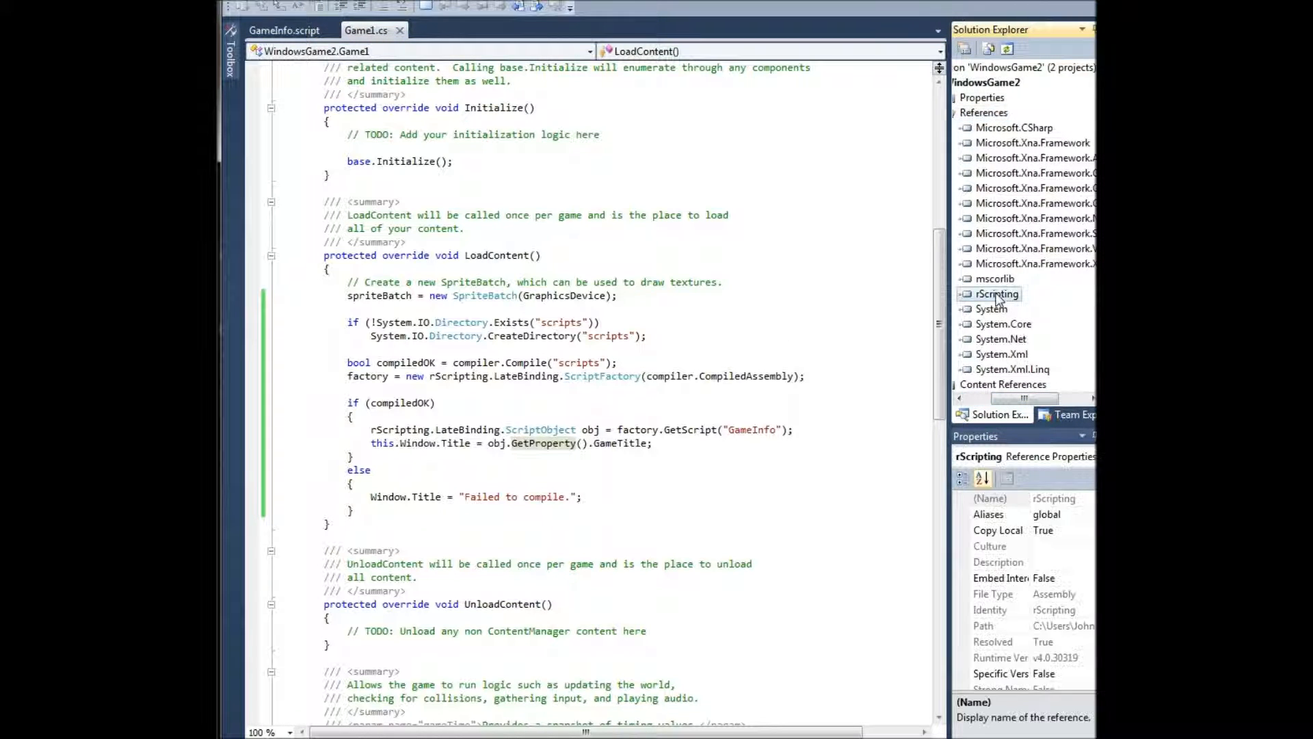
left_click(1015, 127)
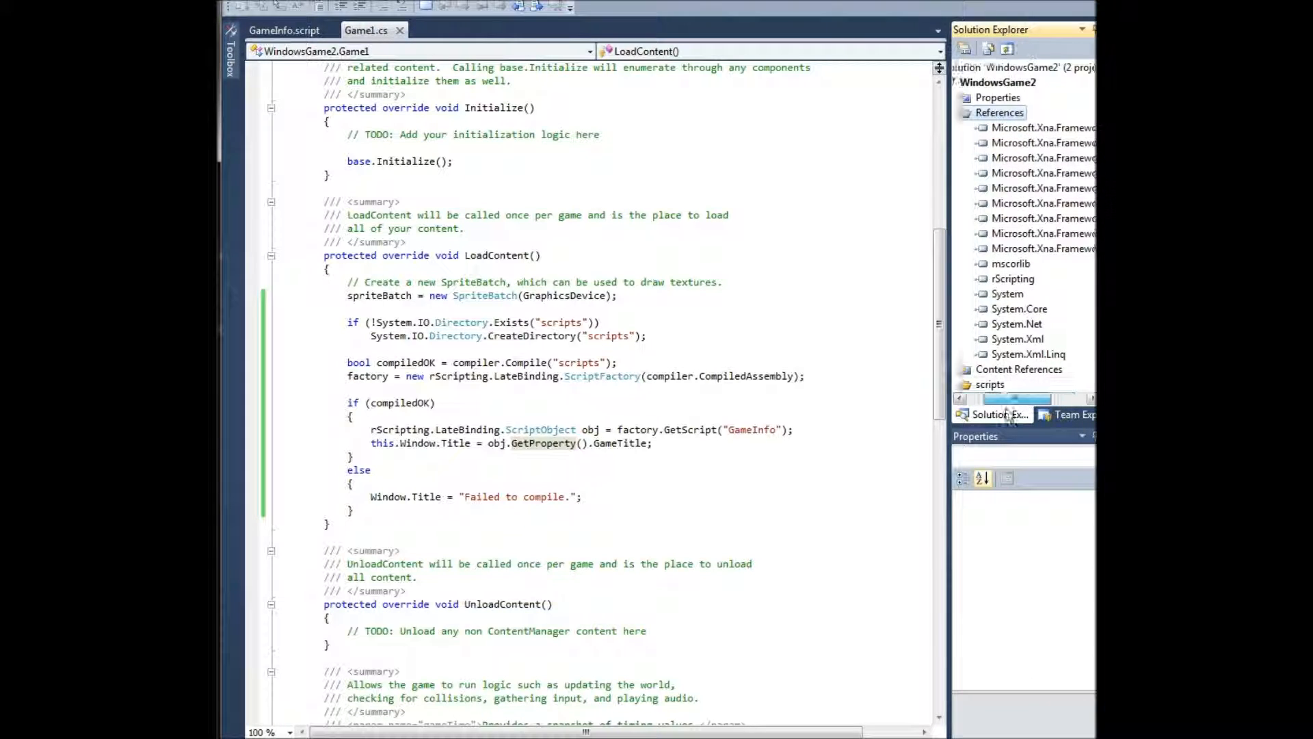
mouse_move(543, 443)
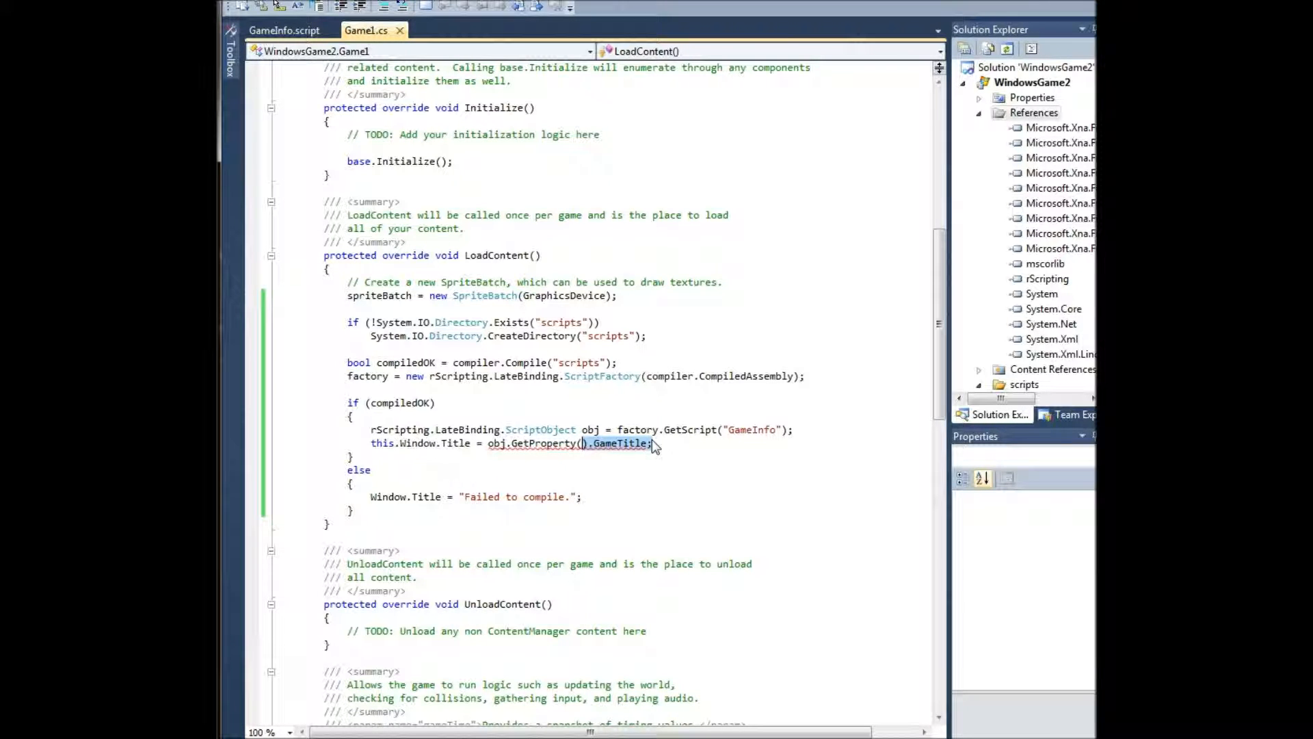
Change the title line to (string)obj.GetProperty("GameTitle") and run; game shows Crazy new Script based game!
type("\"G")
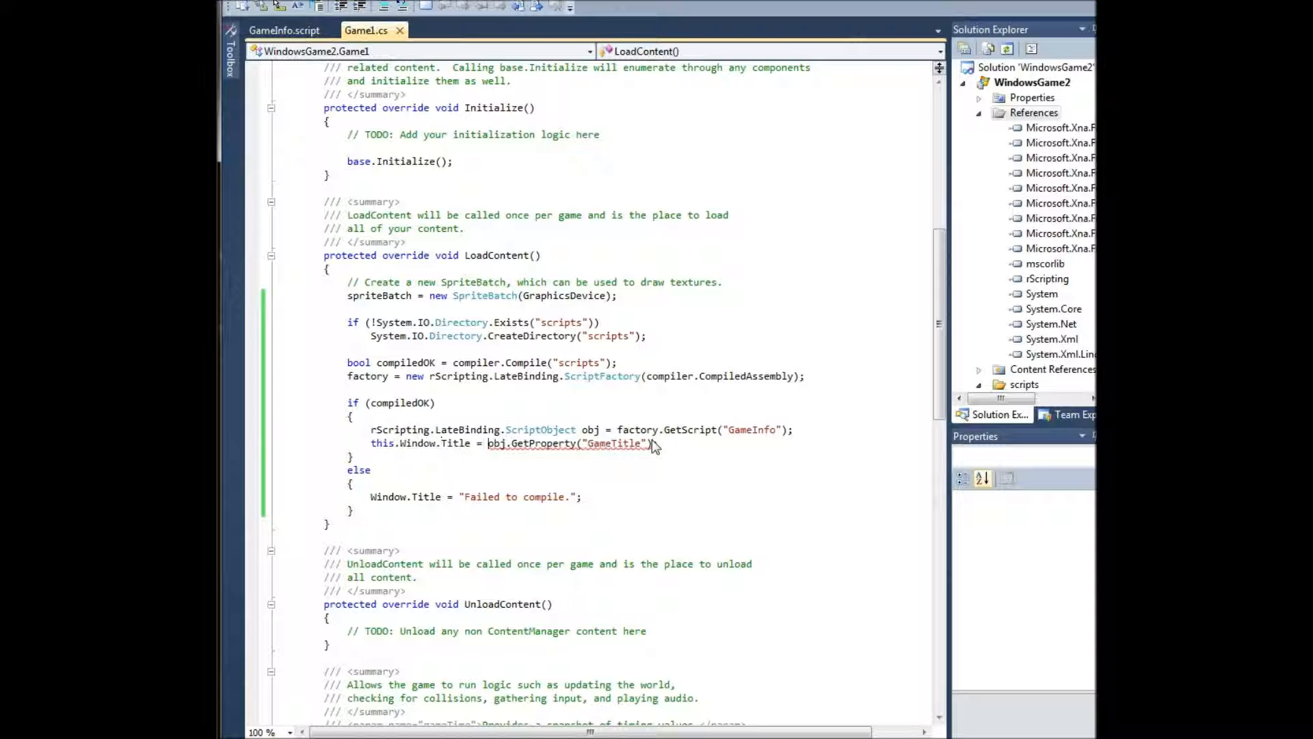
type("(string)")
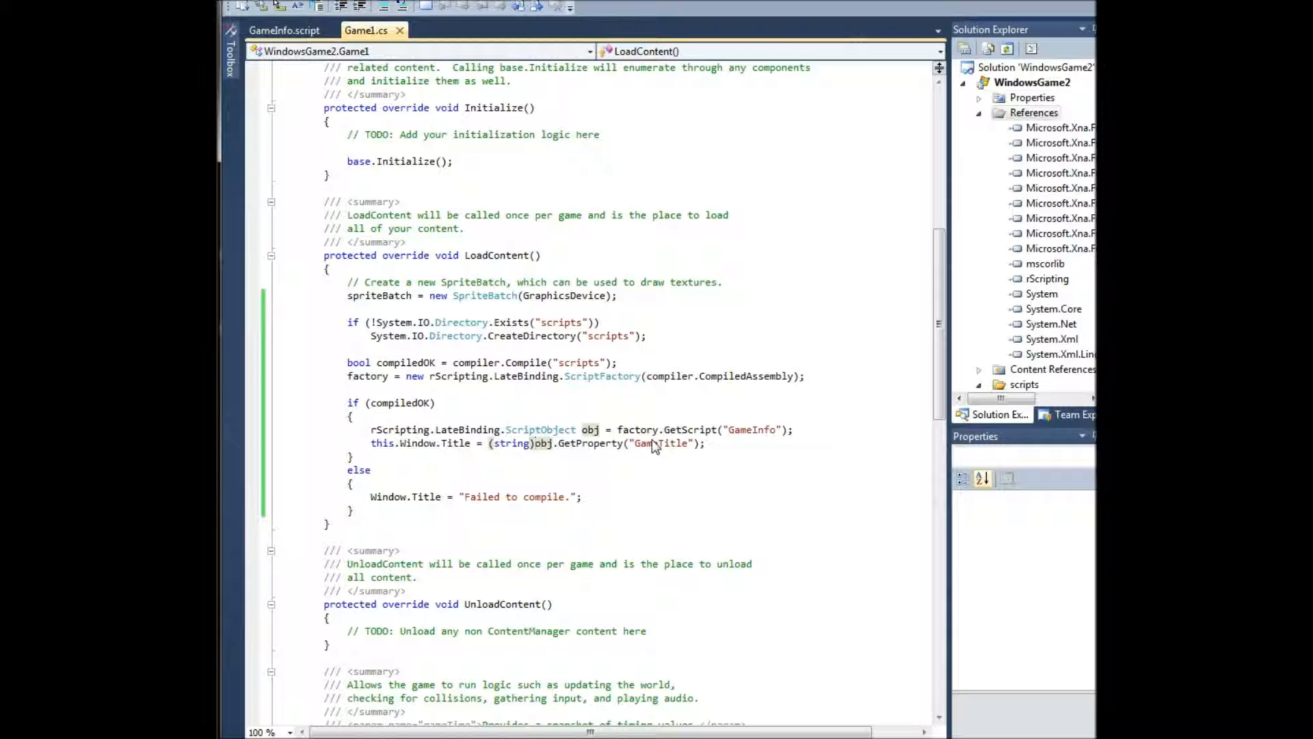
key("F5")
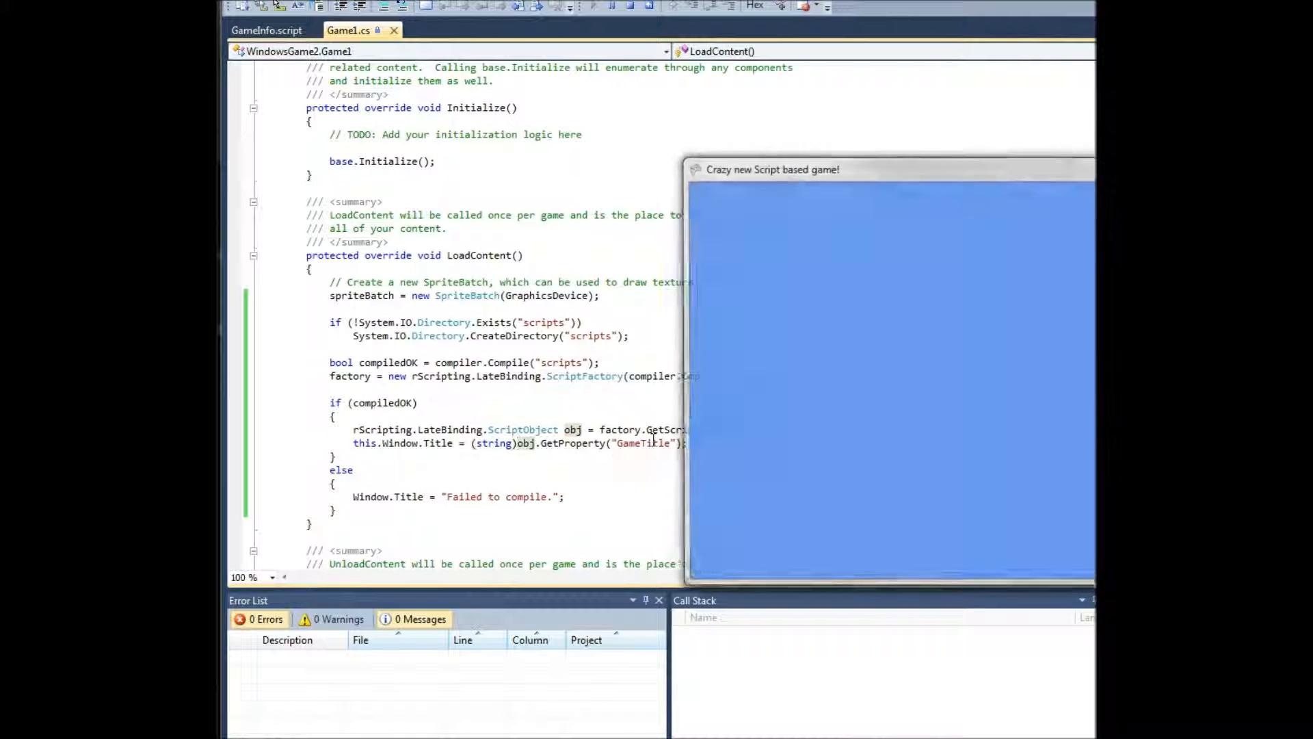
left_click_drag(772, 169, 471, 143)
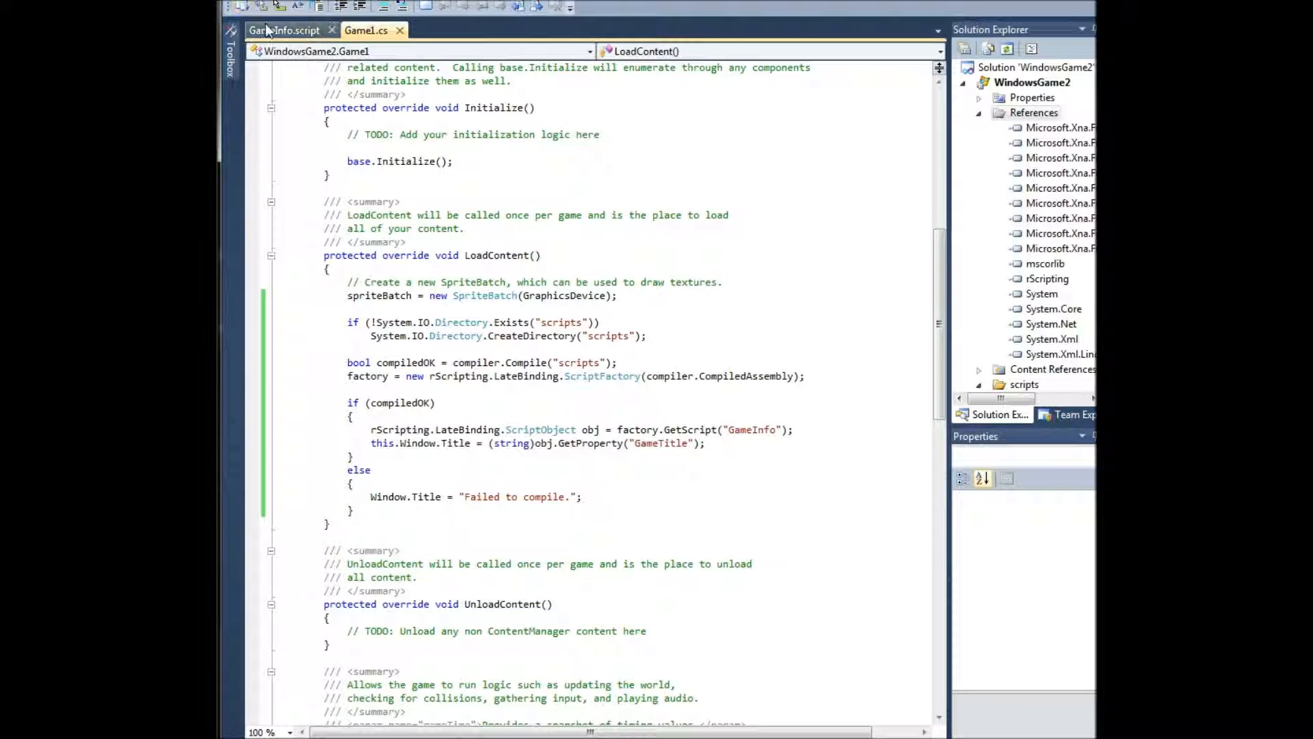
Open GameInfo.script from Solution Explorer and view its file properties.
left_click(283, 30)
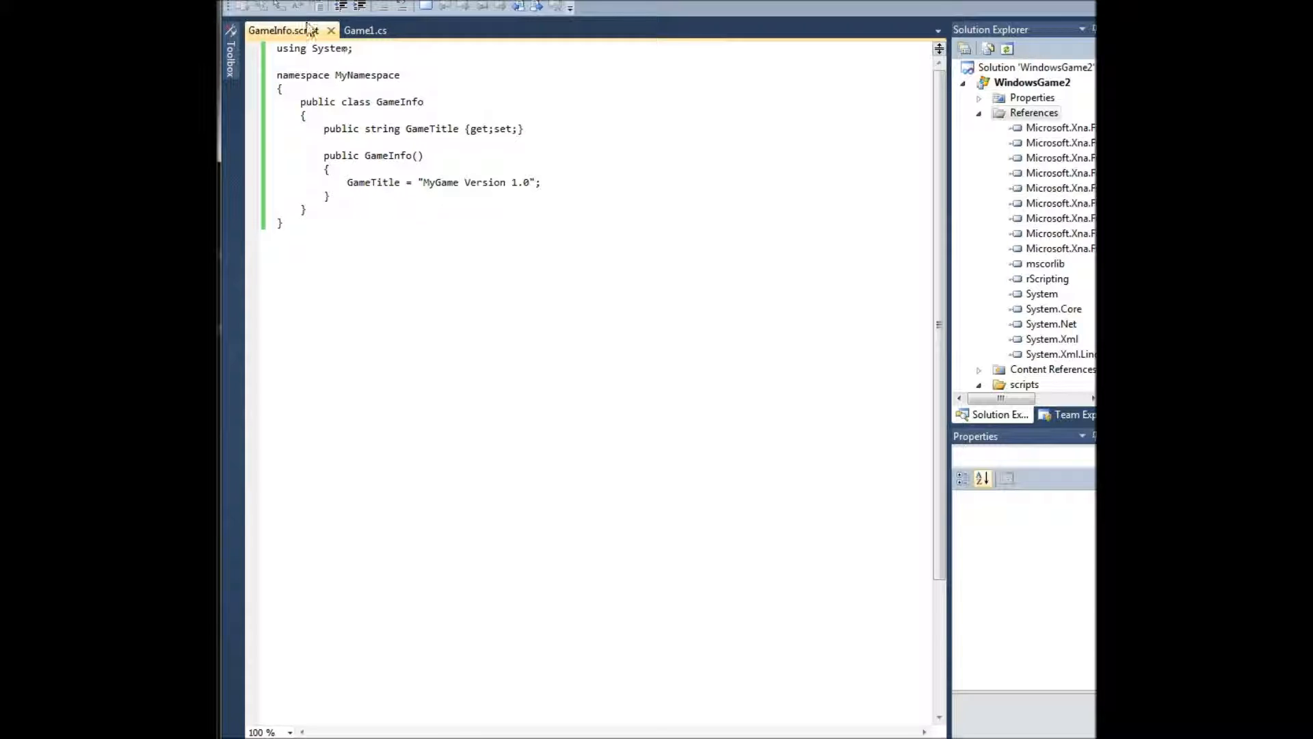
left_click(365, 30)
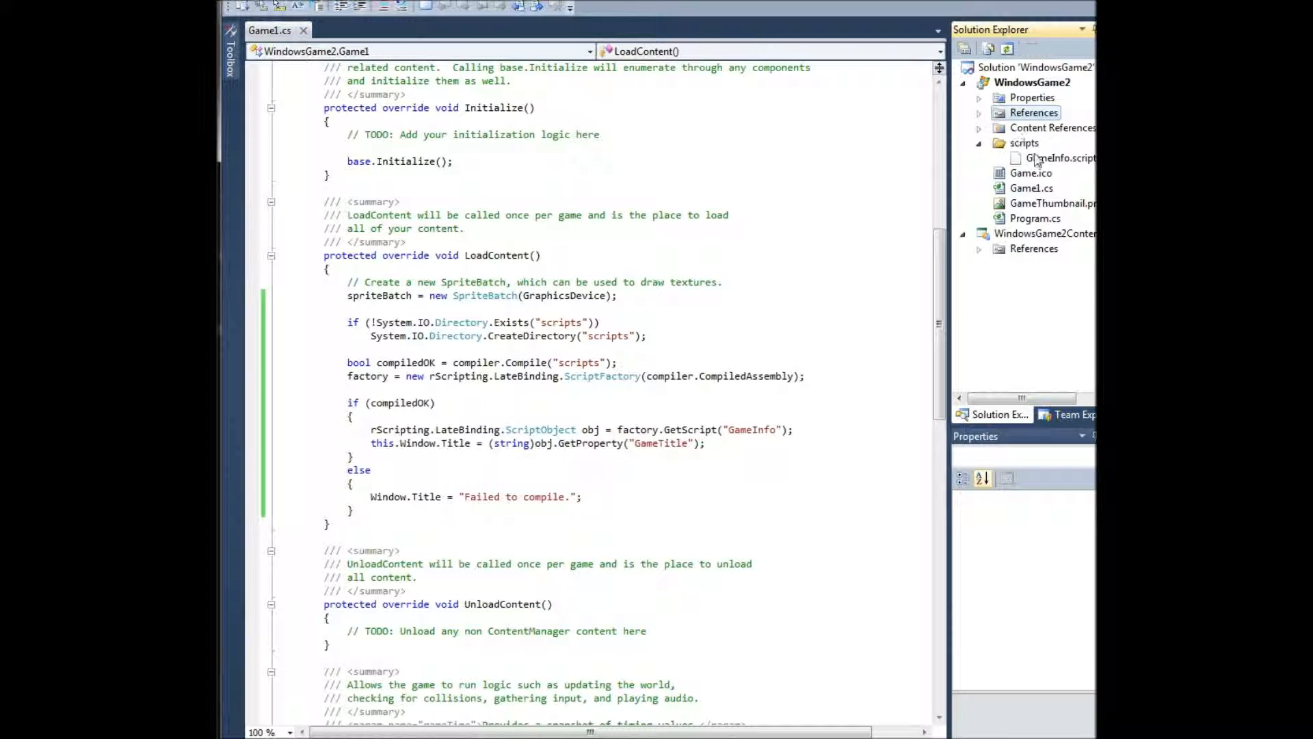
double_click(1061, 157)
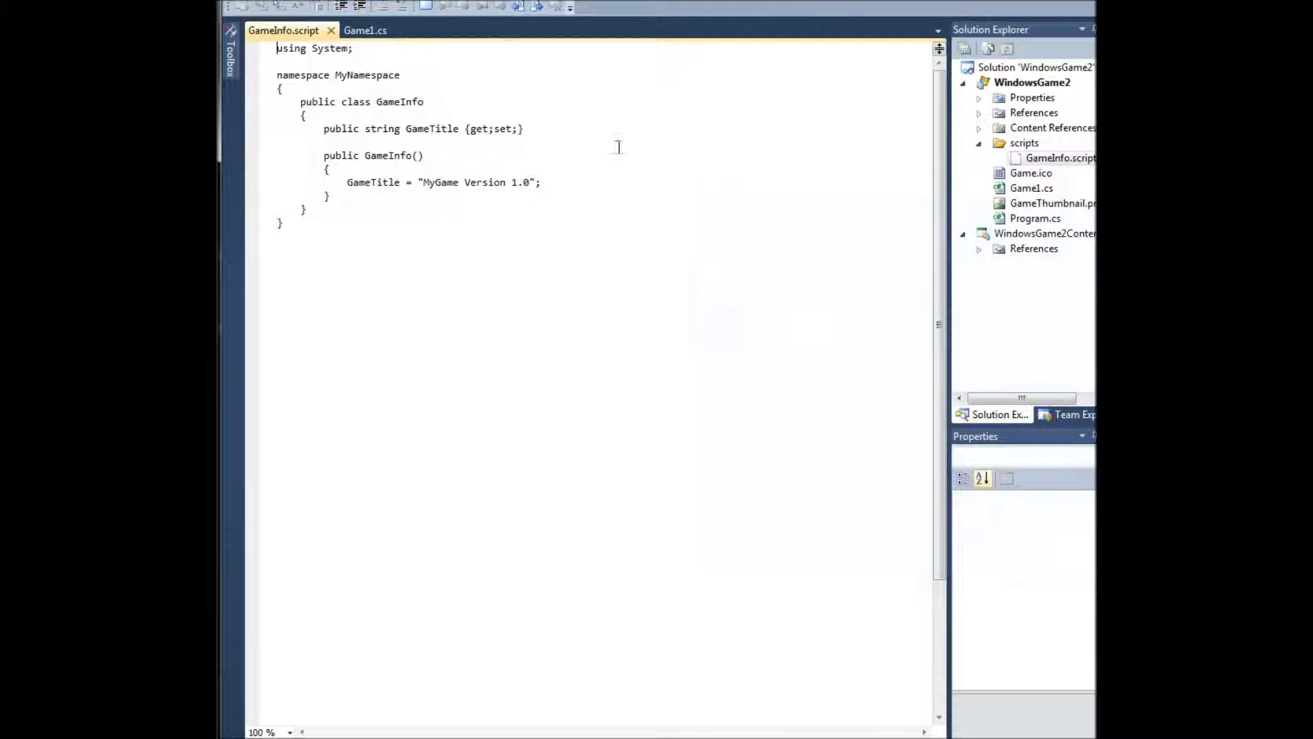
left_click(1060, 158)
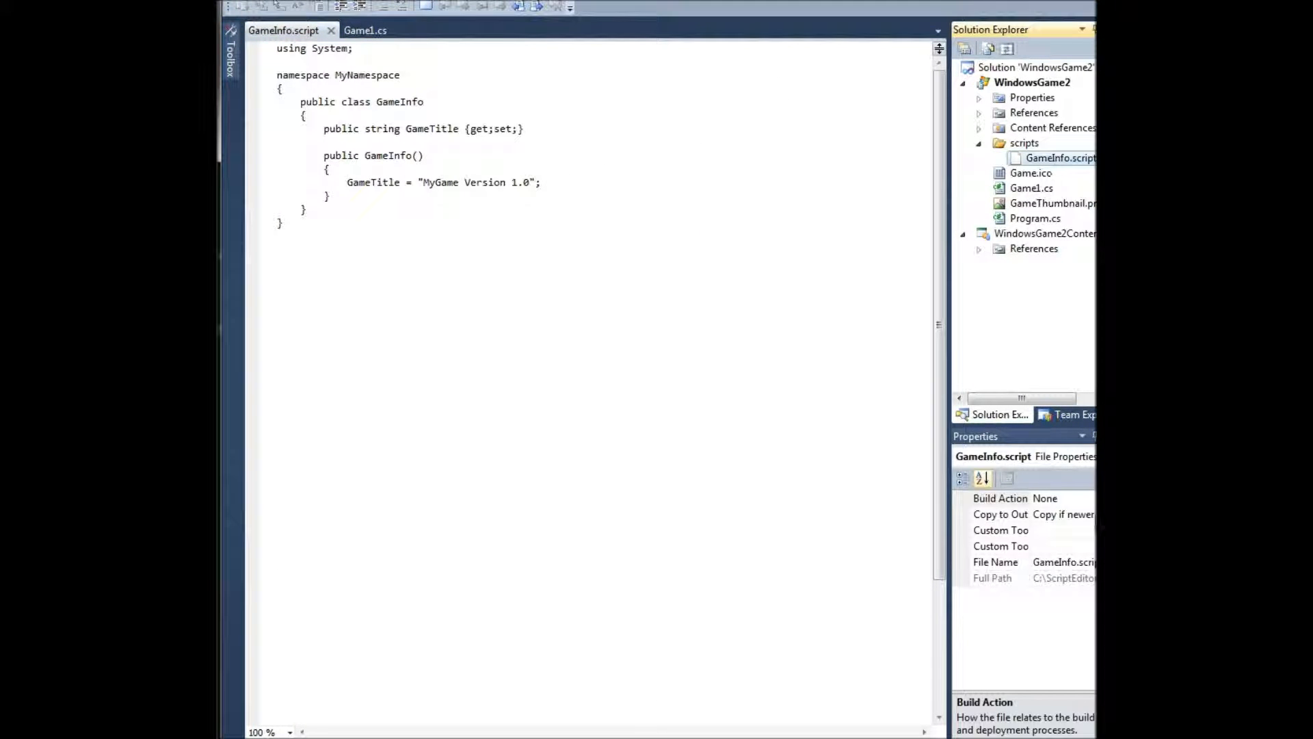
left_click(999, 514)
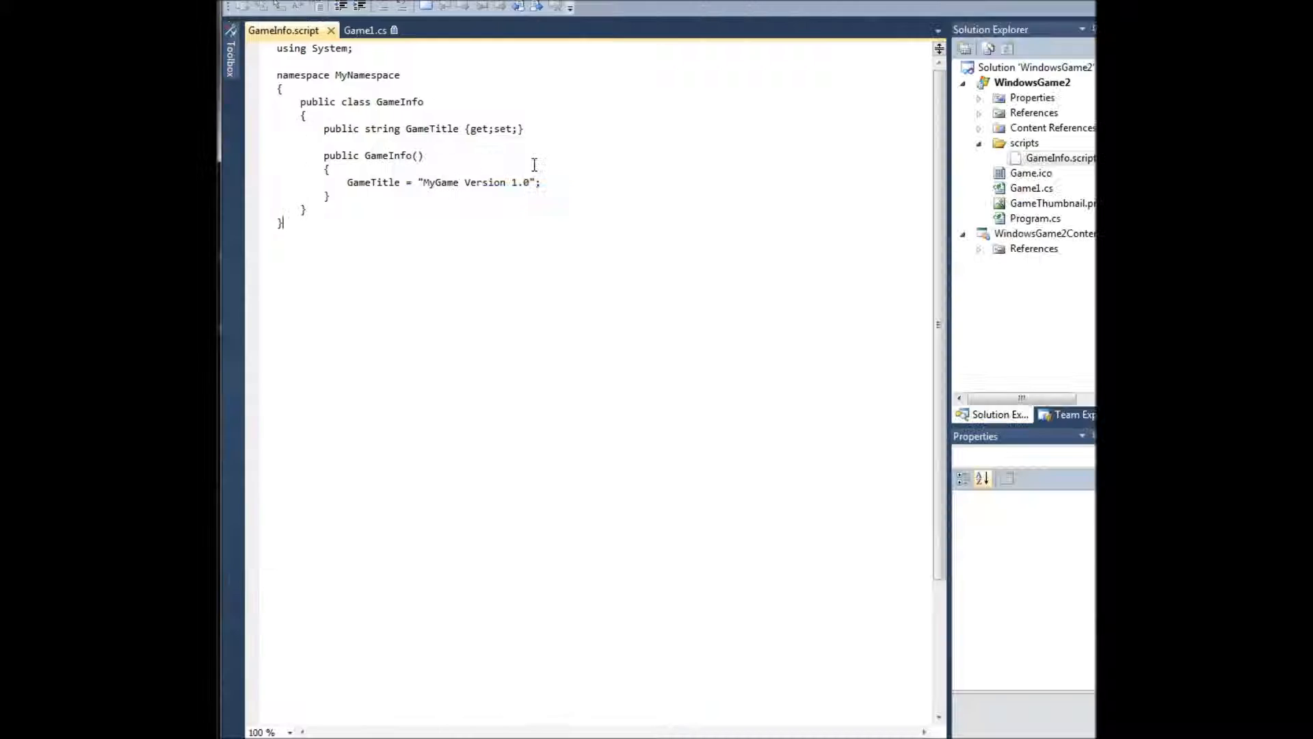
Select the default "MyGame Version 1.0" title string, then return to Game1.cs.
double_click(444, 182)
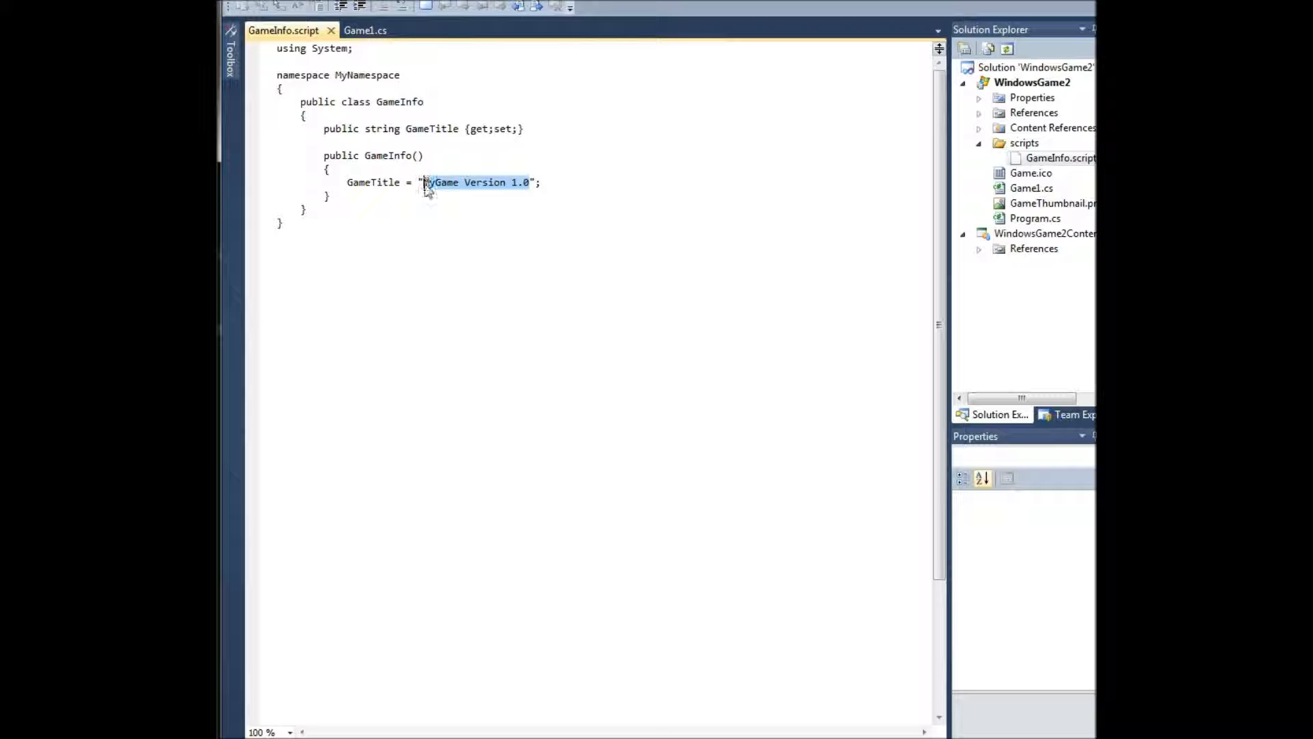
left_click(365, 30)
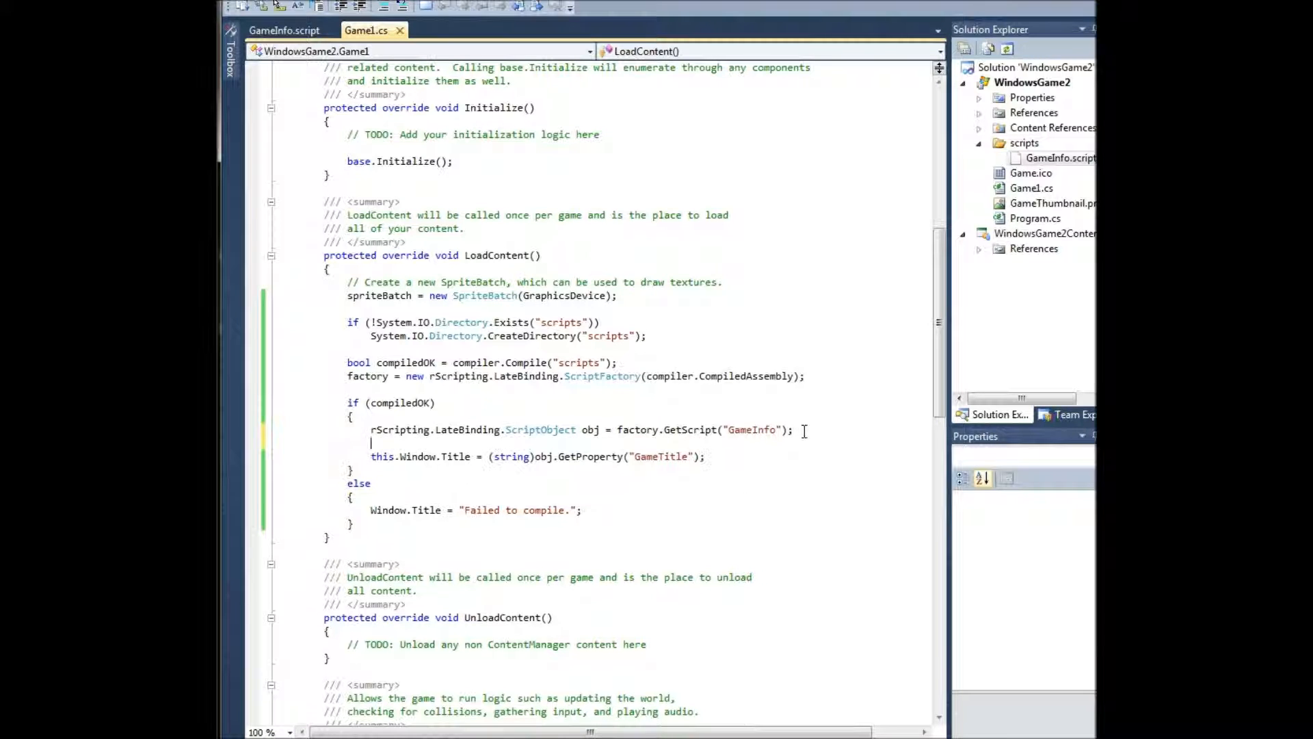
Add obj.SetProperty("GameTitle", "This game will be cool"); in LoadContent and verify it in a test run.
type("obj.")
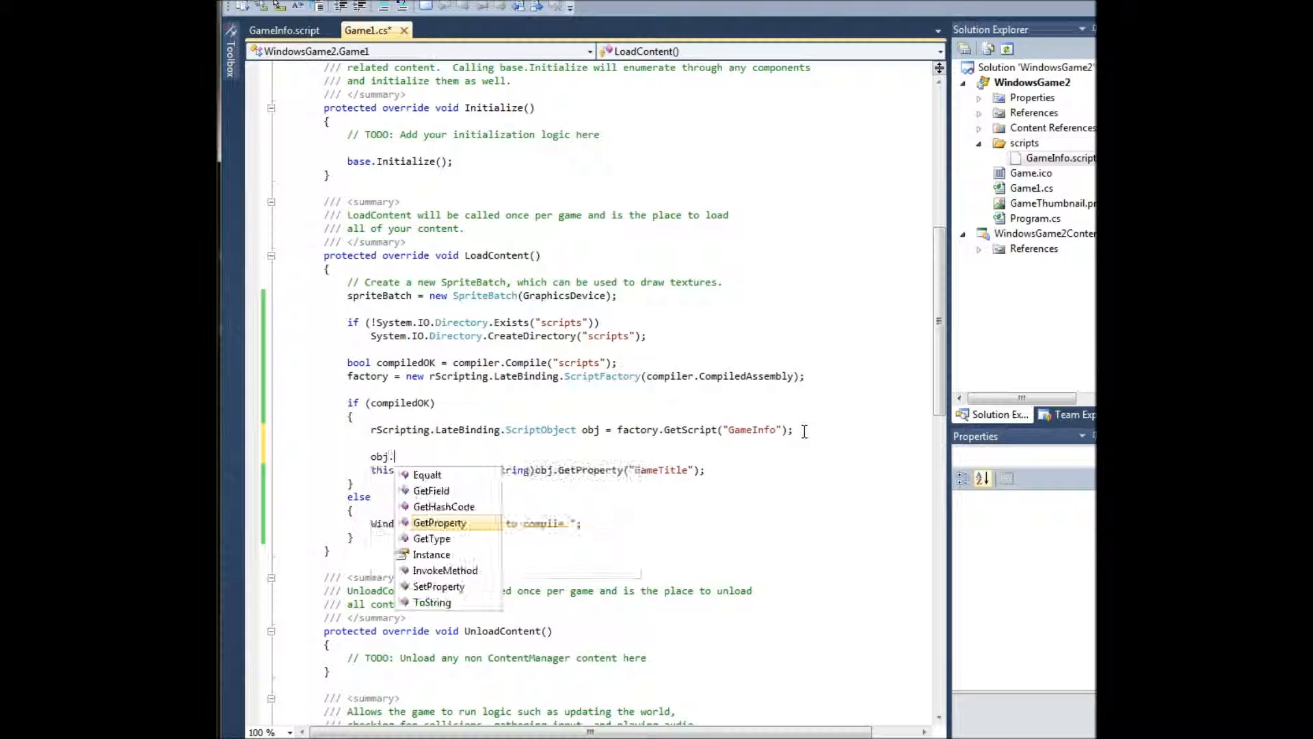
type("SetProperty(\"")
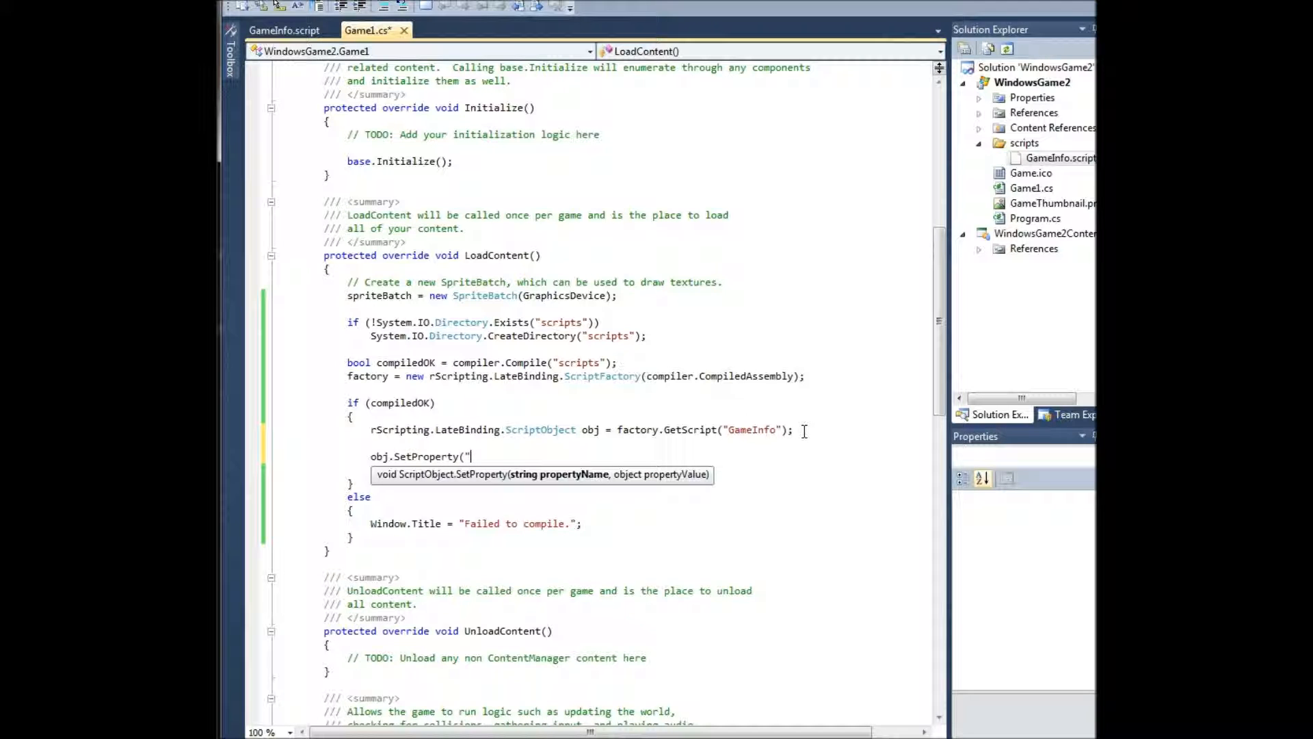
type("GameI")
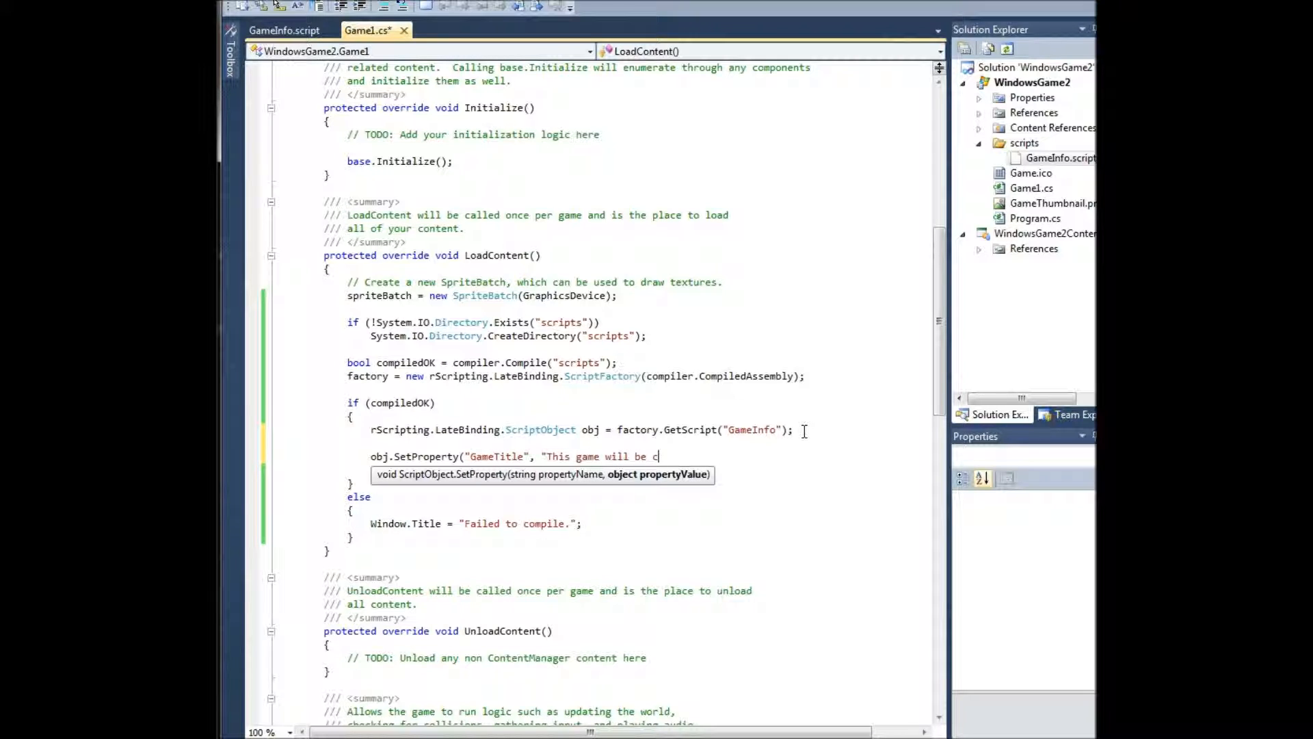
type("ool\");")
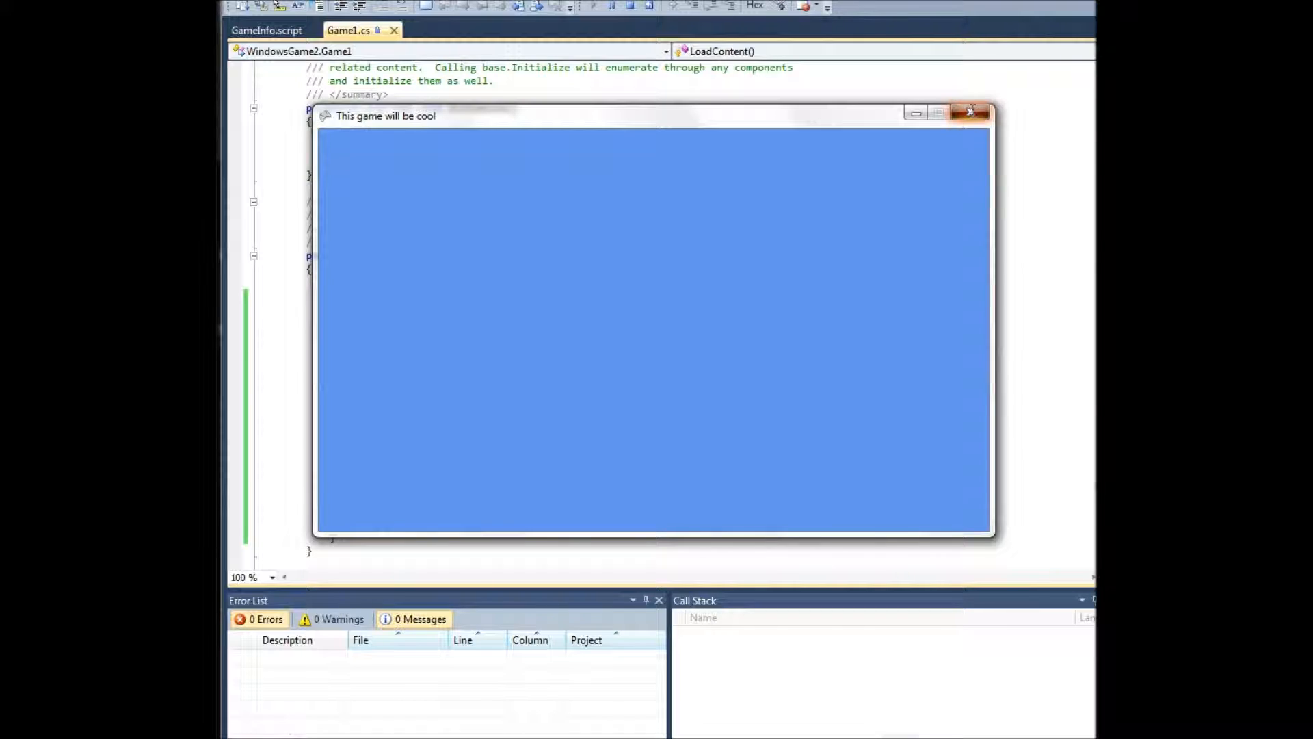
left_click(971, 112)
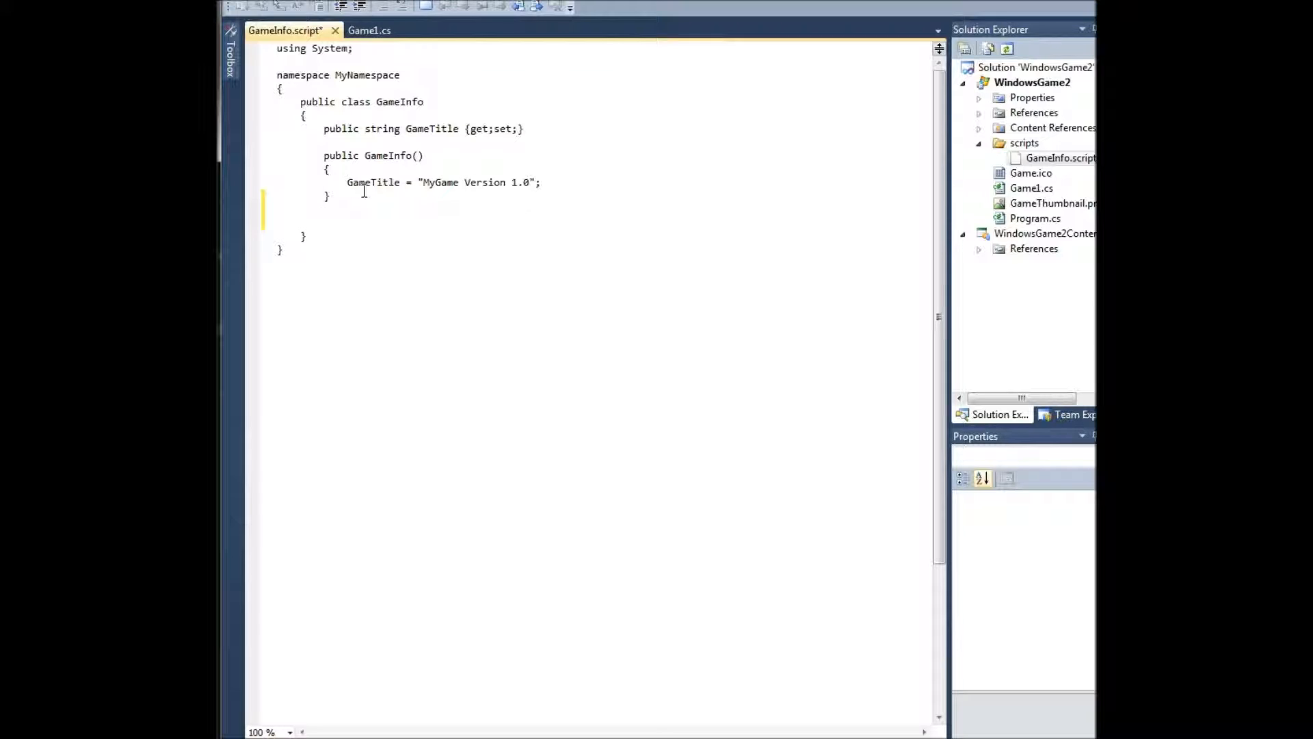
Add public void ShowMessage() calling System.Windows.Forms.MessageBox.Show("Hello World!") to GameInfo.script.
type("public")
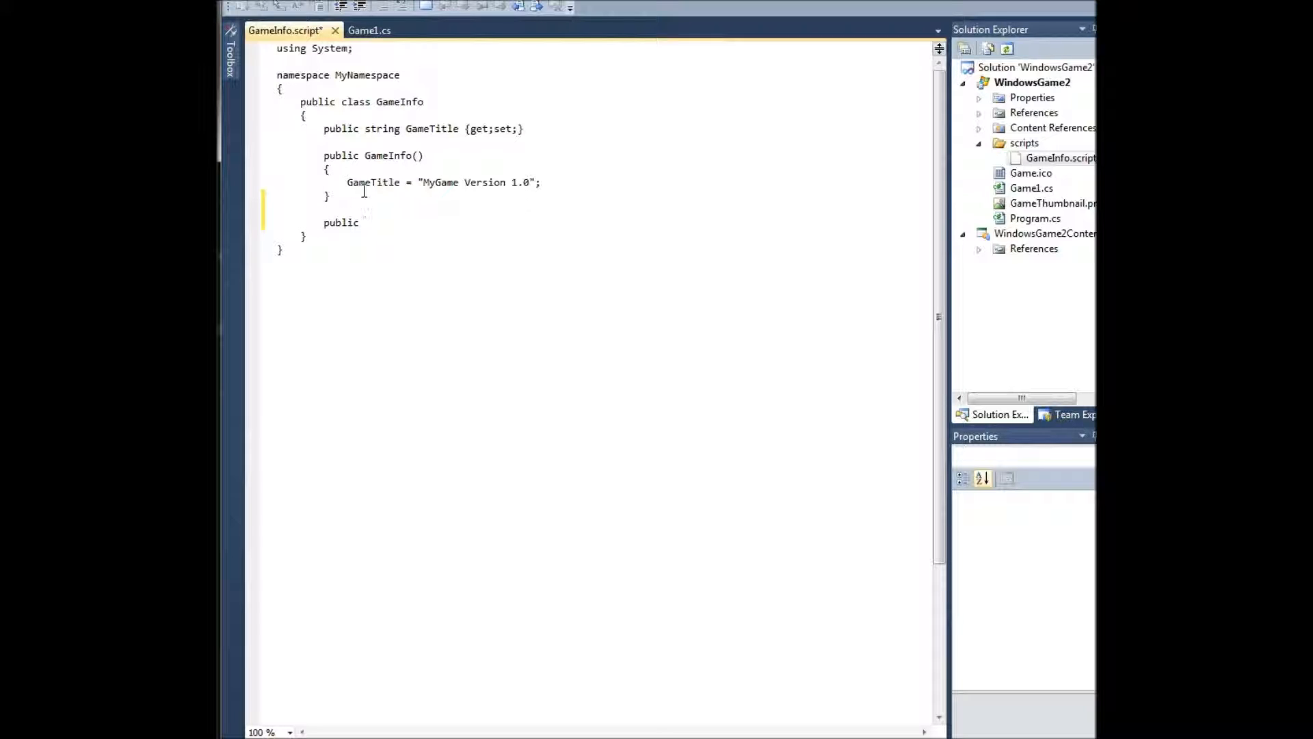
type("void S")
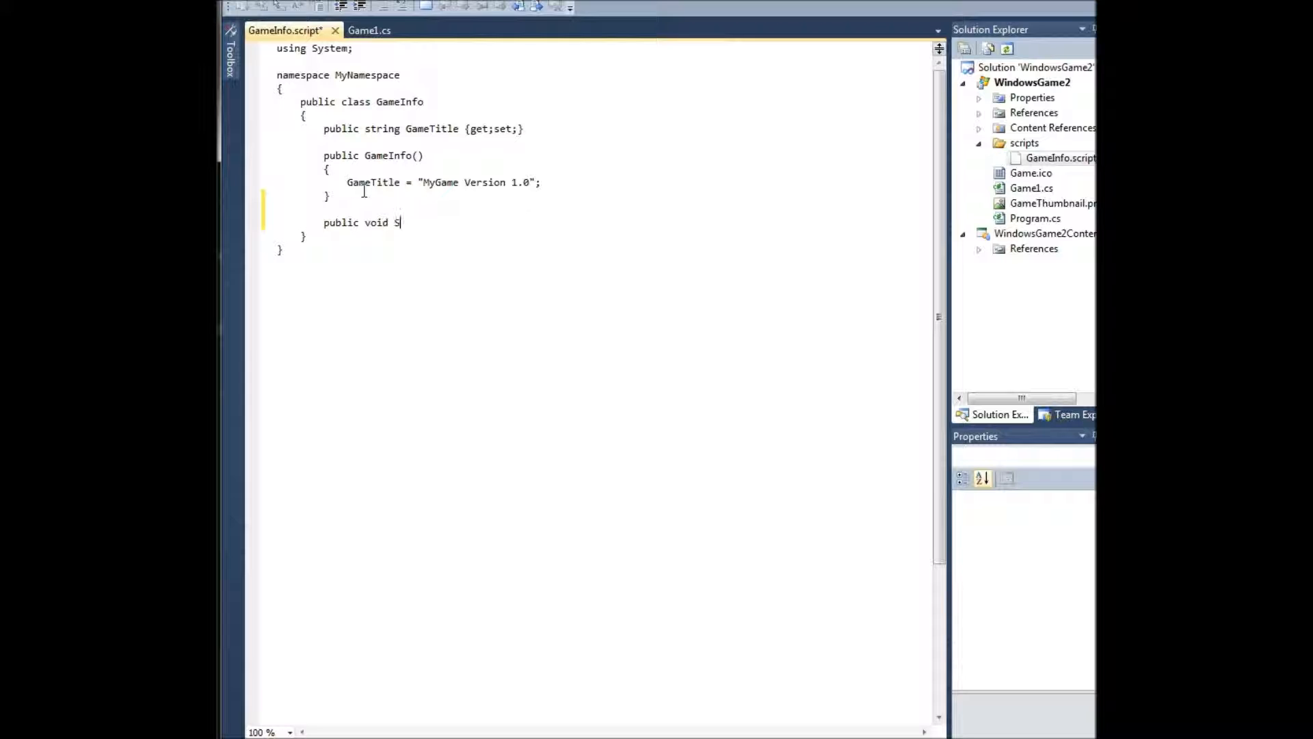
type("howMessage()")
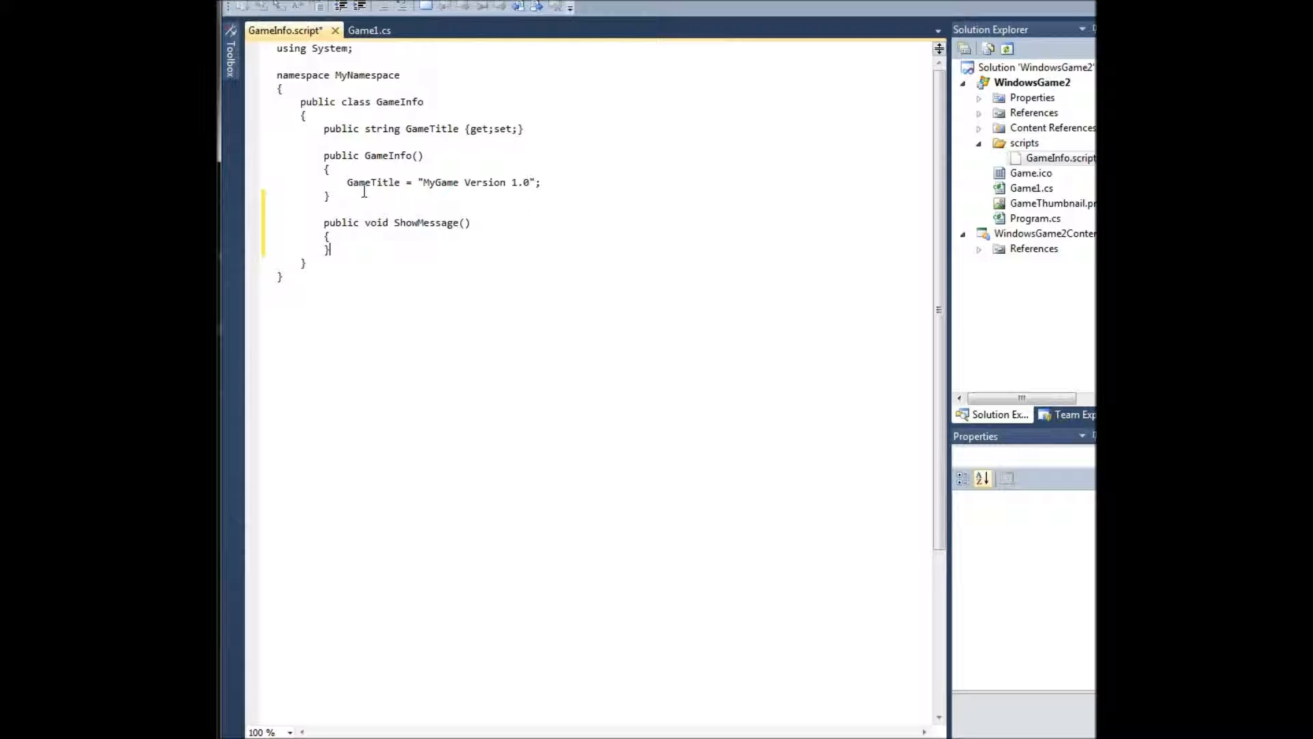
type("System")
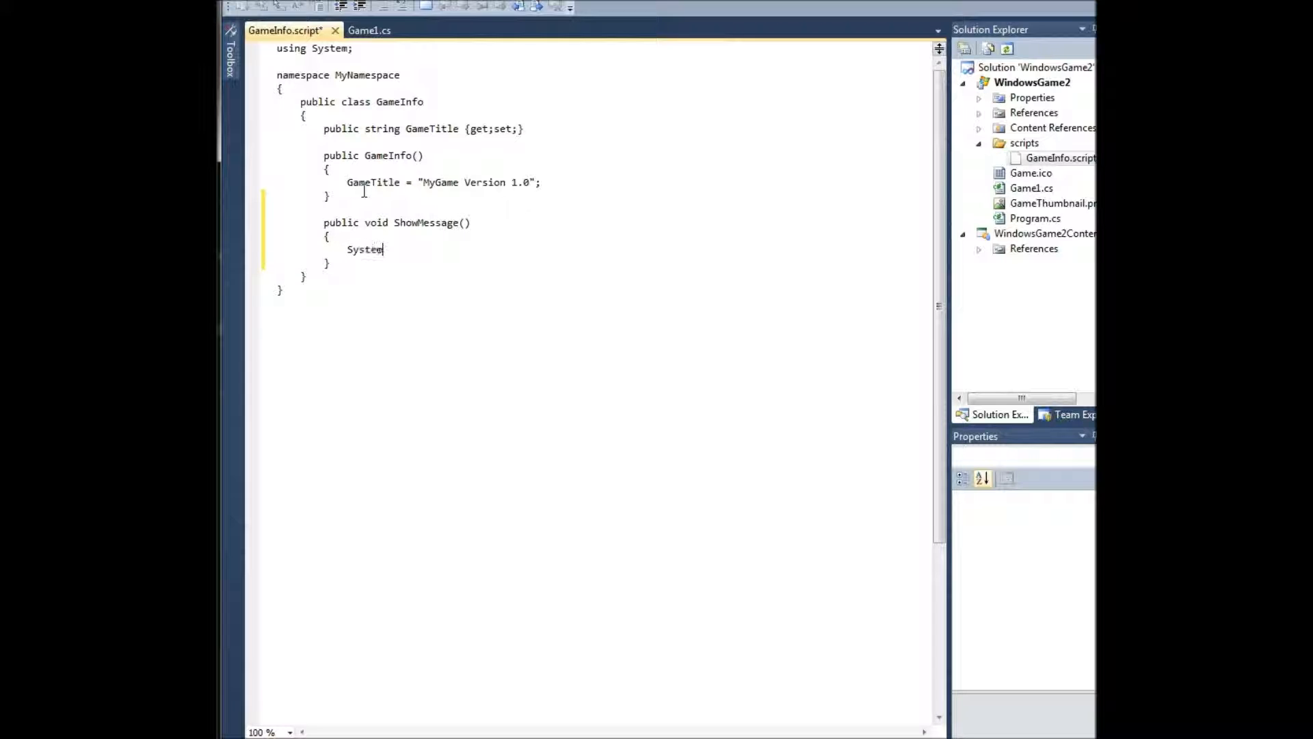
type(".Windows.Forms")
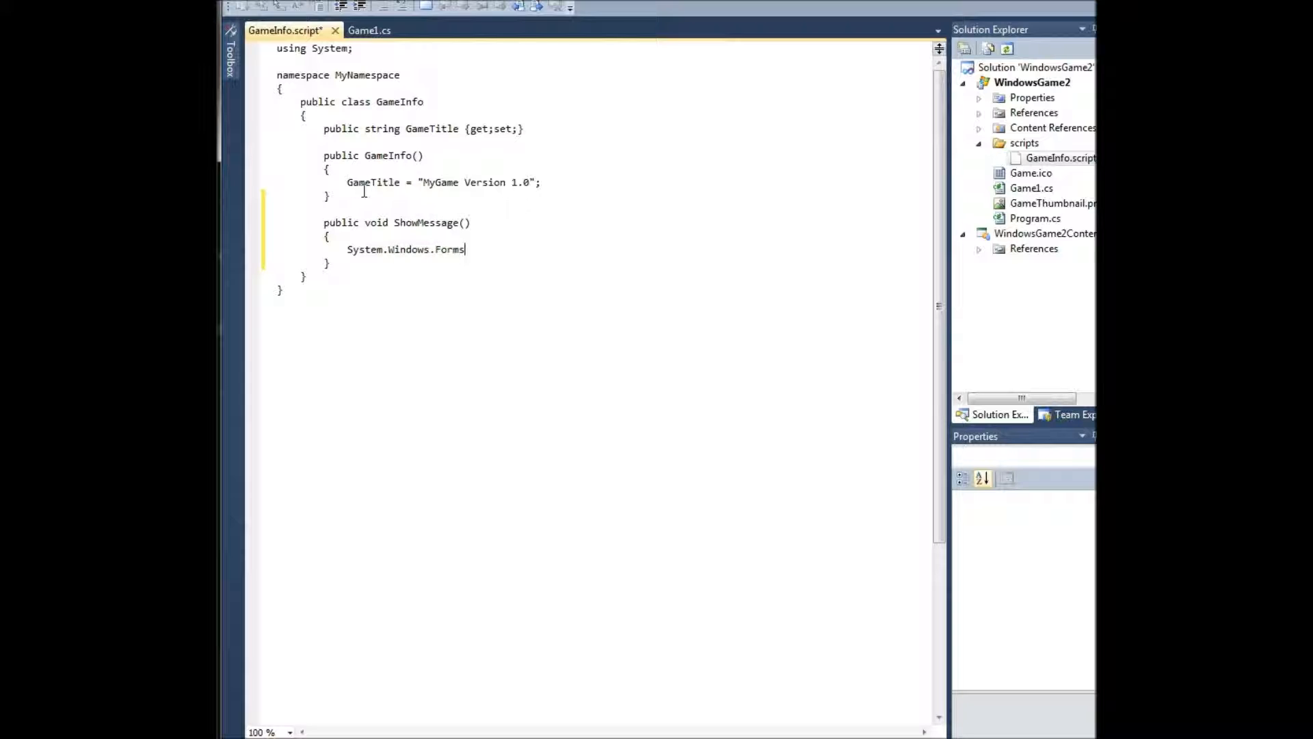
type(".Message")
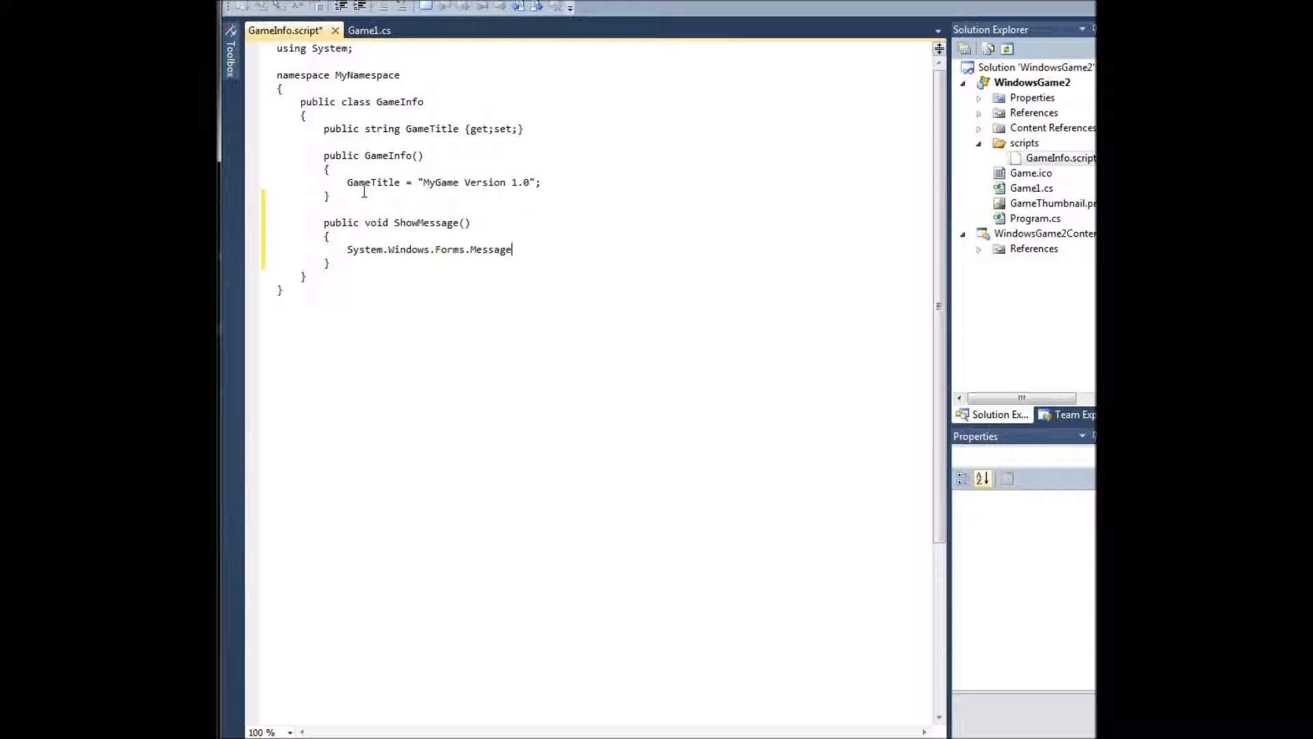
type("Box.Show(\"Hello World!\");")
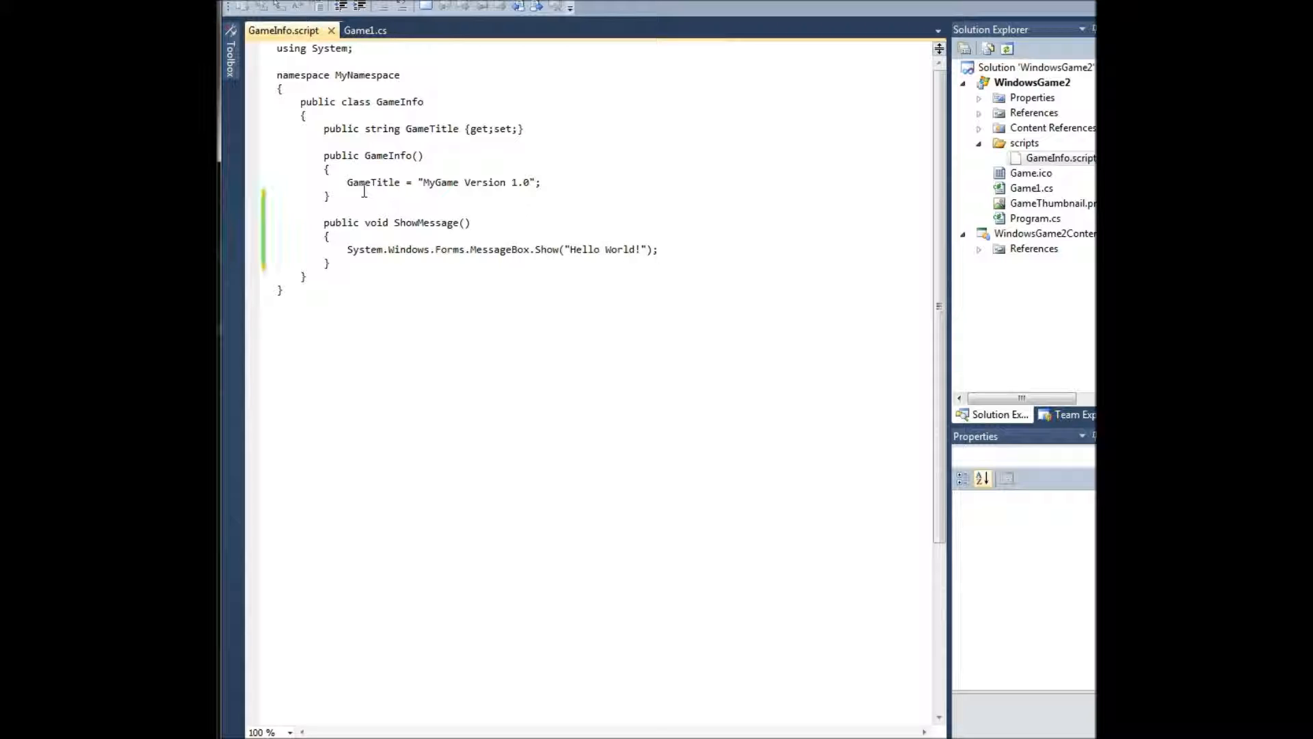
left_click_drag(332, 196, 662, 249)
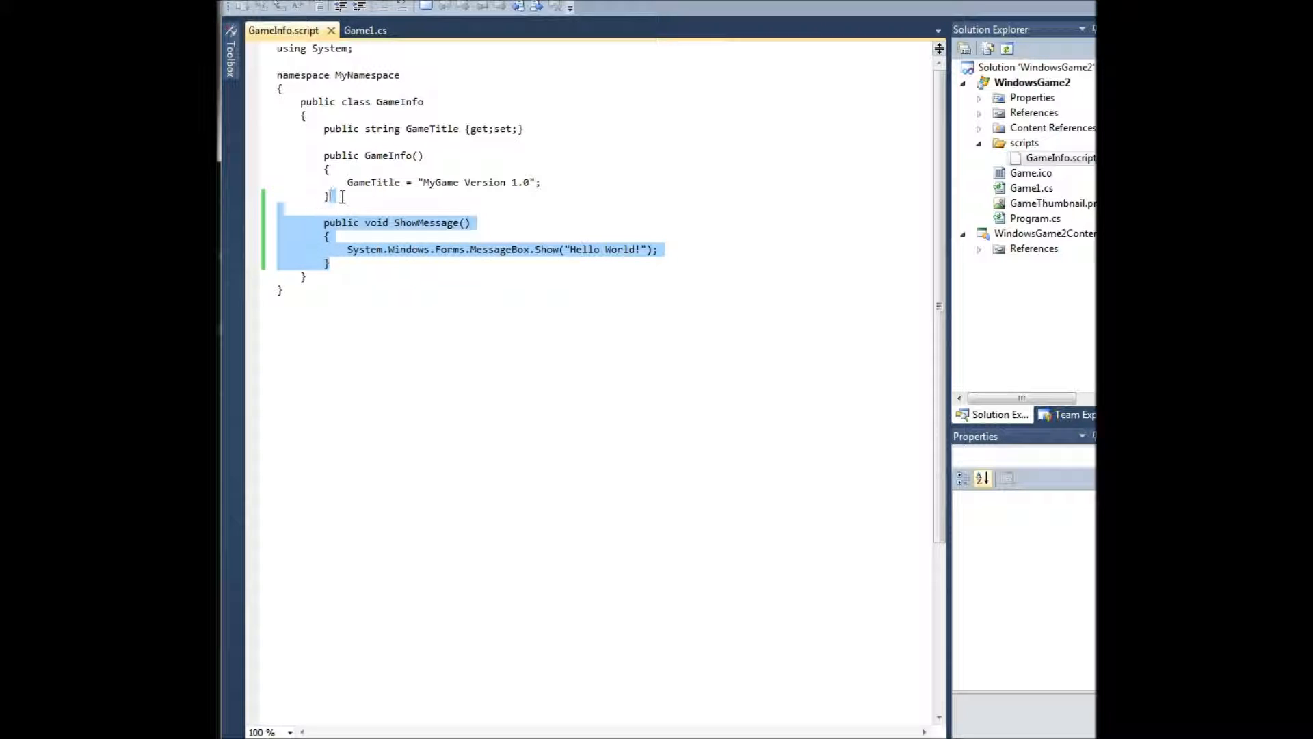
left_click(365, 30)
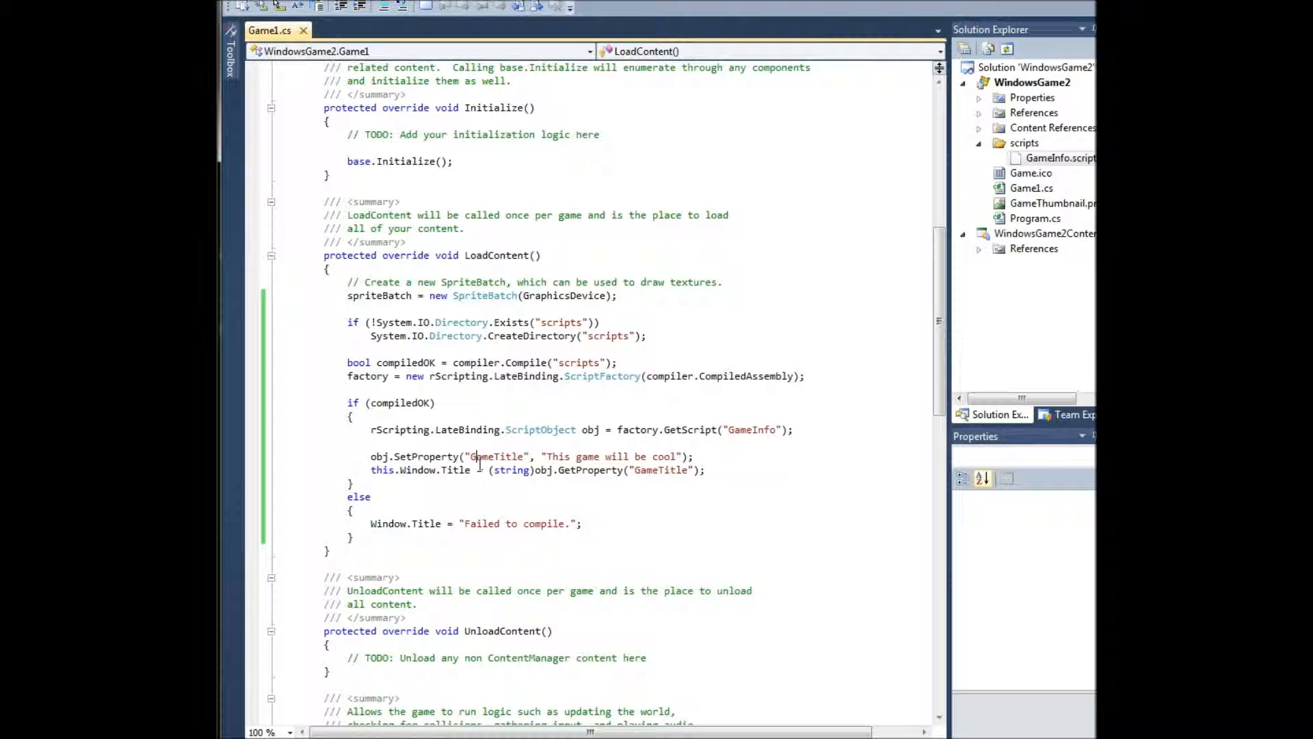
Review the project's System.Core and rScripting references, then highlight System.Windows.Forms in the script.
left_click(978, 112)
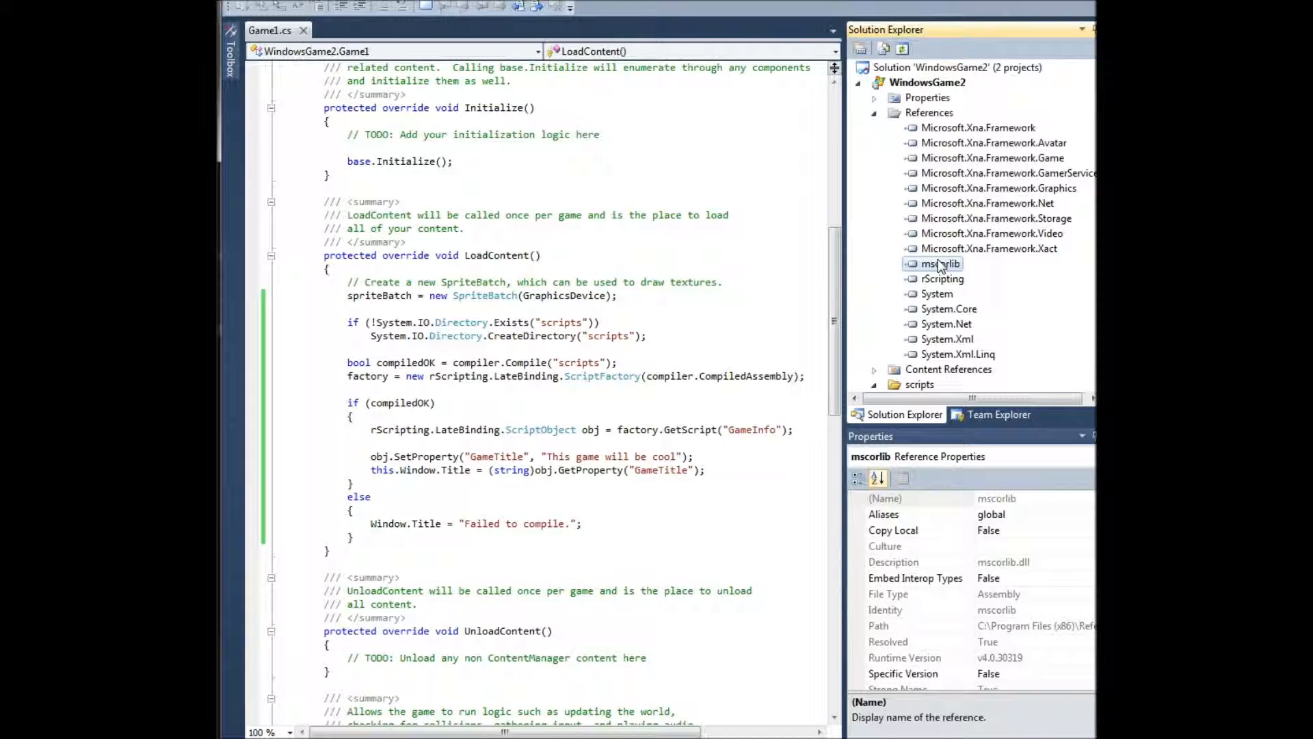
left_click(948, 308)
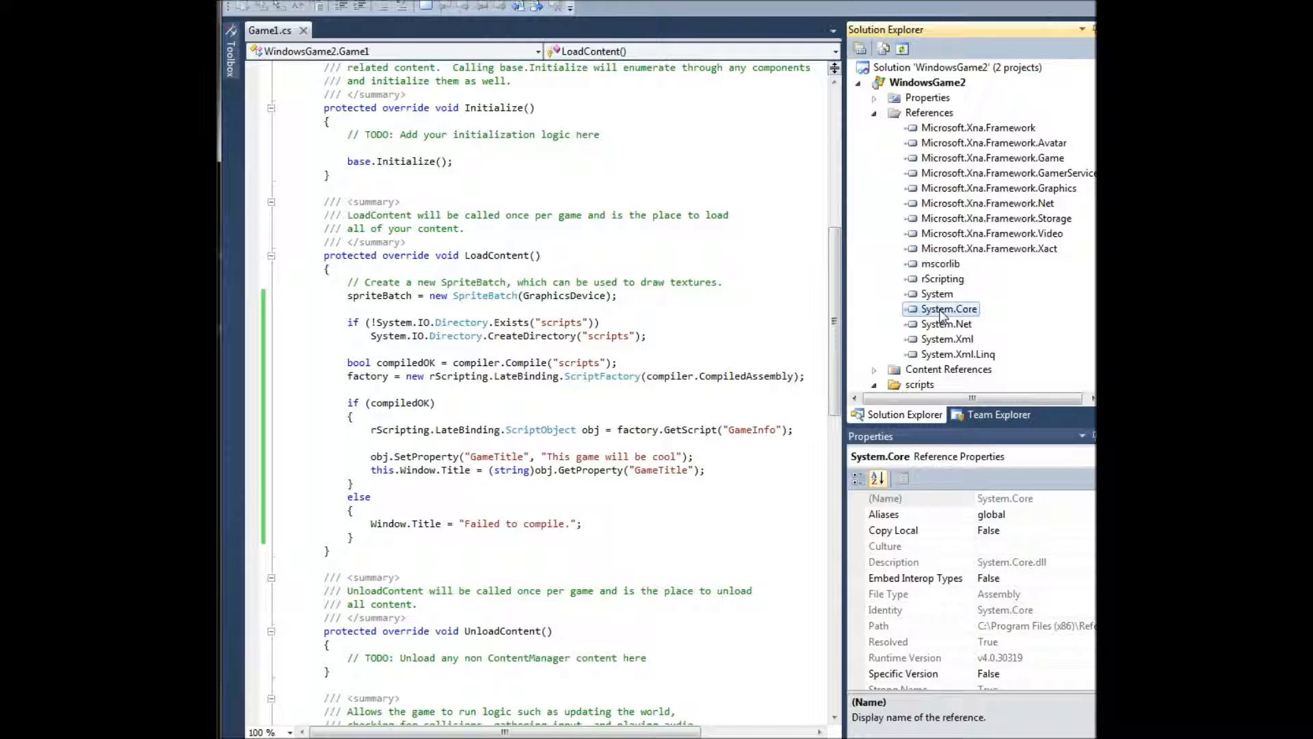
left_click(942, 278)
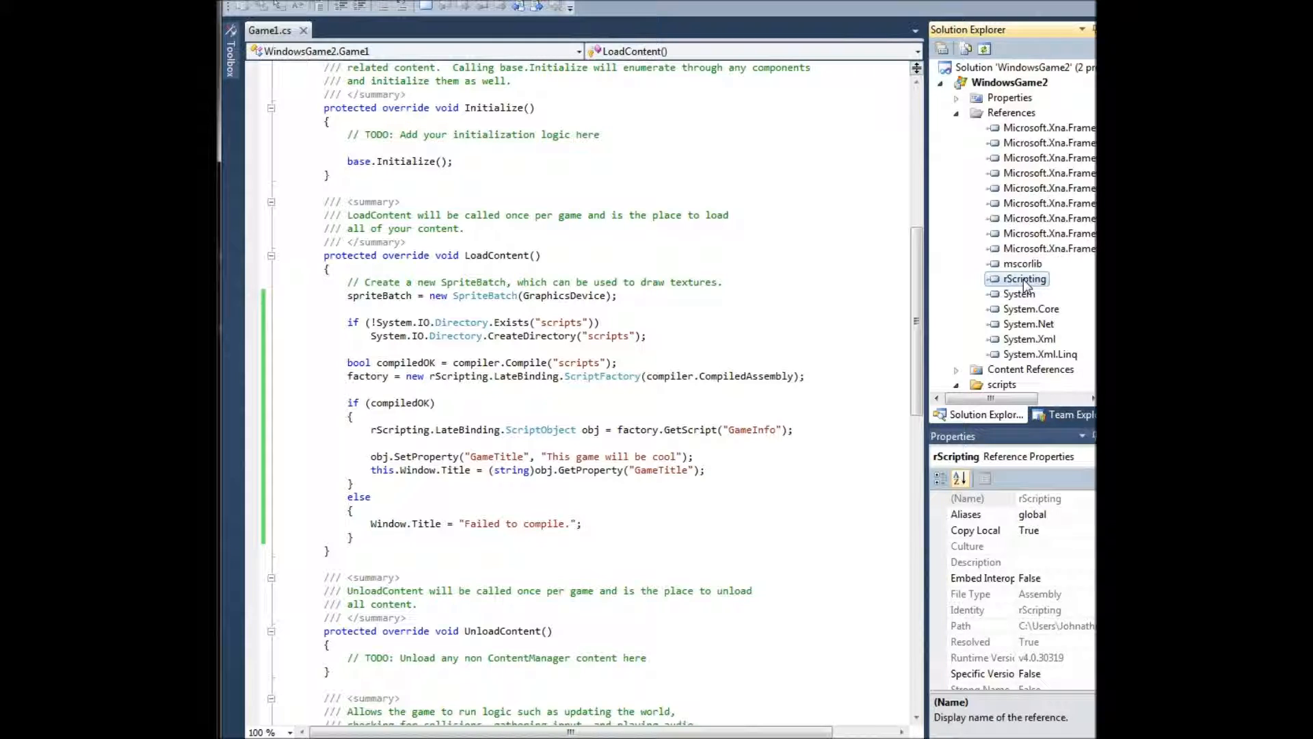
mouse_move(475, 417)
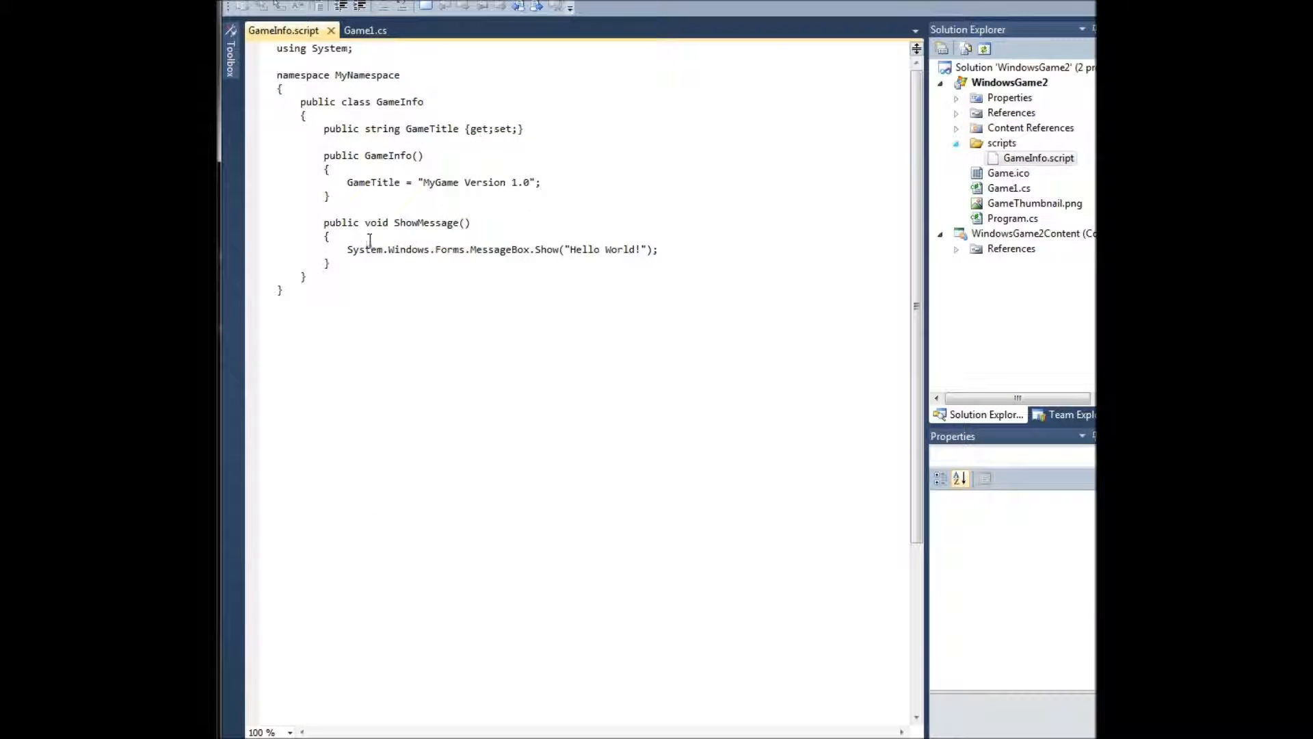
left_click_drag(347, 249, 466, 249)
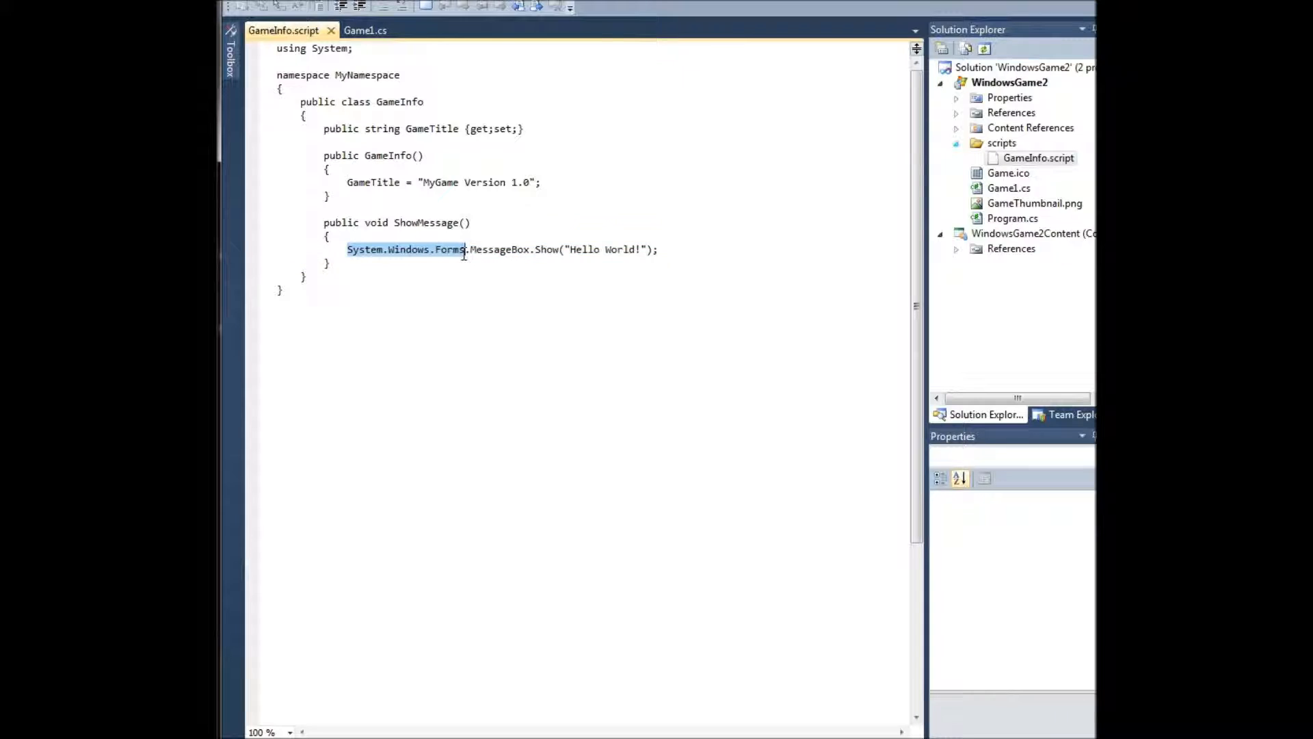
mouse_move(366, 30)
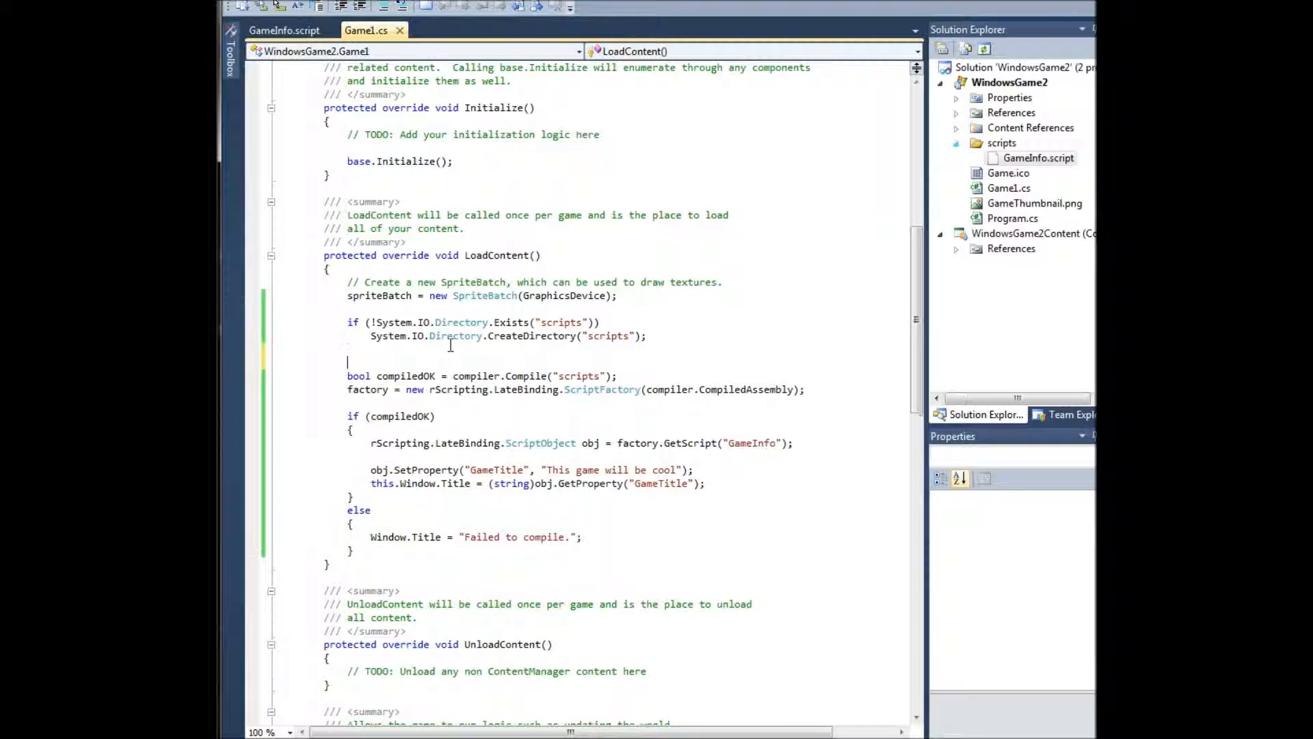
Add compiler.AddAssemblyReference("System.Windows.Forms.dll"); in LoadContent.
type("compiler.AddAssemblyReference(\"Styt")
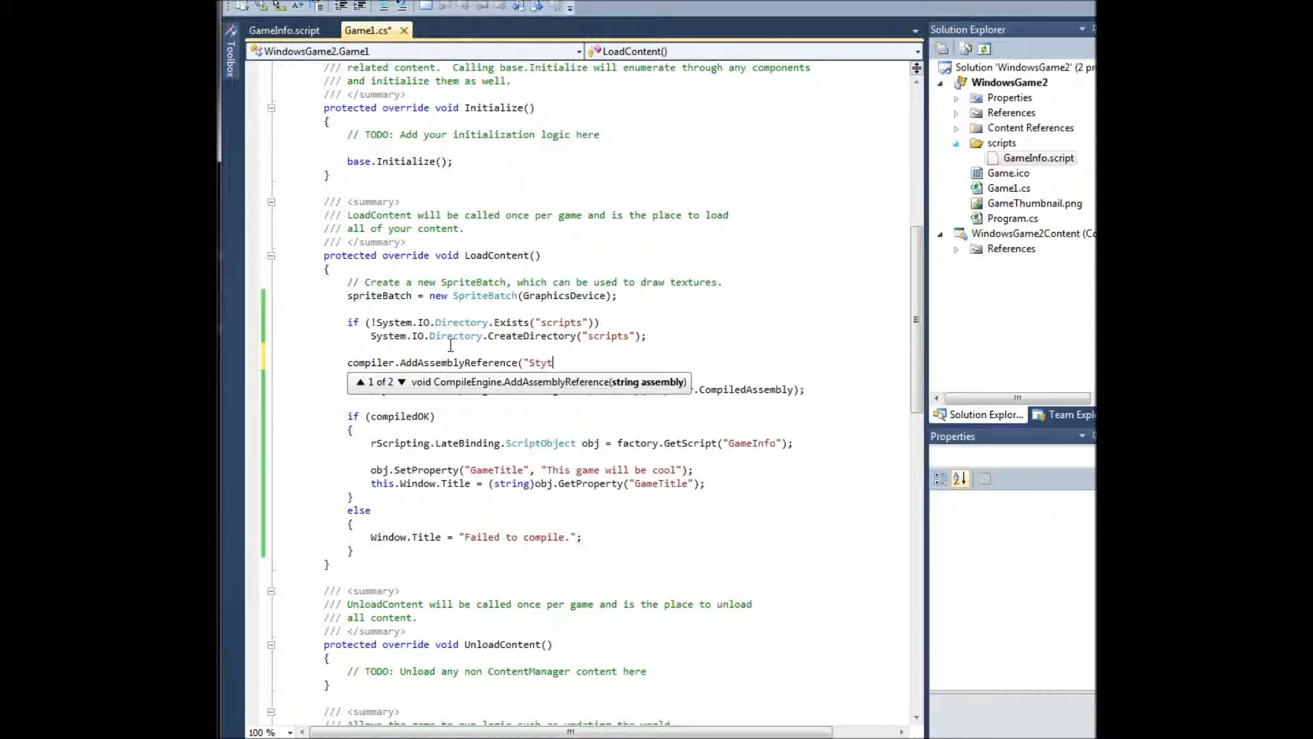
type("System.Windows")
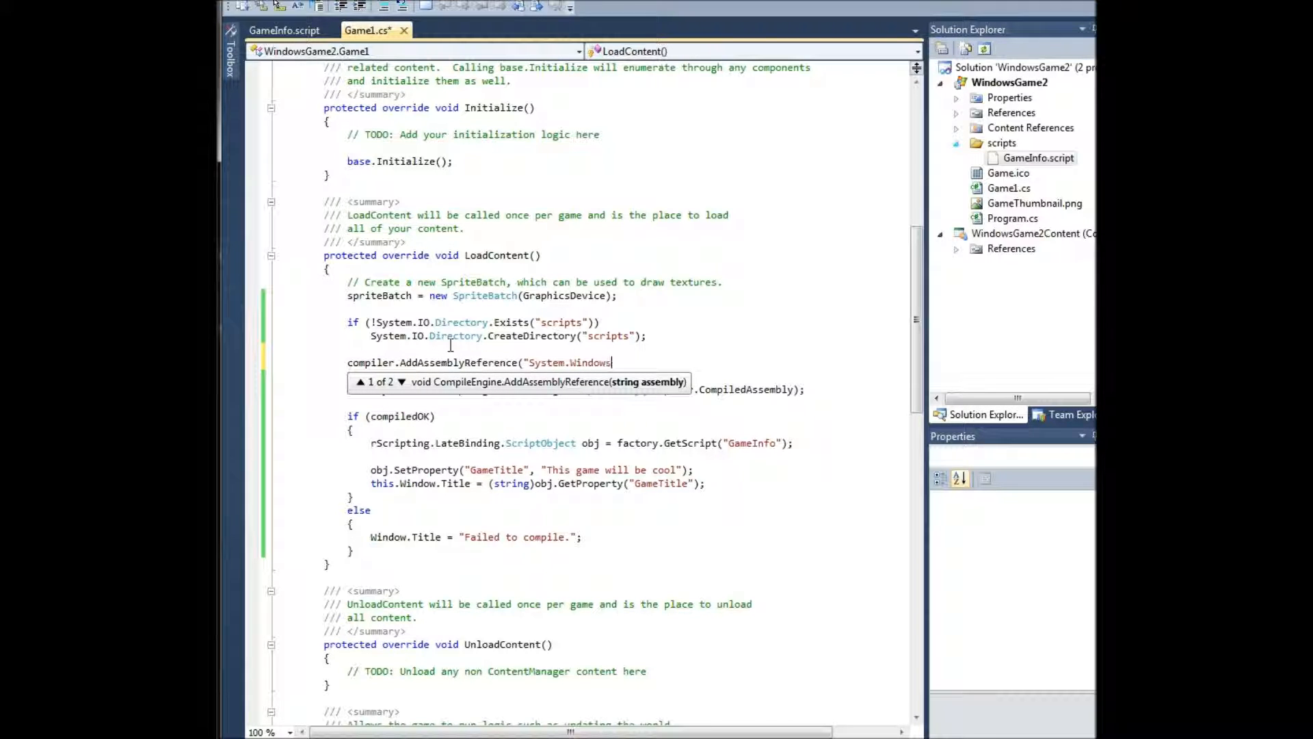
type(".Forms.dll\");")
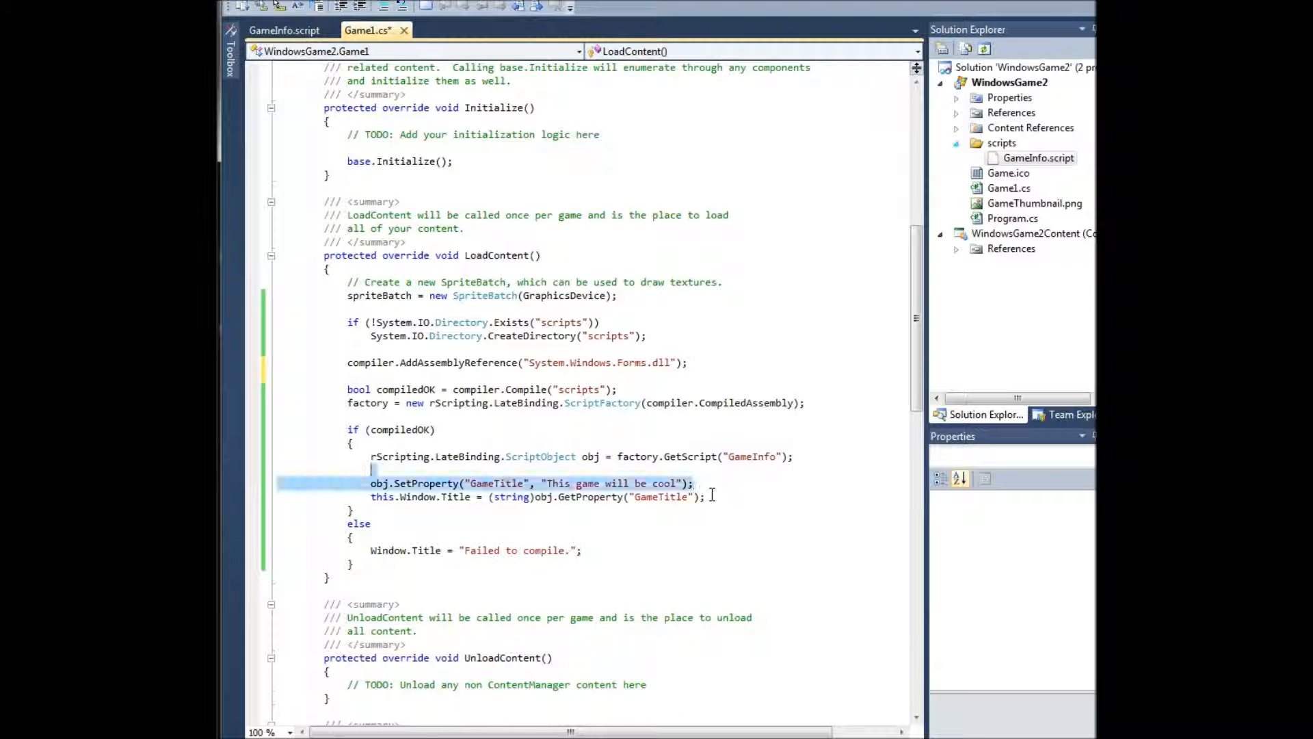
Add obj.InvokeMethod("ShowMessage"); in the compiledOK block.
key("Delete")
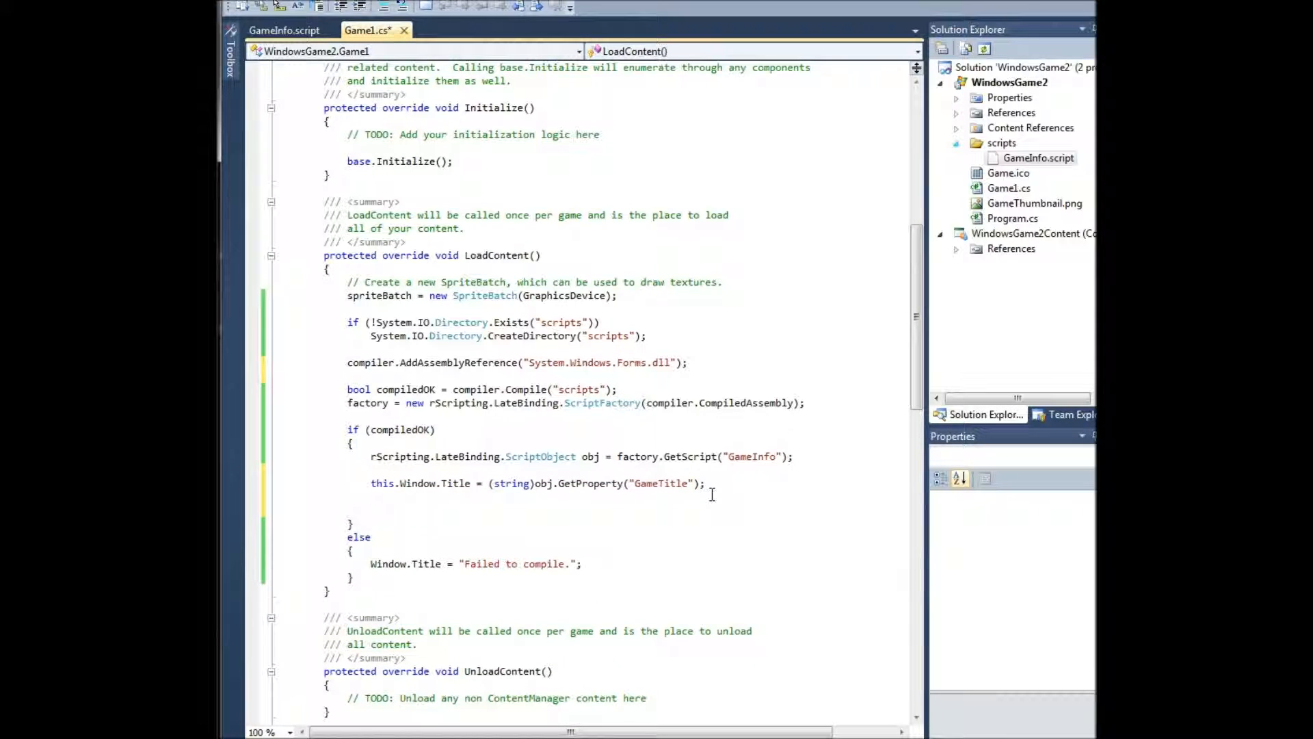
type("obj.")
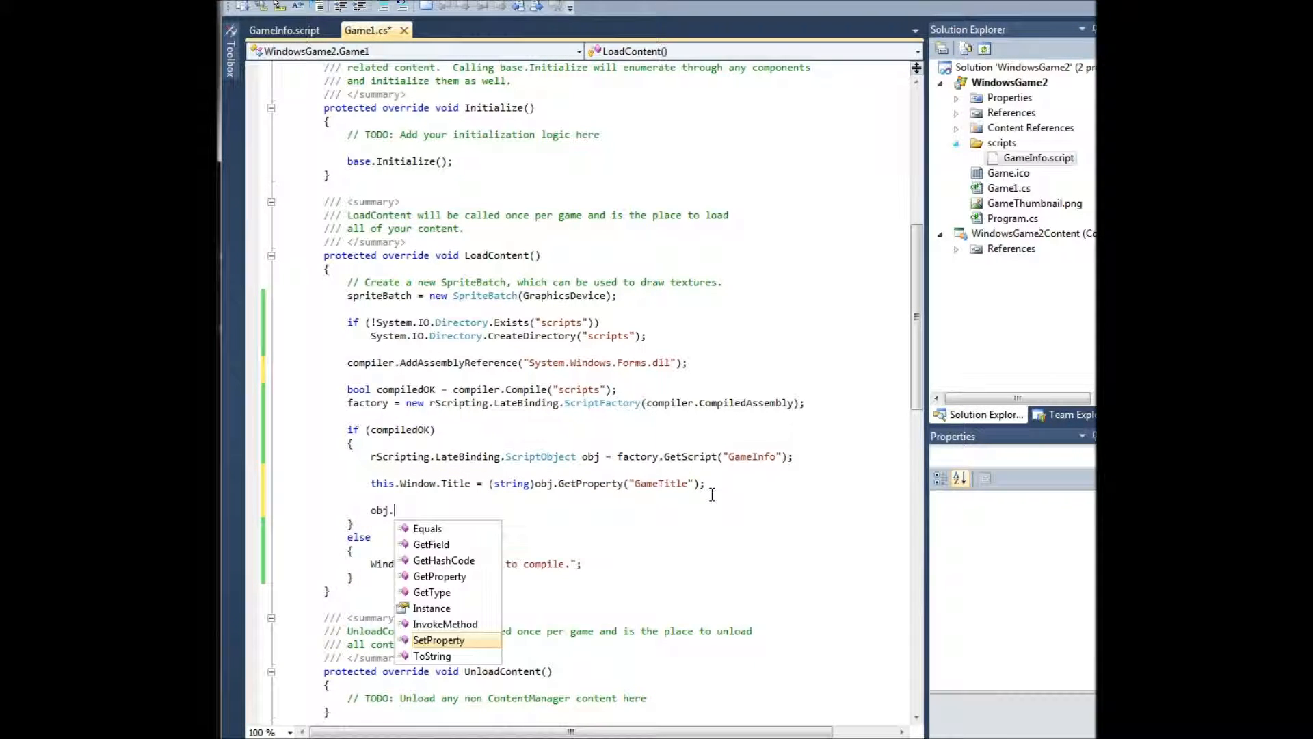
type("InvokeMethod(\"")
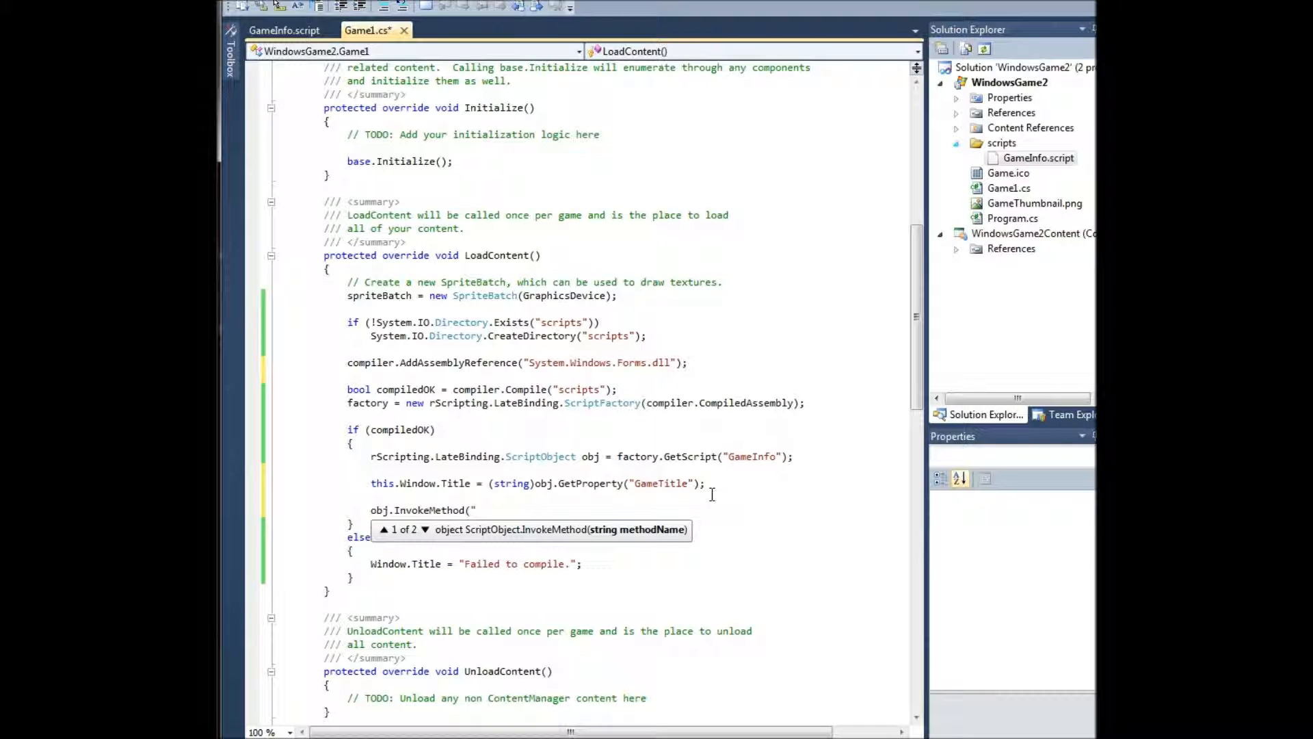
type("ShowMessage\");")
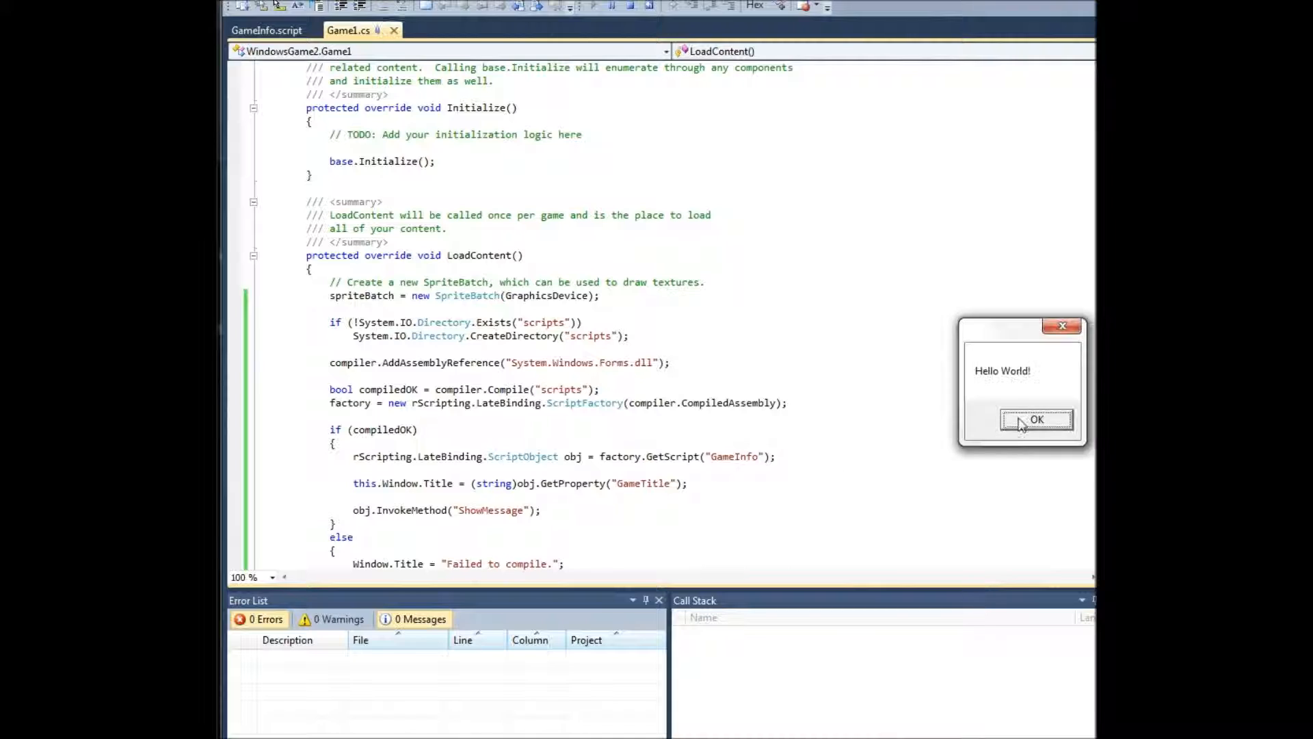
Dismiss the Hello World message, close the MyGame Version 1.0 window and return to the editor.
left_click_drag(1021, 325, 661, 220)
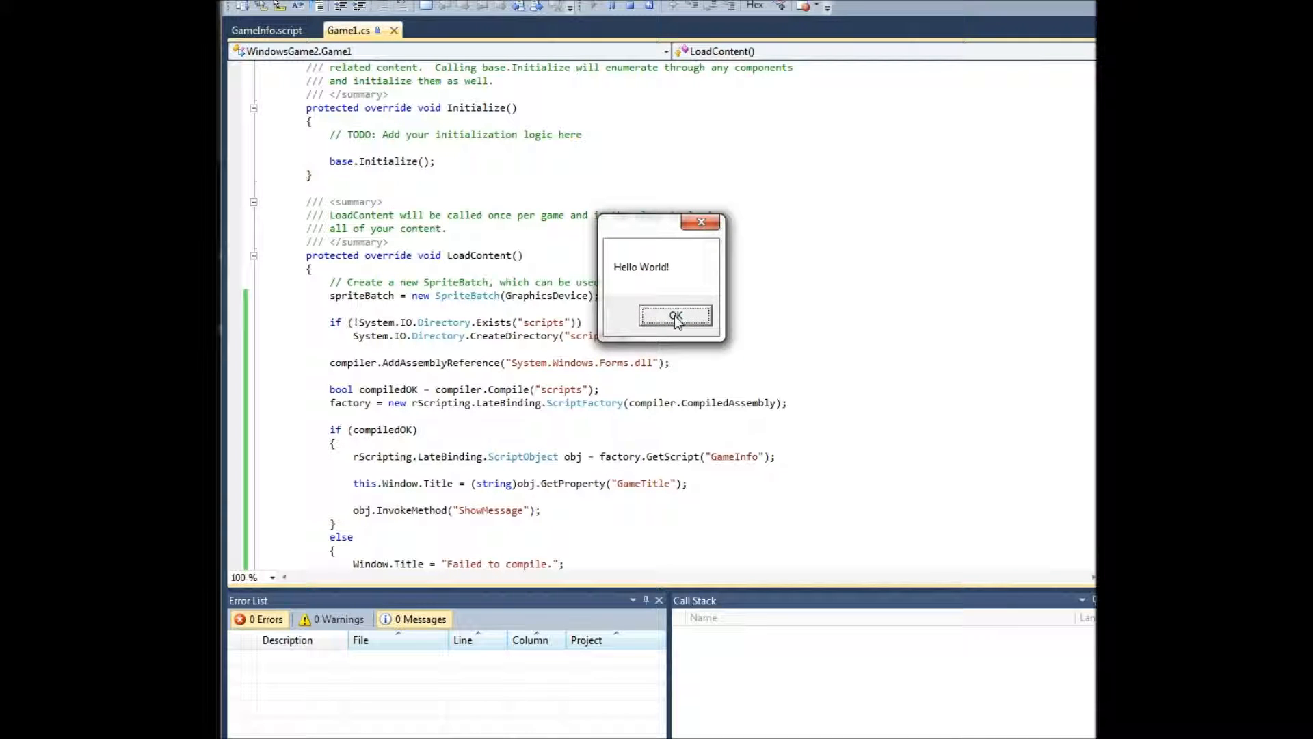
left_click(675, 315)
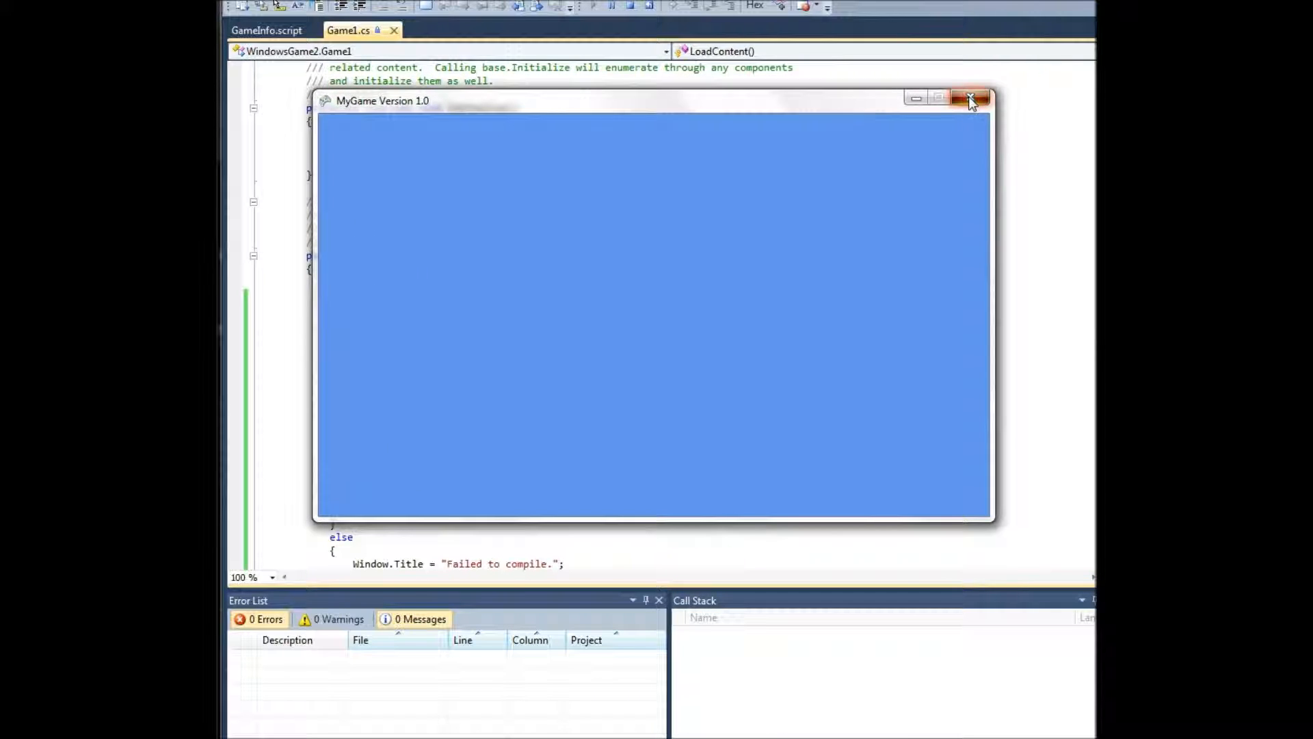
left_click(971, 98)
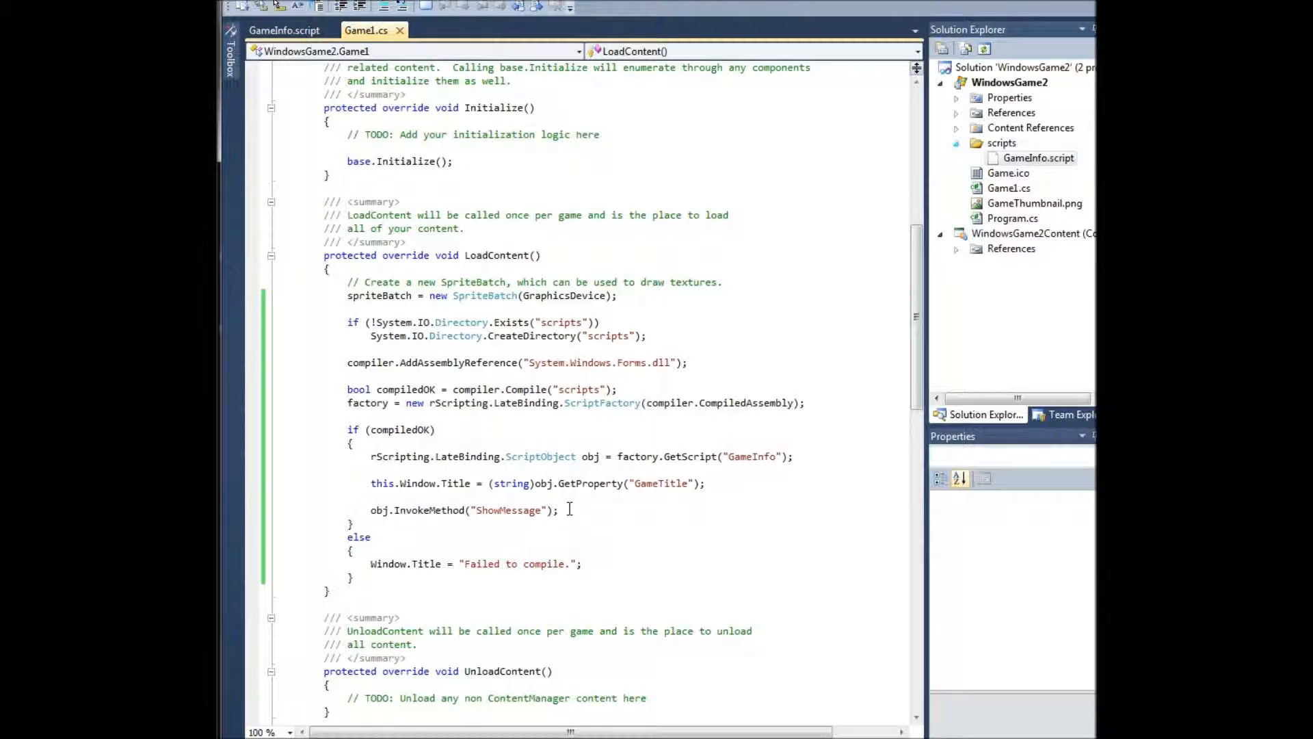
left_click(284, 30)
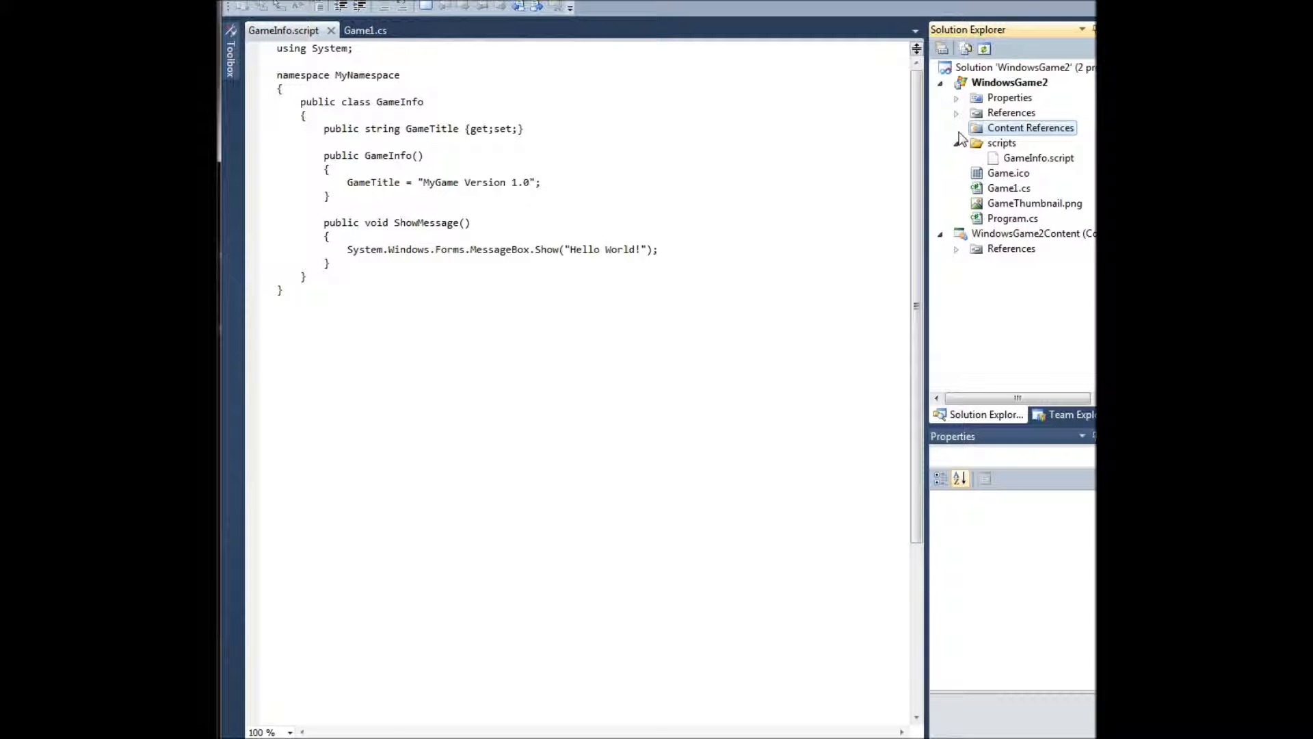
Expand the project's References in Solution Explorer and return to Game1.cs.
left_click(956, 113)
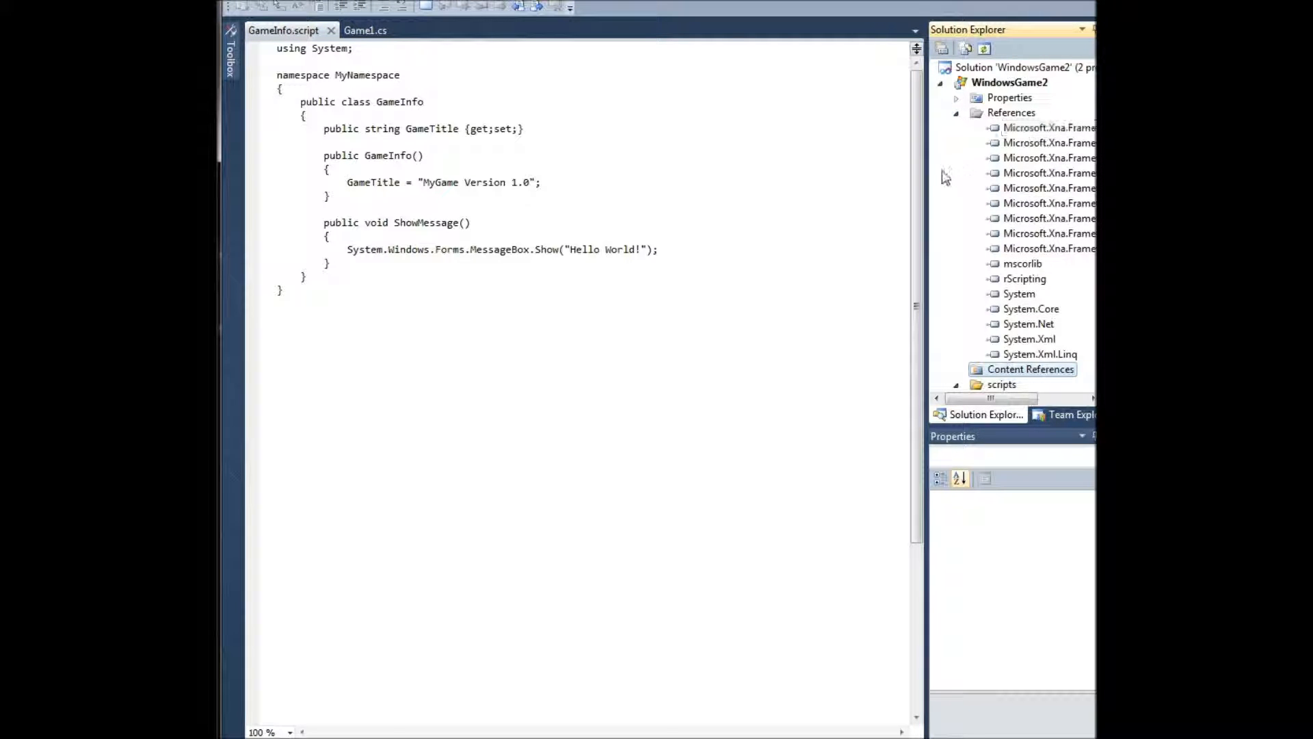
left_click(365, 30)
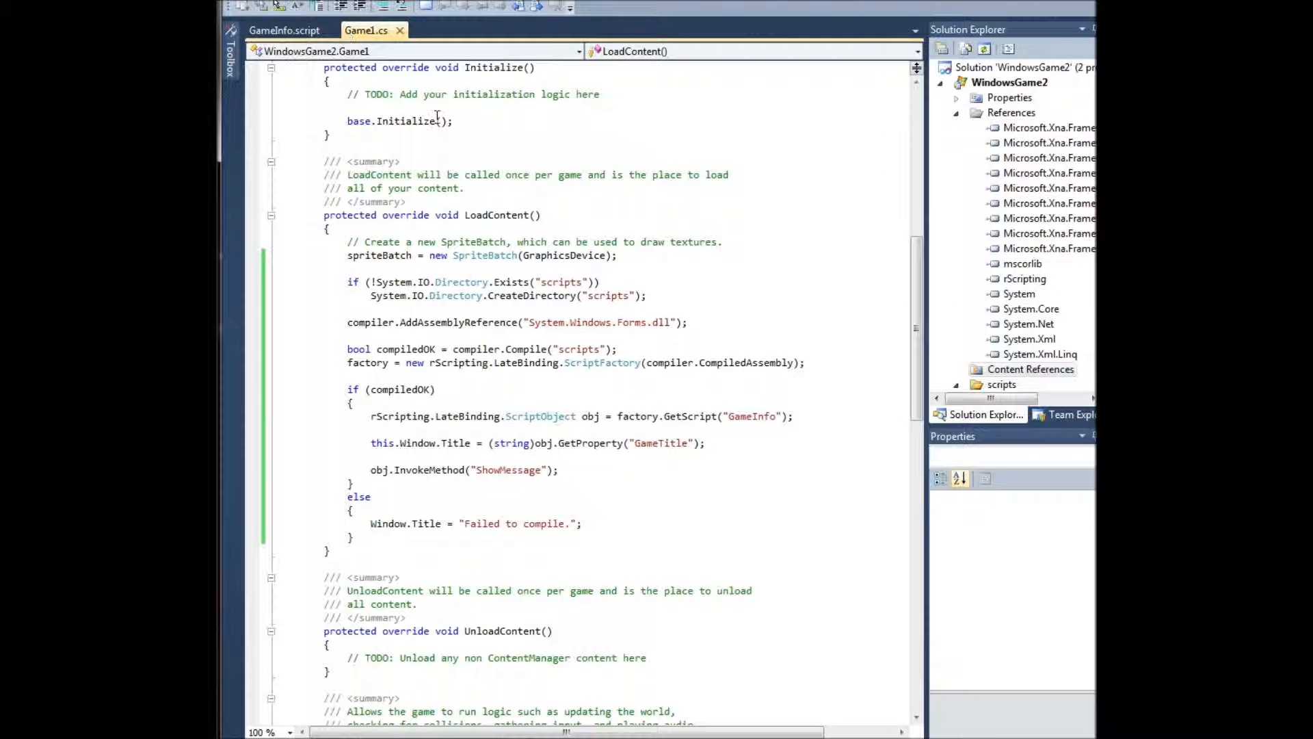
left_click(1009, 82)
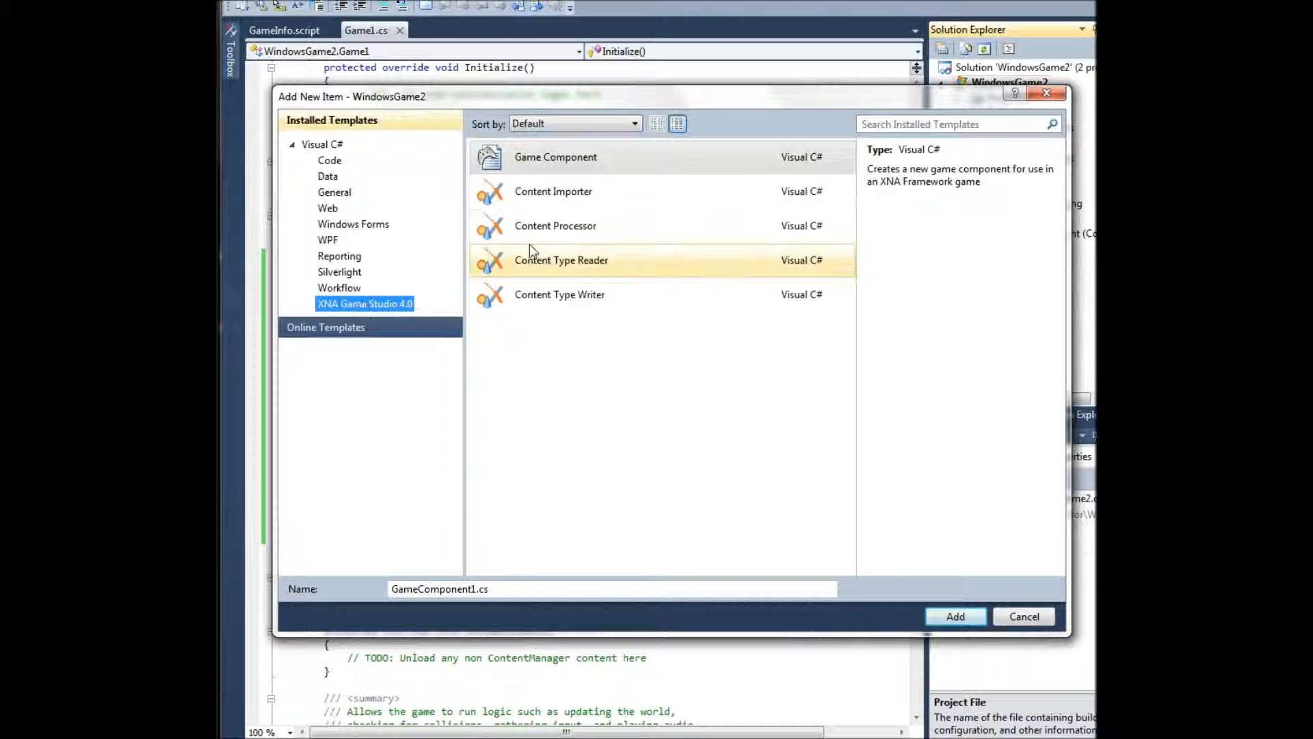
left_click(955, 616)
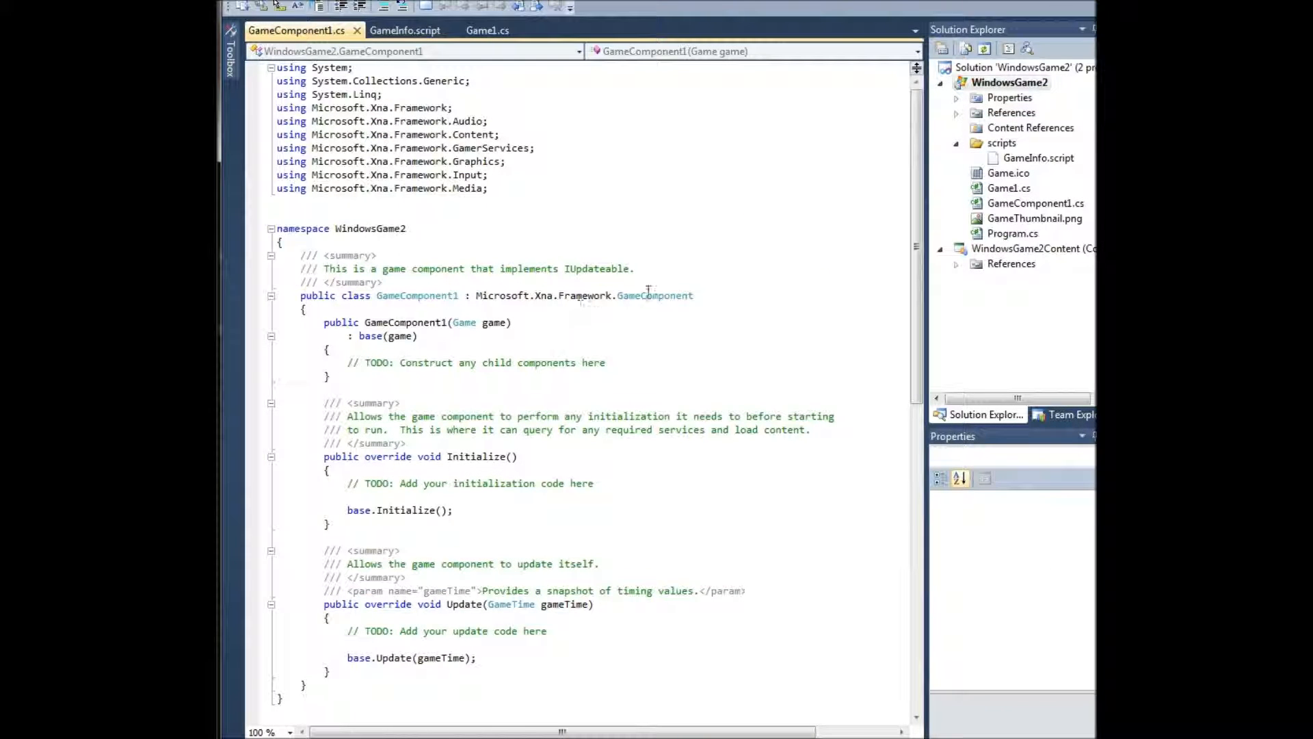
left_click(485, 30)
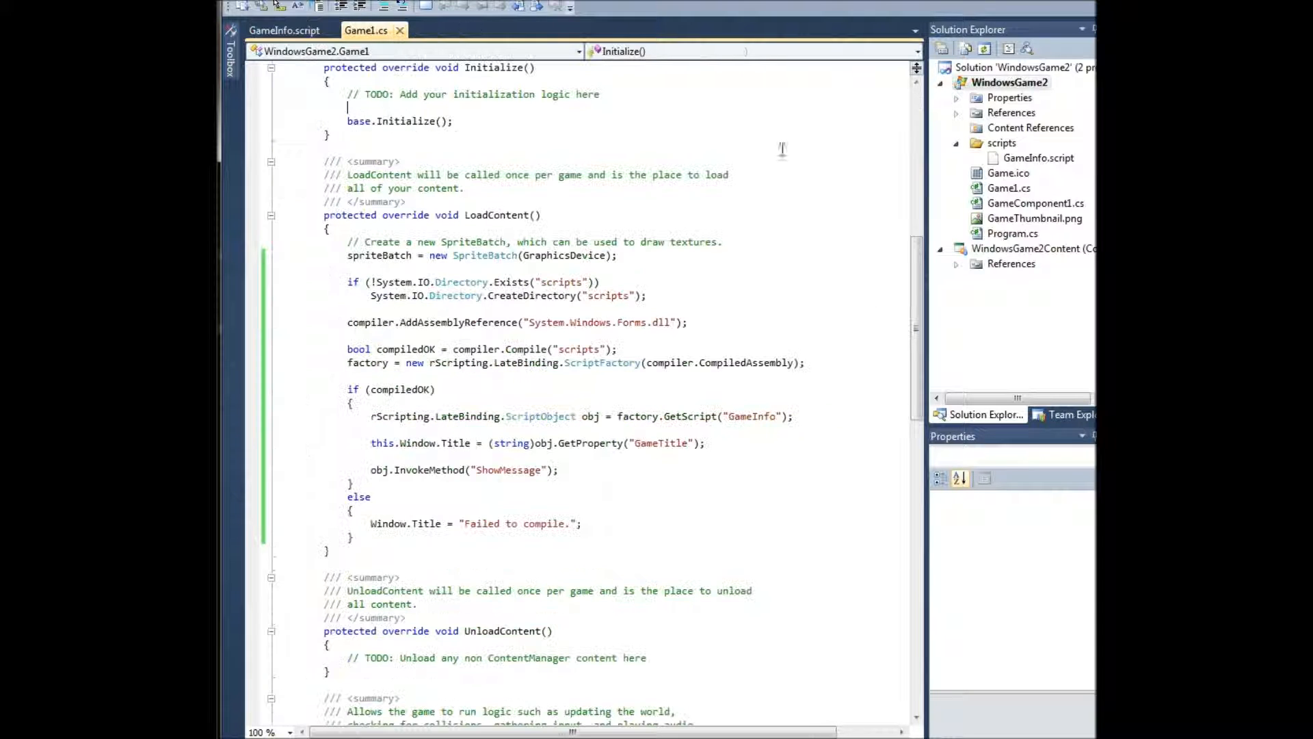
right_click(1036, 202)
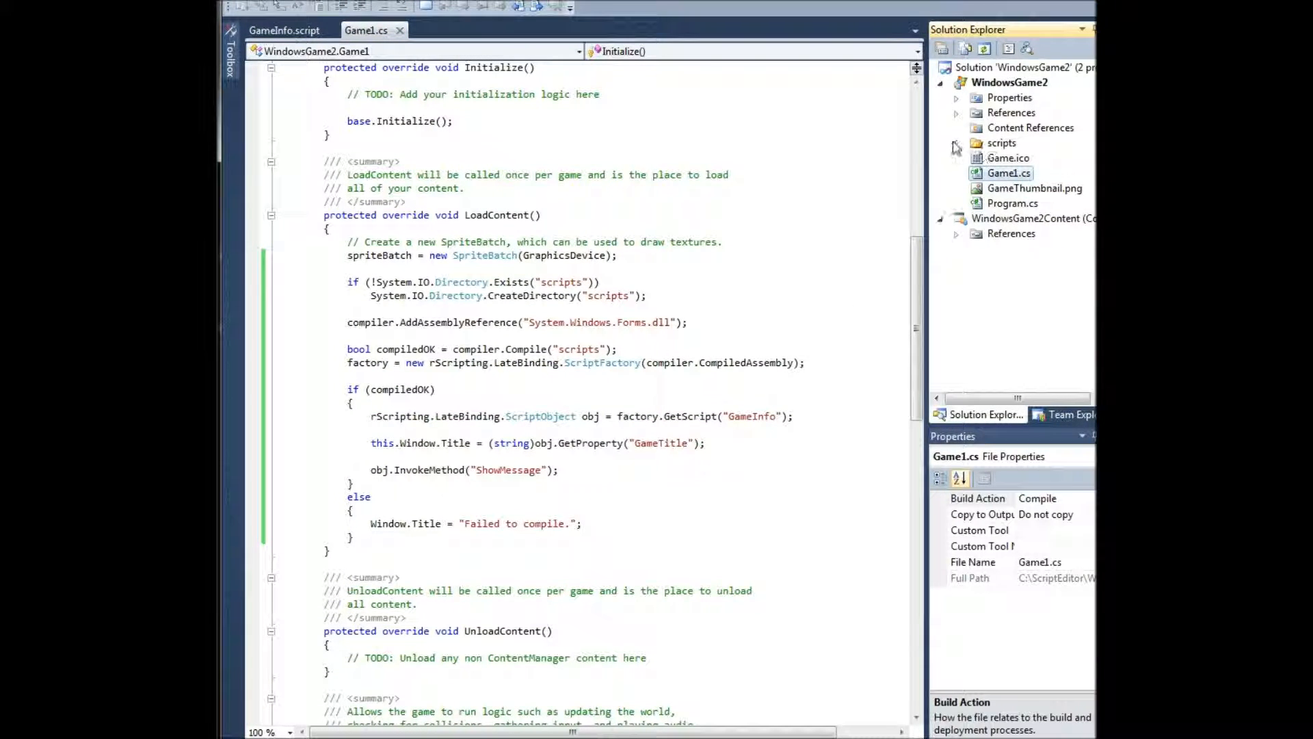
left_click(956, 112)
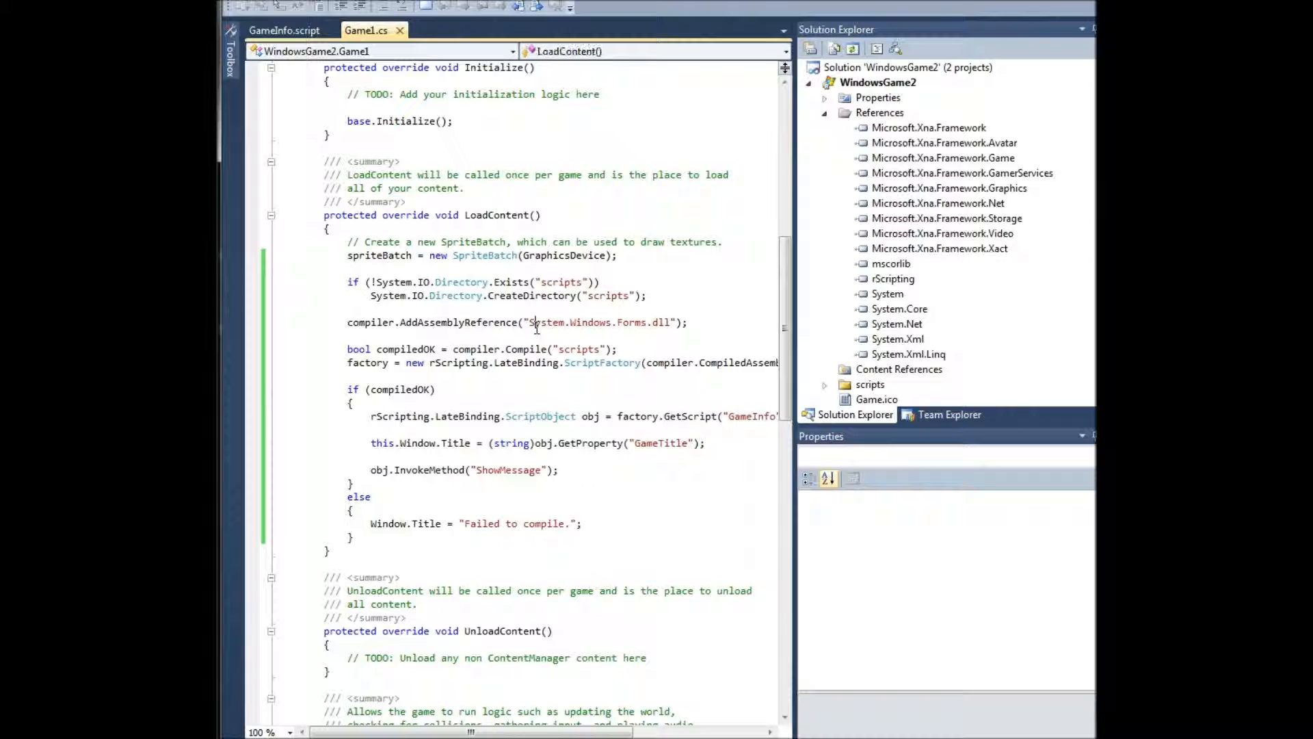
Add compiler.AddAssemblyReference("Microsoft.Xna.Framework.dll"); in LoadContent.
type("compiler.")
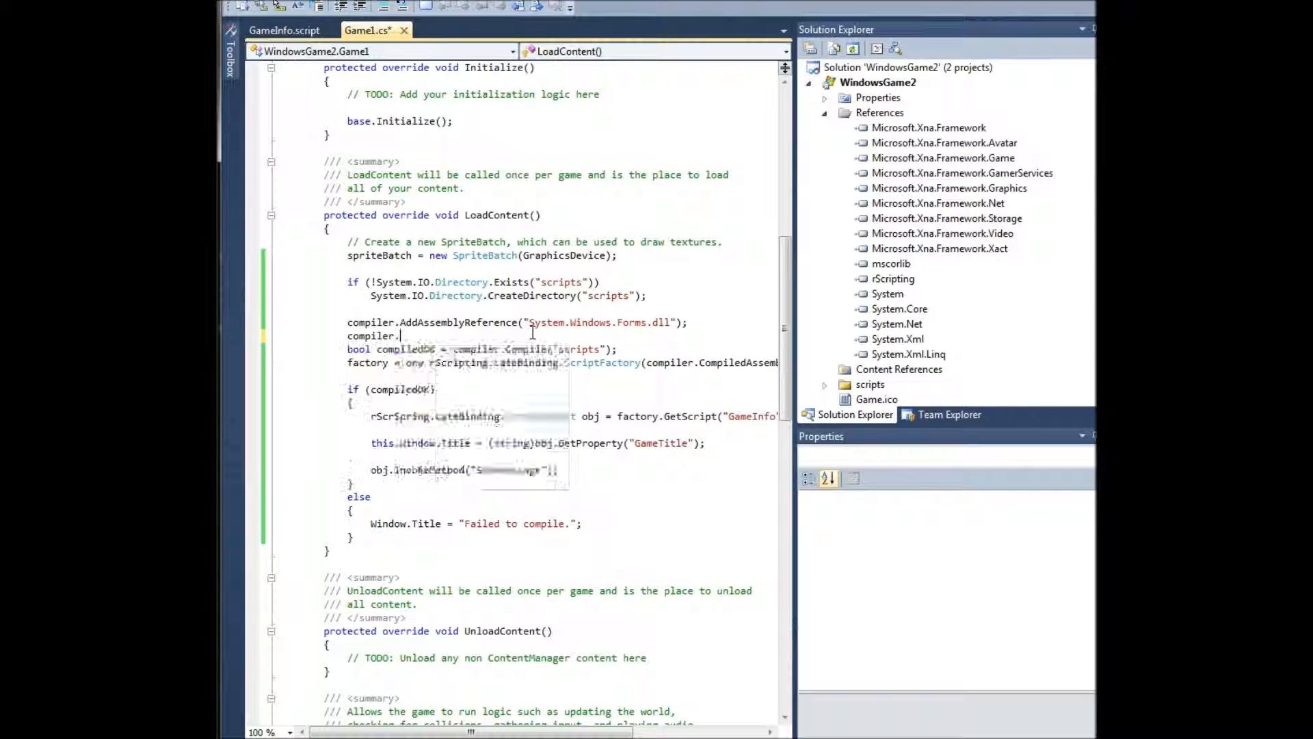
type("AddAssemblyReference(\"")
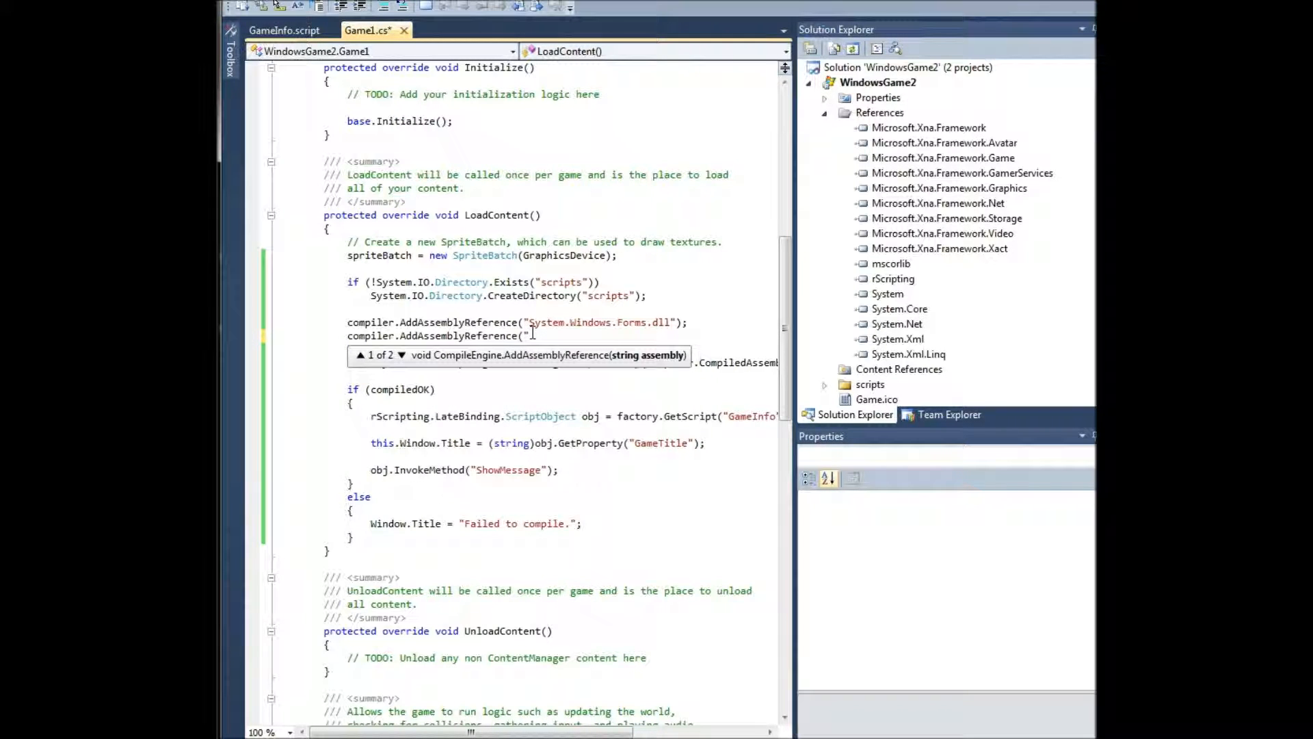
type("Microsoft.Xna")
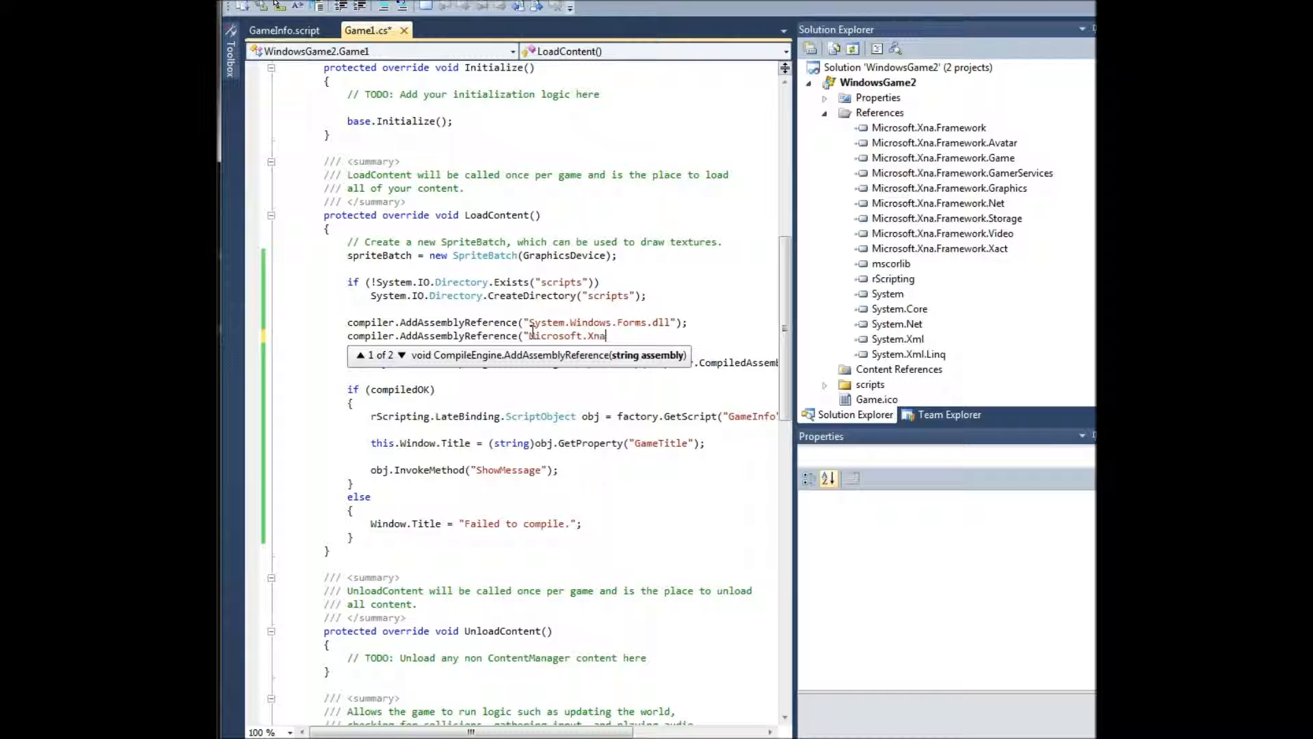
type(".Framework.dll\");")
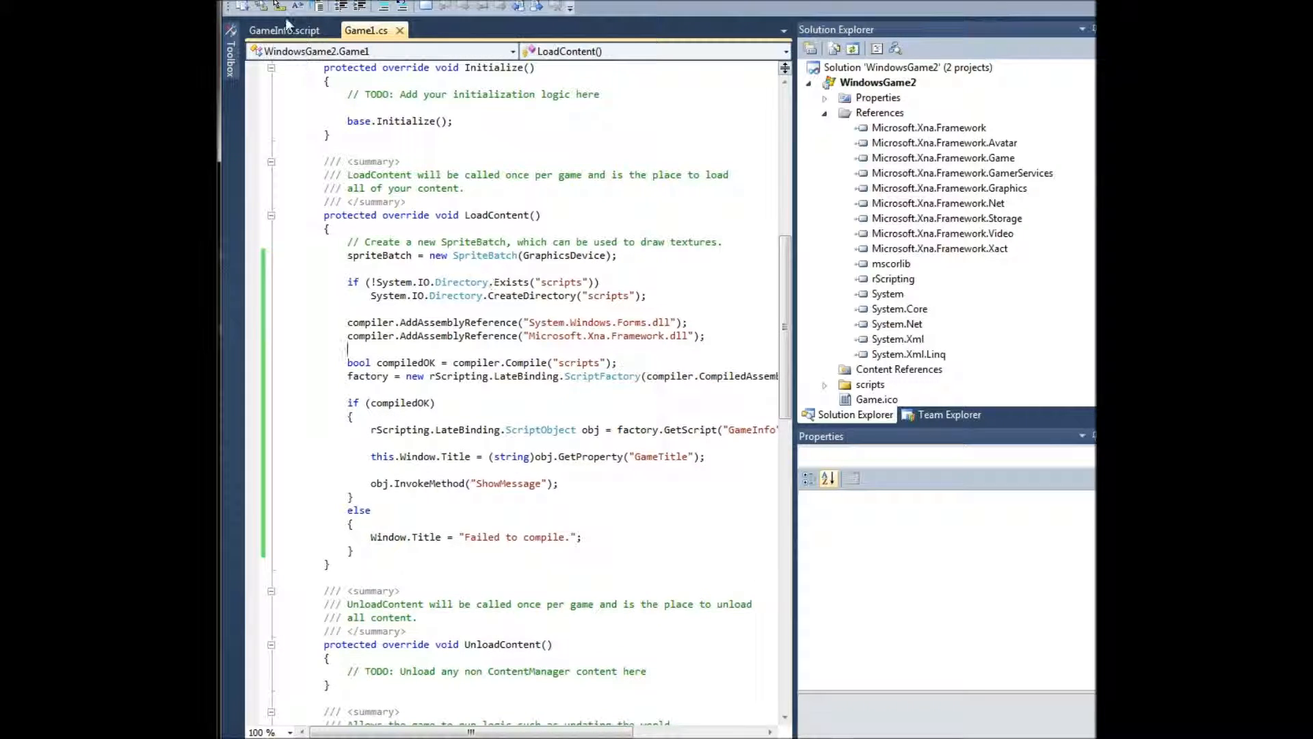
left_click(284, 30)
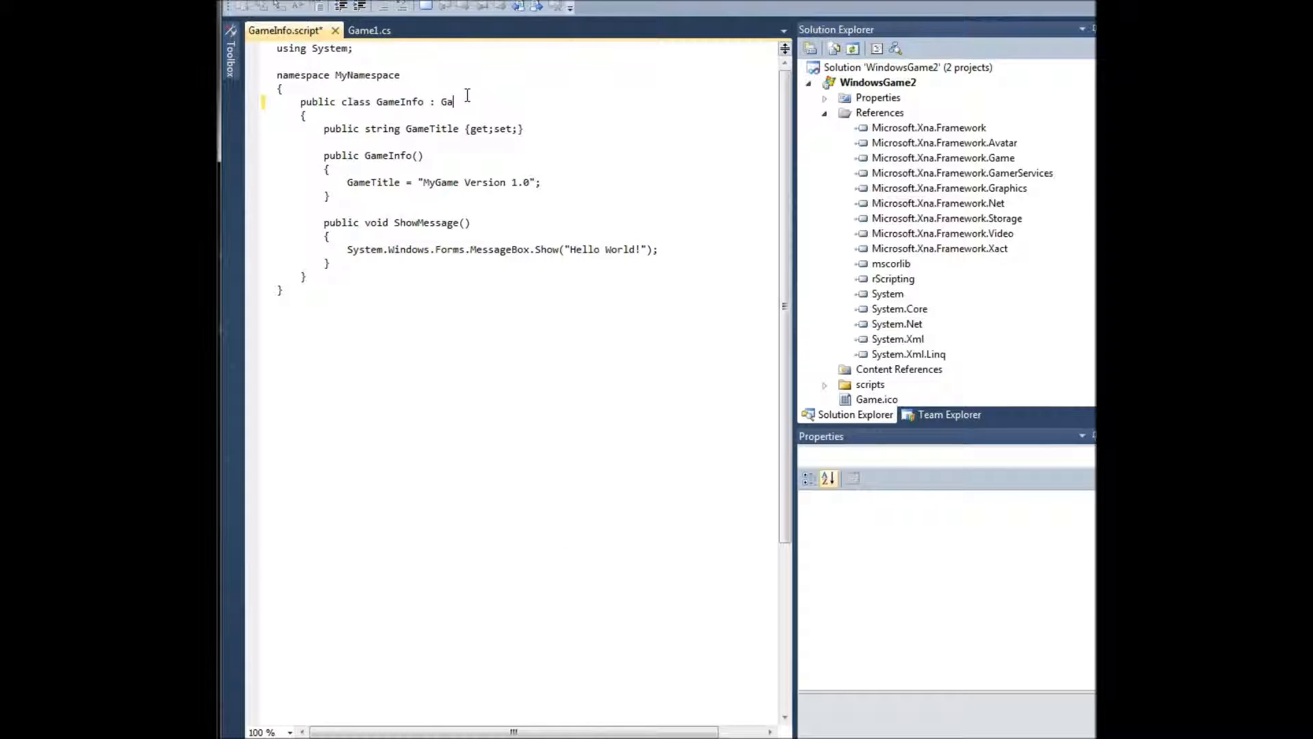
Derive GameInfo from DrawableGameComponent and declare public override void Draw(GameTime gameTime).
type("DrawableGameComponent")
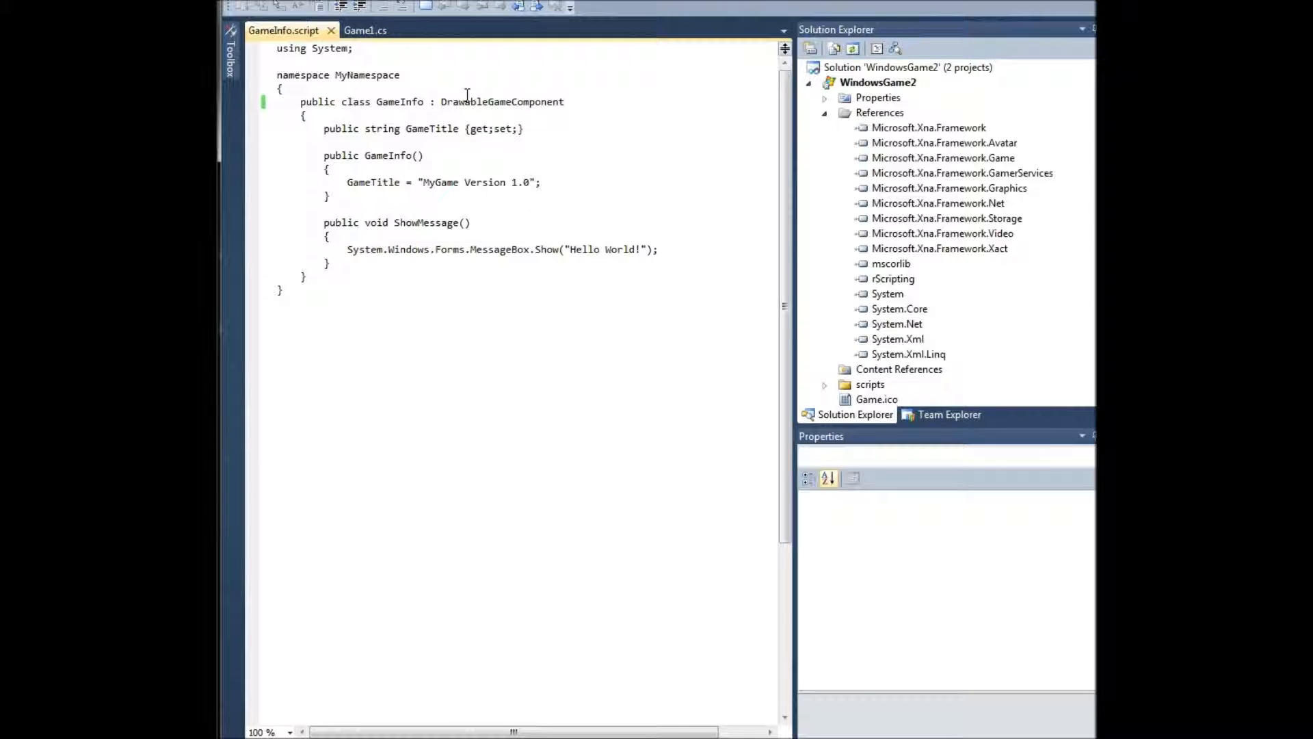
type("public override")
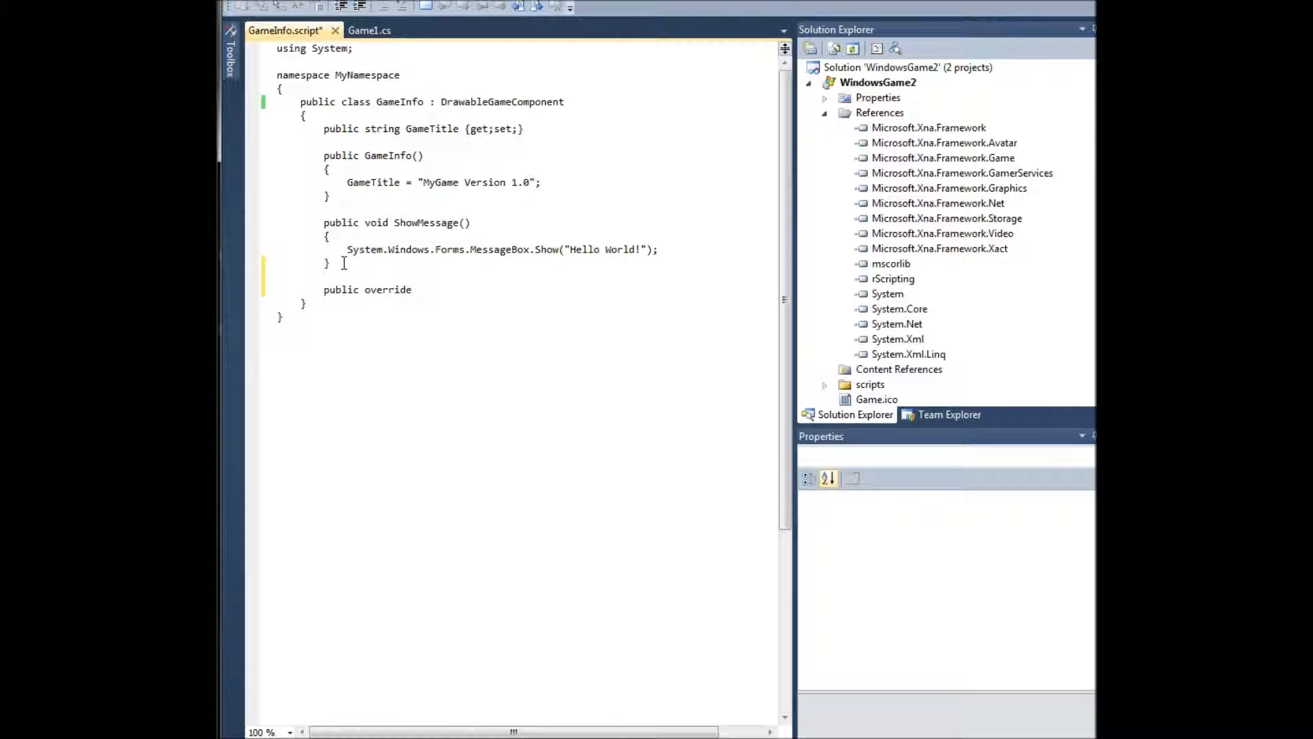
type("void")
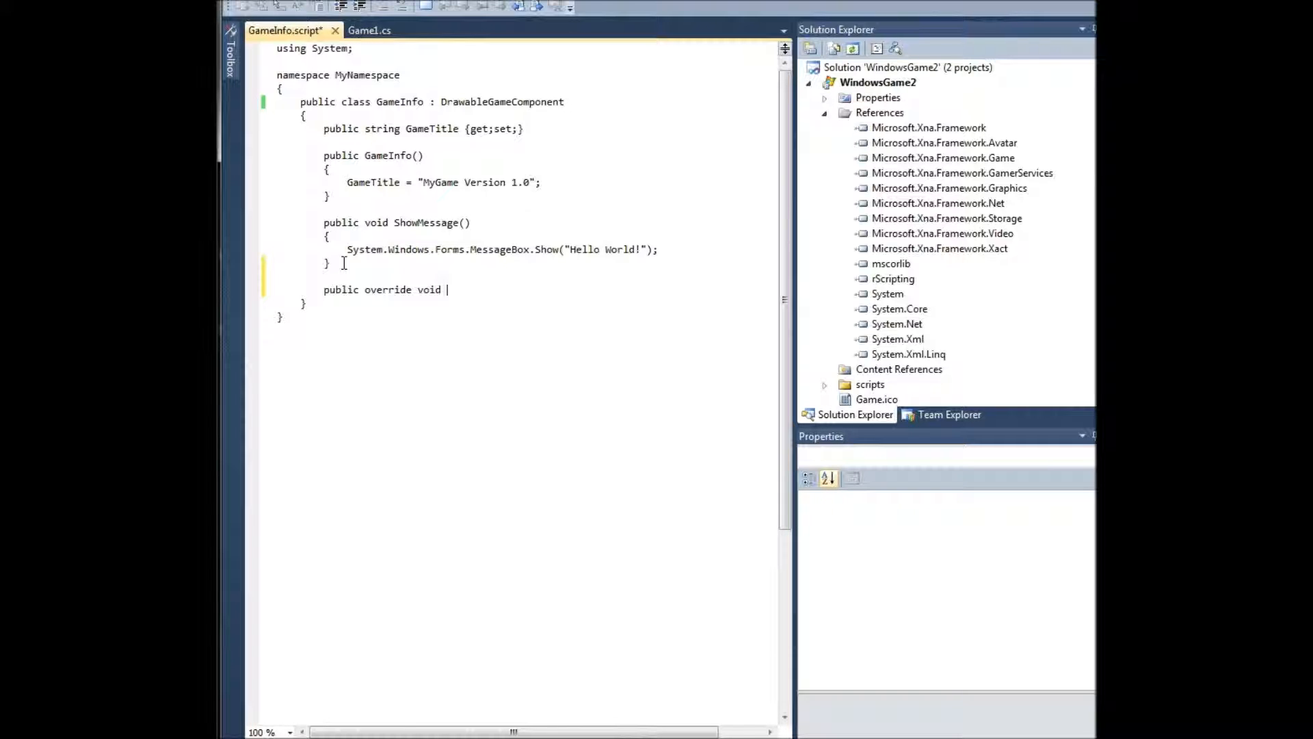
type("Draw(Game")
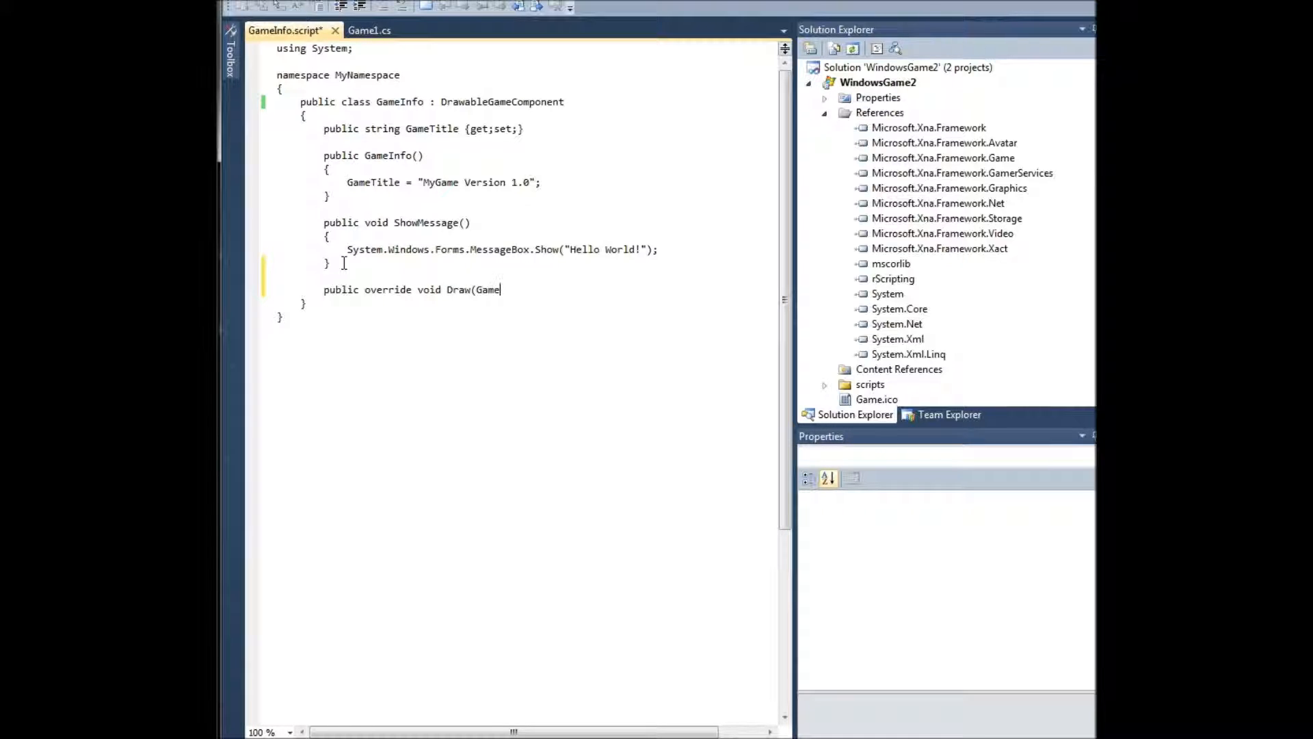
type("Time gameTime")
type("this")
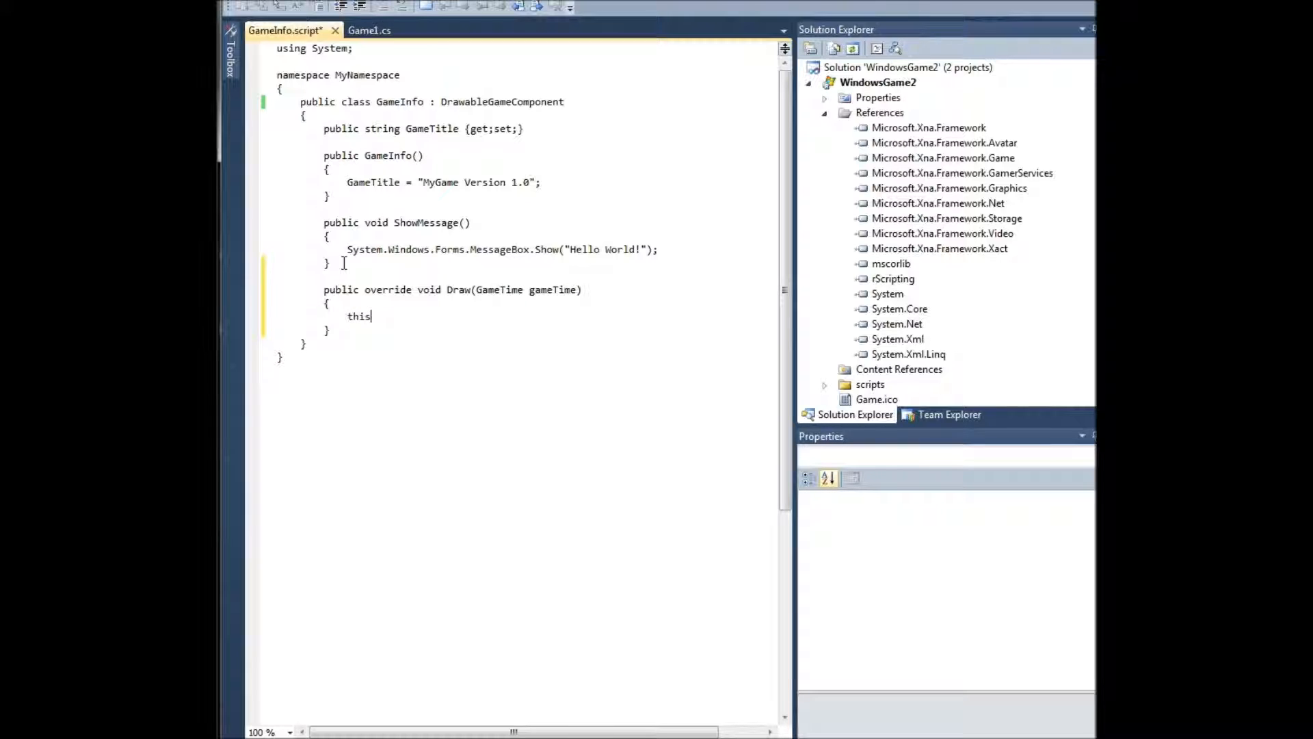
Give Draw a body calling base.Draw(gameTime) and return to Game1.cs.
type("base.")
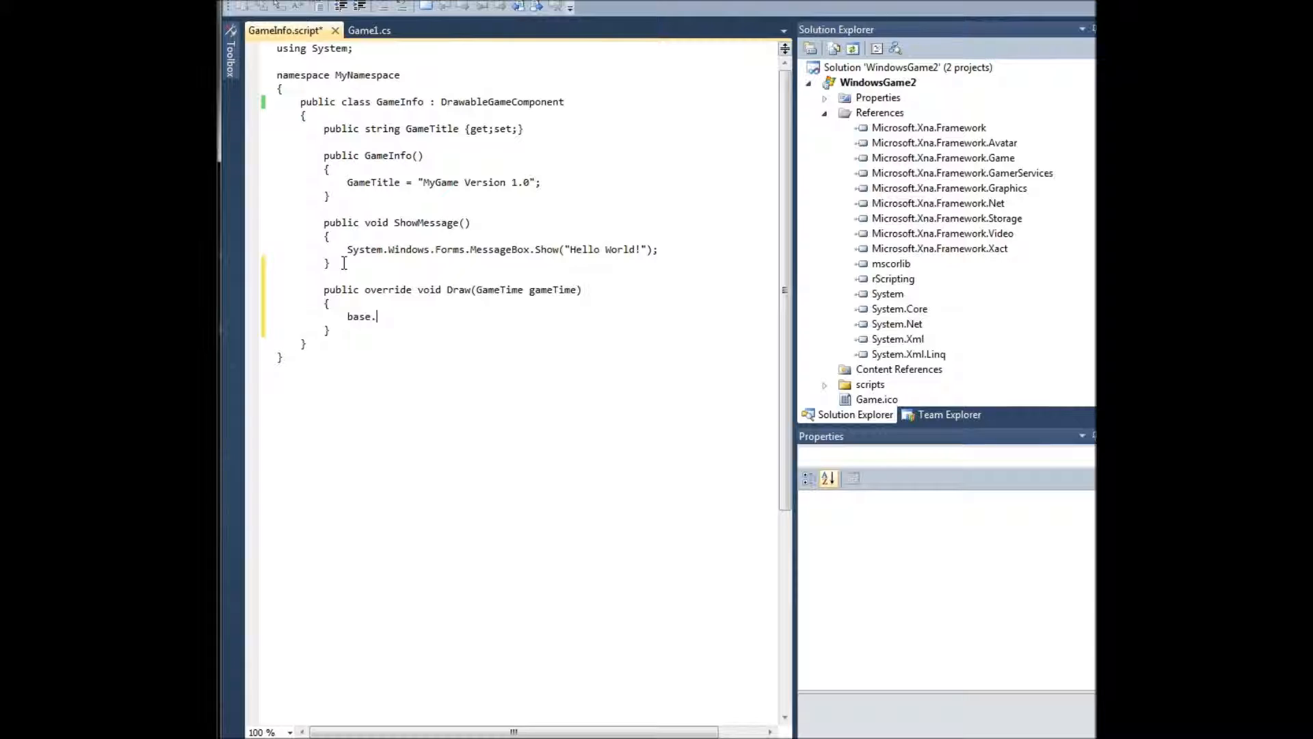
type("Draw(gameTime);")
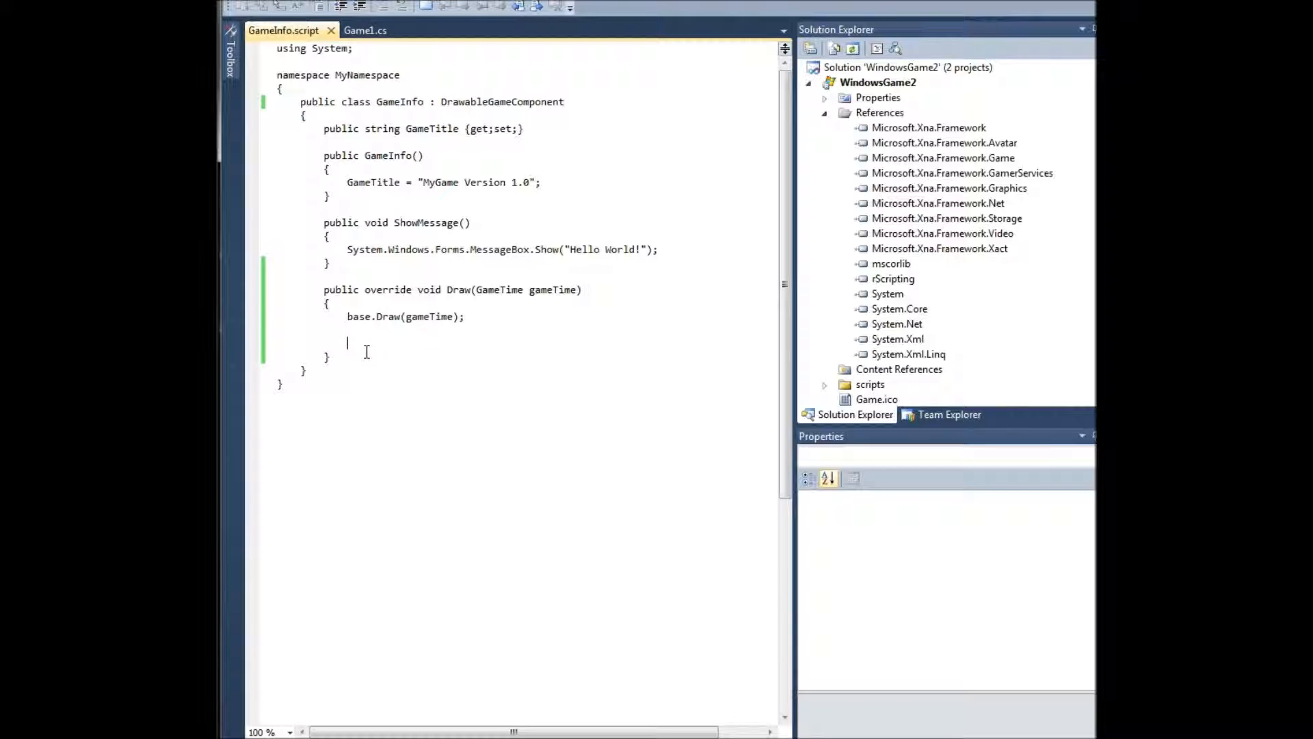
left_click_drag(327, 238, 347, 343)
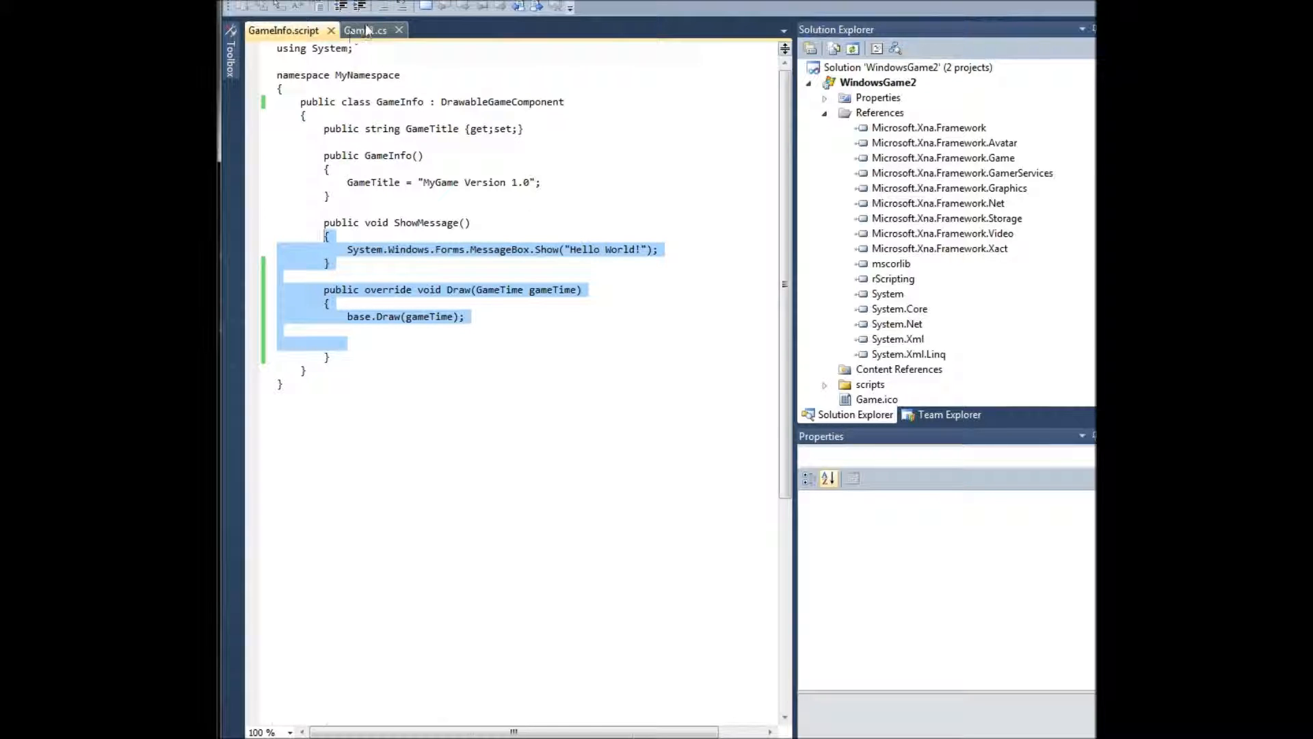
left_click(366, 31)
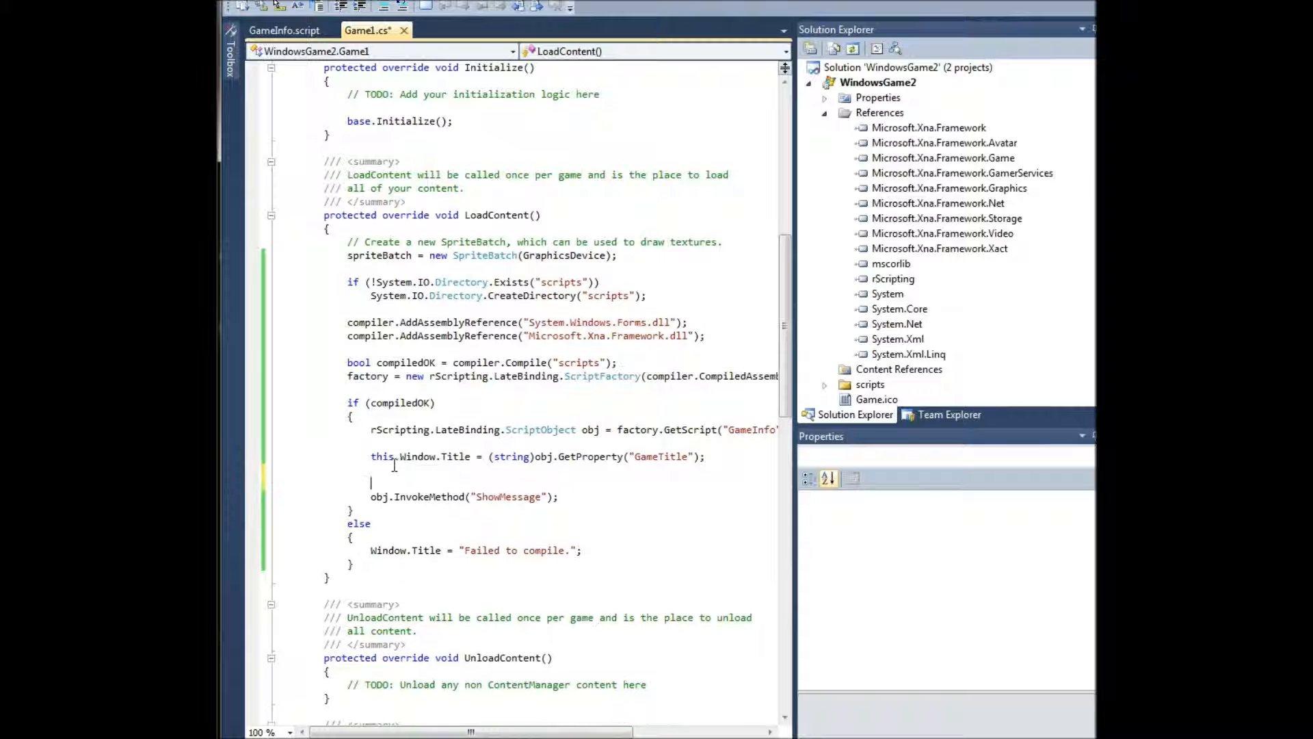
Draft an if (obj.Instance.GetType().GetInterface(...)) check in LoadContent.
type("if (obj.")
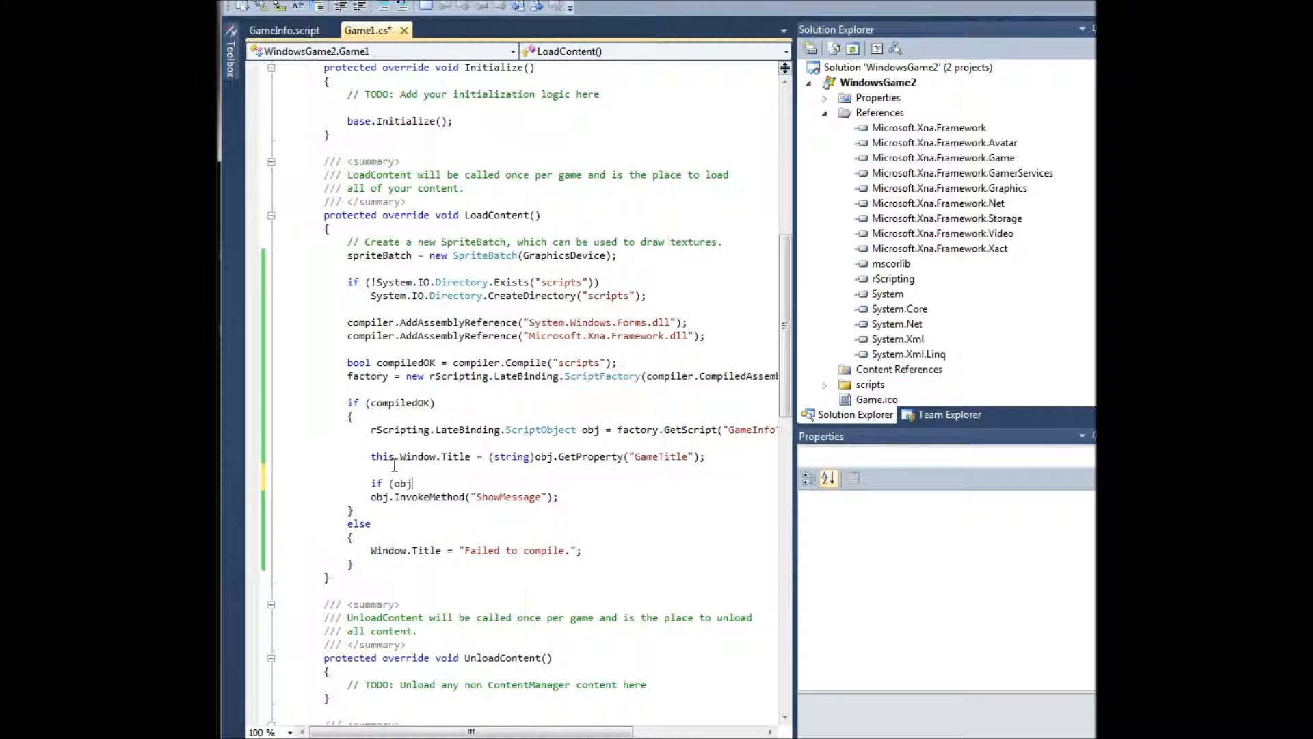
type(".Instance.G")
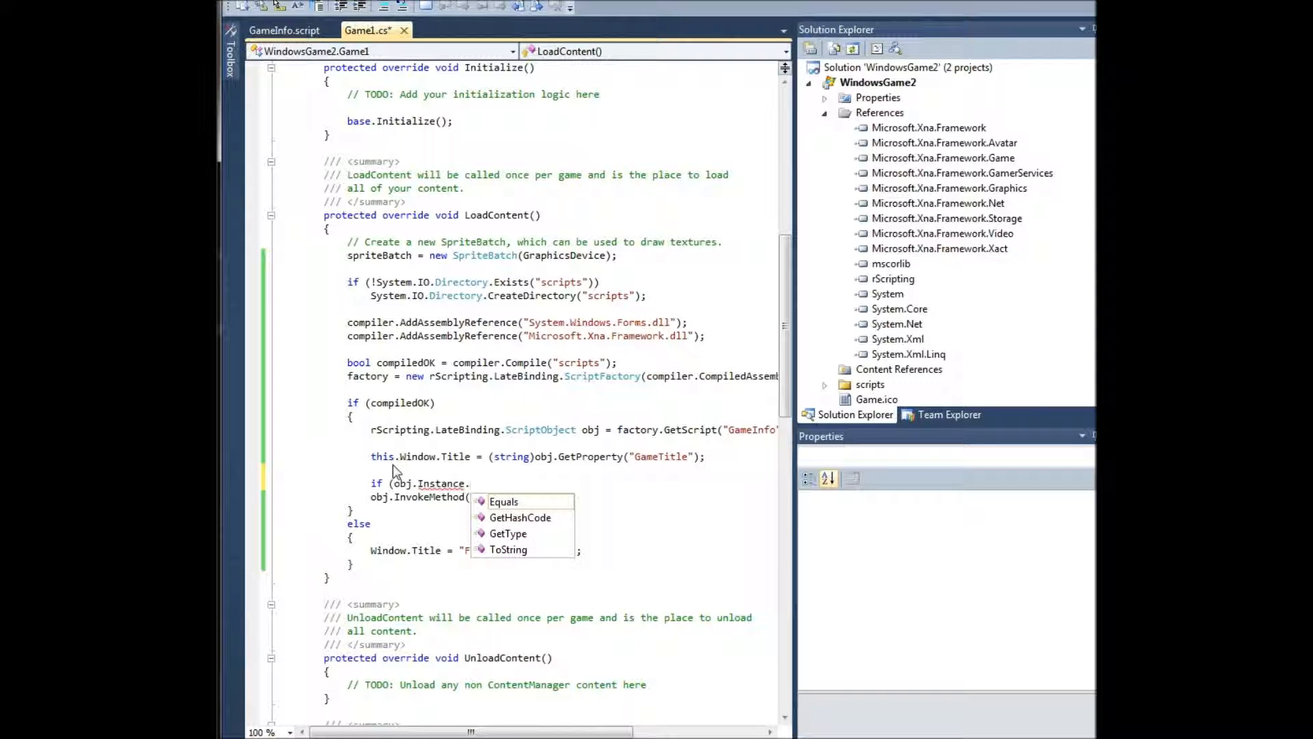
type("GetType")
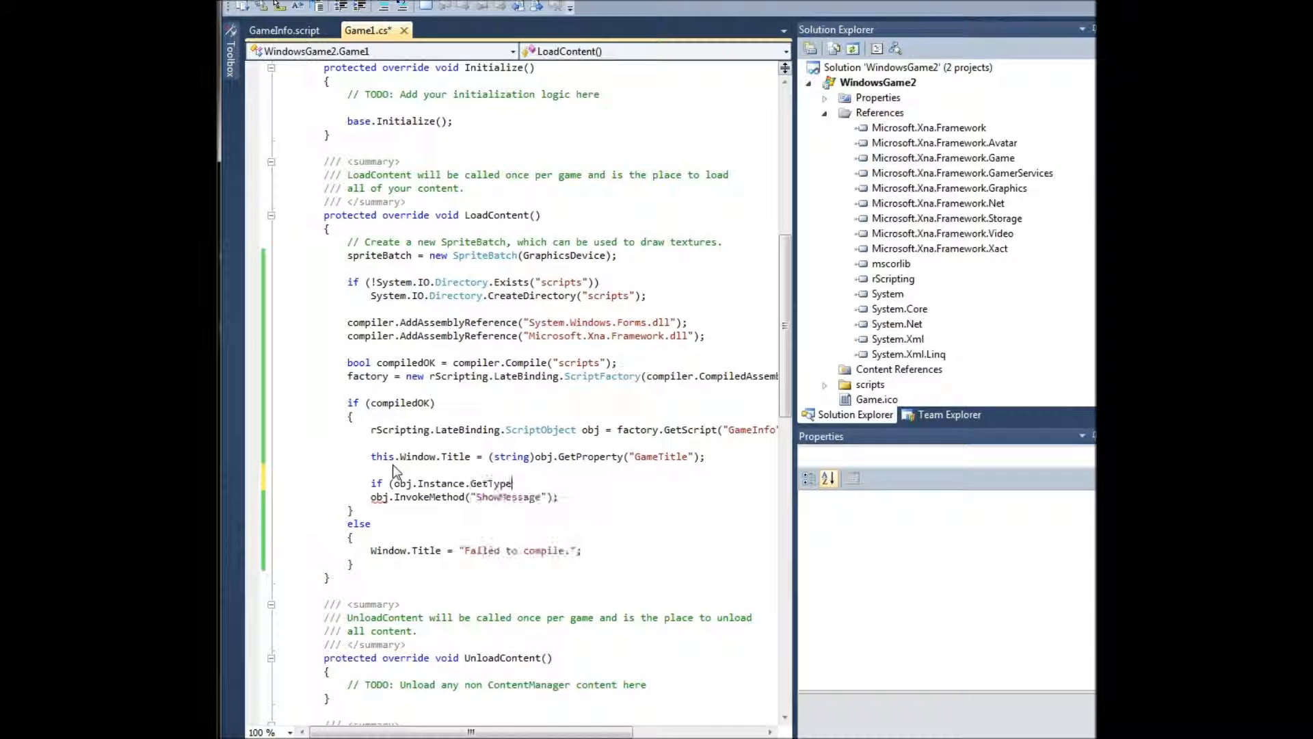
type("().")
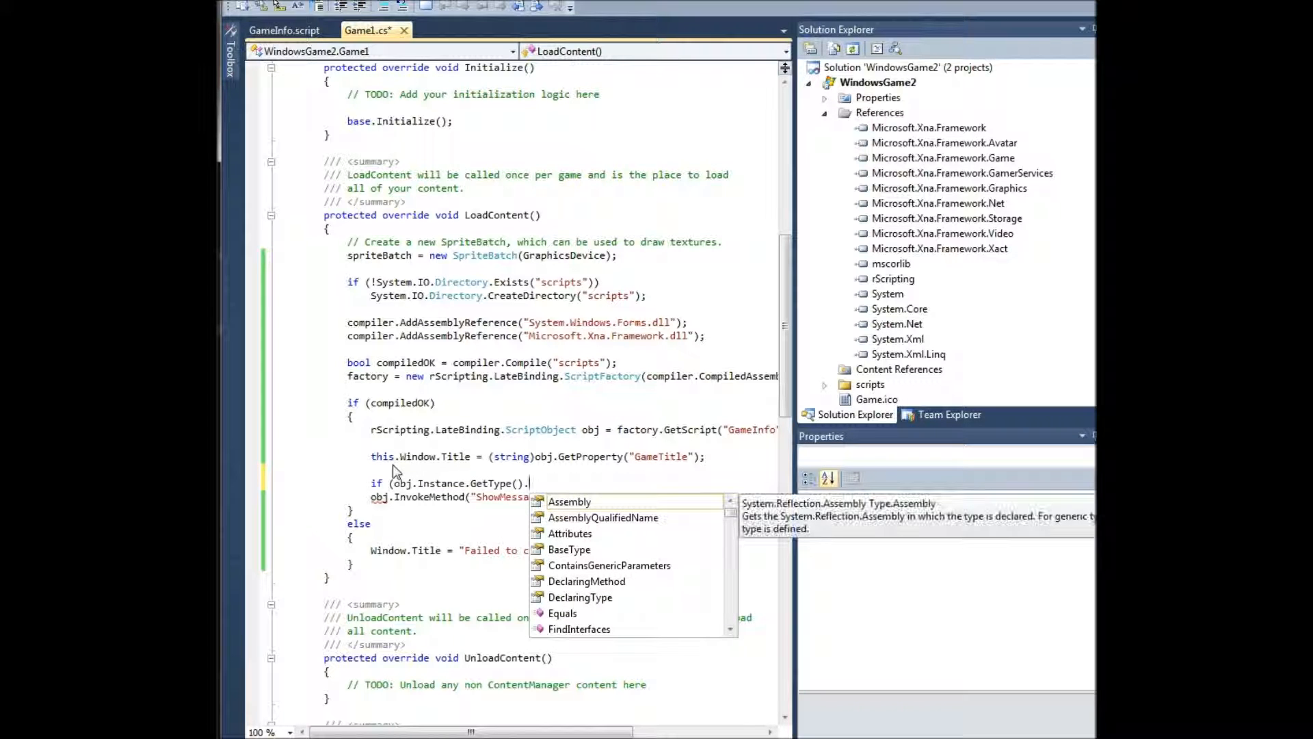
type("I")
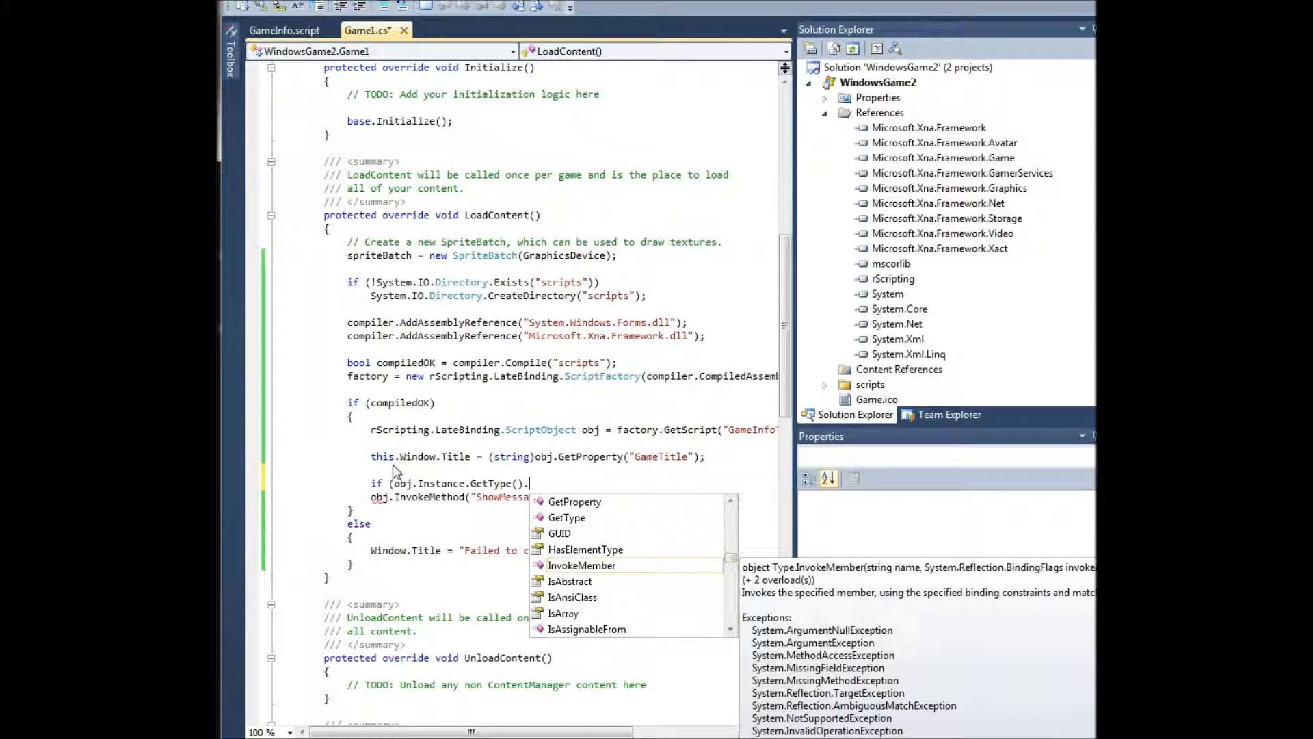
type("GetInterface")
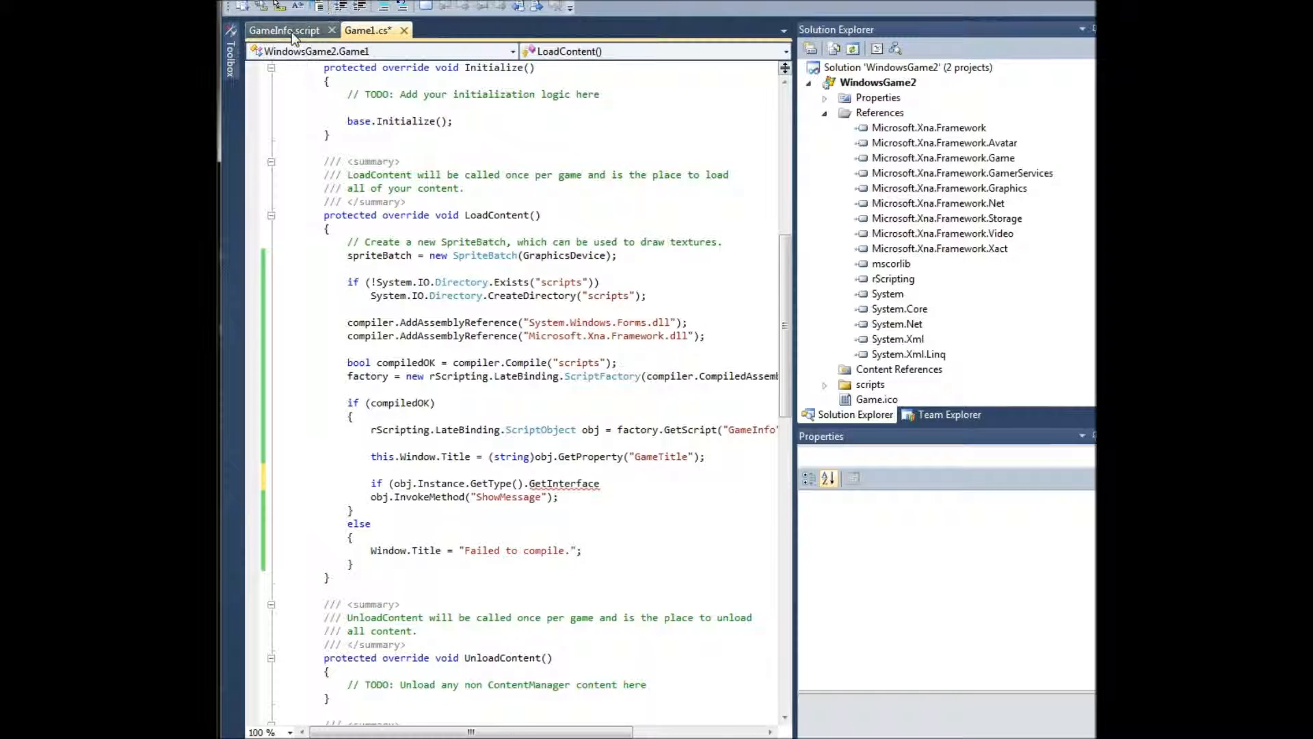
Complete the check with "IDrawableGameComponent", then delete the whole line again.
left_click(284, 30)
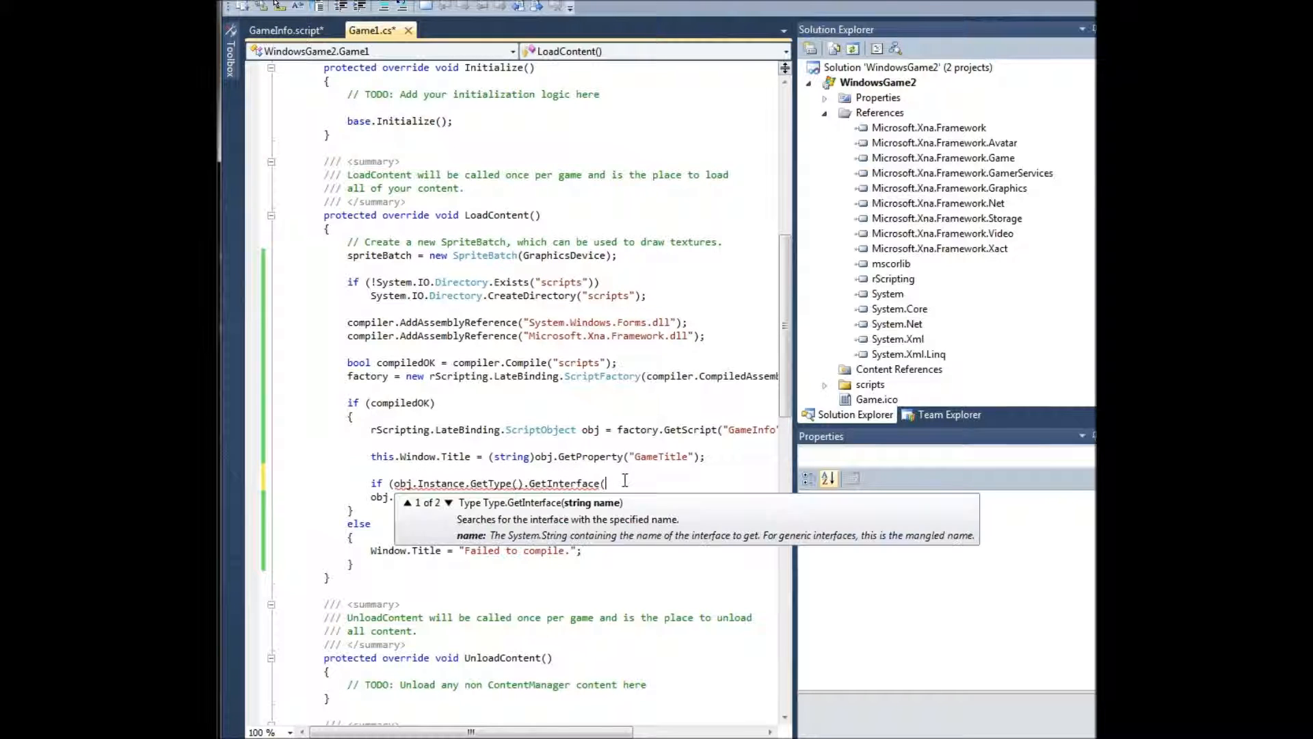
type("\"IDrawa")
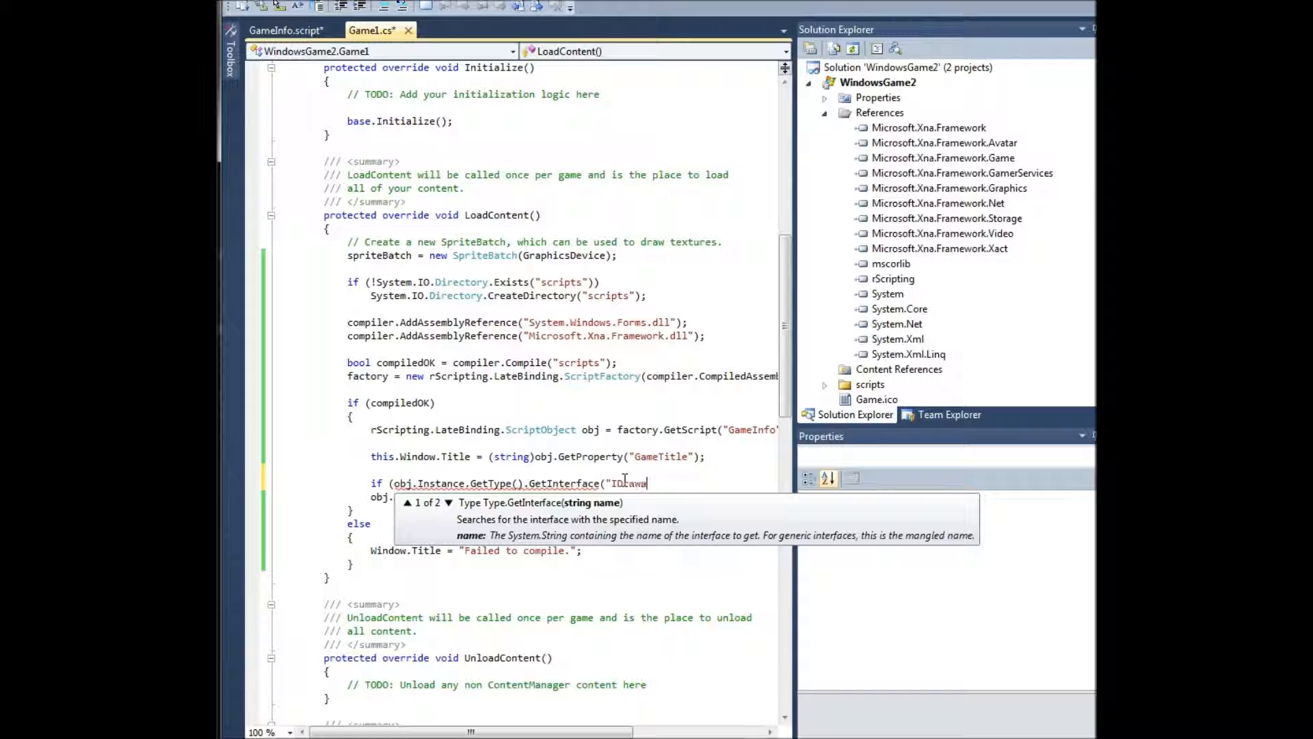
type("bleGameCo")
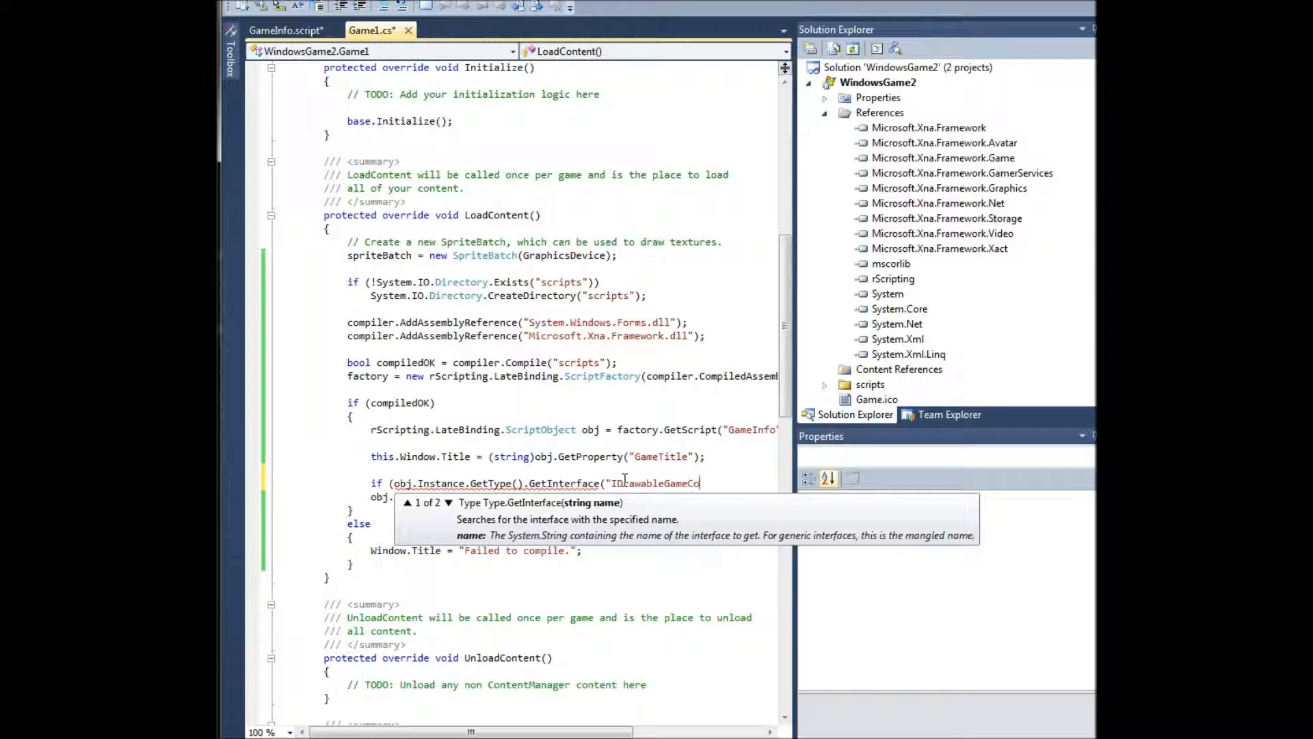
type("mponent\"))")
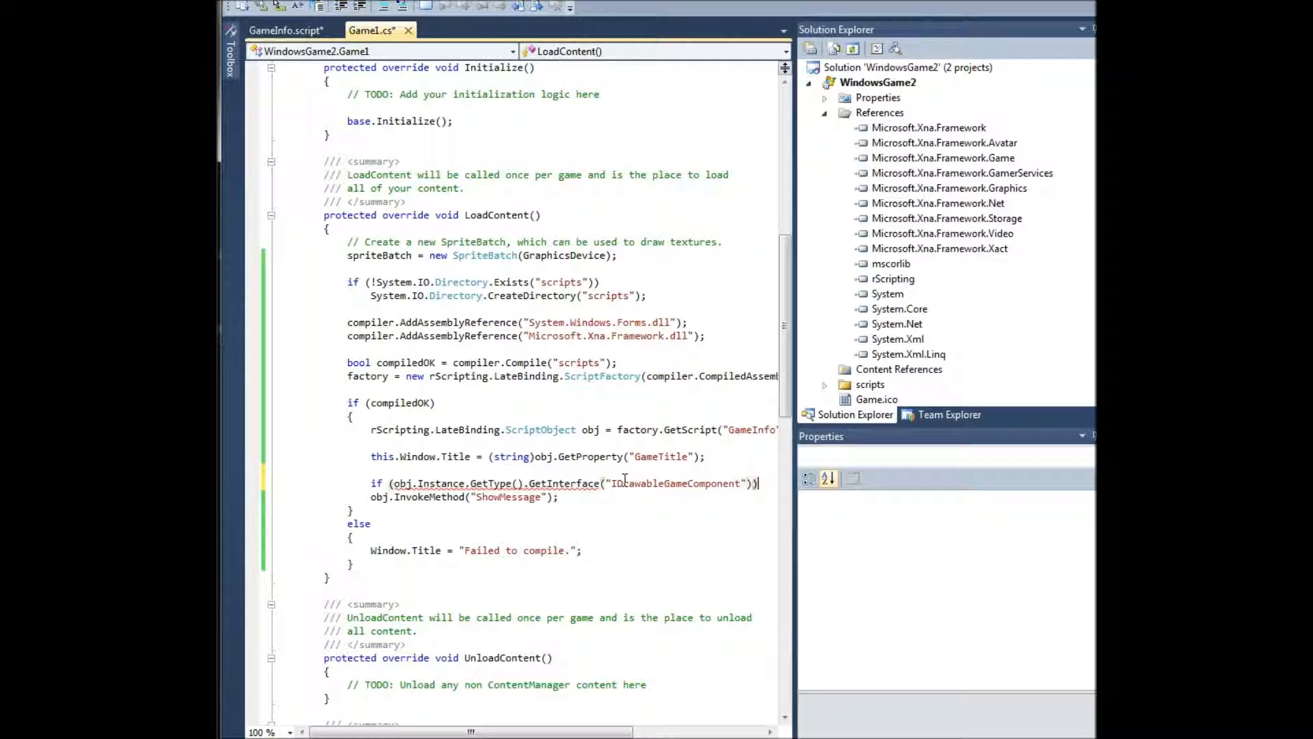
type("||")
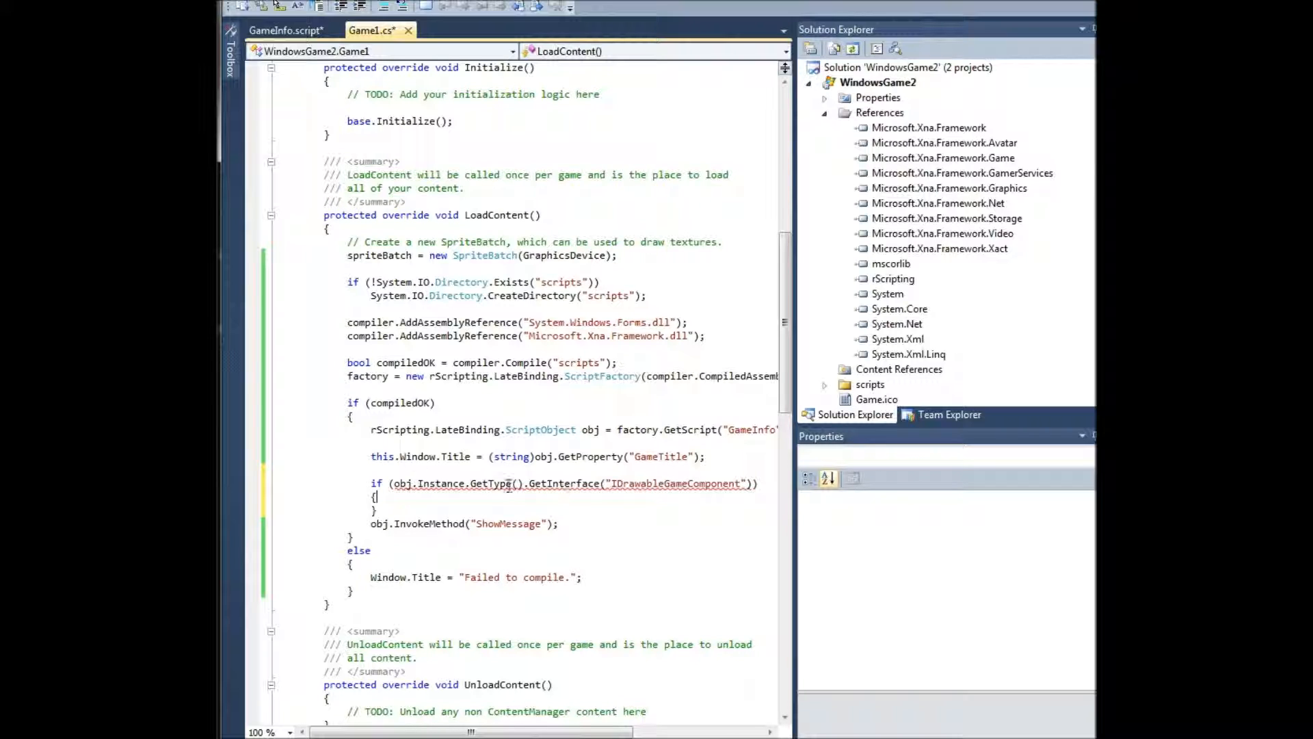
mouse_move(486, 484)
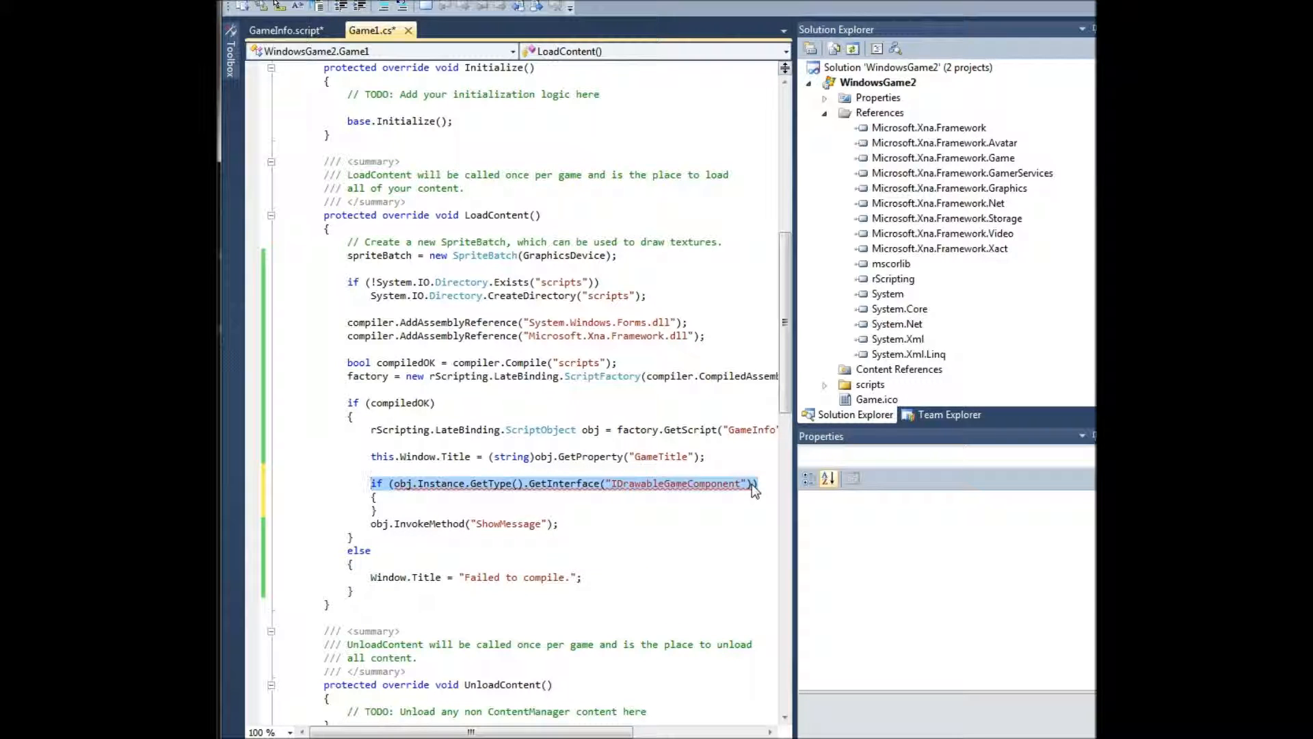
key("Delete")
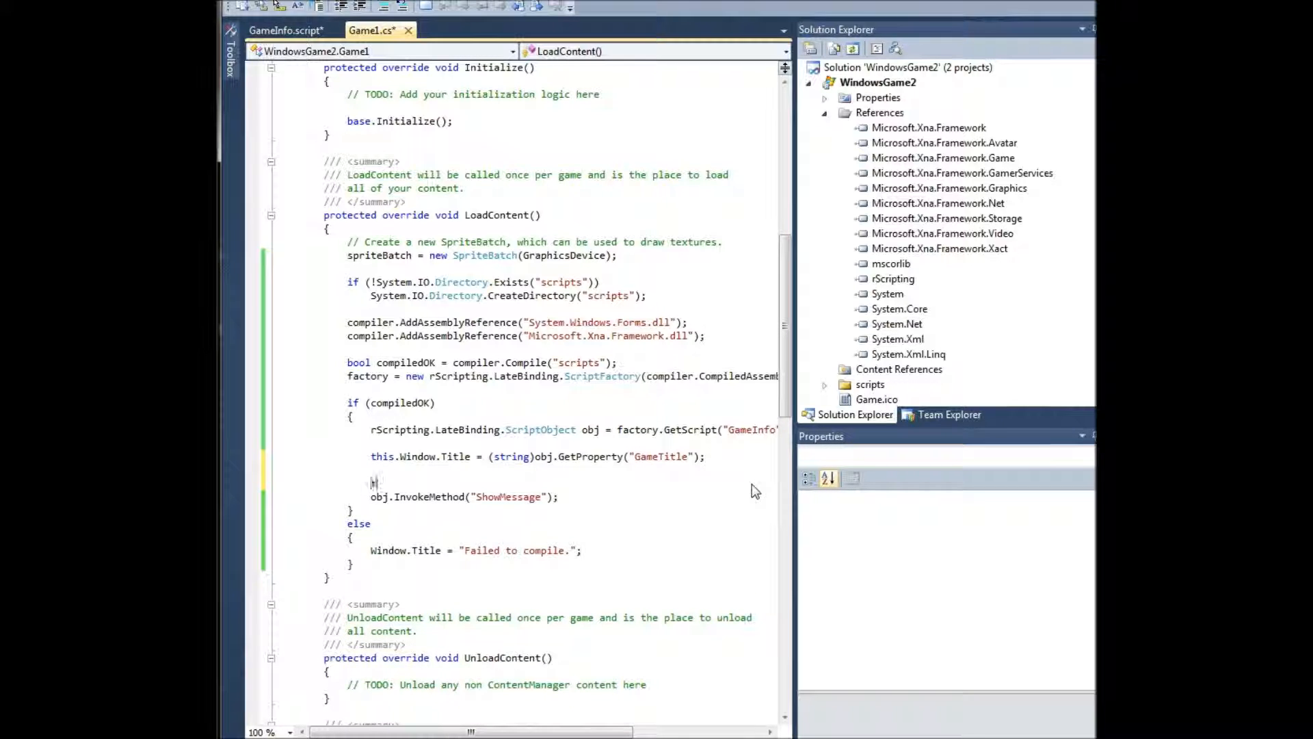
Add this.Components.Add(obj.Instance); in LoadContent and save Game1.cs.
type("this.Components.,a")
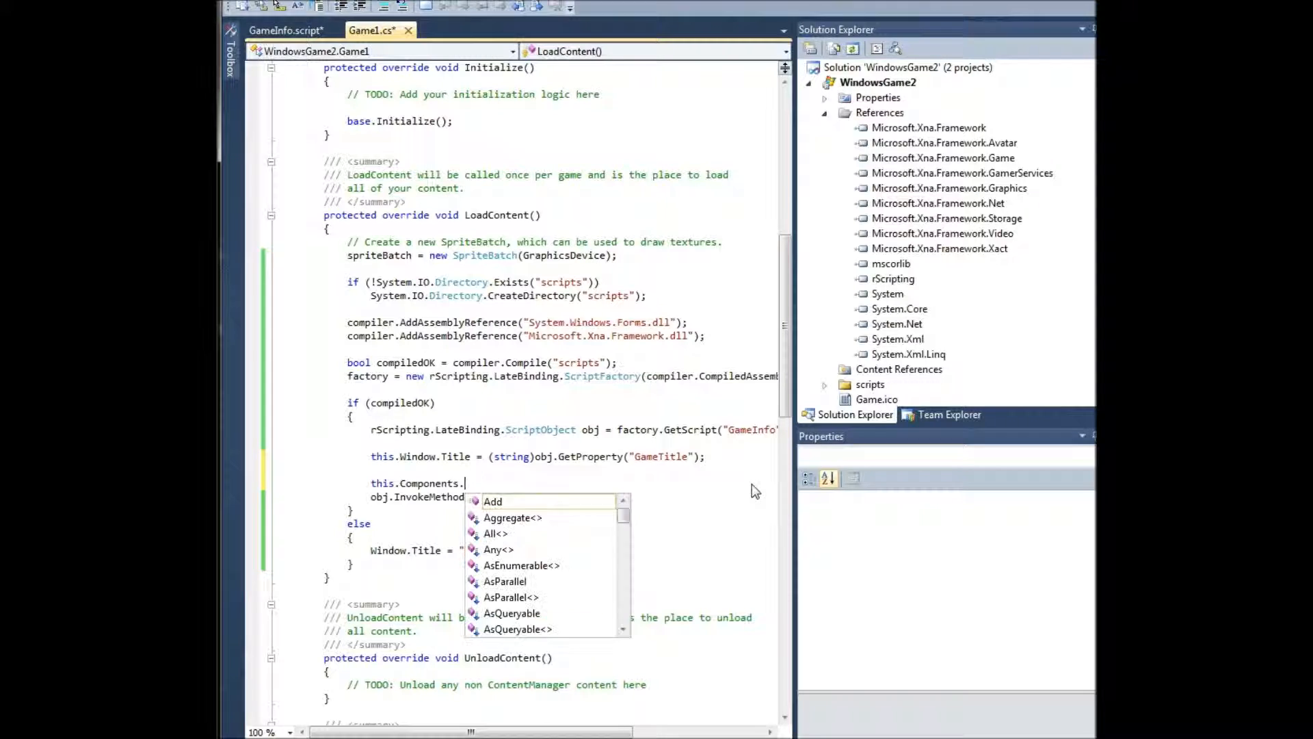
type("Add(obj")
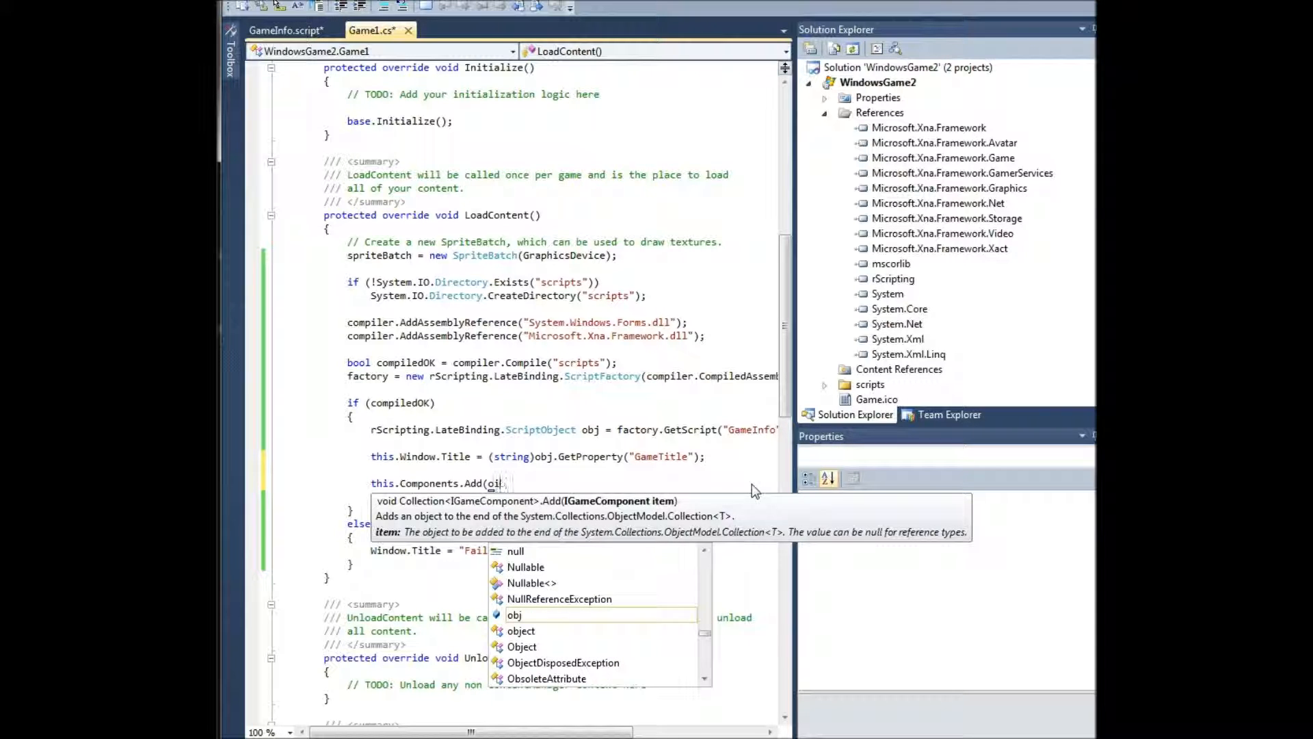
type(".in")
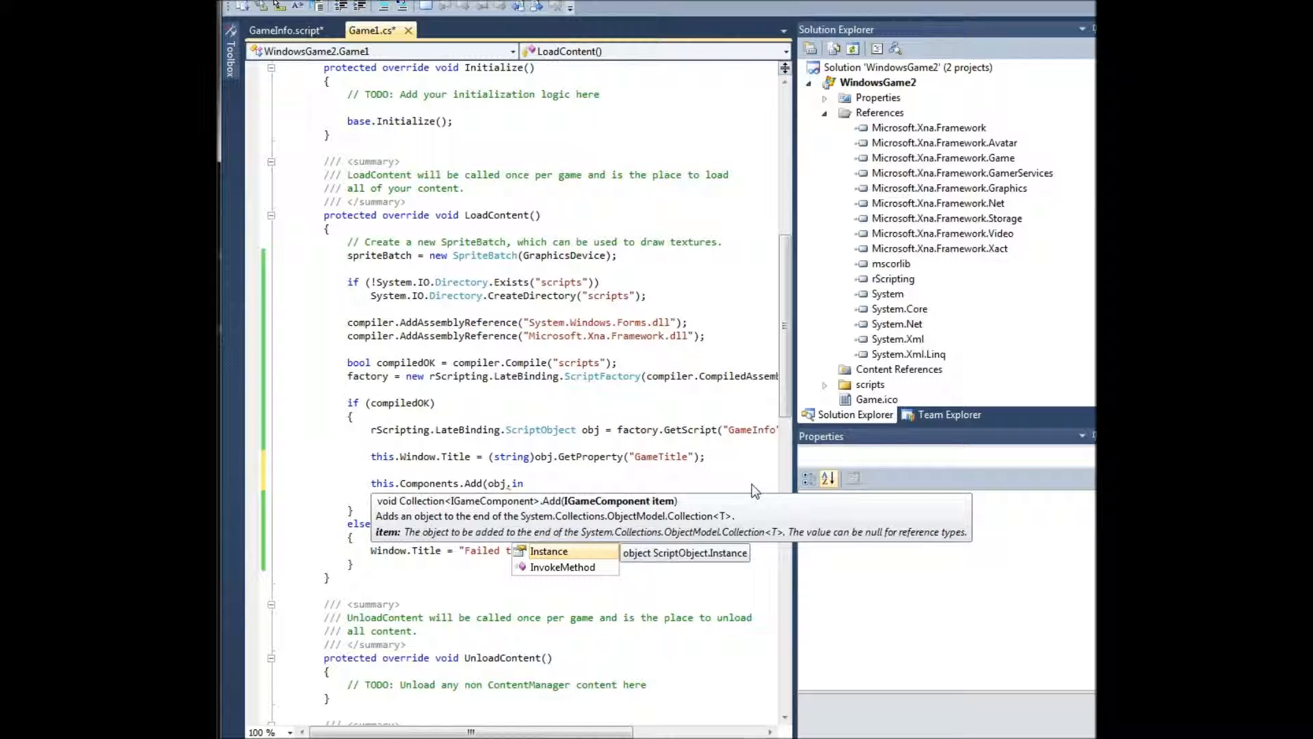
type("Instance);")
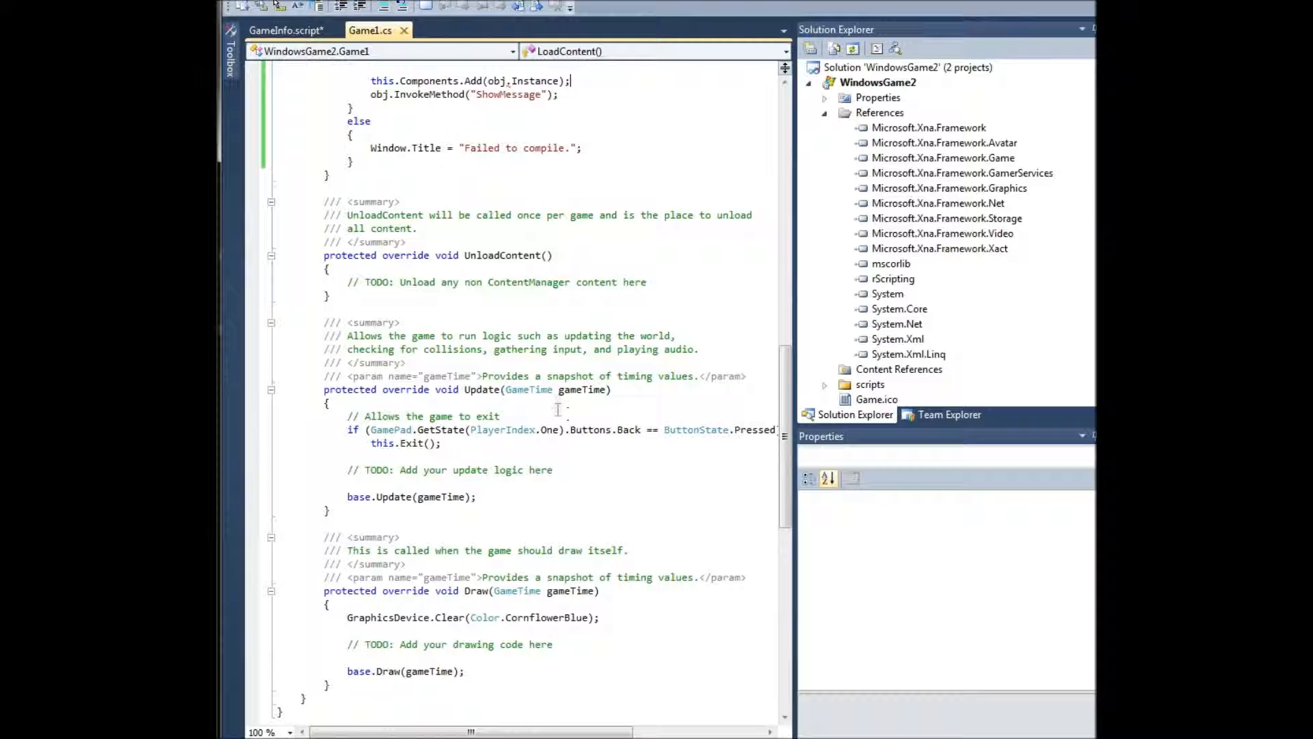
scroll("down", 3)
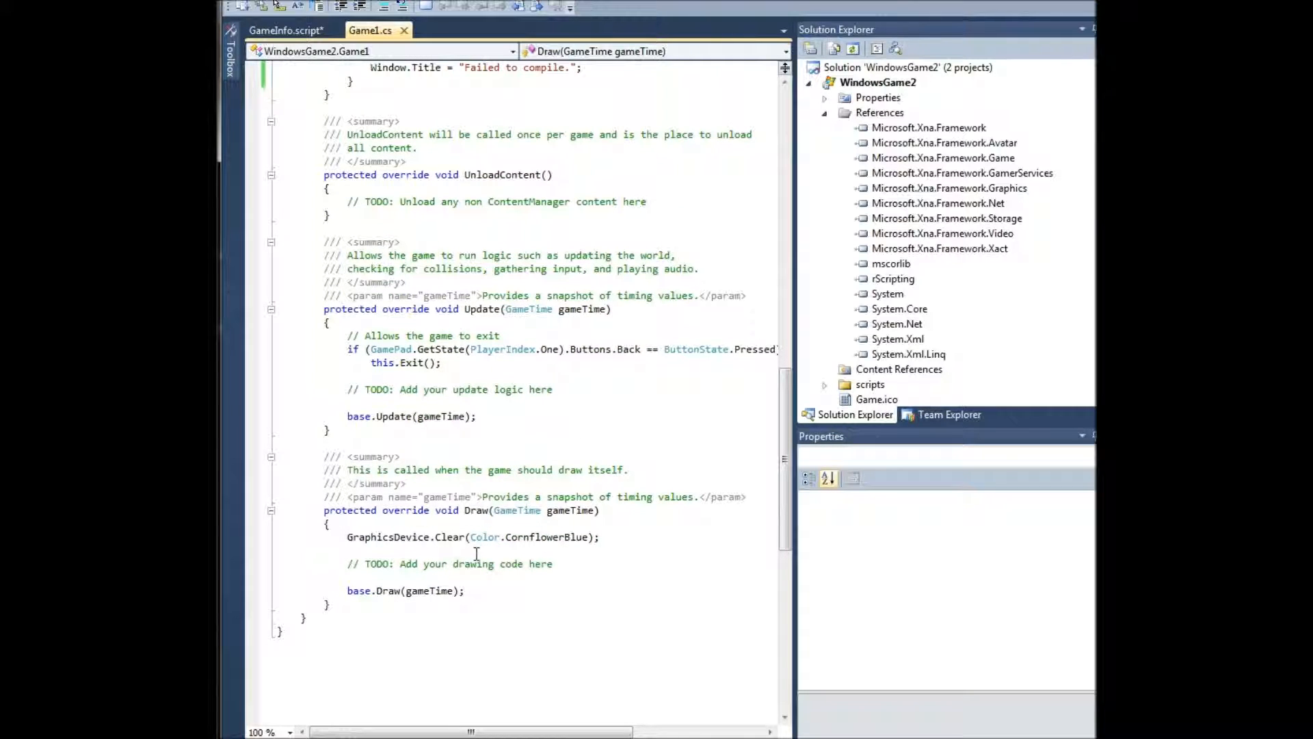
left_click(288, 30)
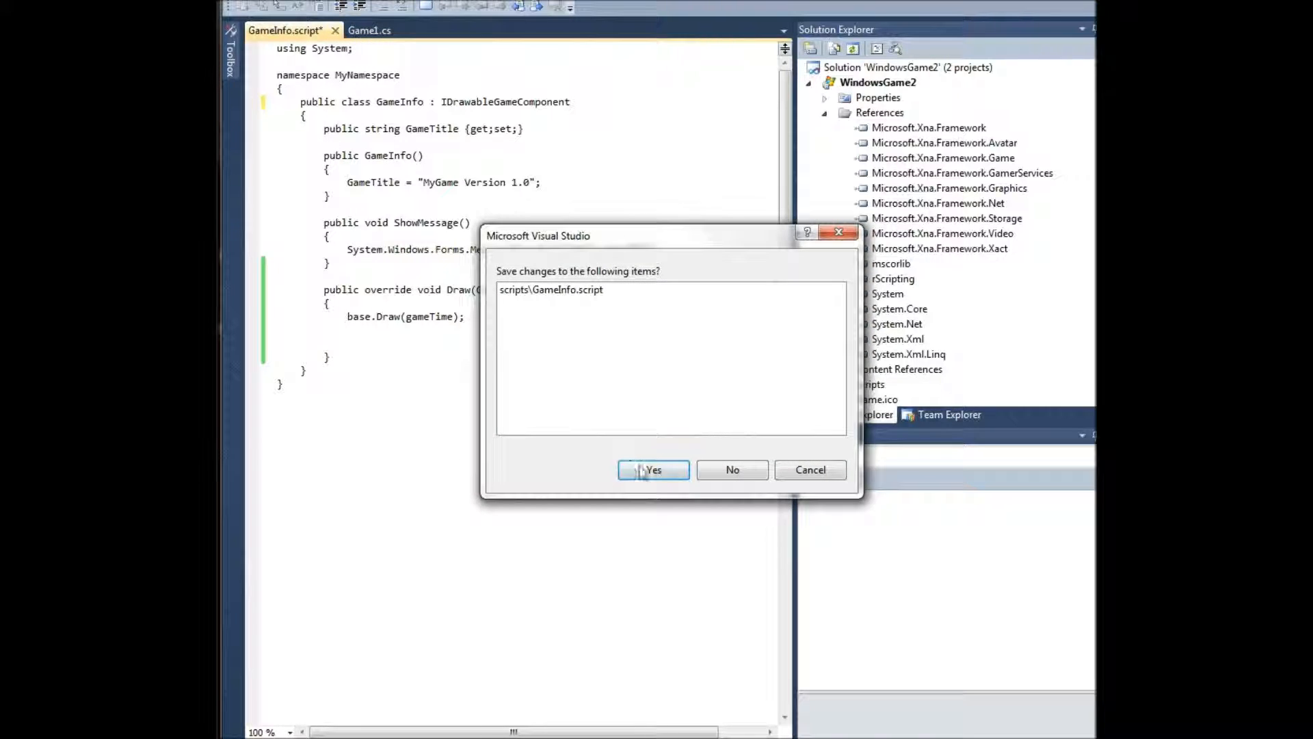
Confirm saving the GameInfo.script changes while closing Visual Studio.
left_click(653, 469)
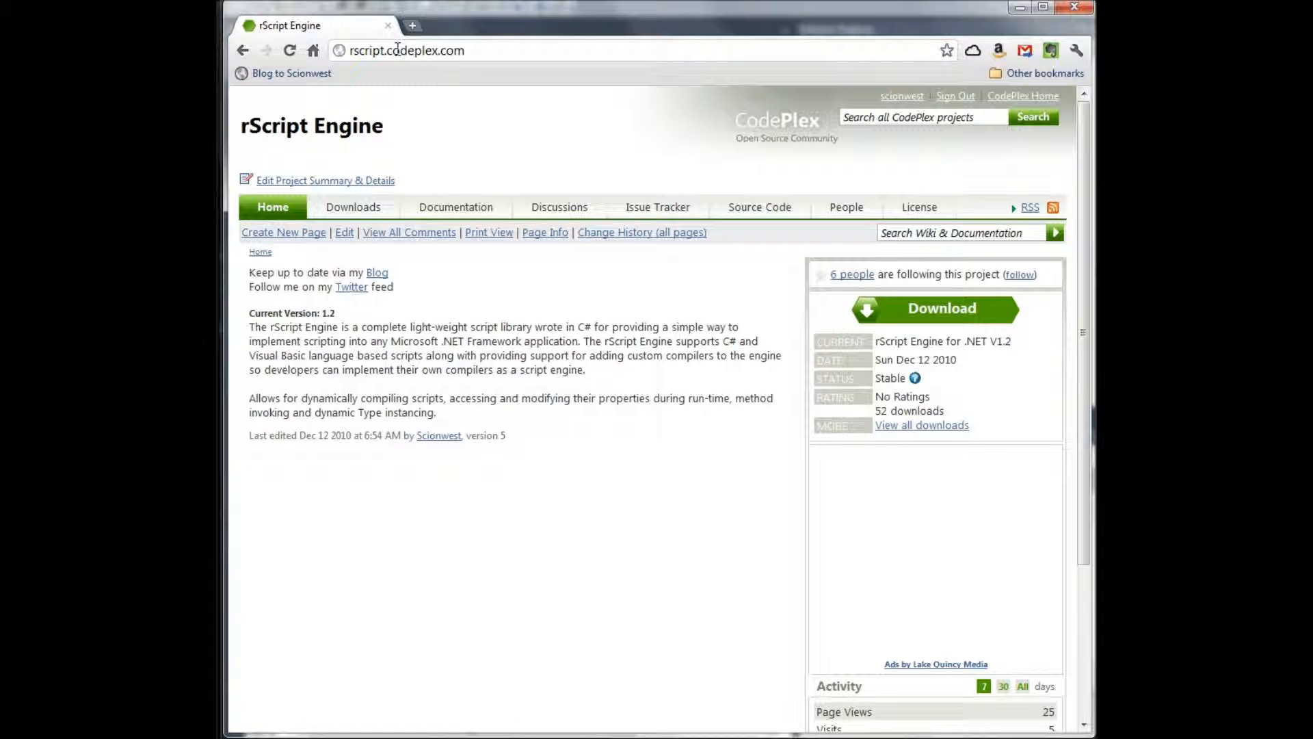
Navigate to scionwest.net and scroll through the 'Saving Type data dynamically' post.
left_click(407, 50)
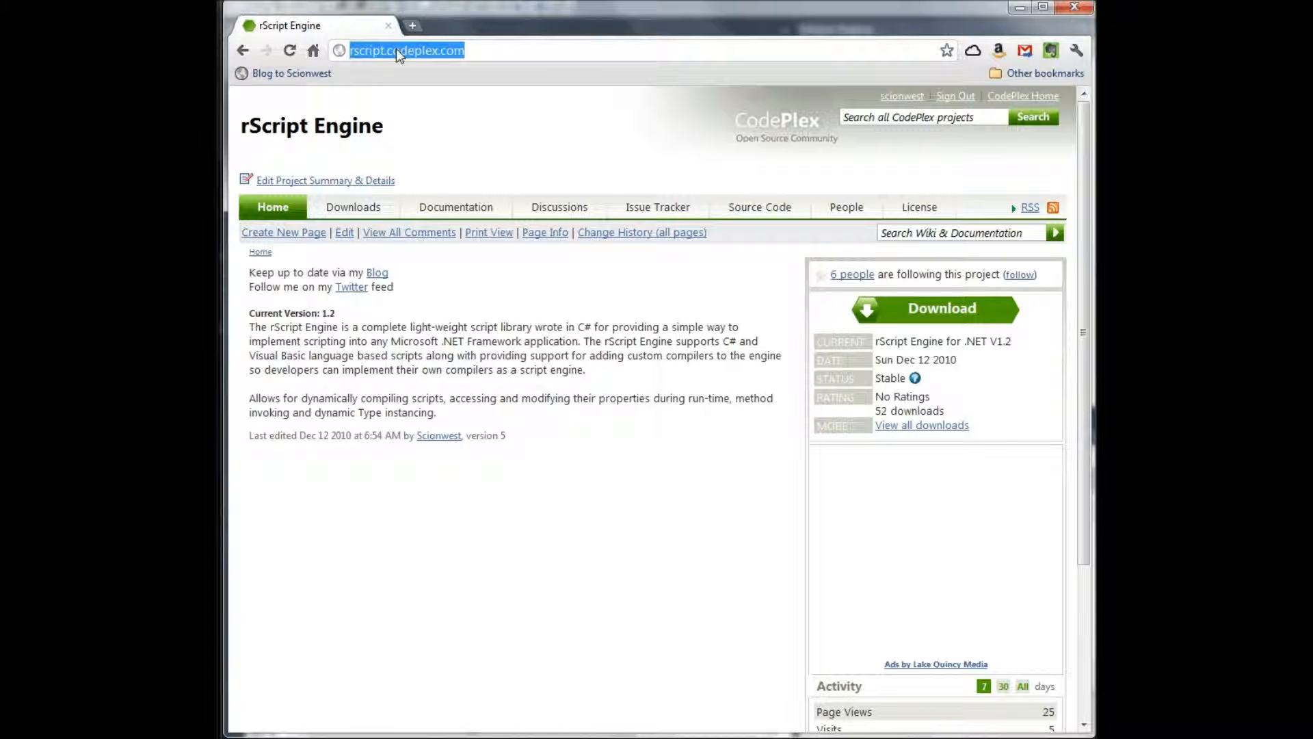
type("scionwest.net")
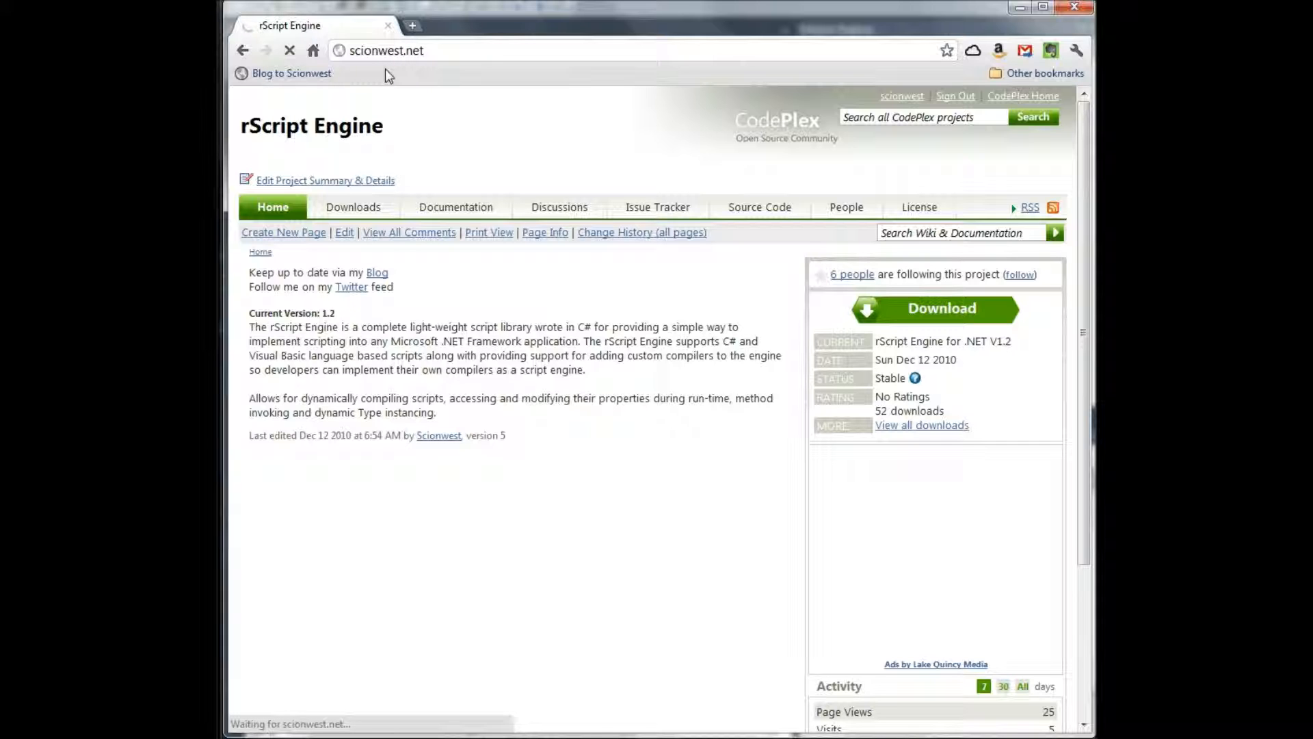
left_click(291, 74)
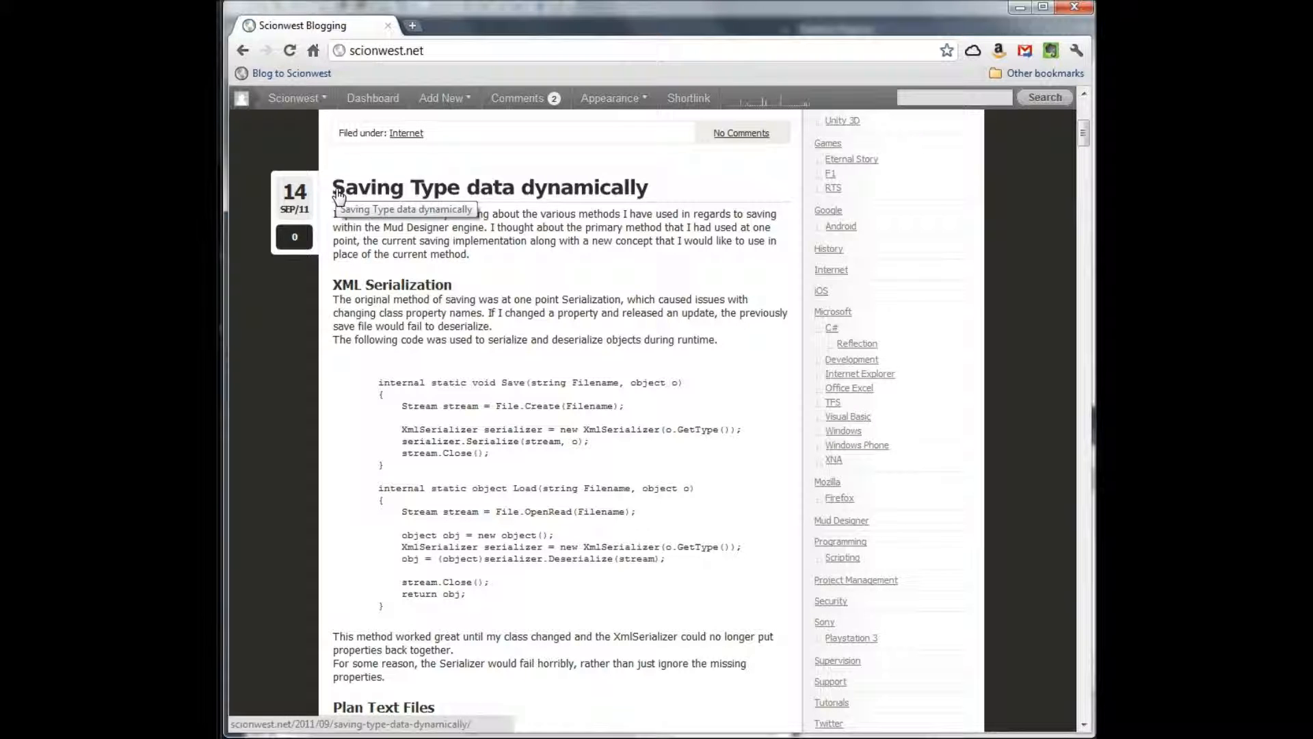
mouse_move(574, 235)
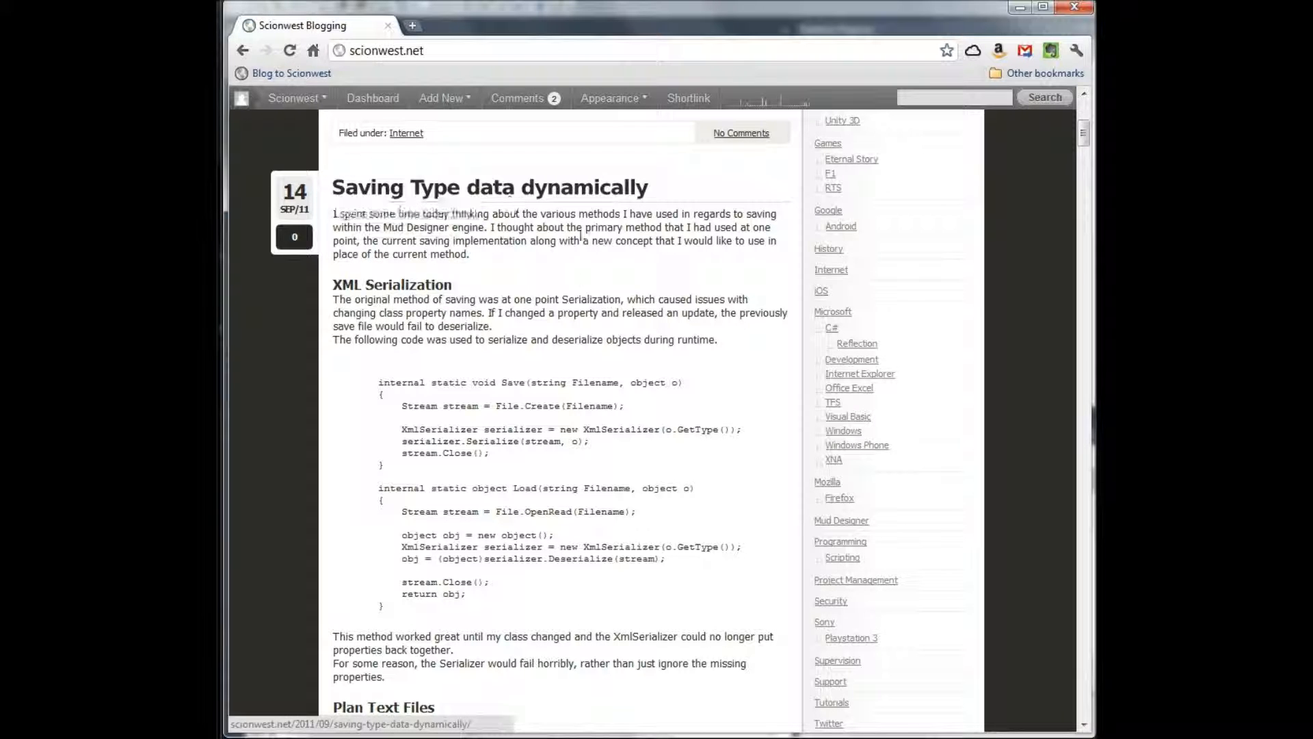
scroll("down", 3)
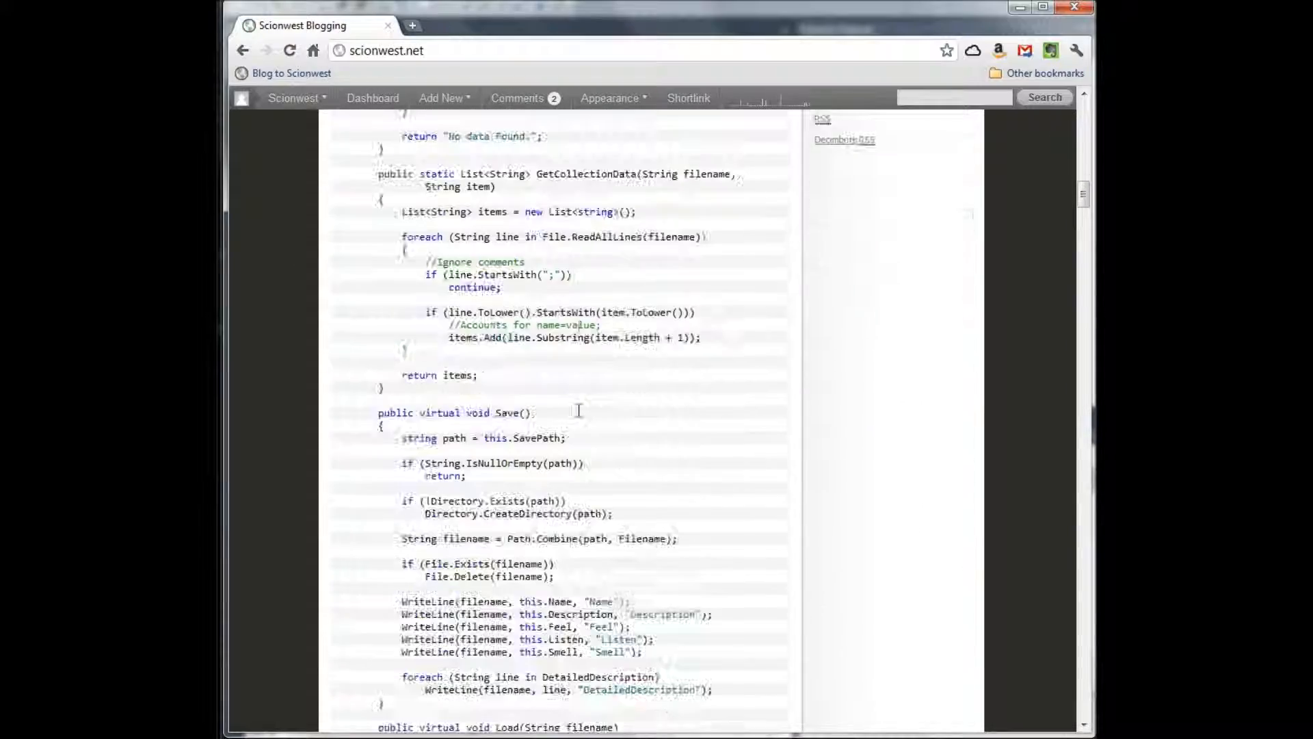
scroll("down", 3)
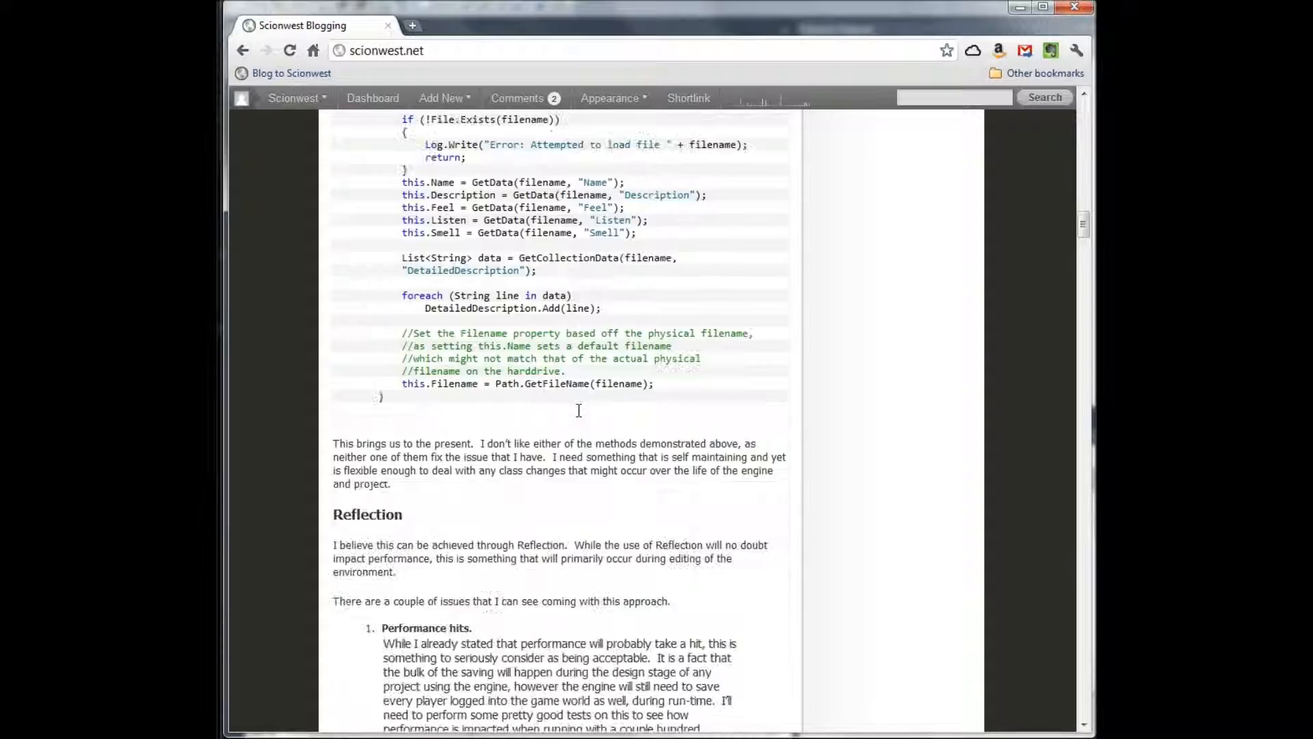